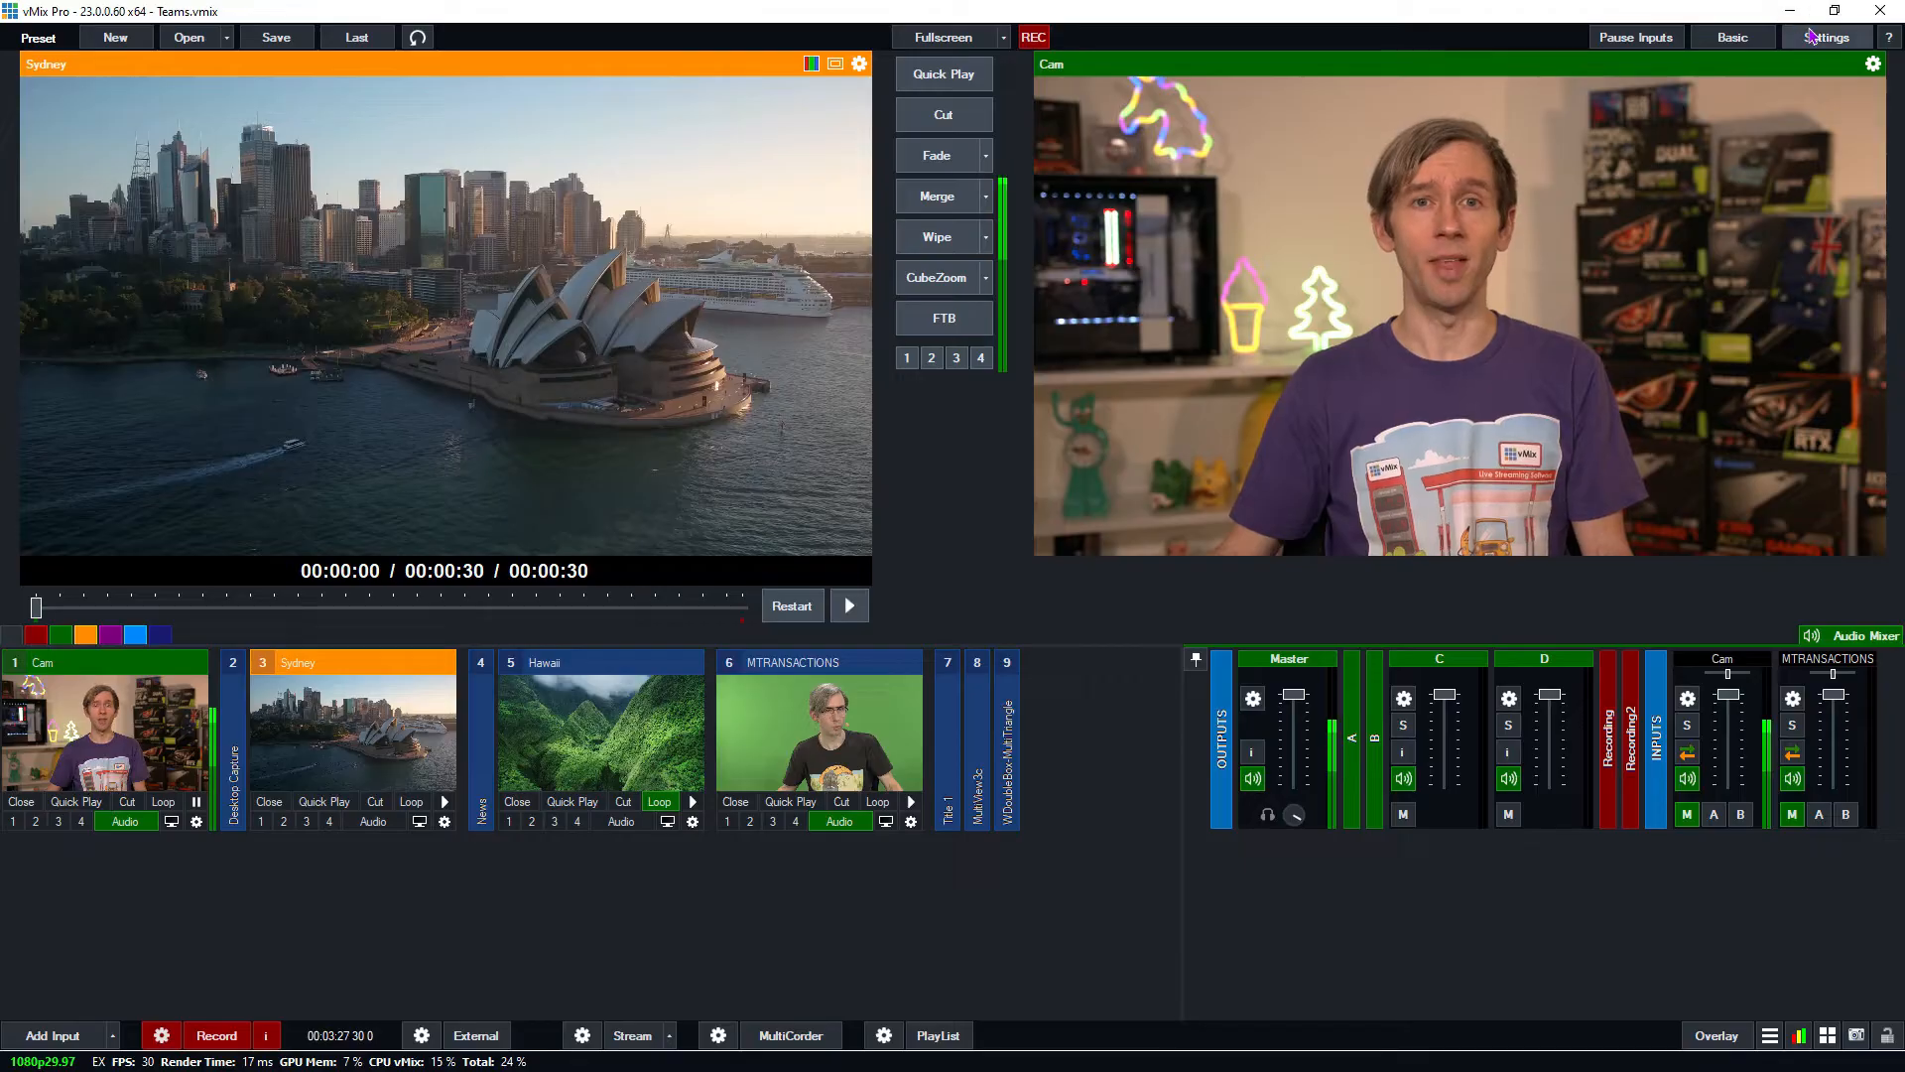
Show the Outputs / NDI / SRT page of vMix Settings with NDI on for Output 1
click(1825, 36)
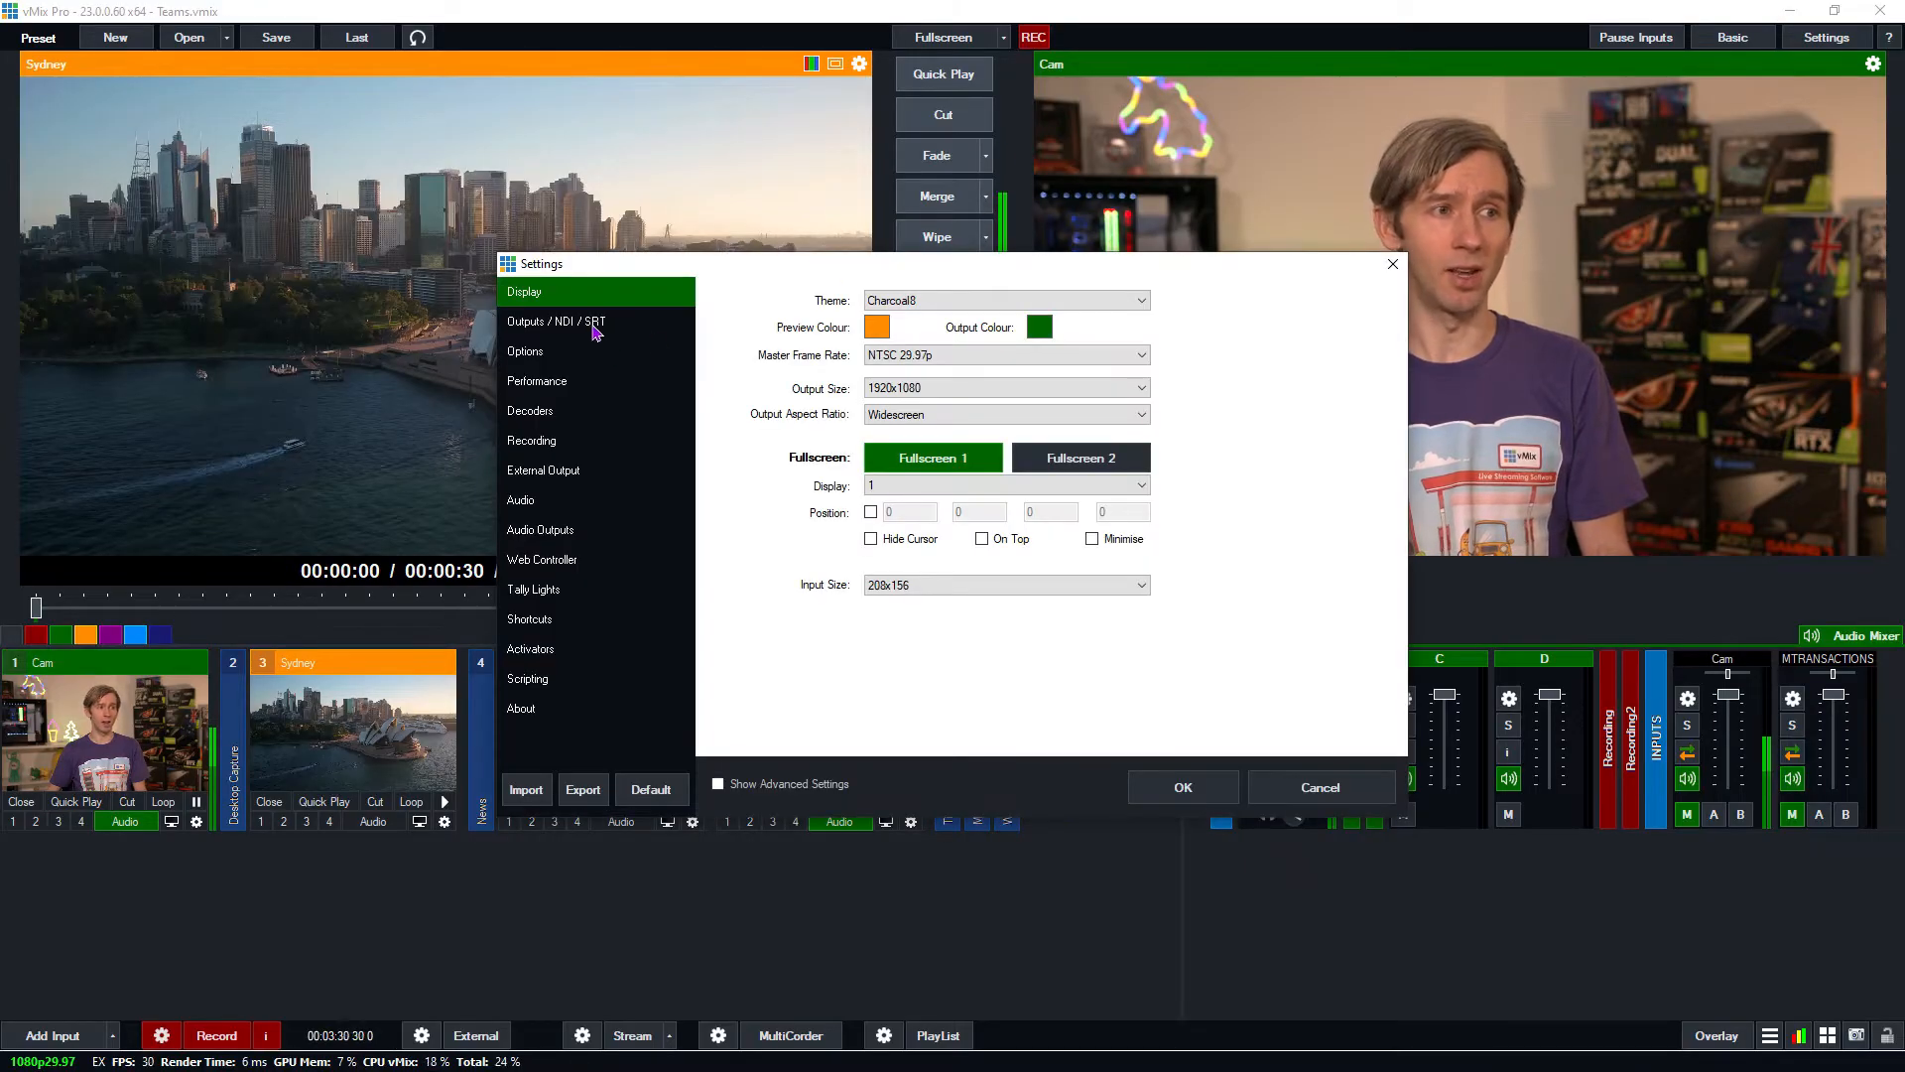
click(556, 321)
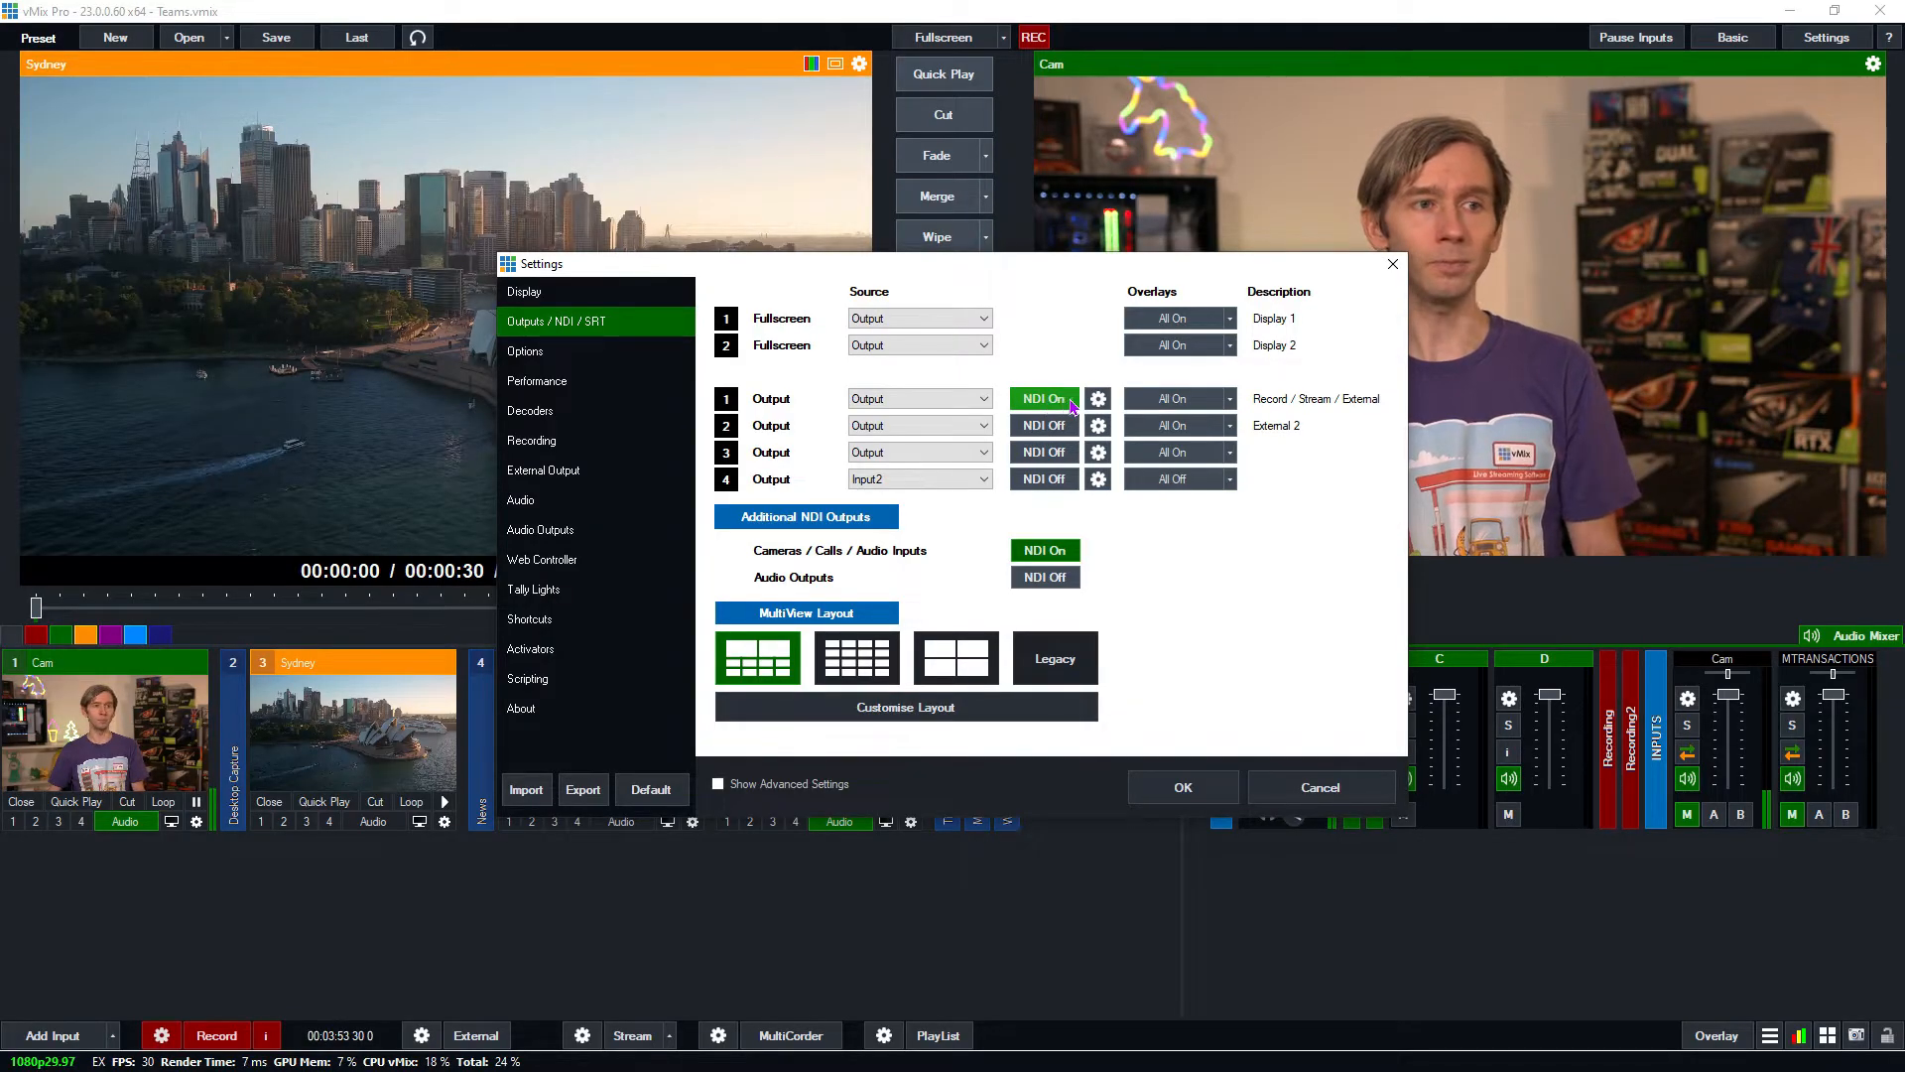
Set Output 1's audio channels to BusA and reopen its settings to verify
click(1098, 399)
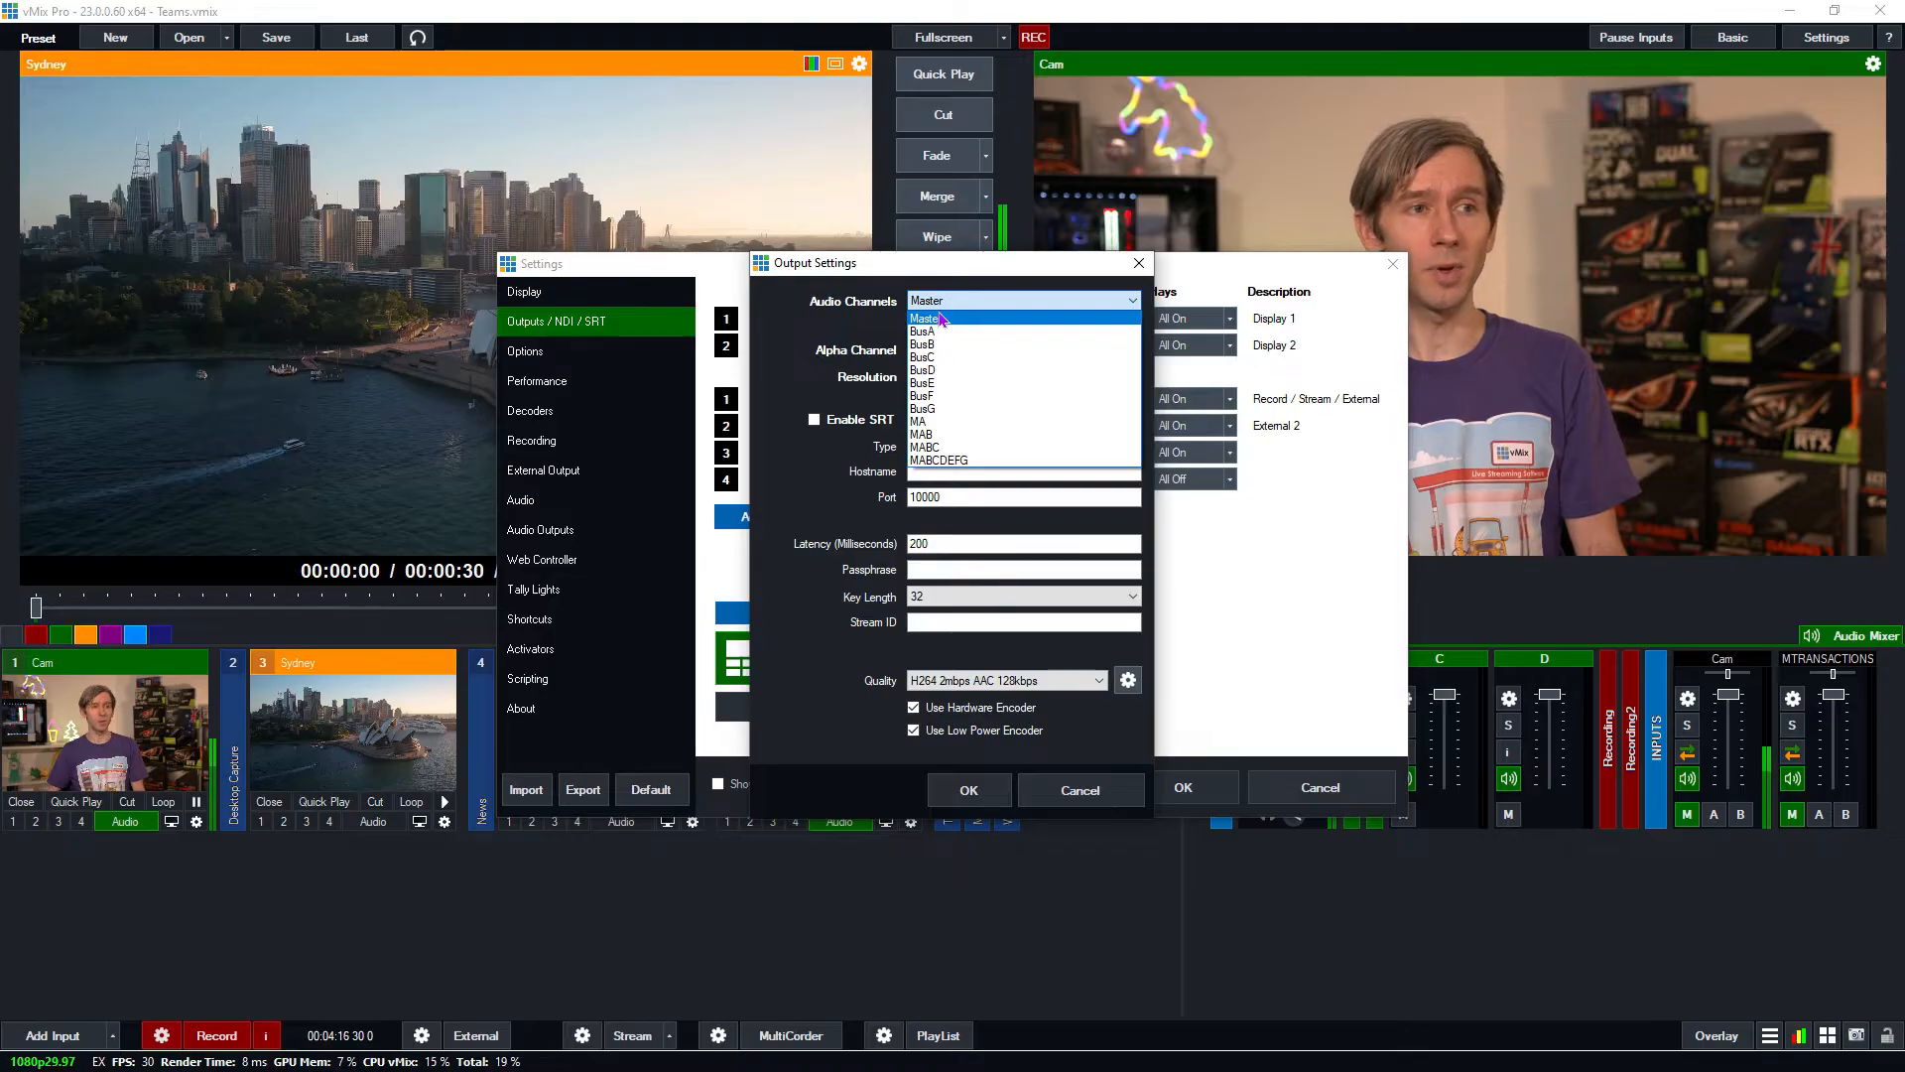
click(922, 331)
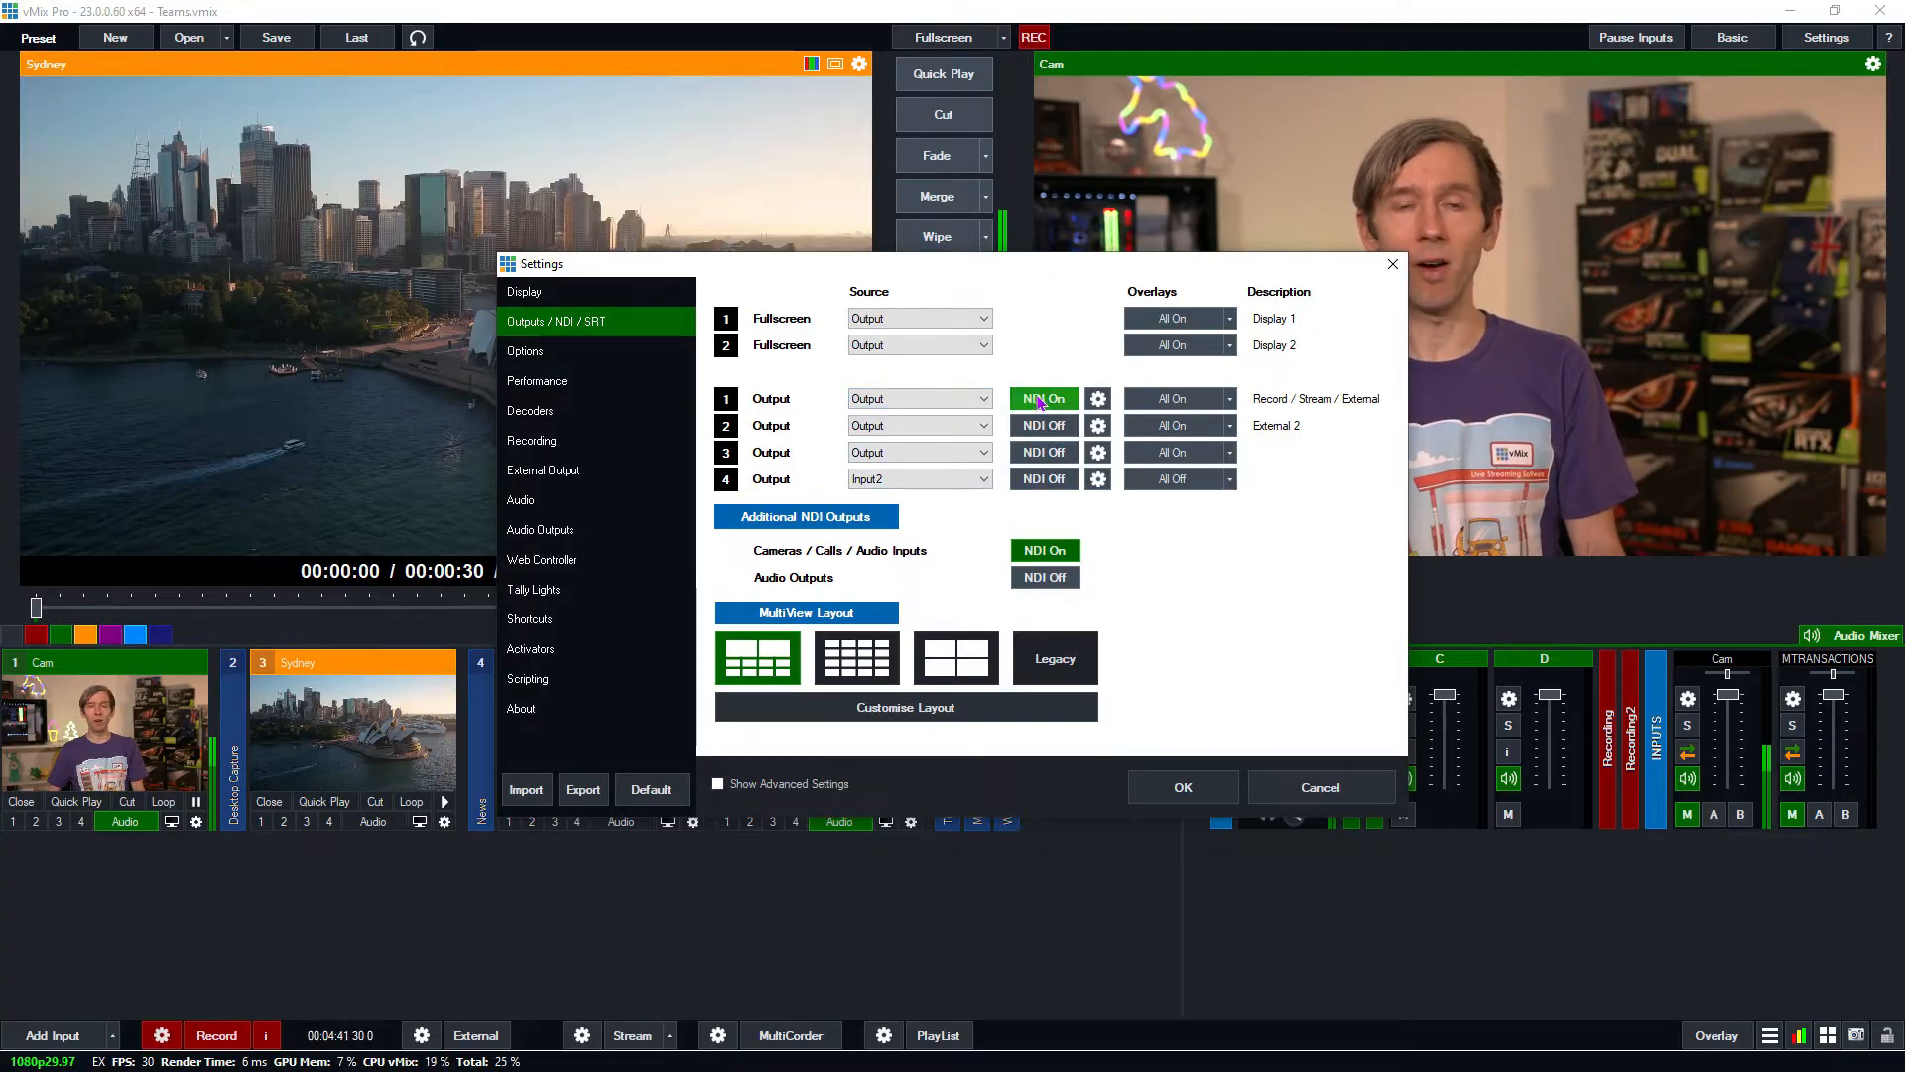
click(1098, 399)
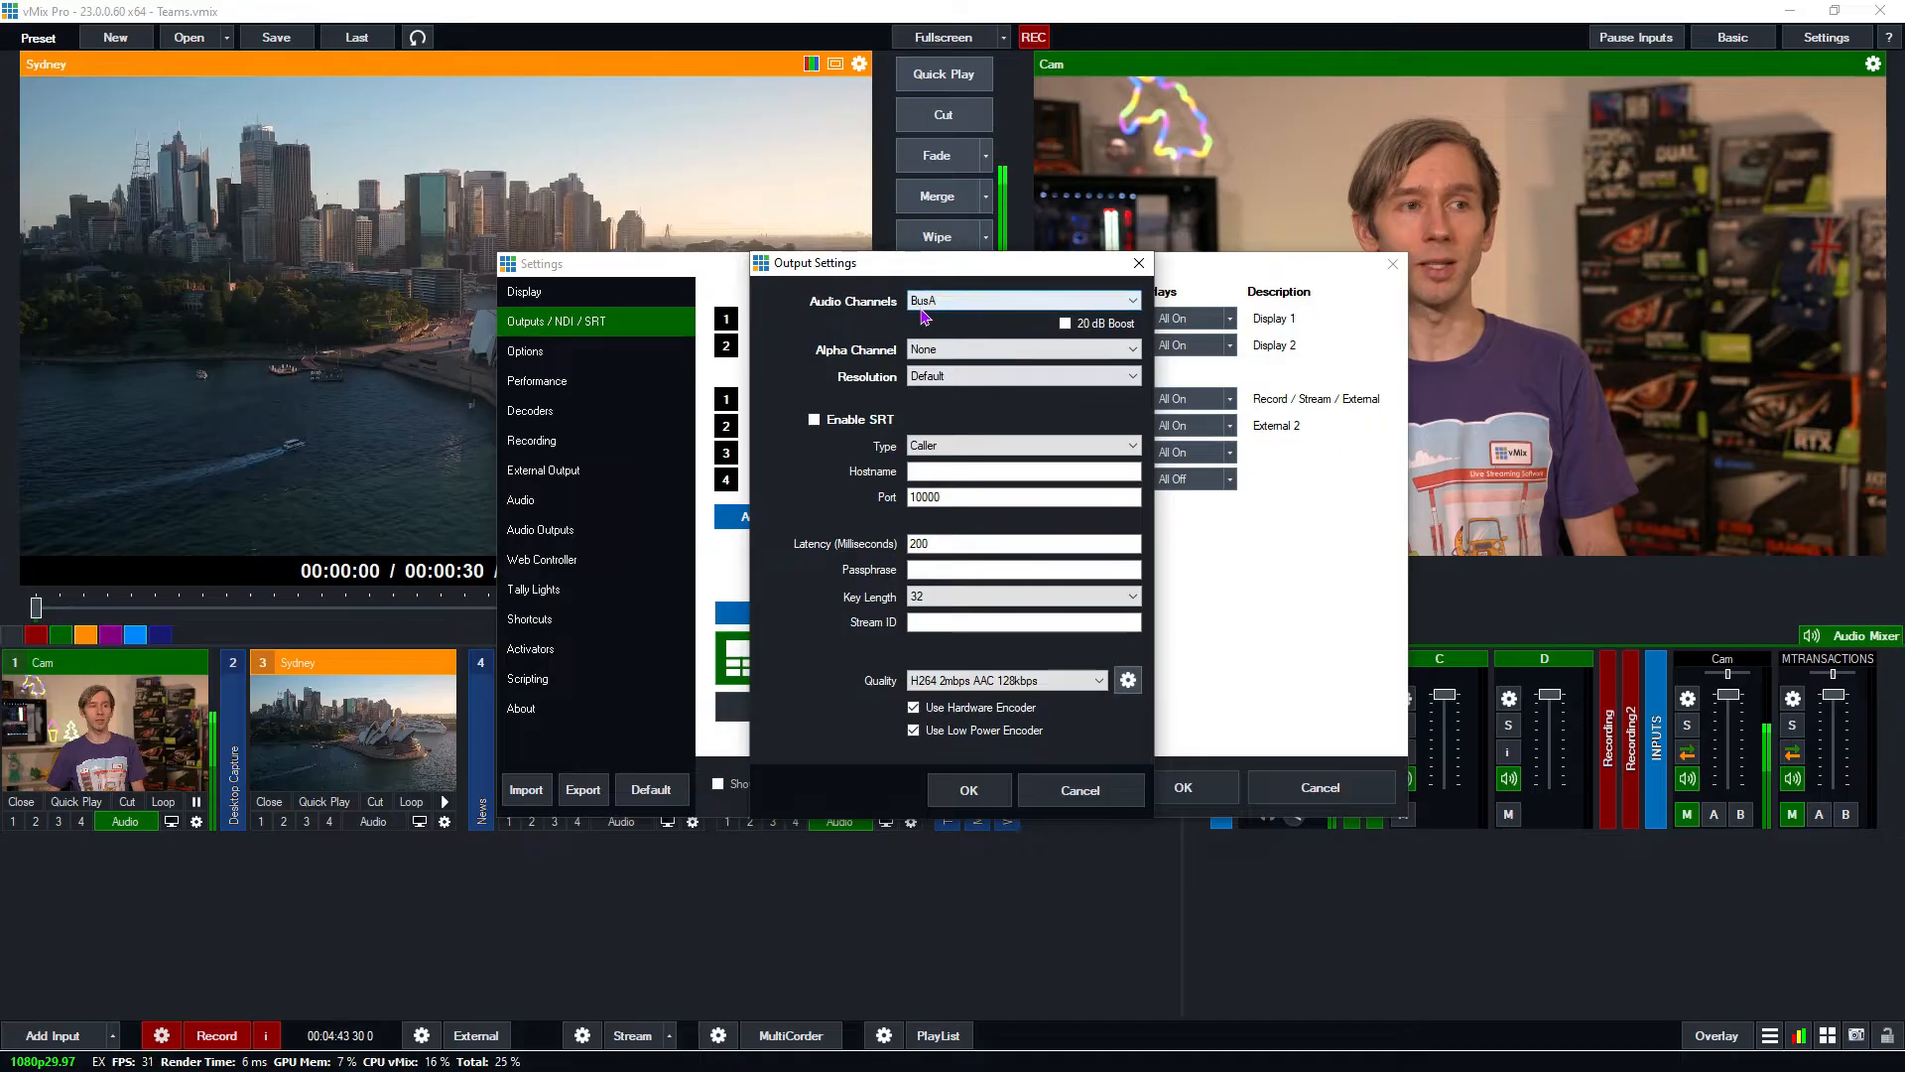
Confirm the BusA choice, review the Audio Outputs buses A–D, and close Settings
click(1079, 790)
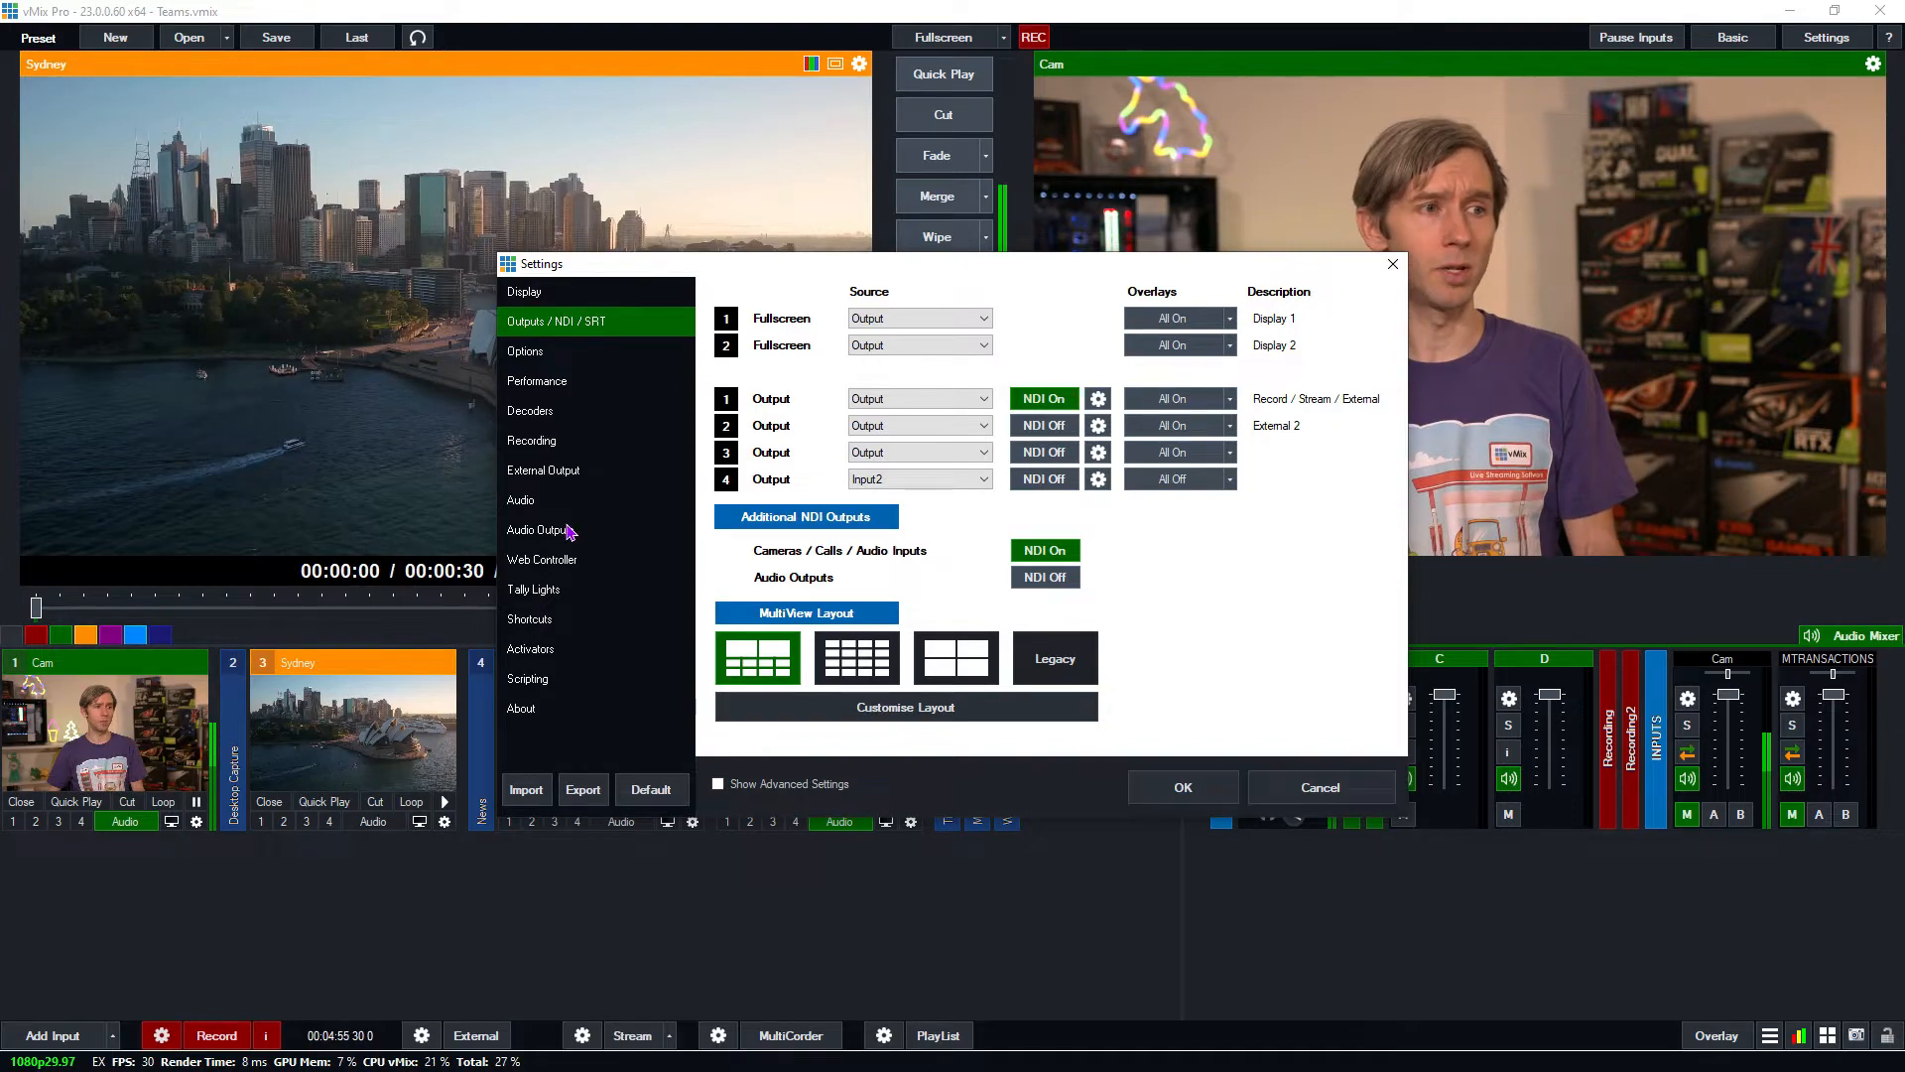
click(540, 529)
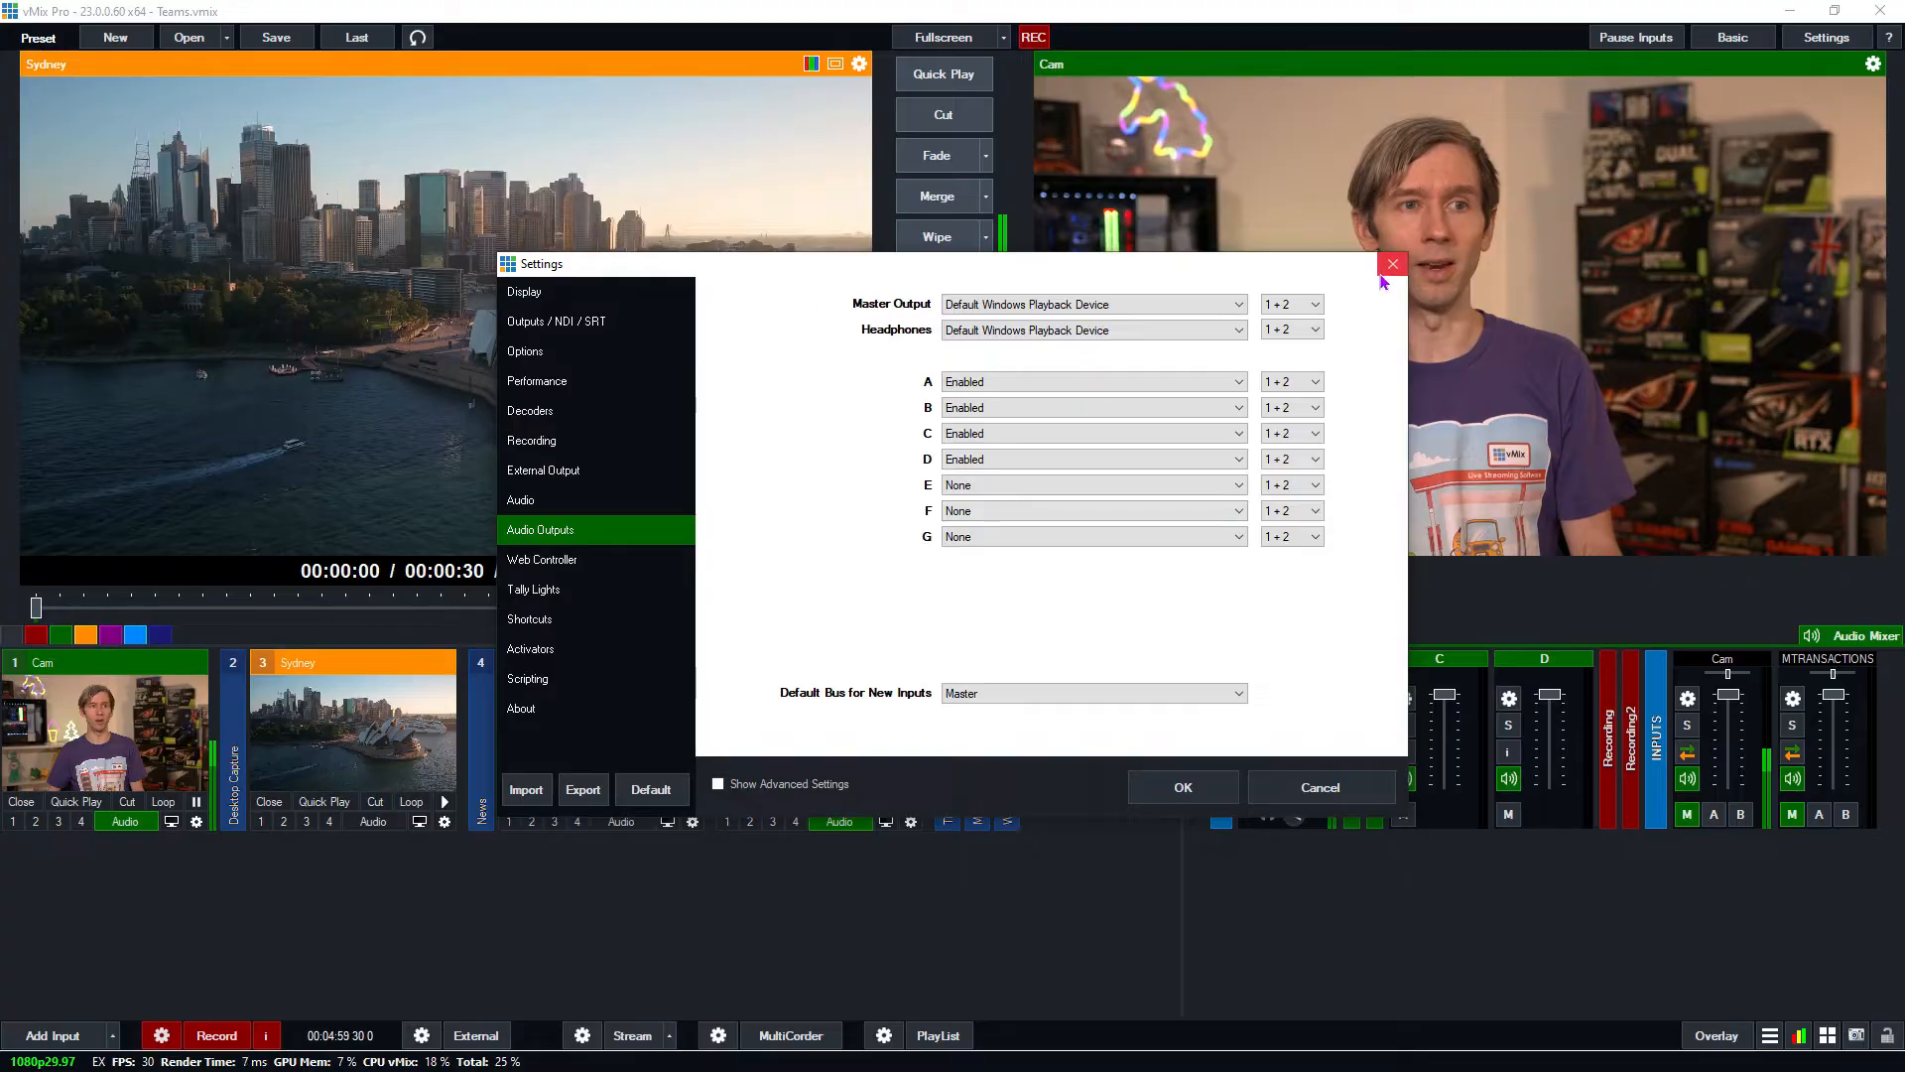
click(1392, 263)
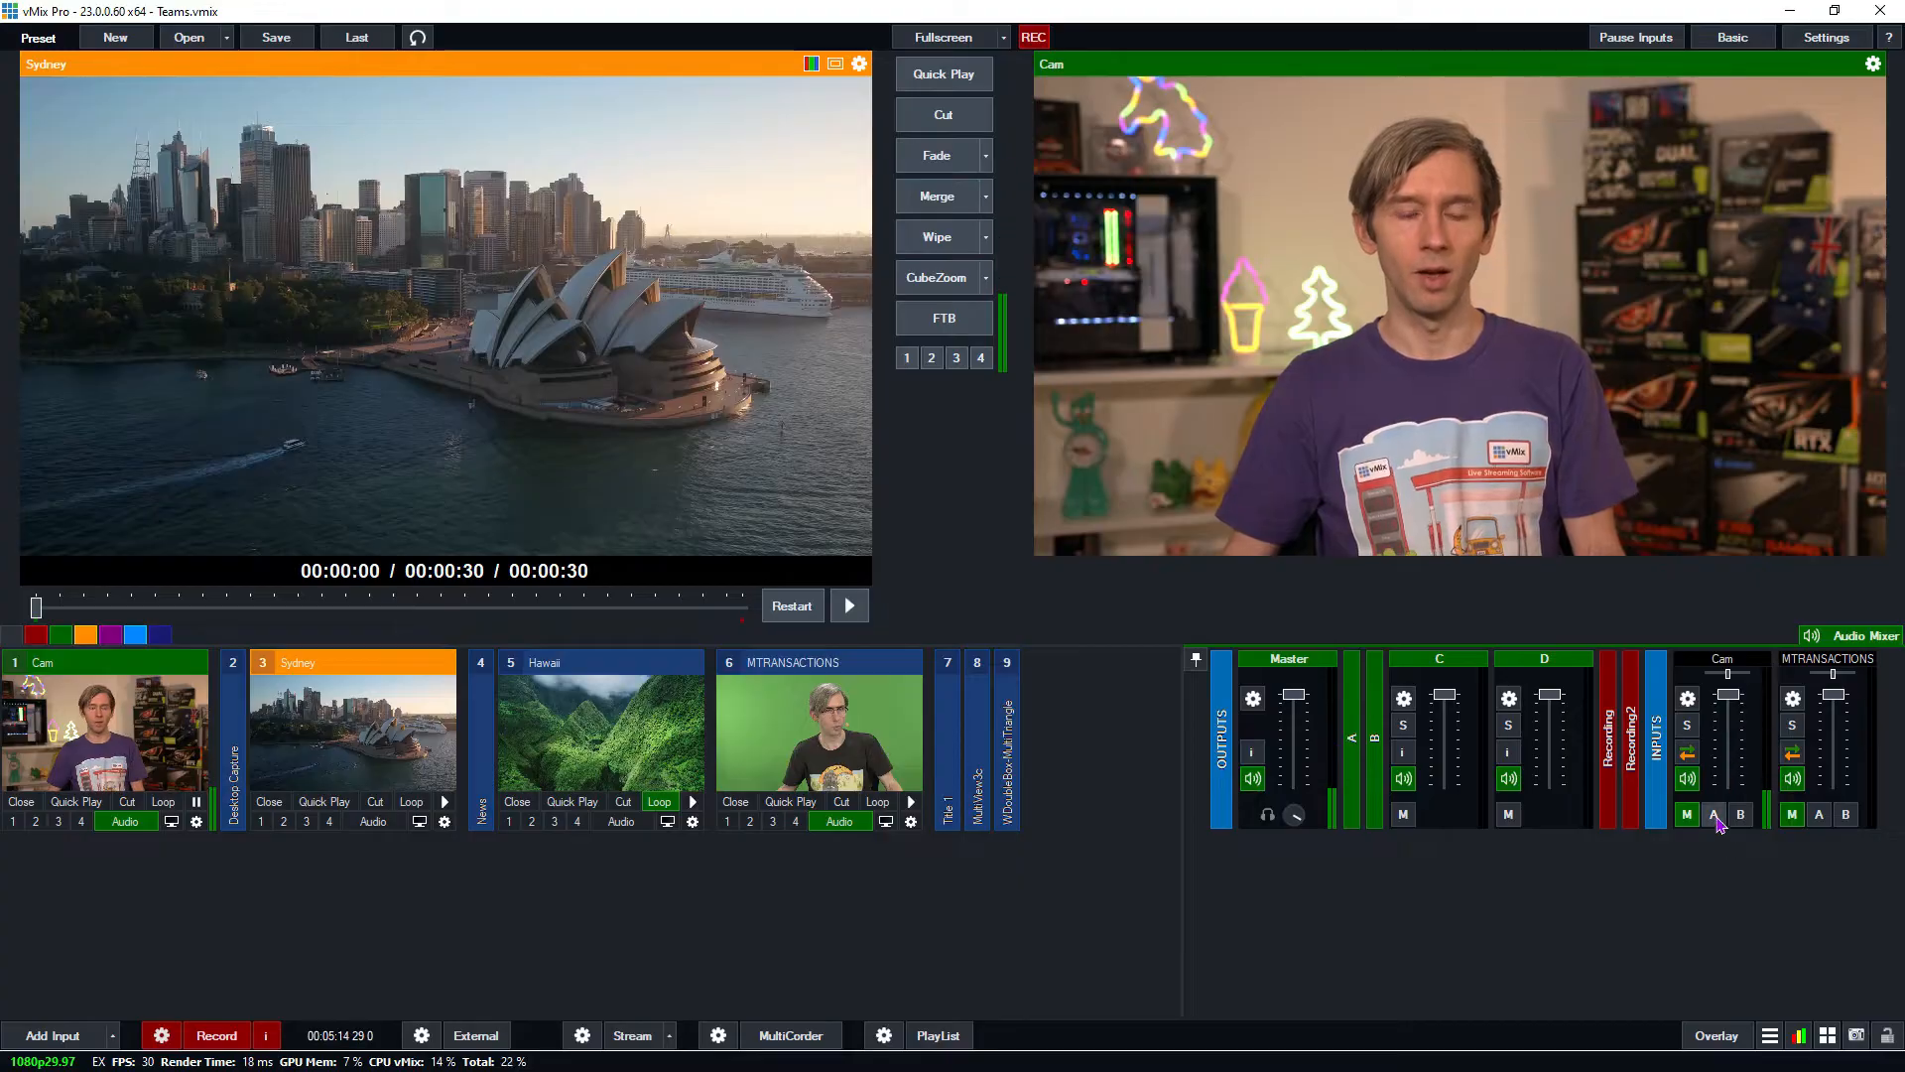
click(1739, 814)
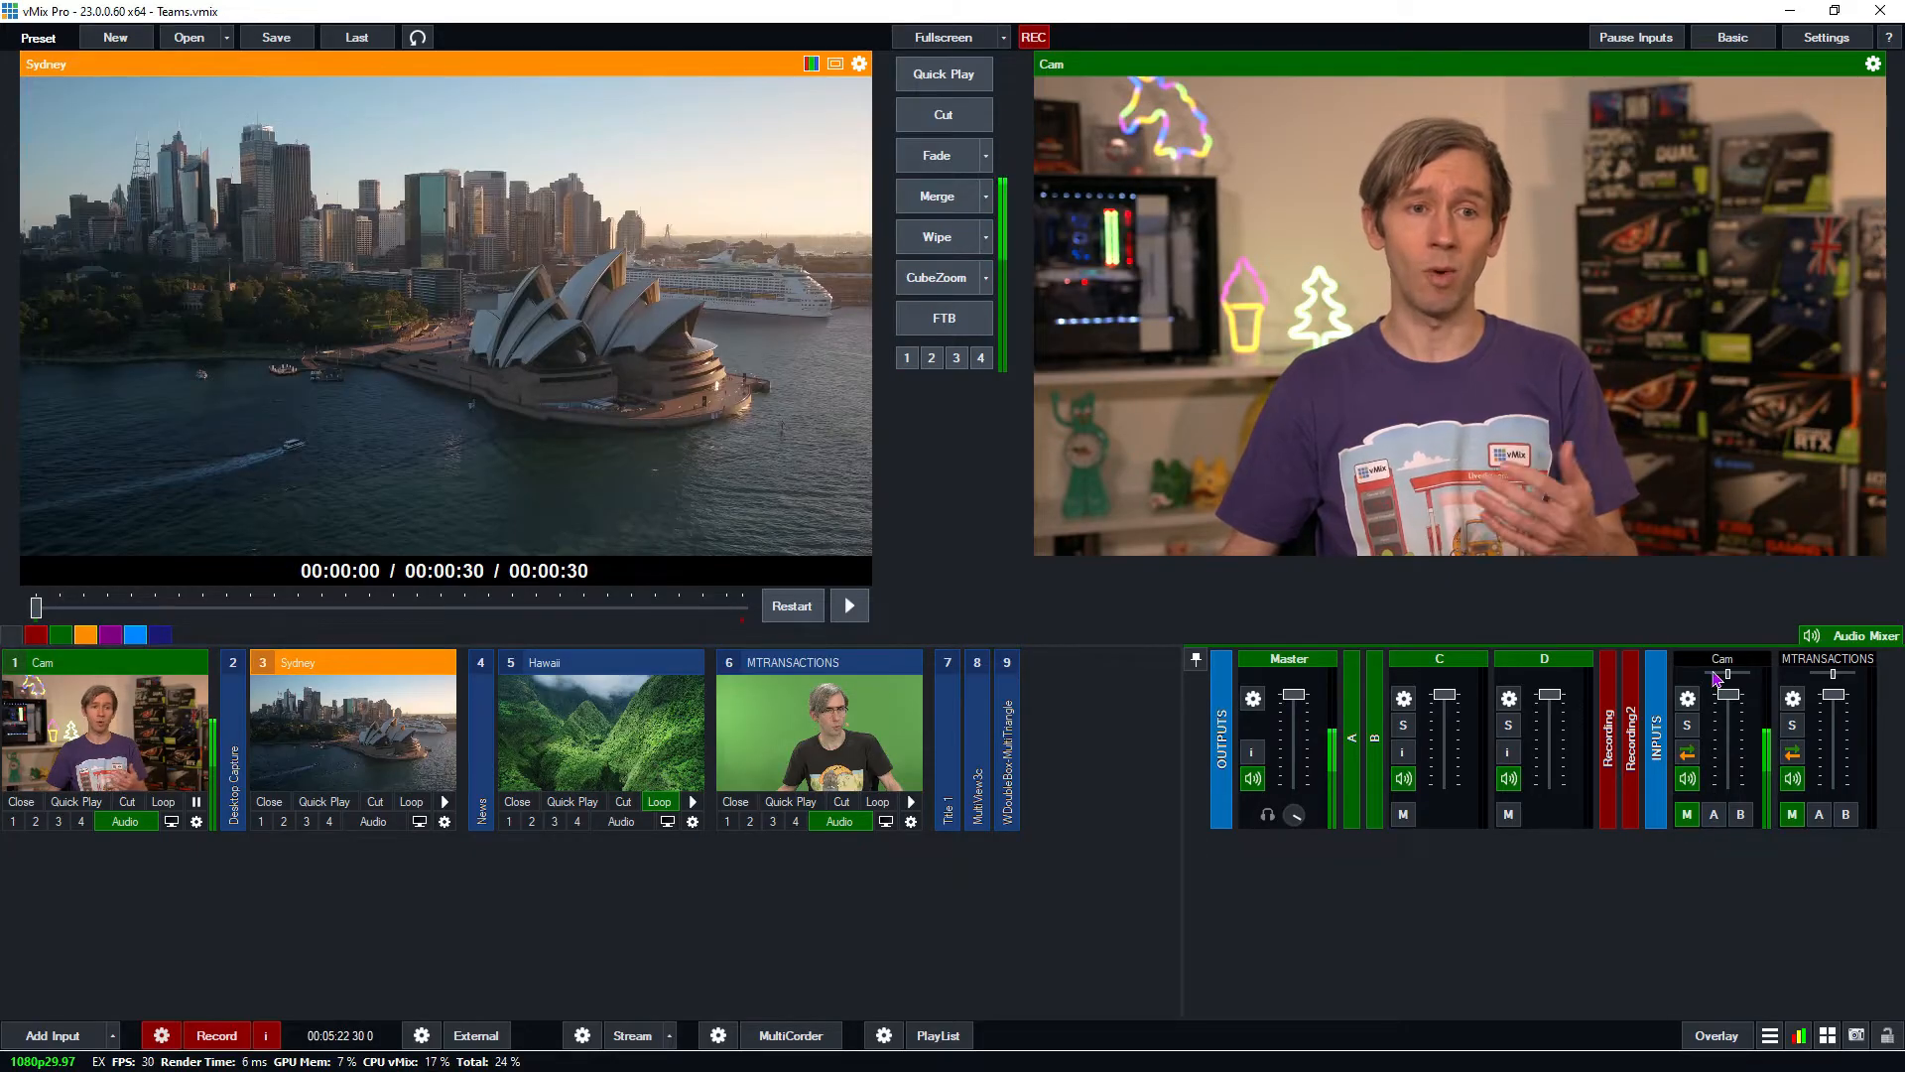
drag(1728, 716, 1729, 711)
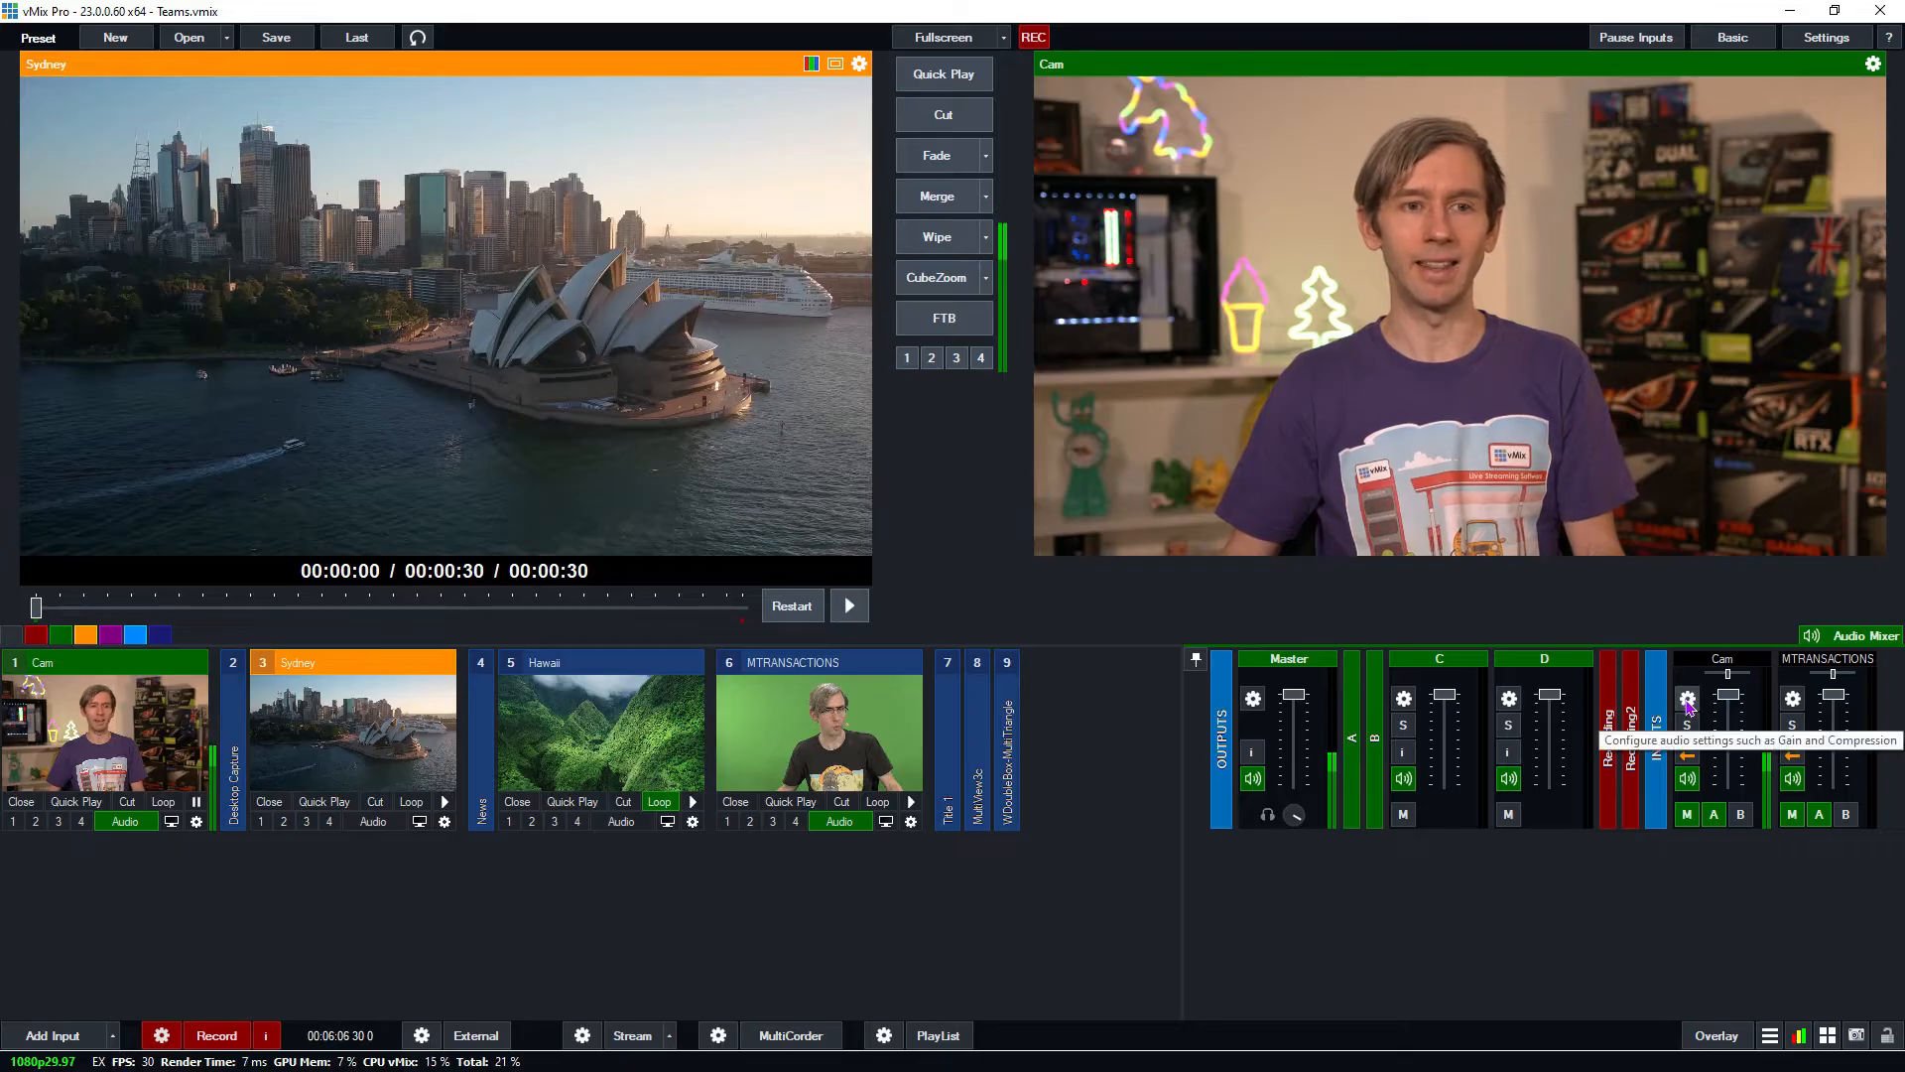
Check the Cam input's Audio Settings and try its solo monitoring button
click(1687, 698)
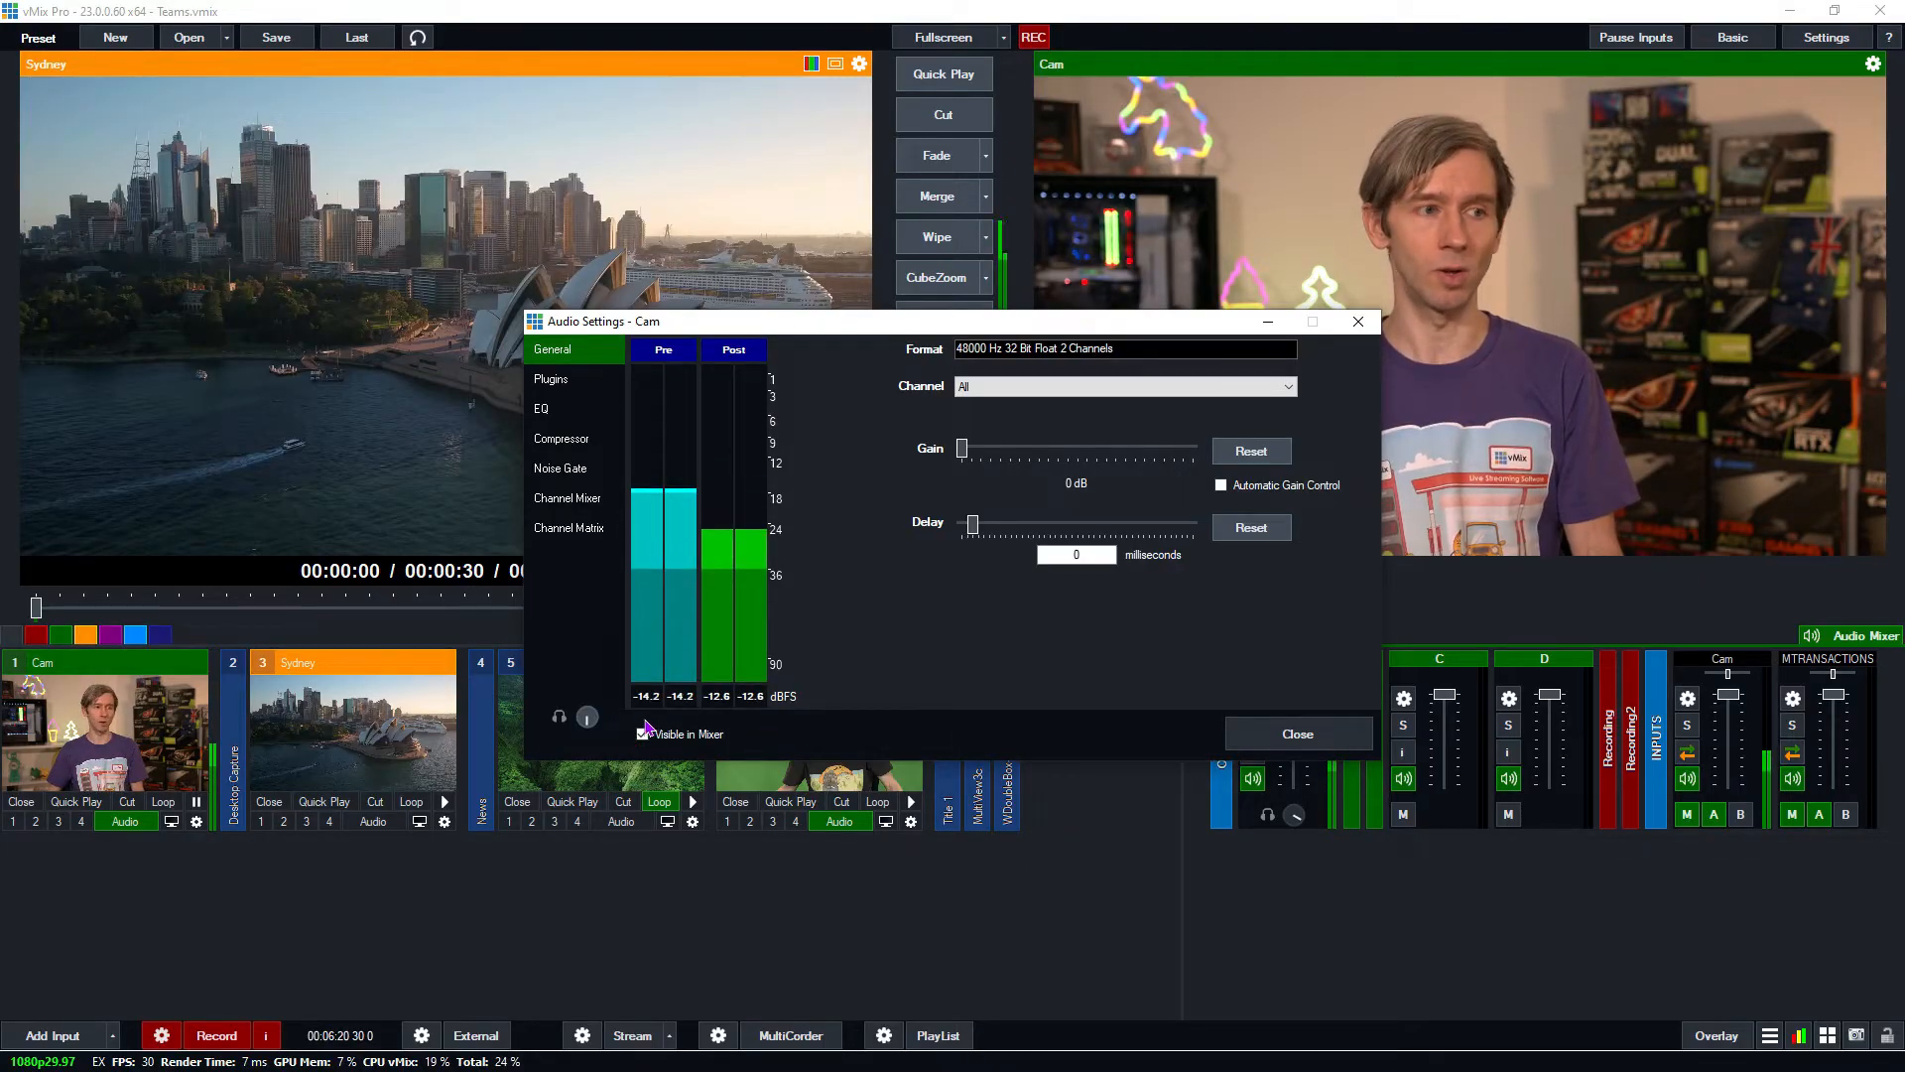
click(1296, 733)
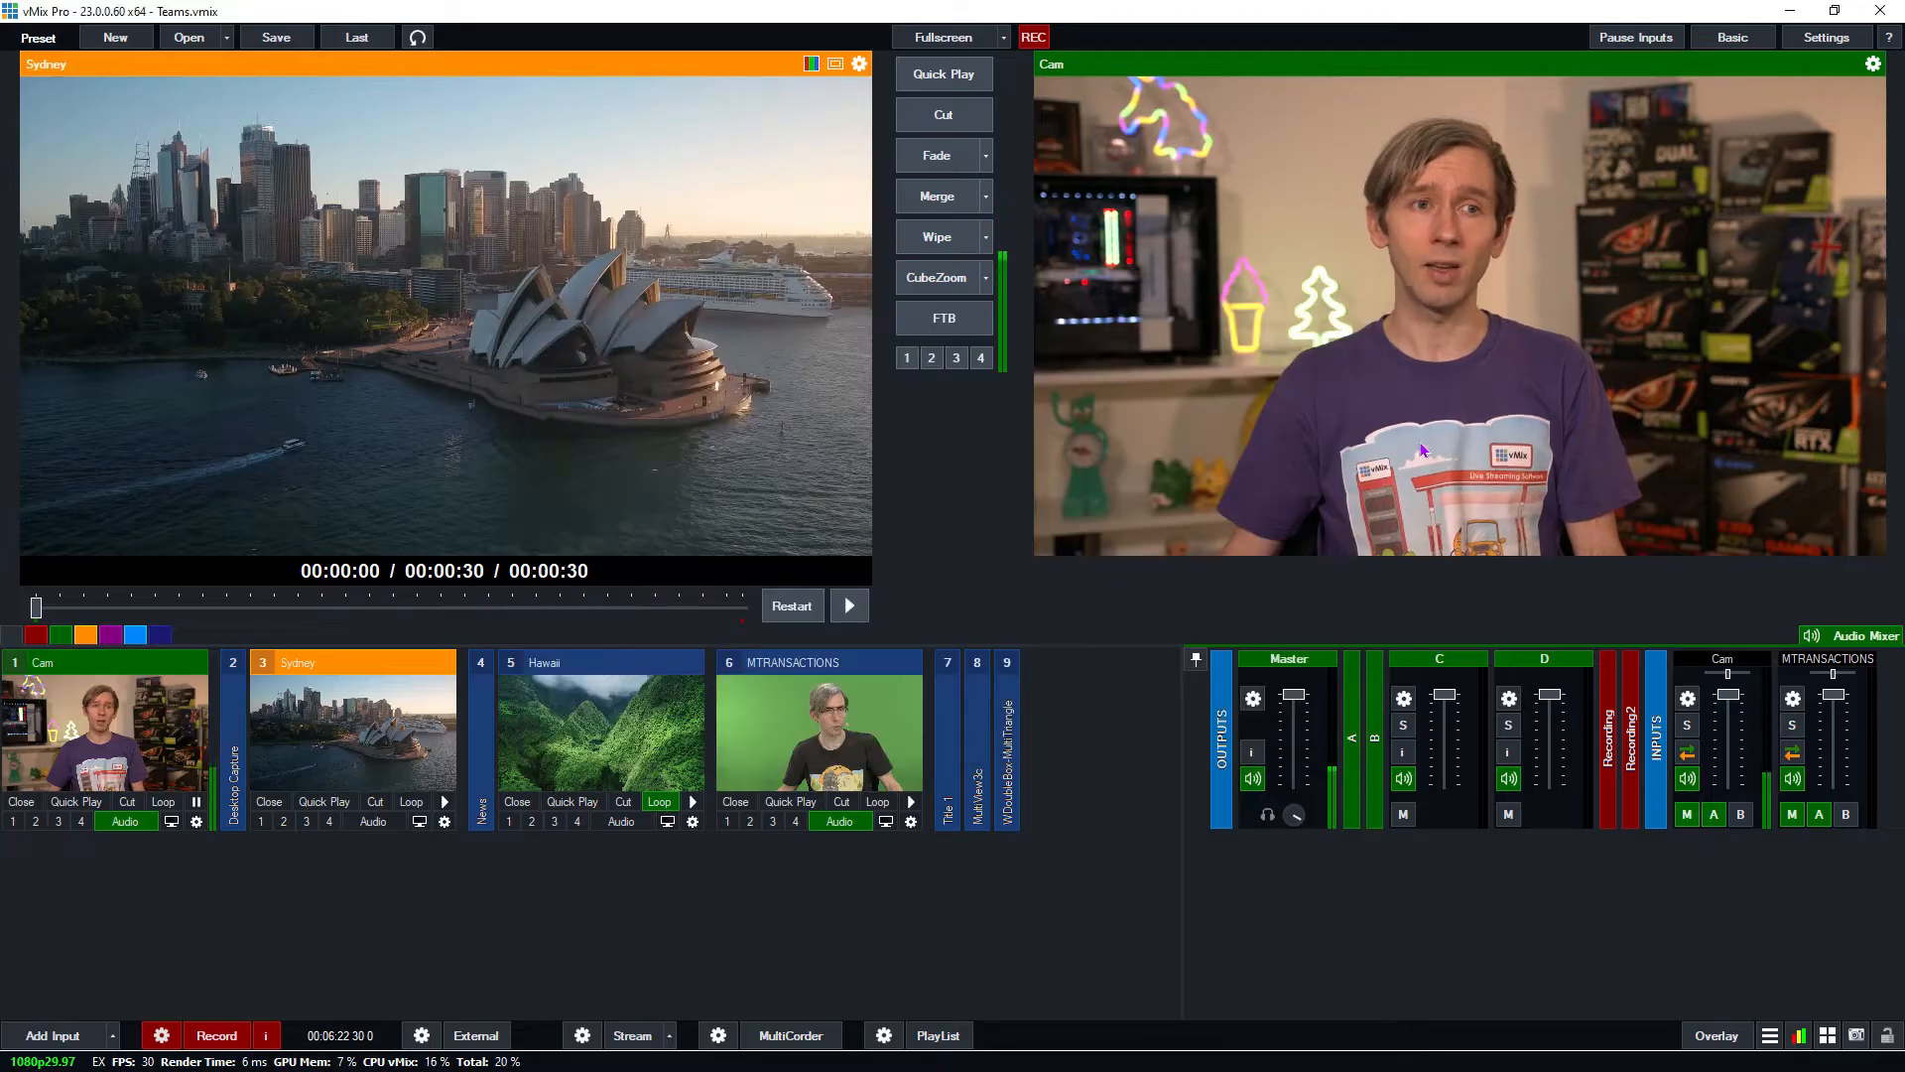
mouse_move(1687, 725)
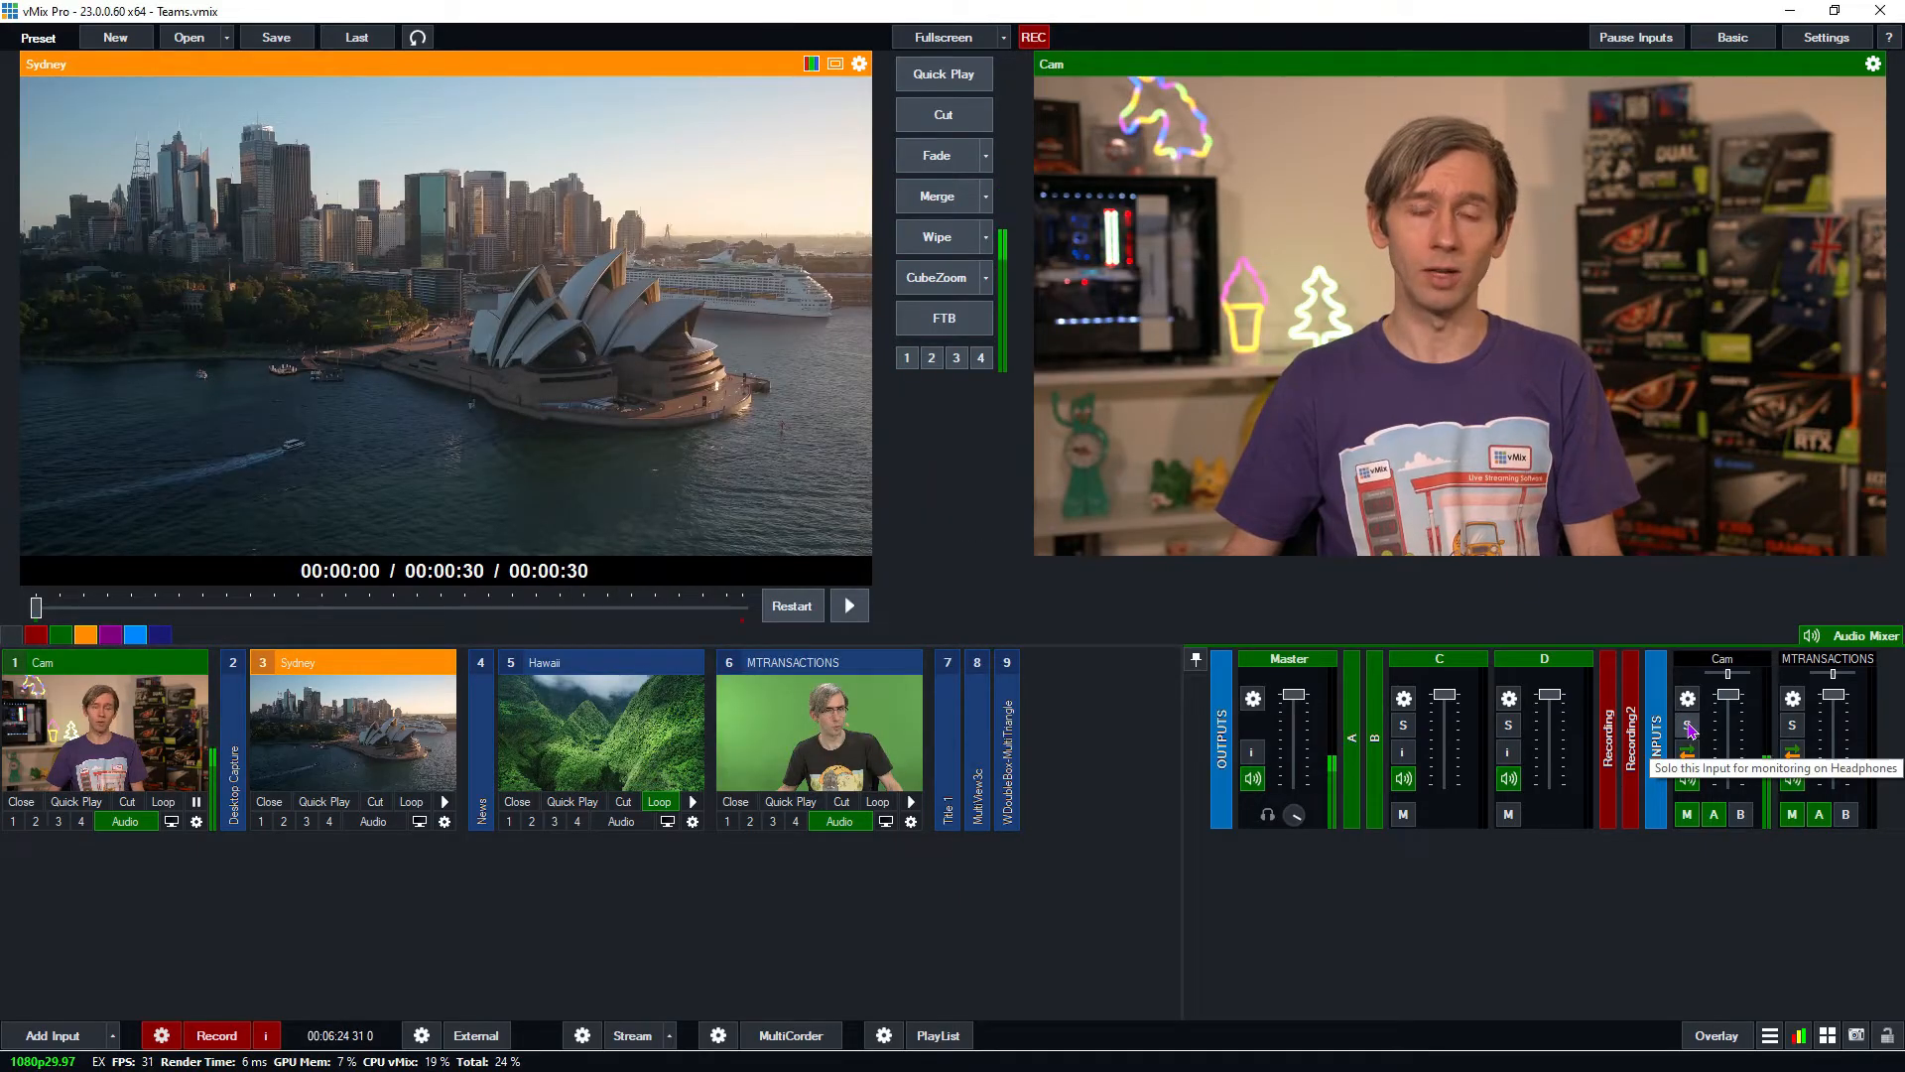
click(1687, 724)
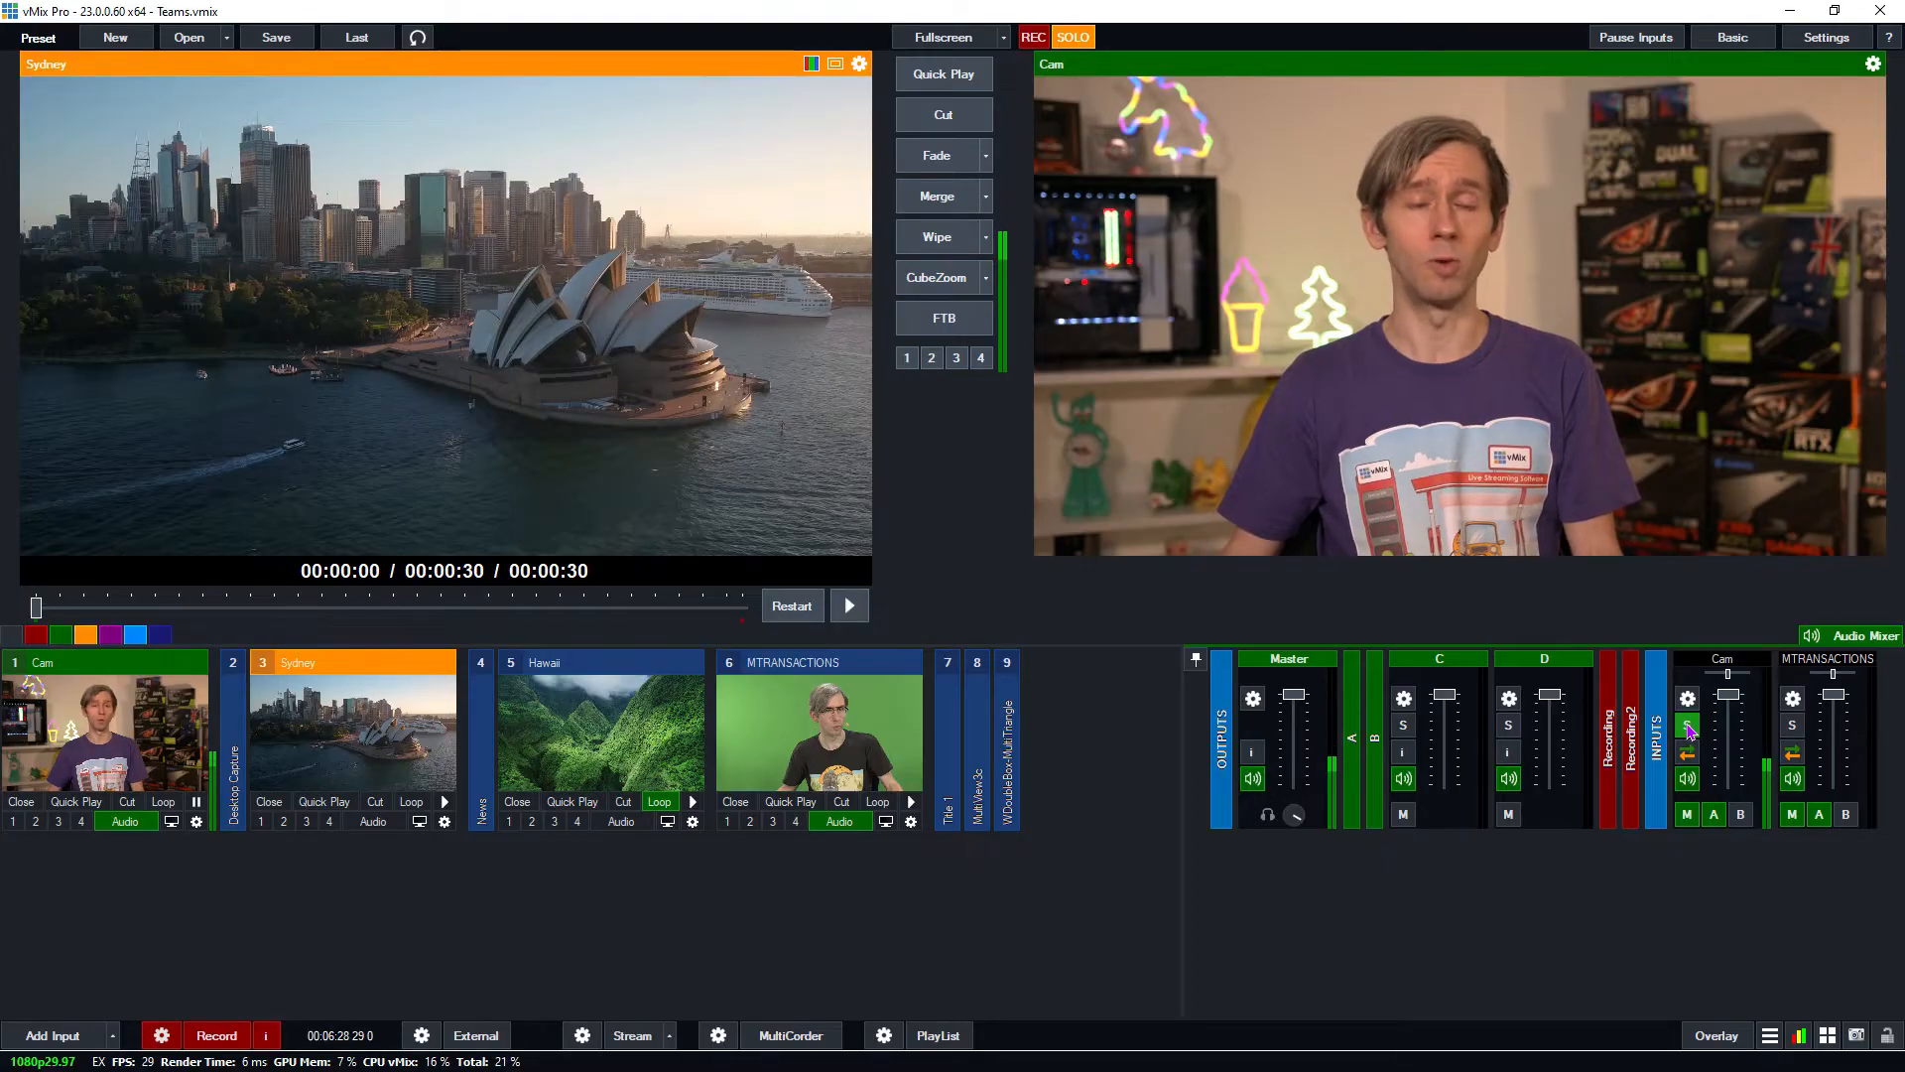
click(11, 1042)
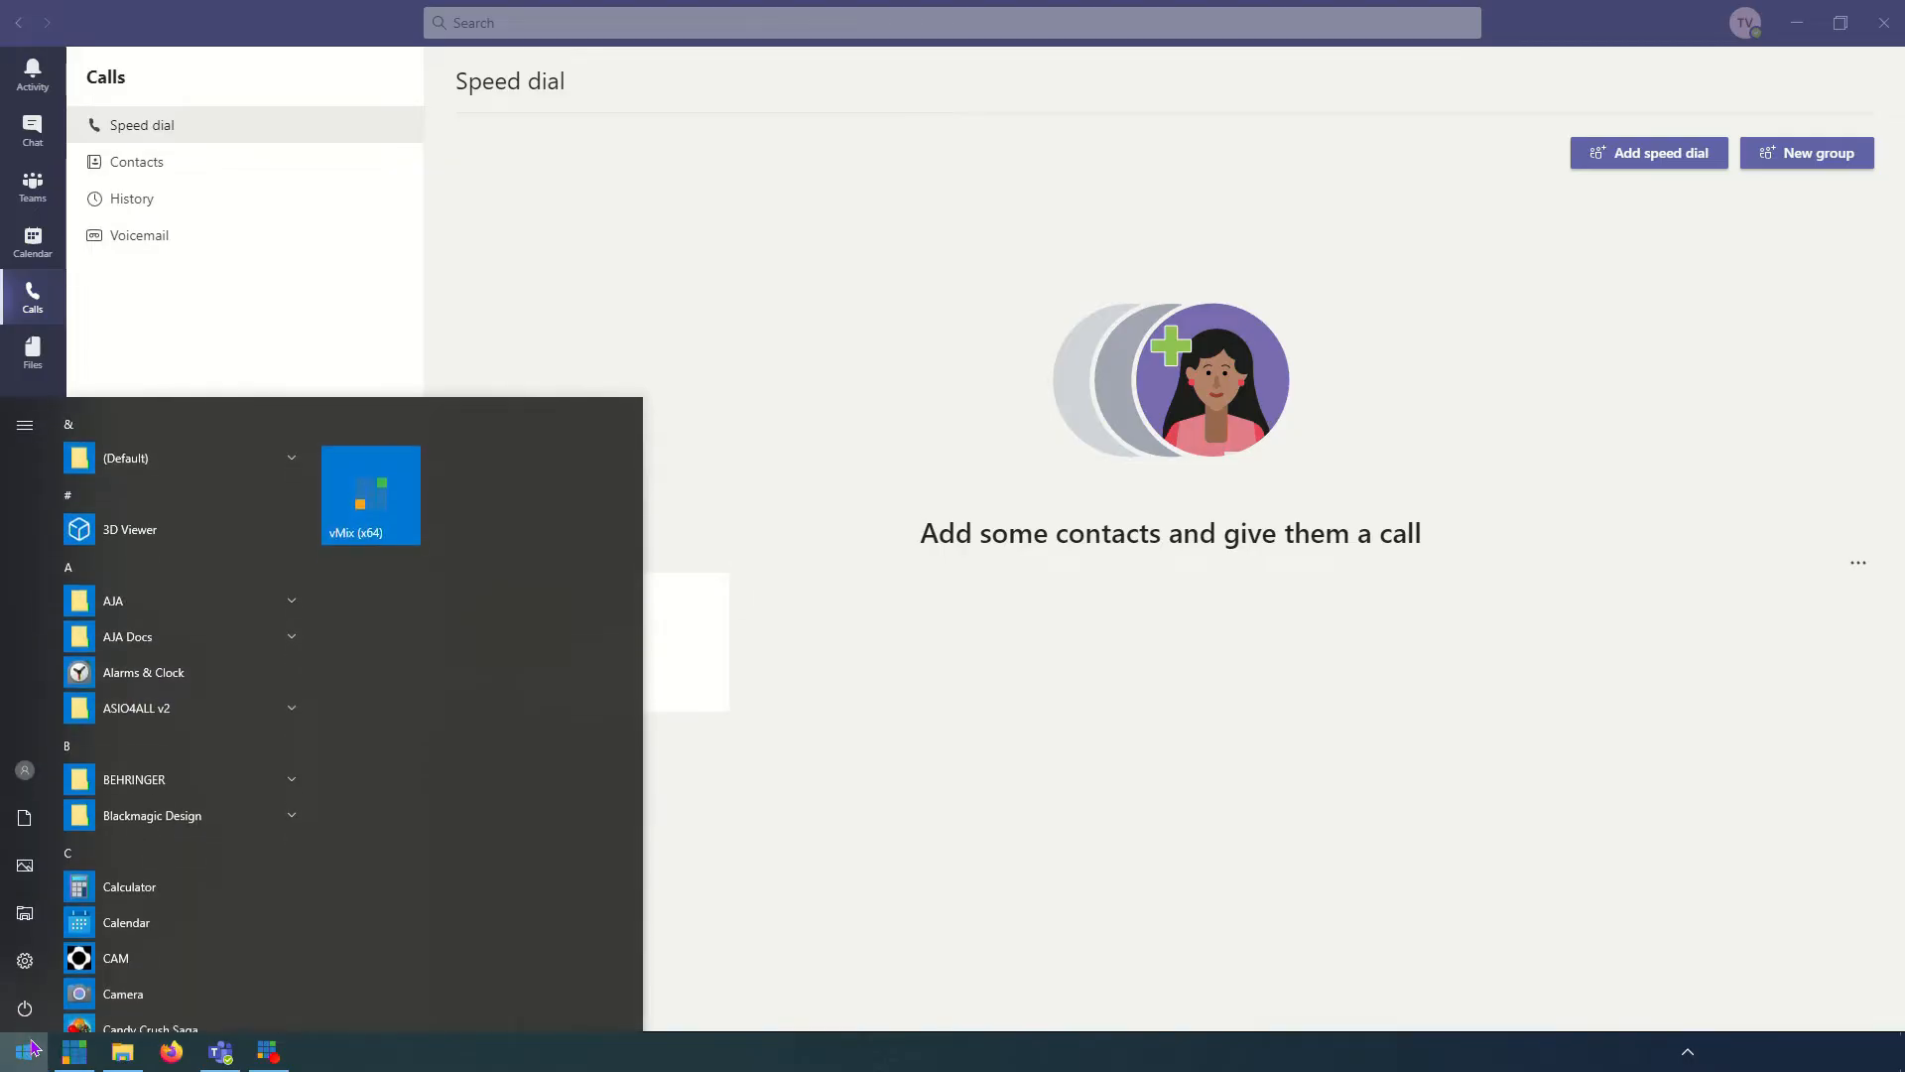
Launch NDI Virtual Input and view its list of NDI source machines
text(virtu)
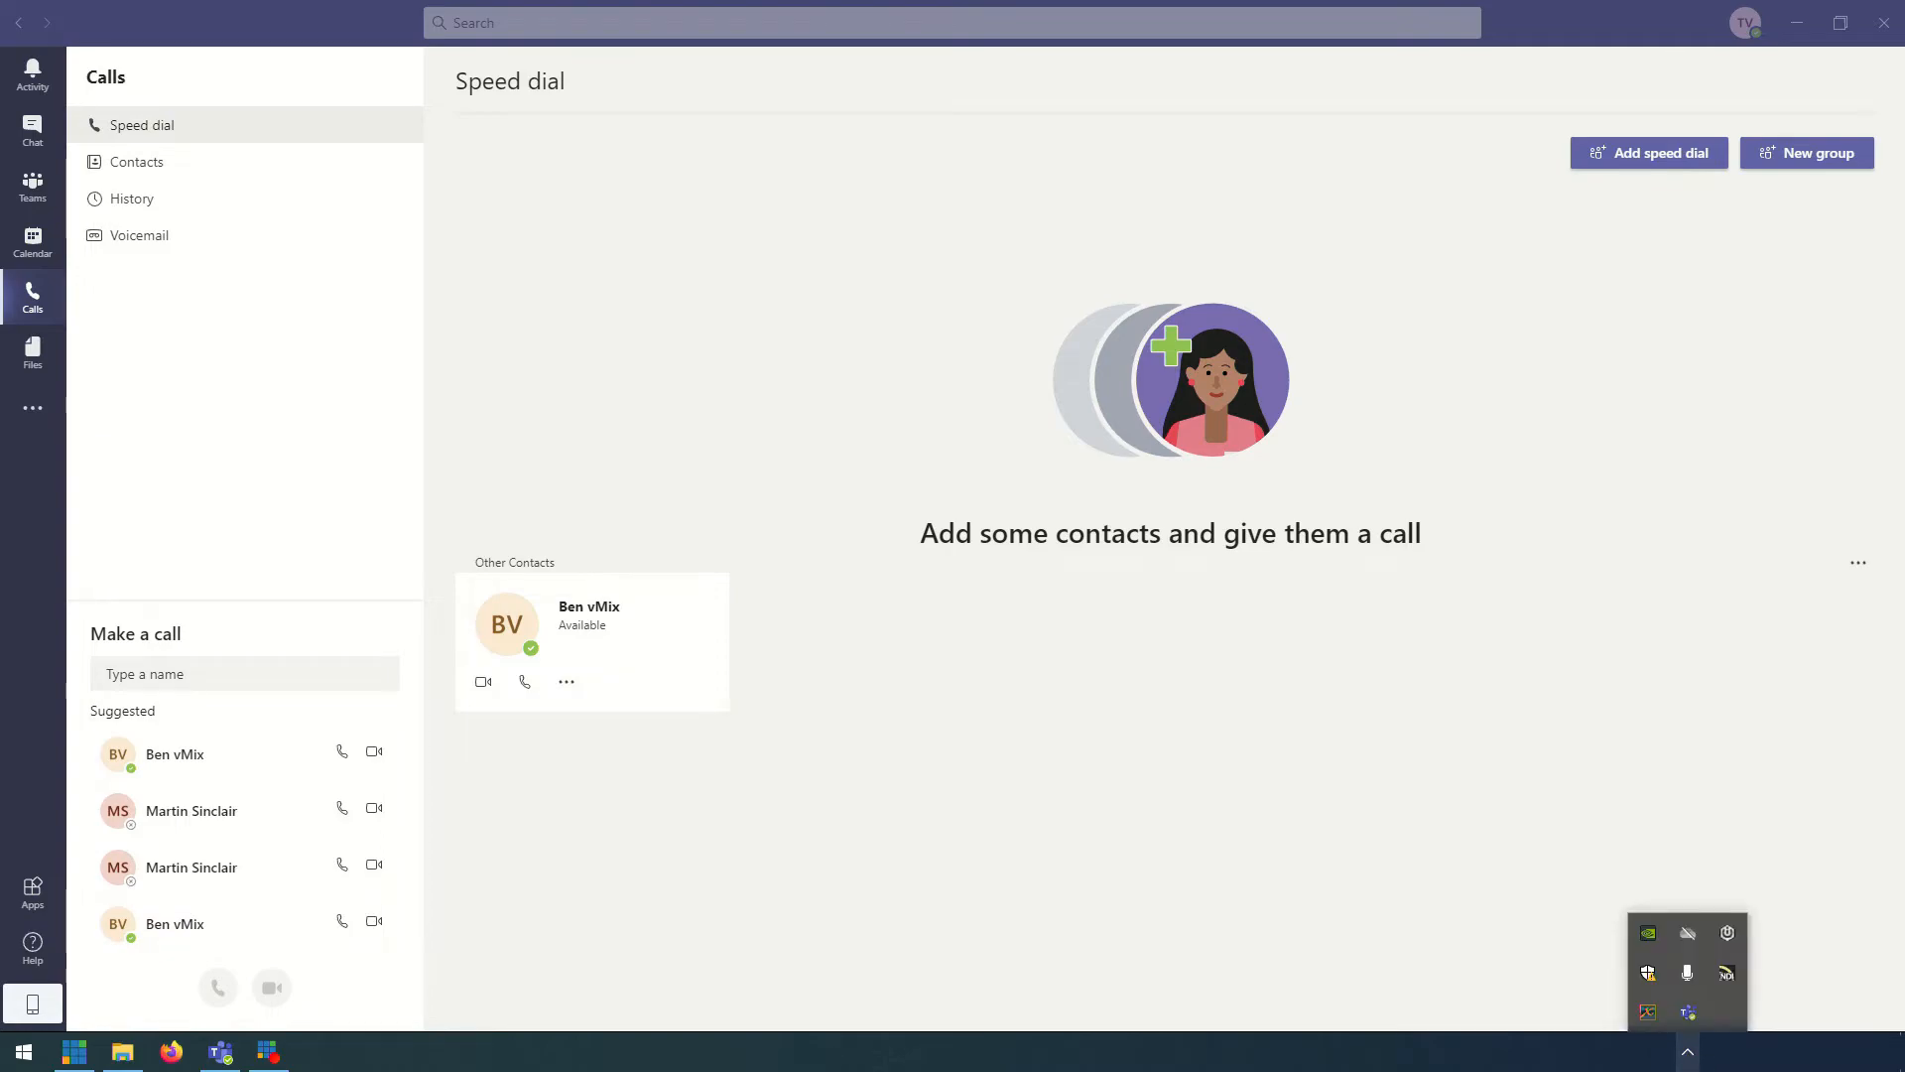
mouse_move(1725, 973)
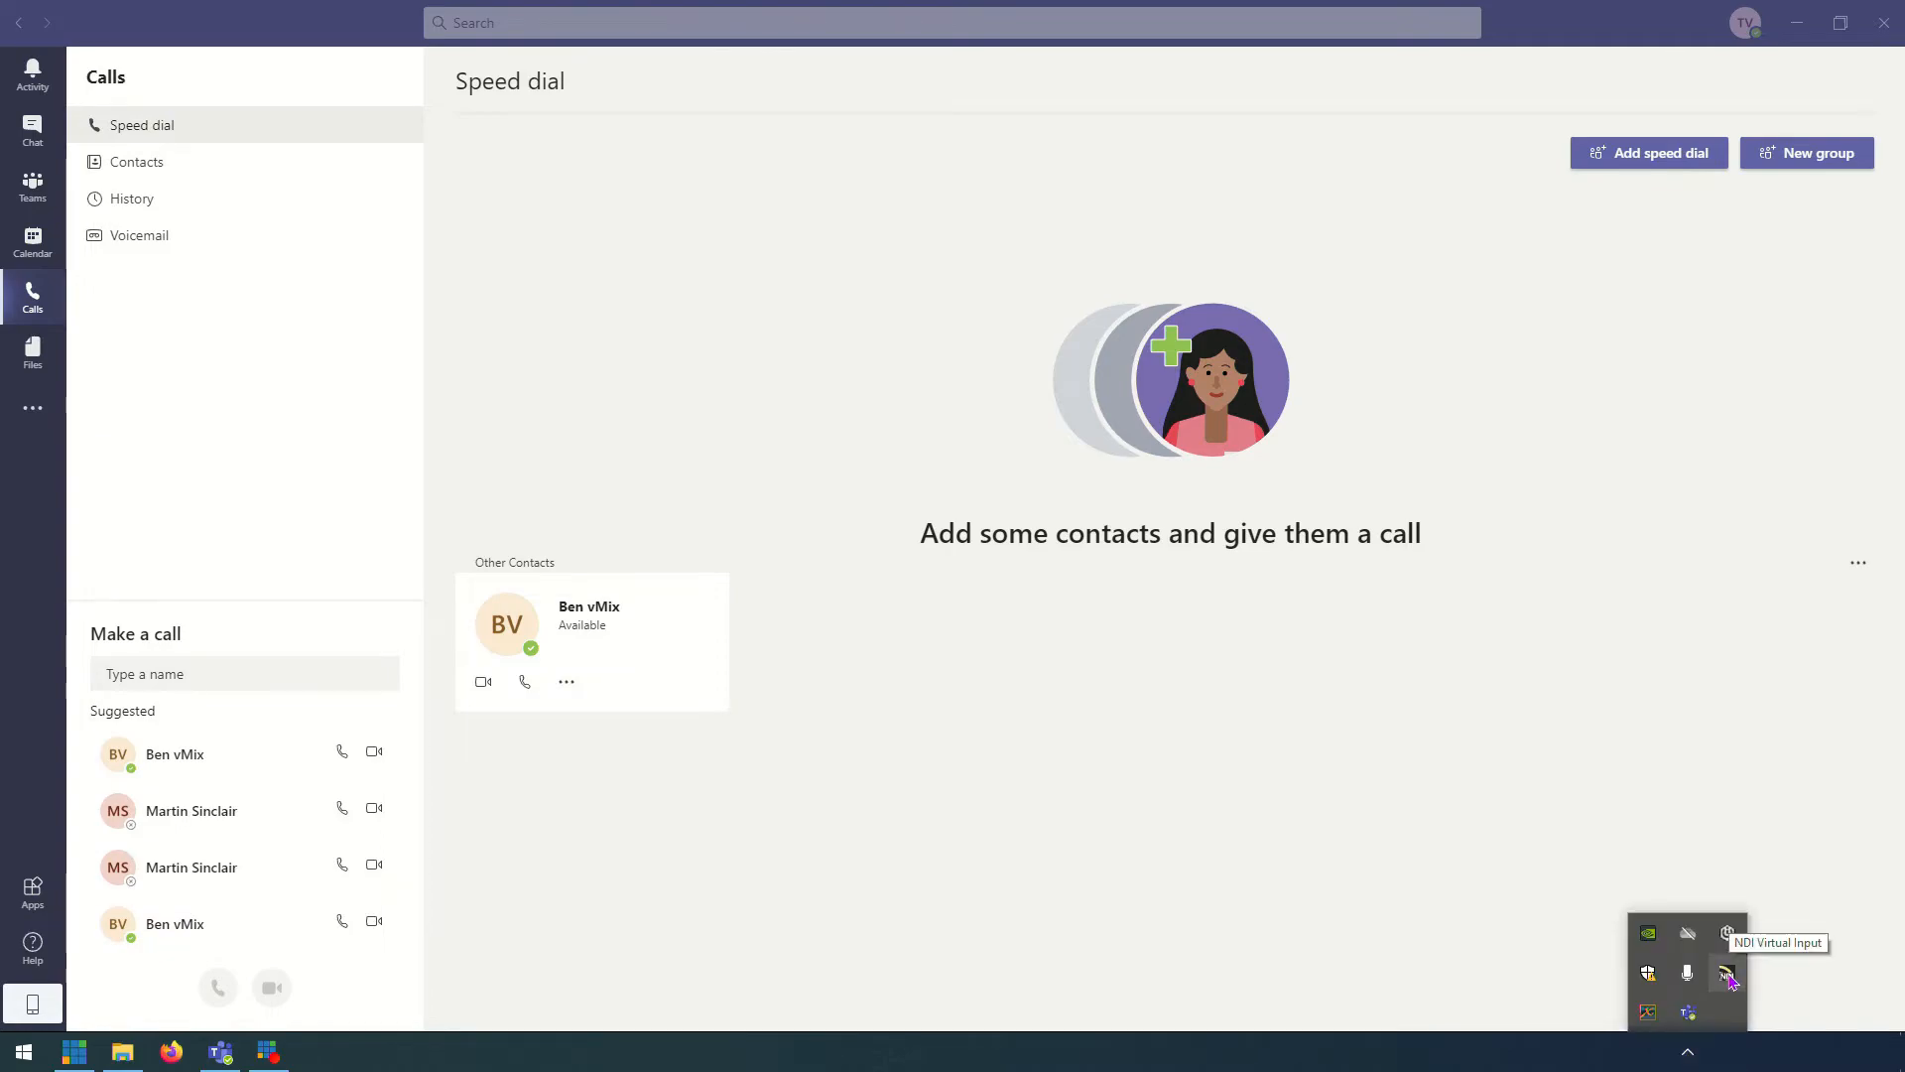
click(1726, 973)
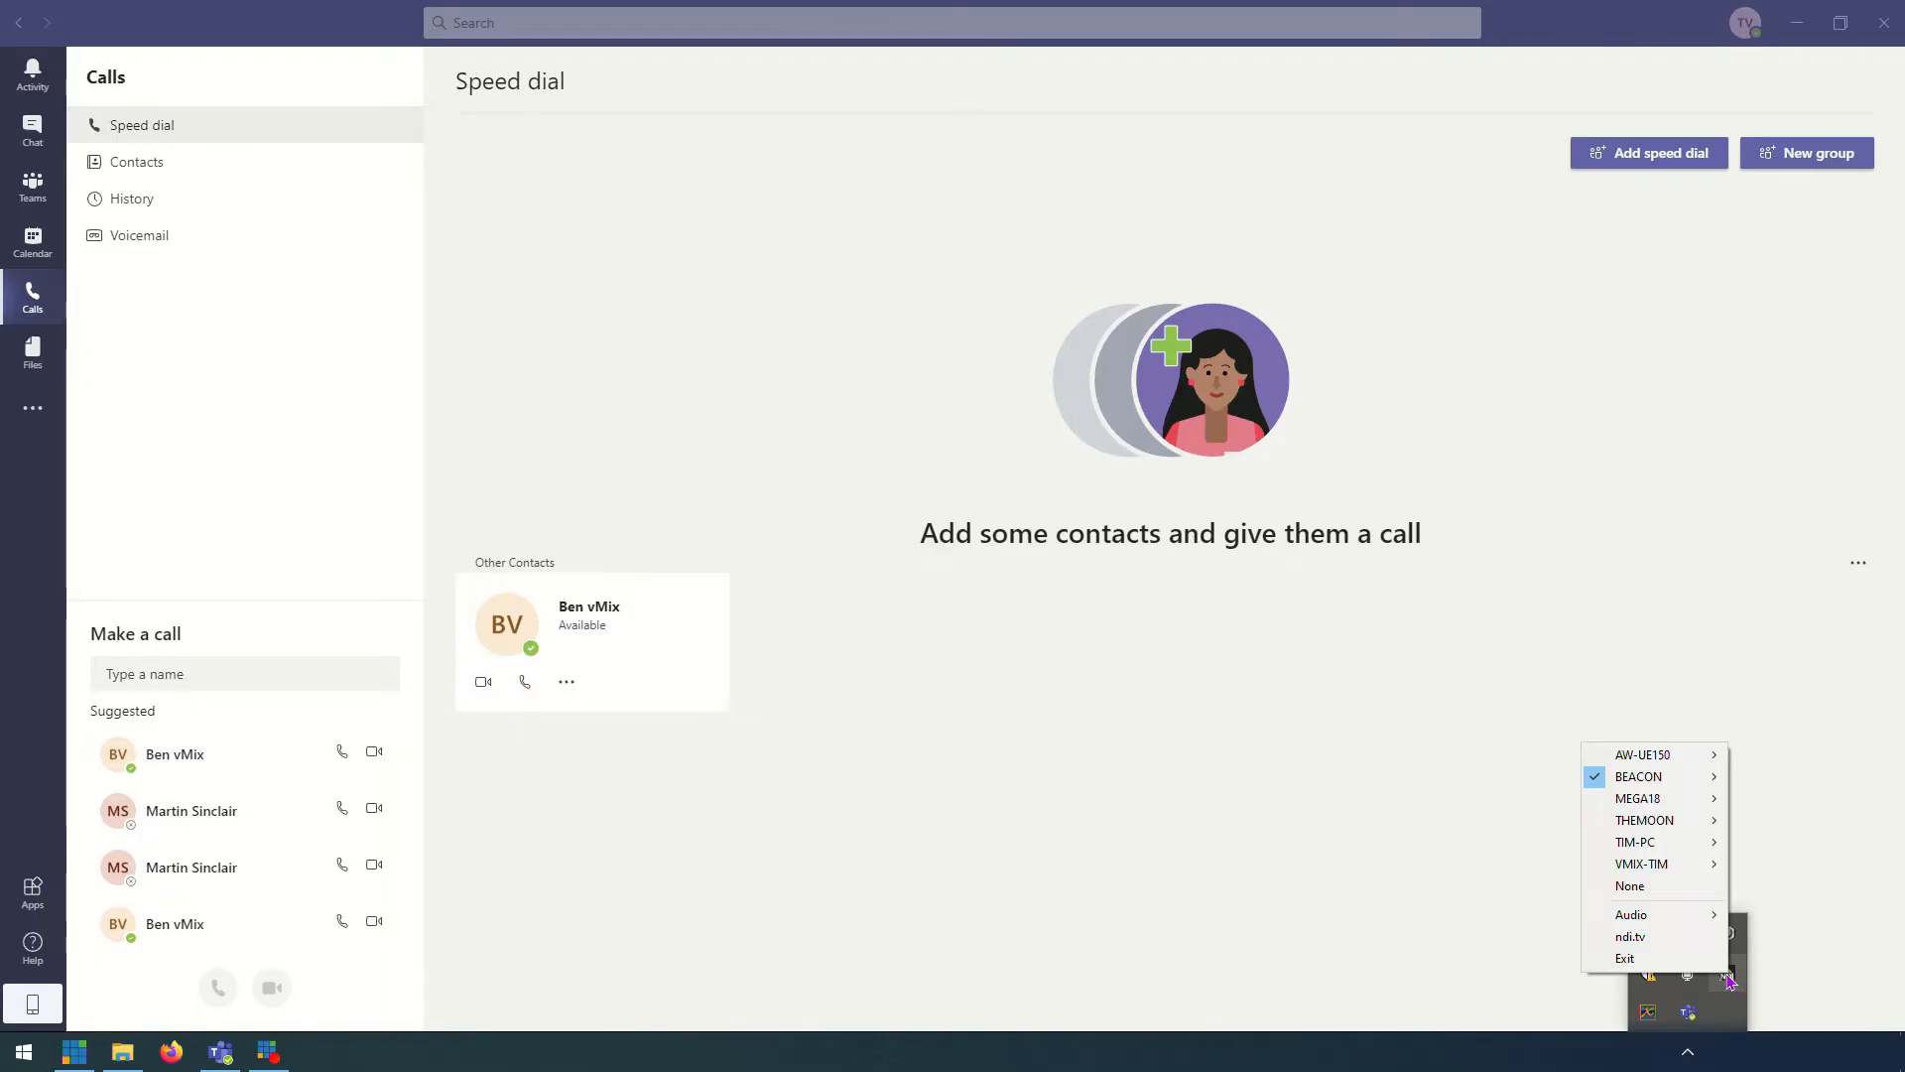
mouse_move(1655, 776)
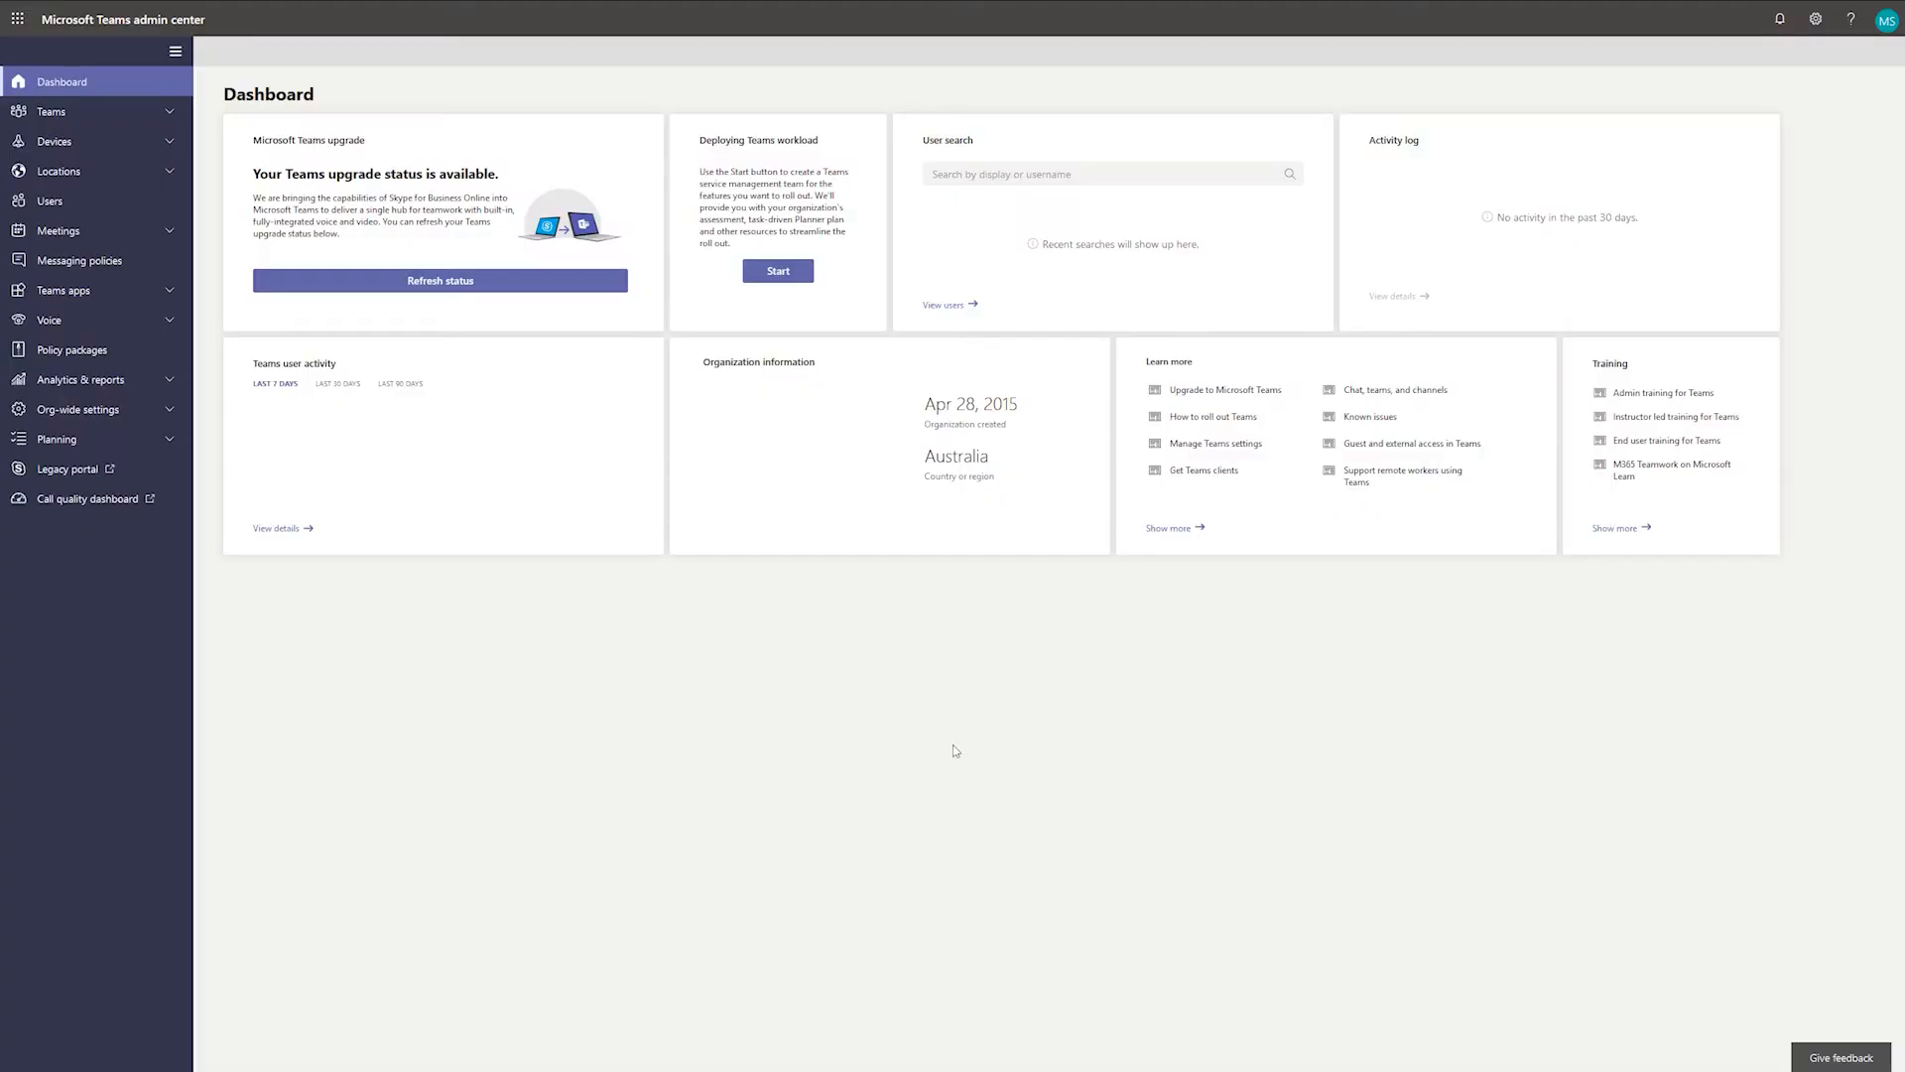
In Meeting policies, turn on Allow NDI streaming in the Global policy
click(57, 230)
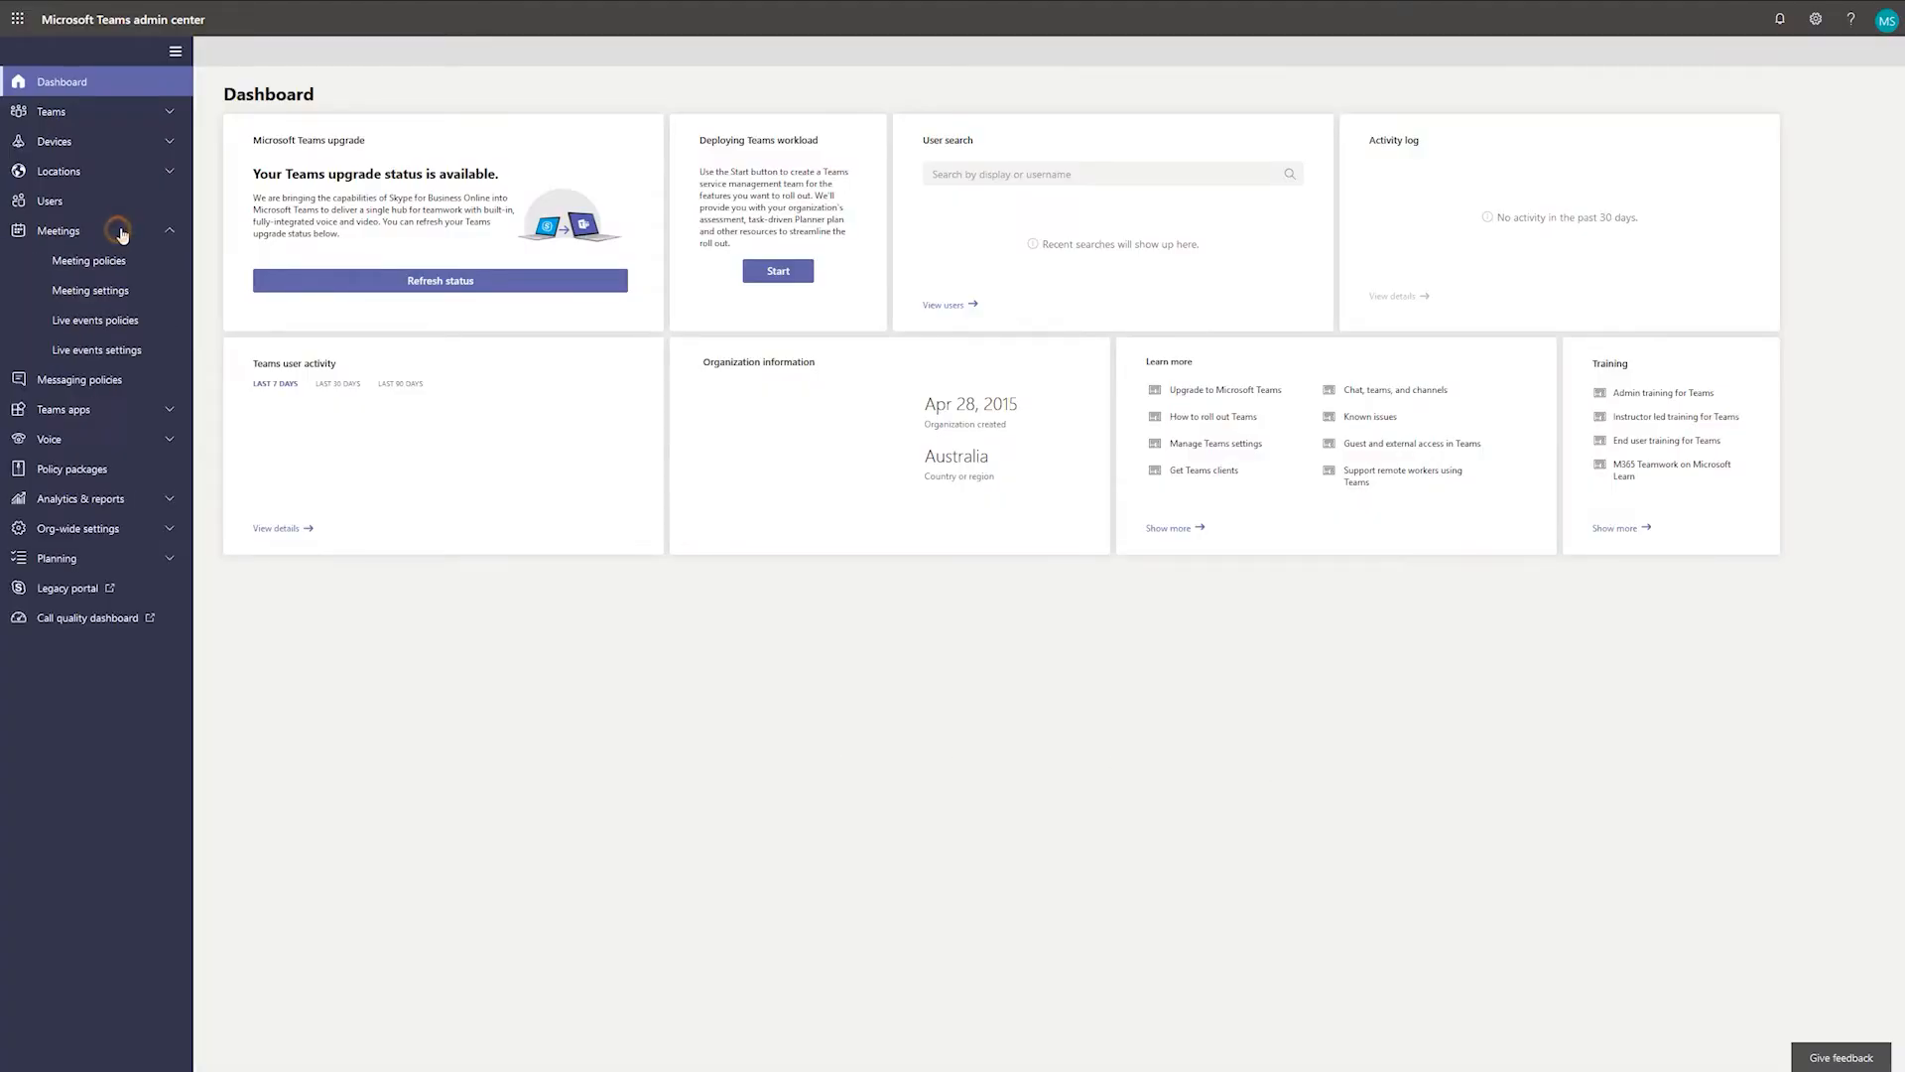
click(89, 260)
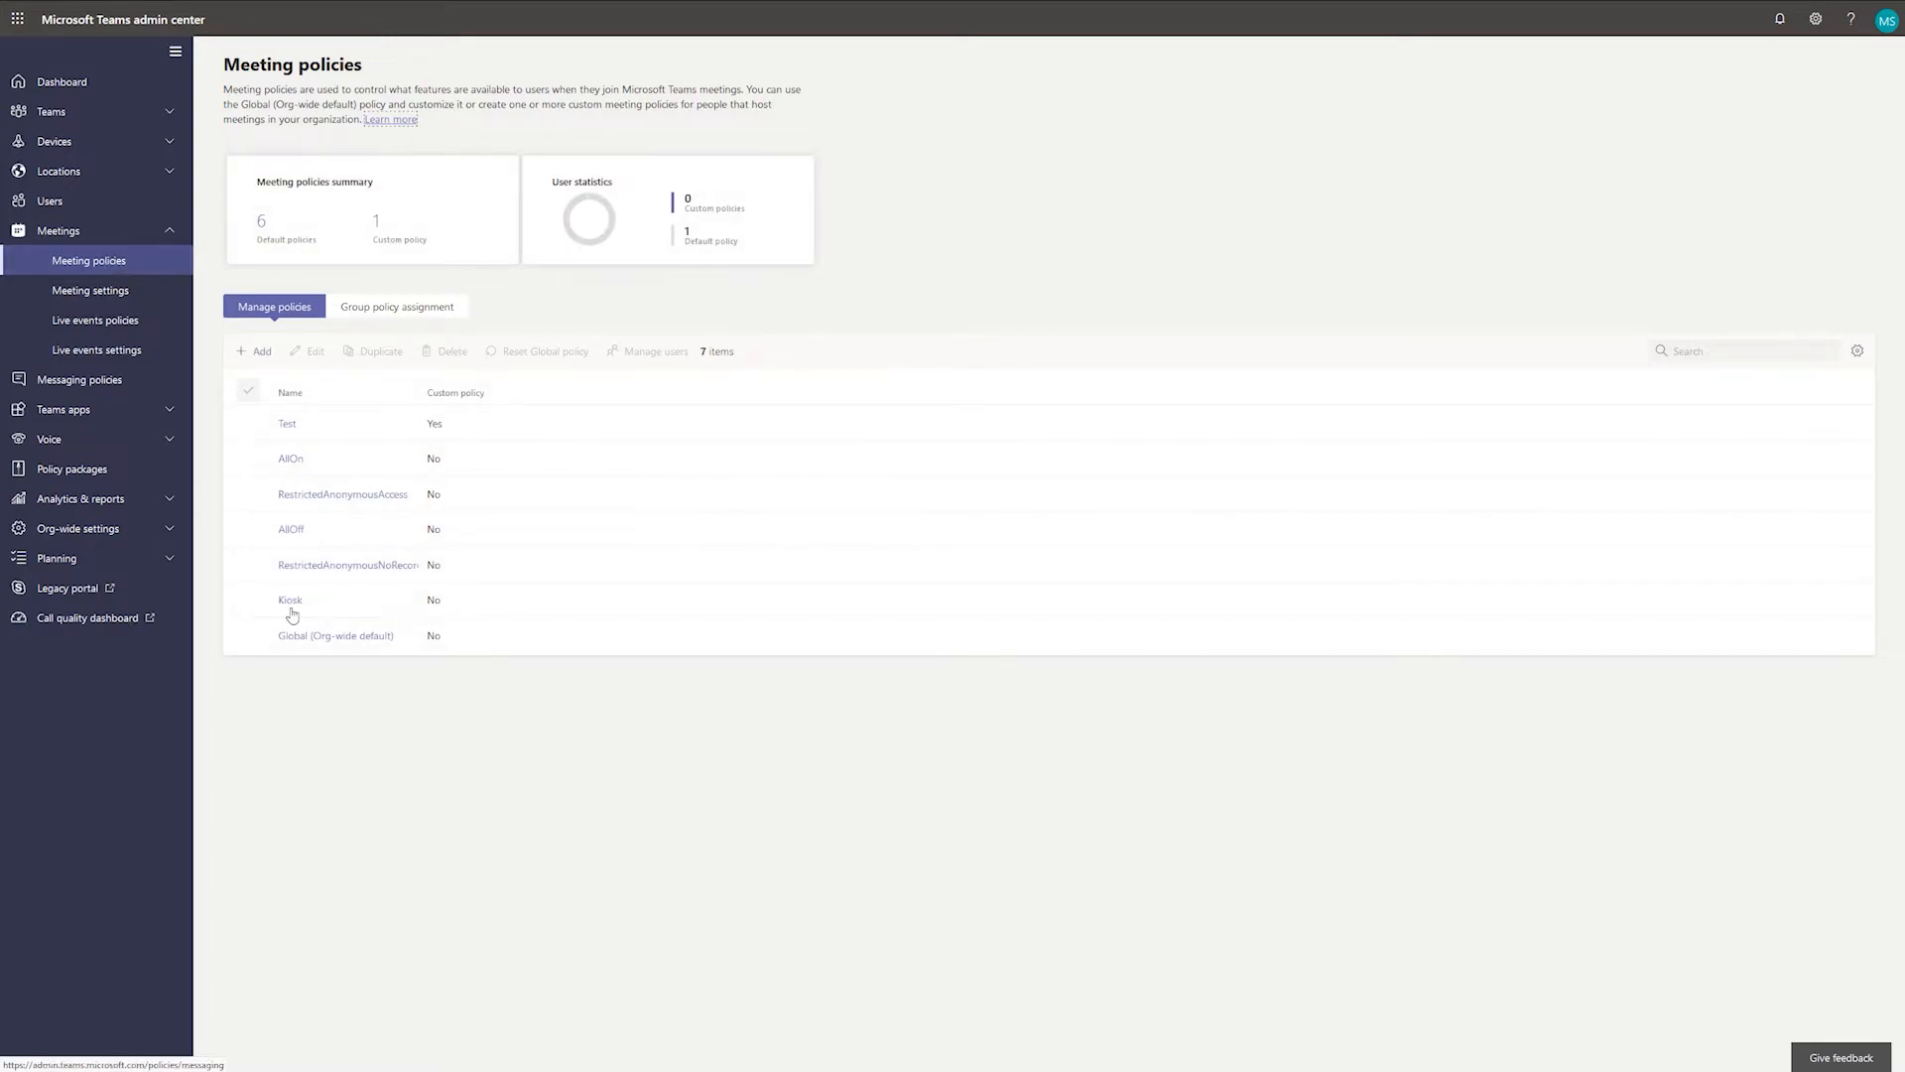
click(337, 635)
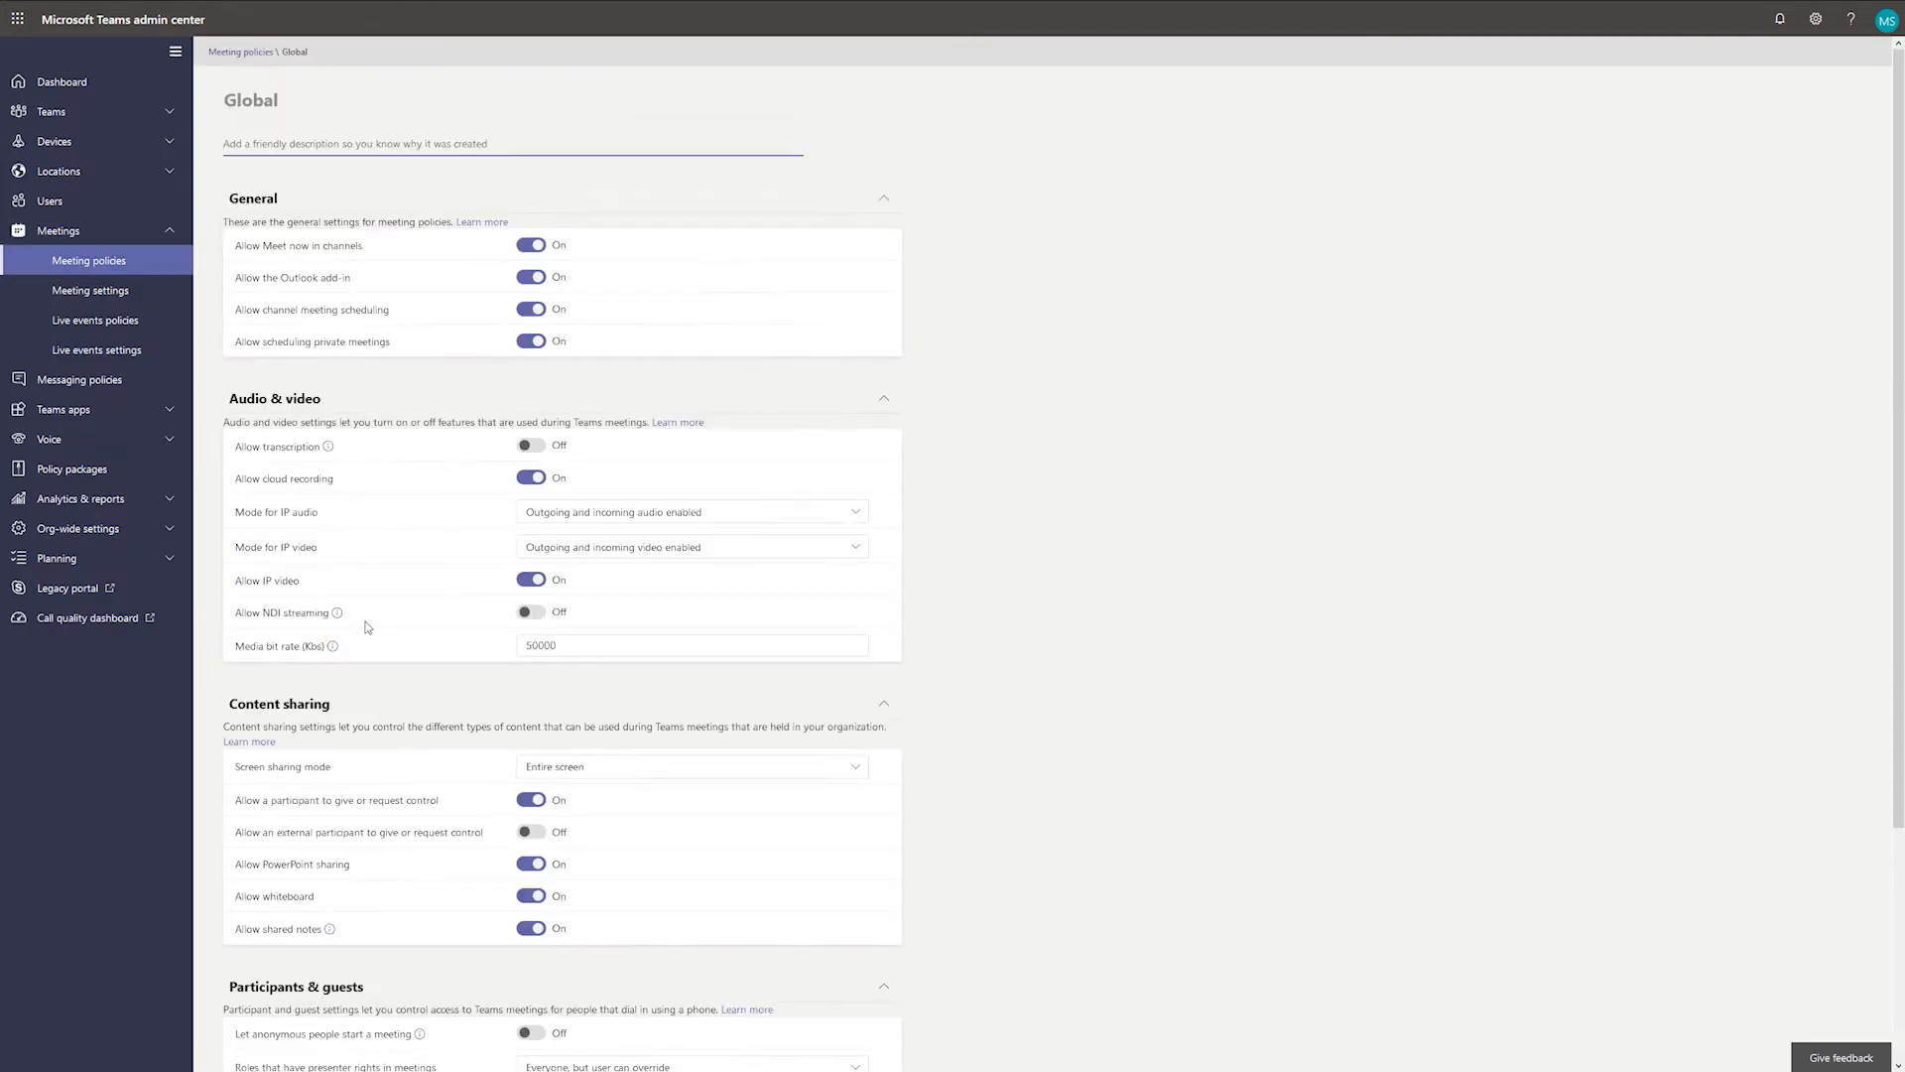
click(530, 612)
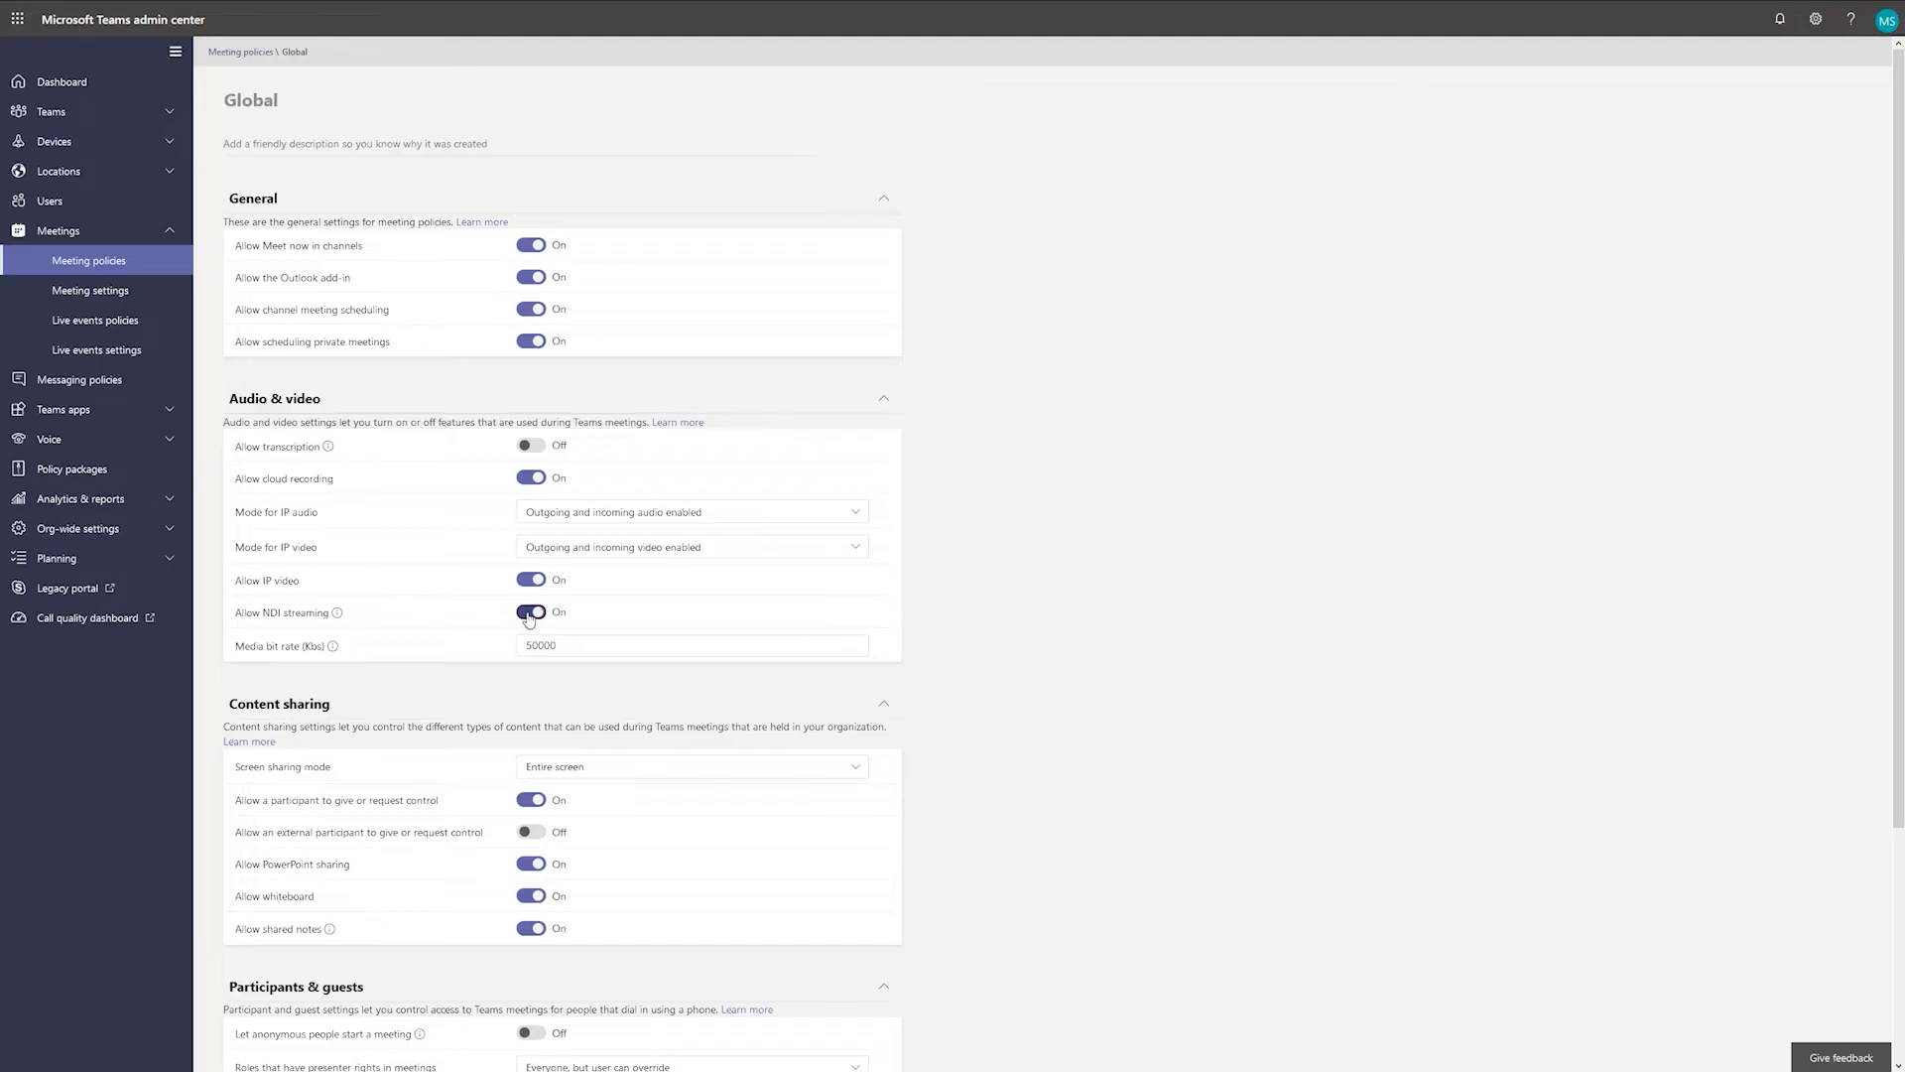
Save the Global meeting policy and return to the policies list
scroll(down, 3)
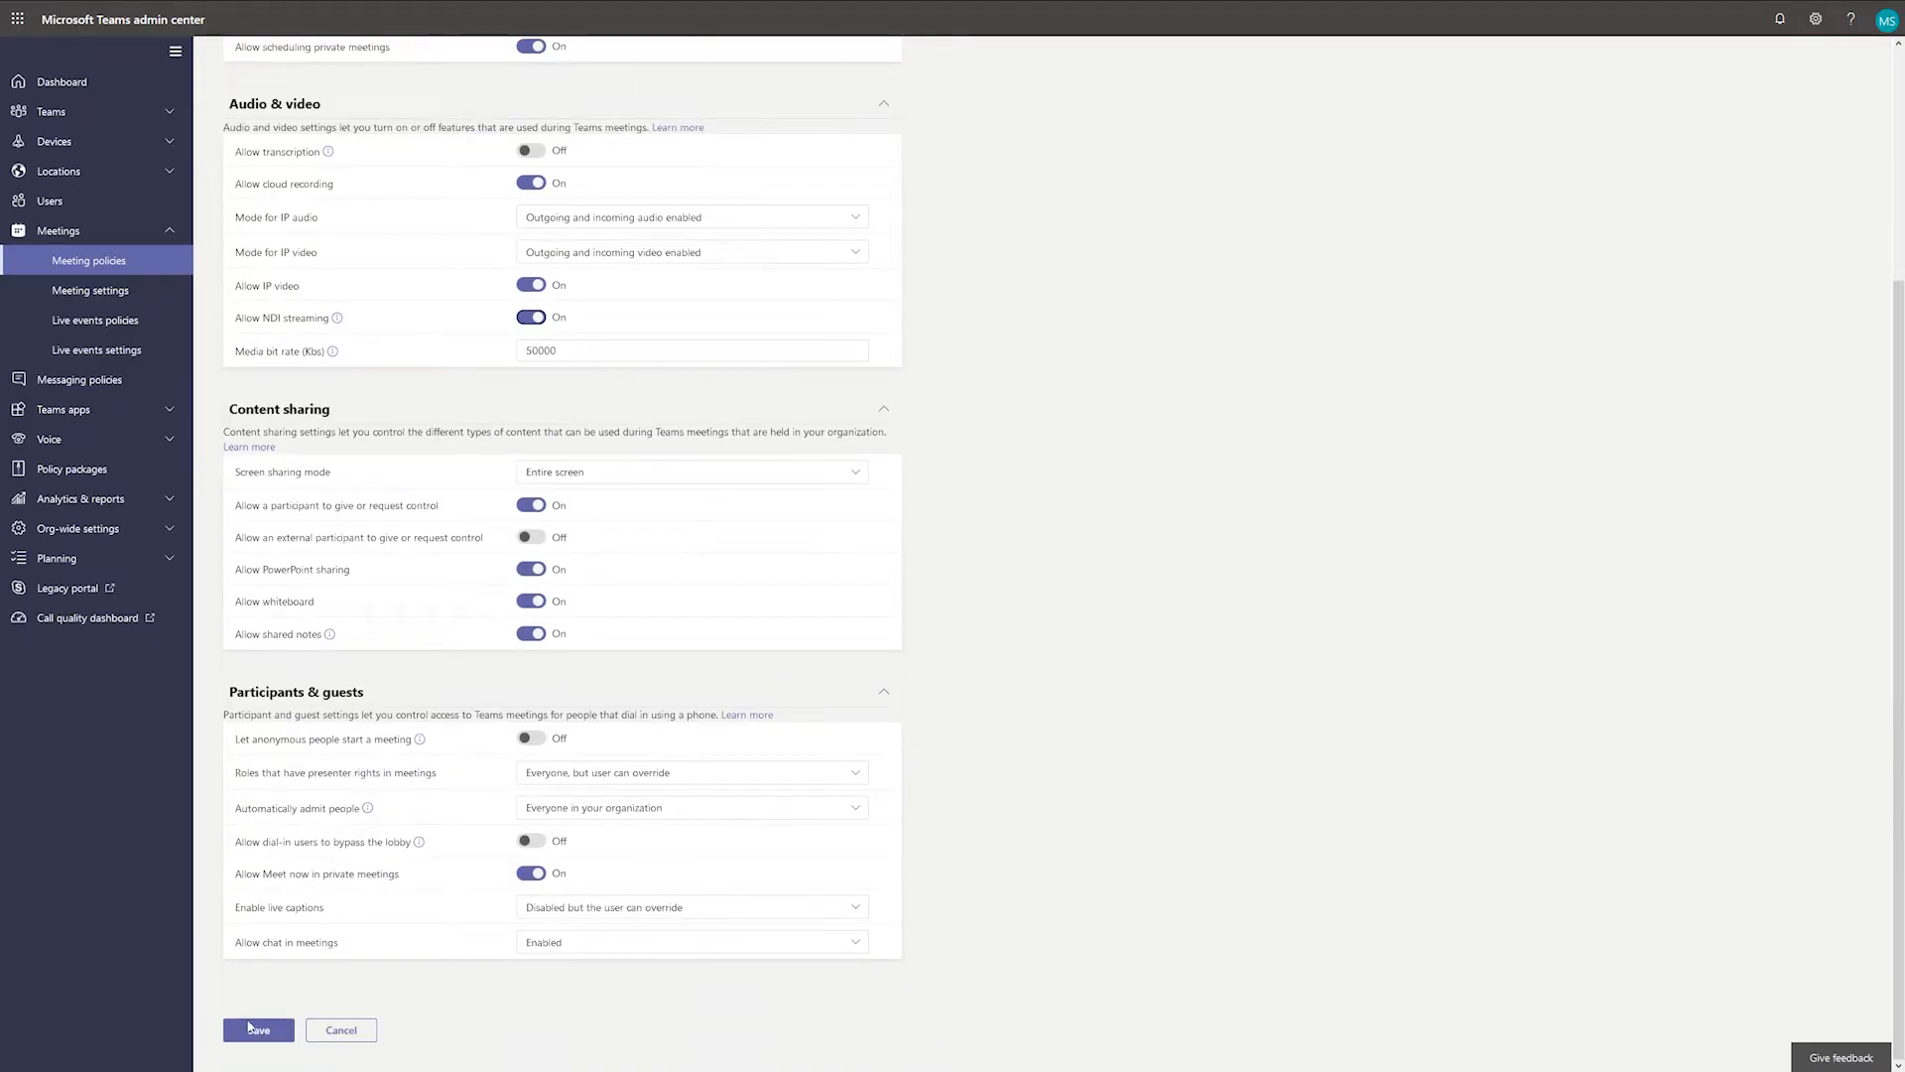
click(257, 1029)
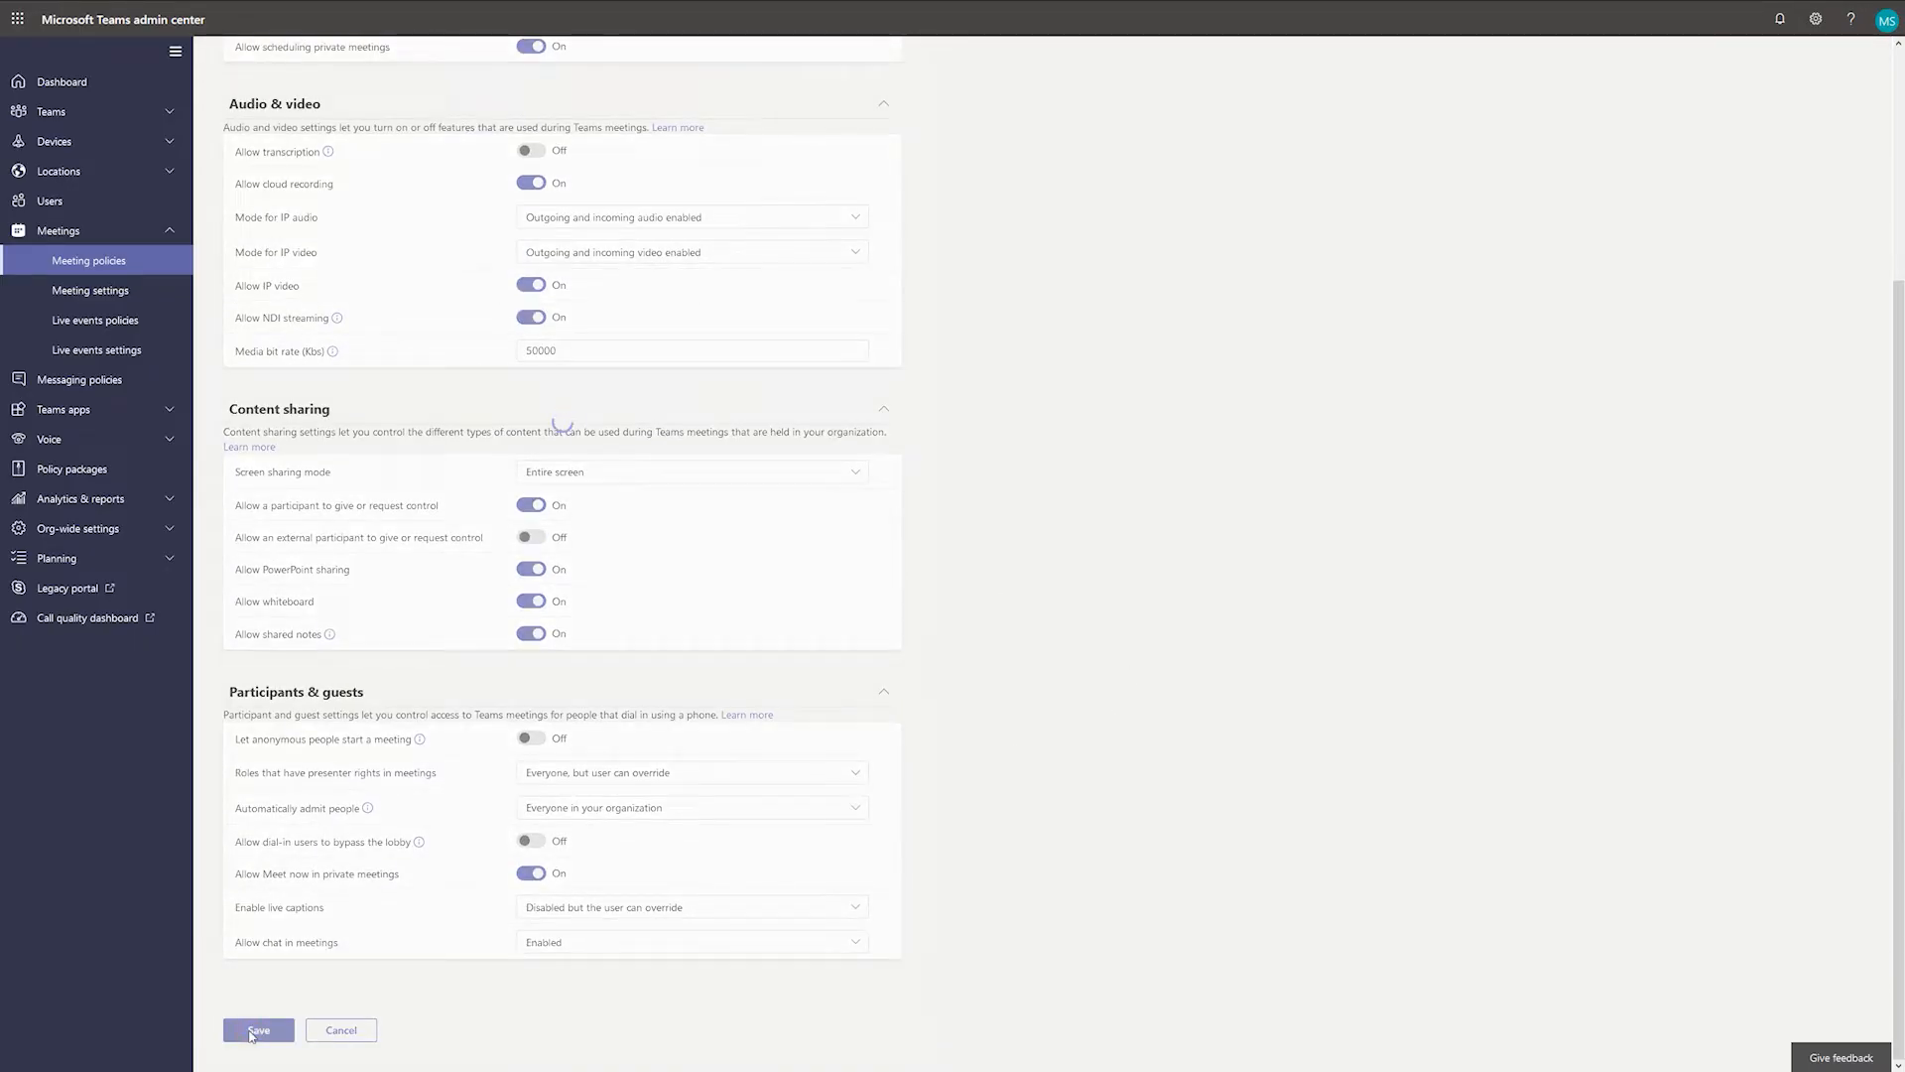
click(256, 1029)
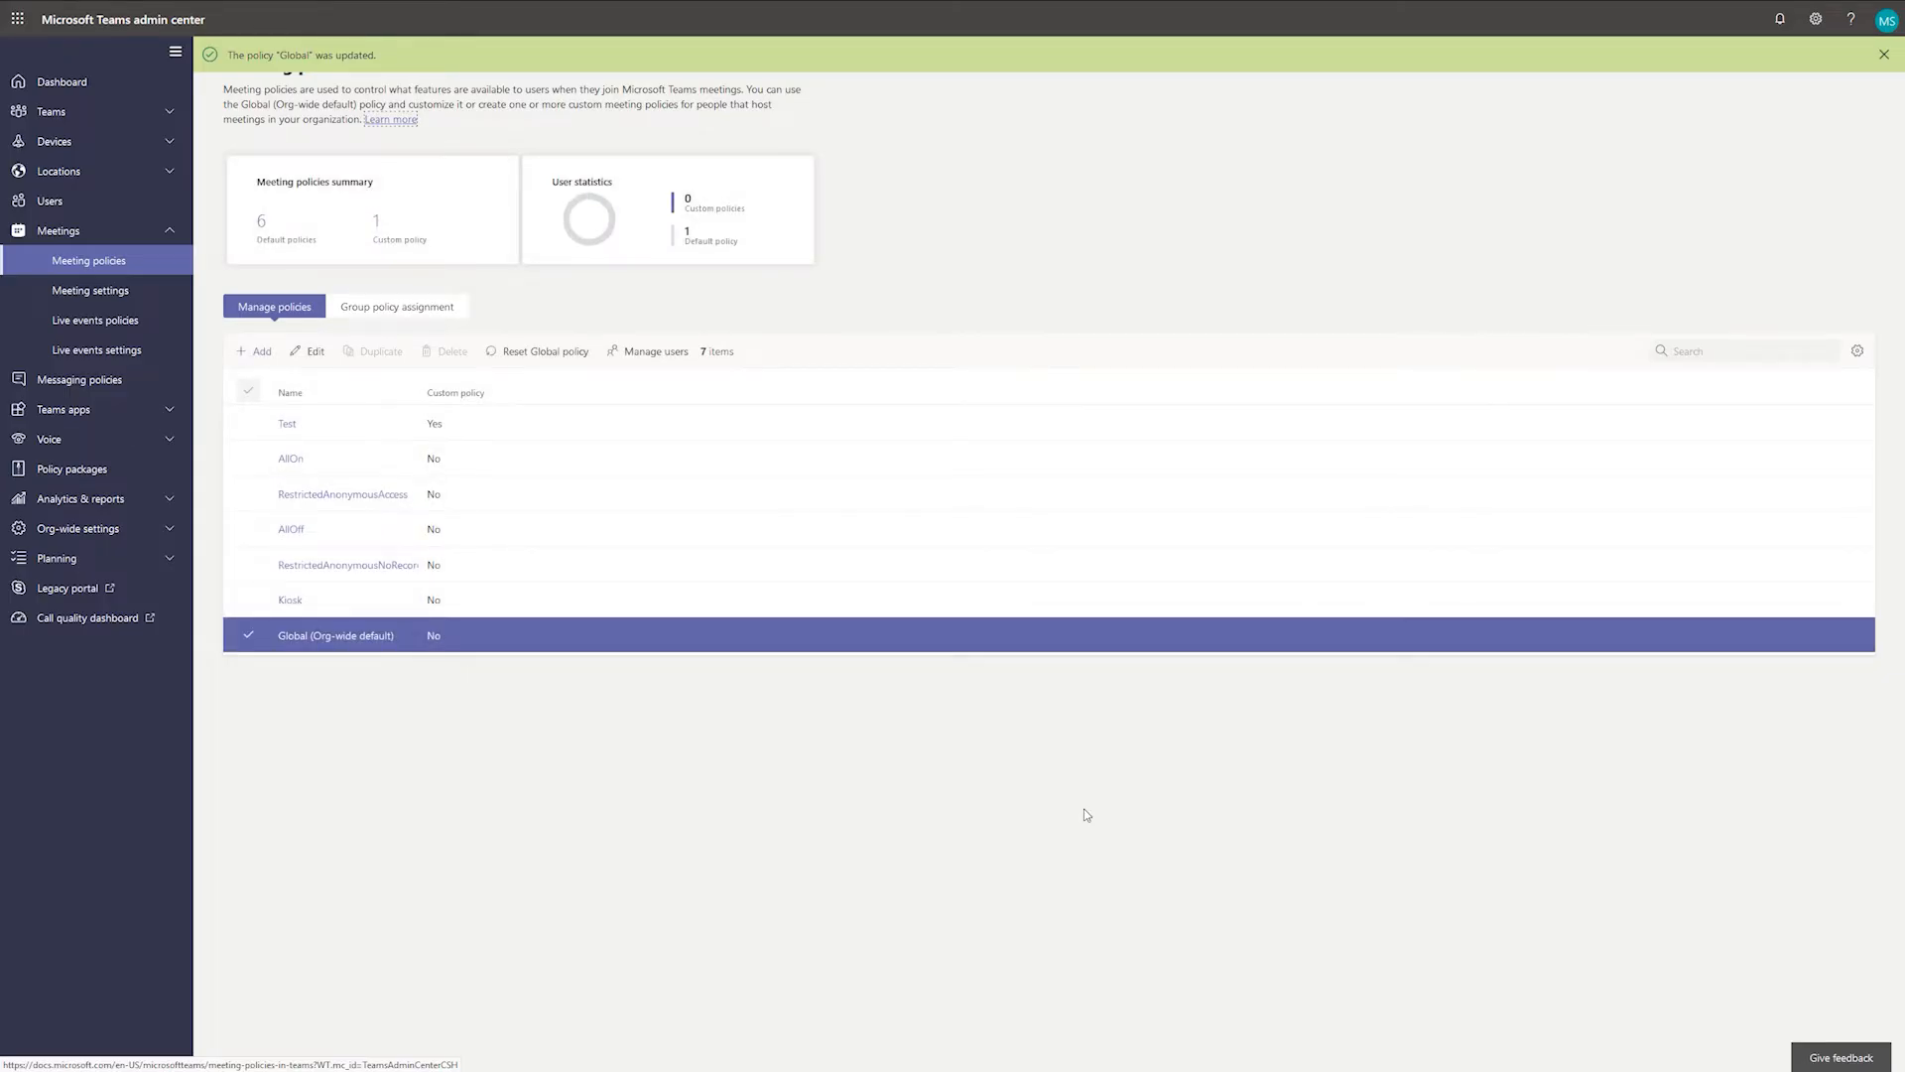
click(1856, 53)
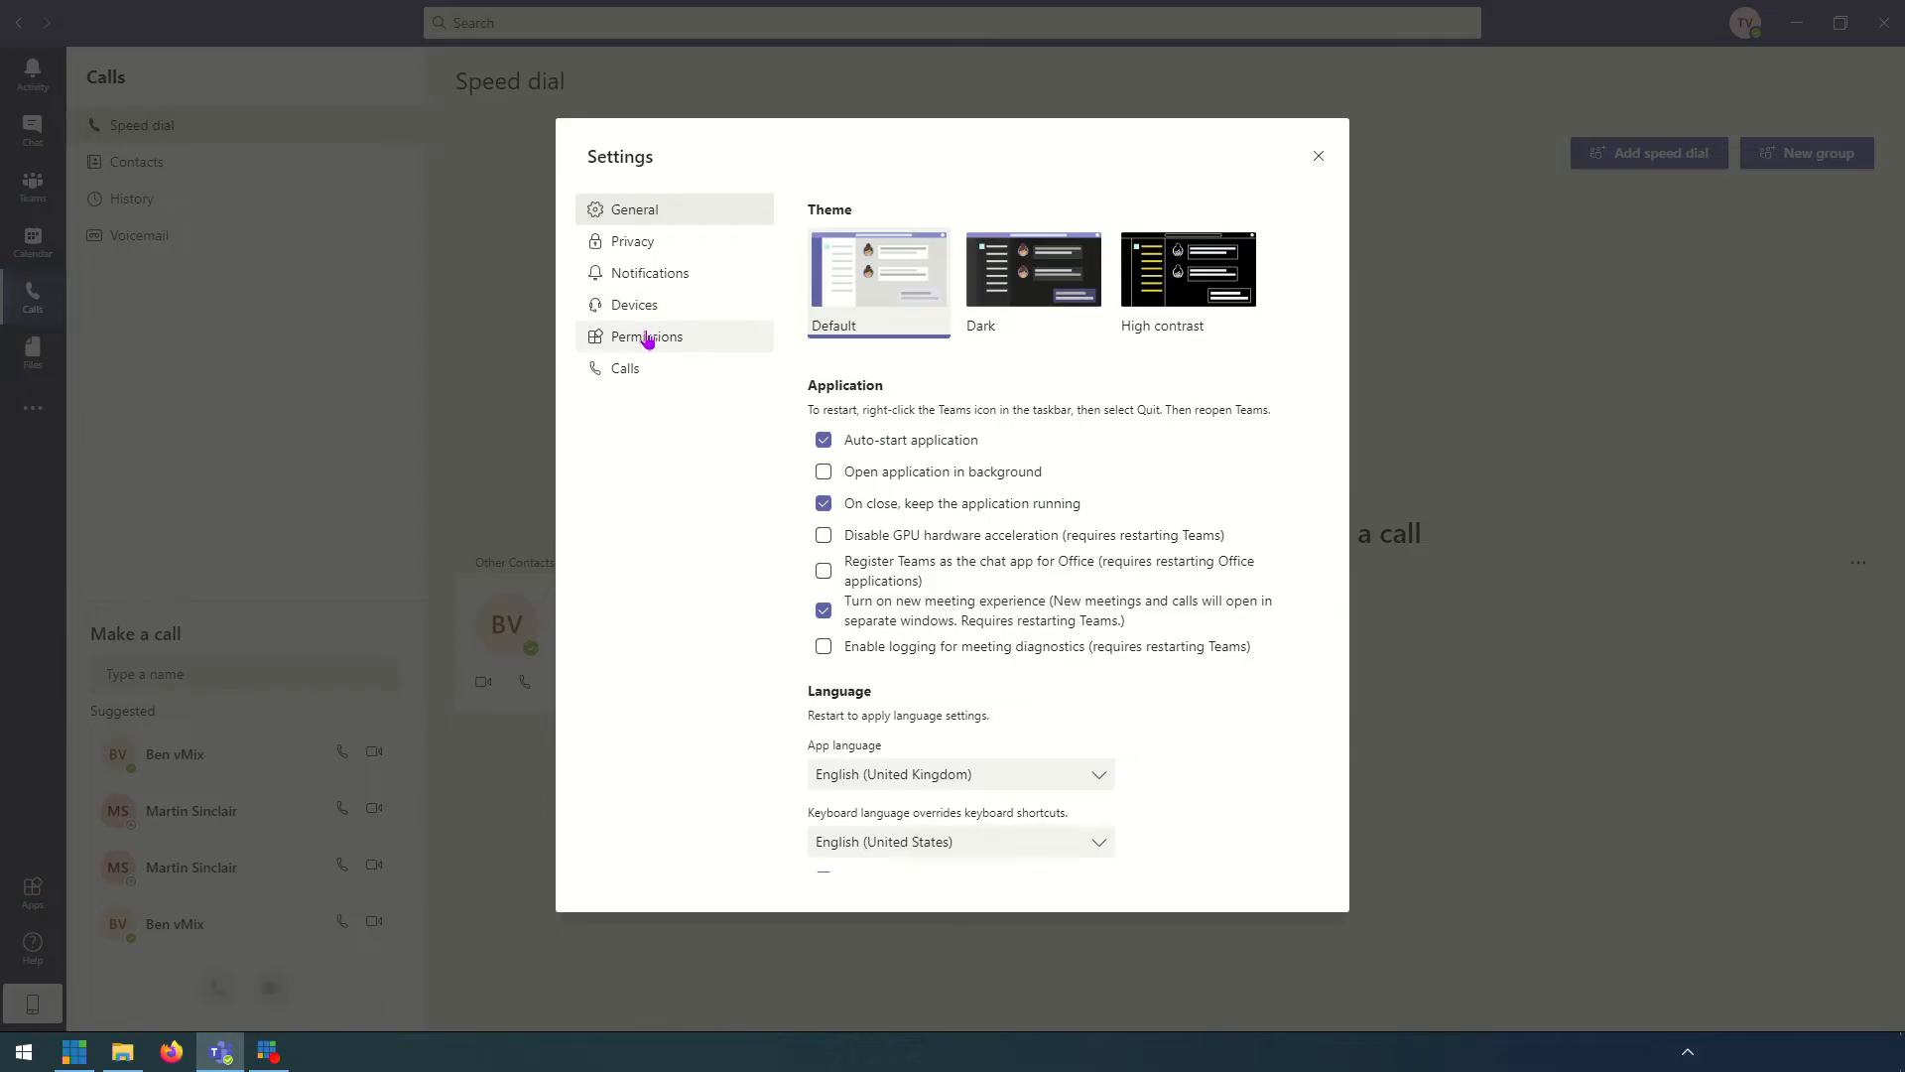
Switch on Network Device Interface (NDI) under Teams' Permissions settings
click(647, 336)
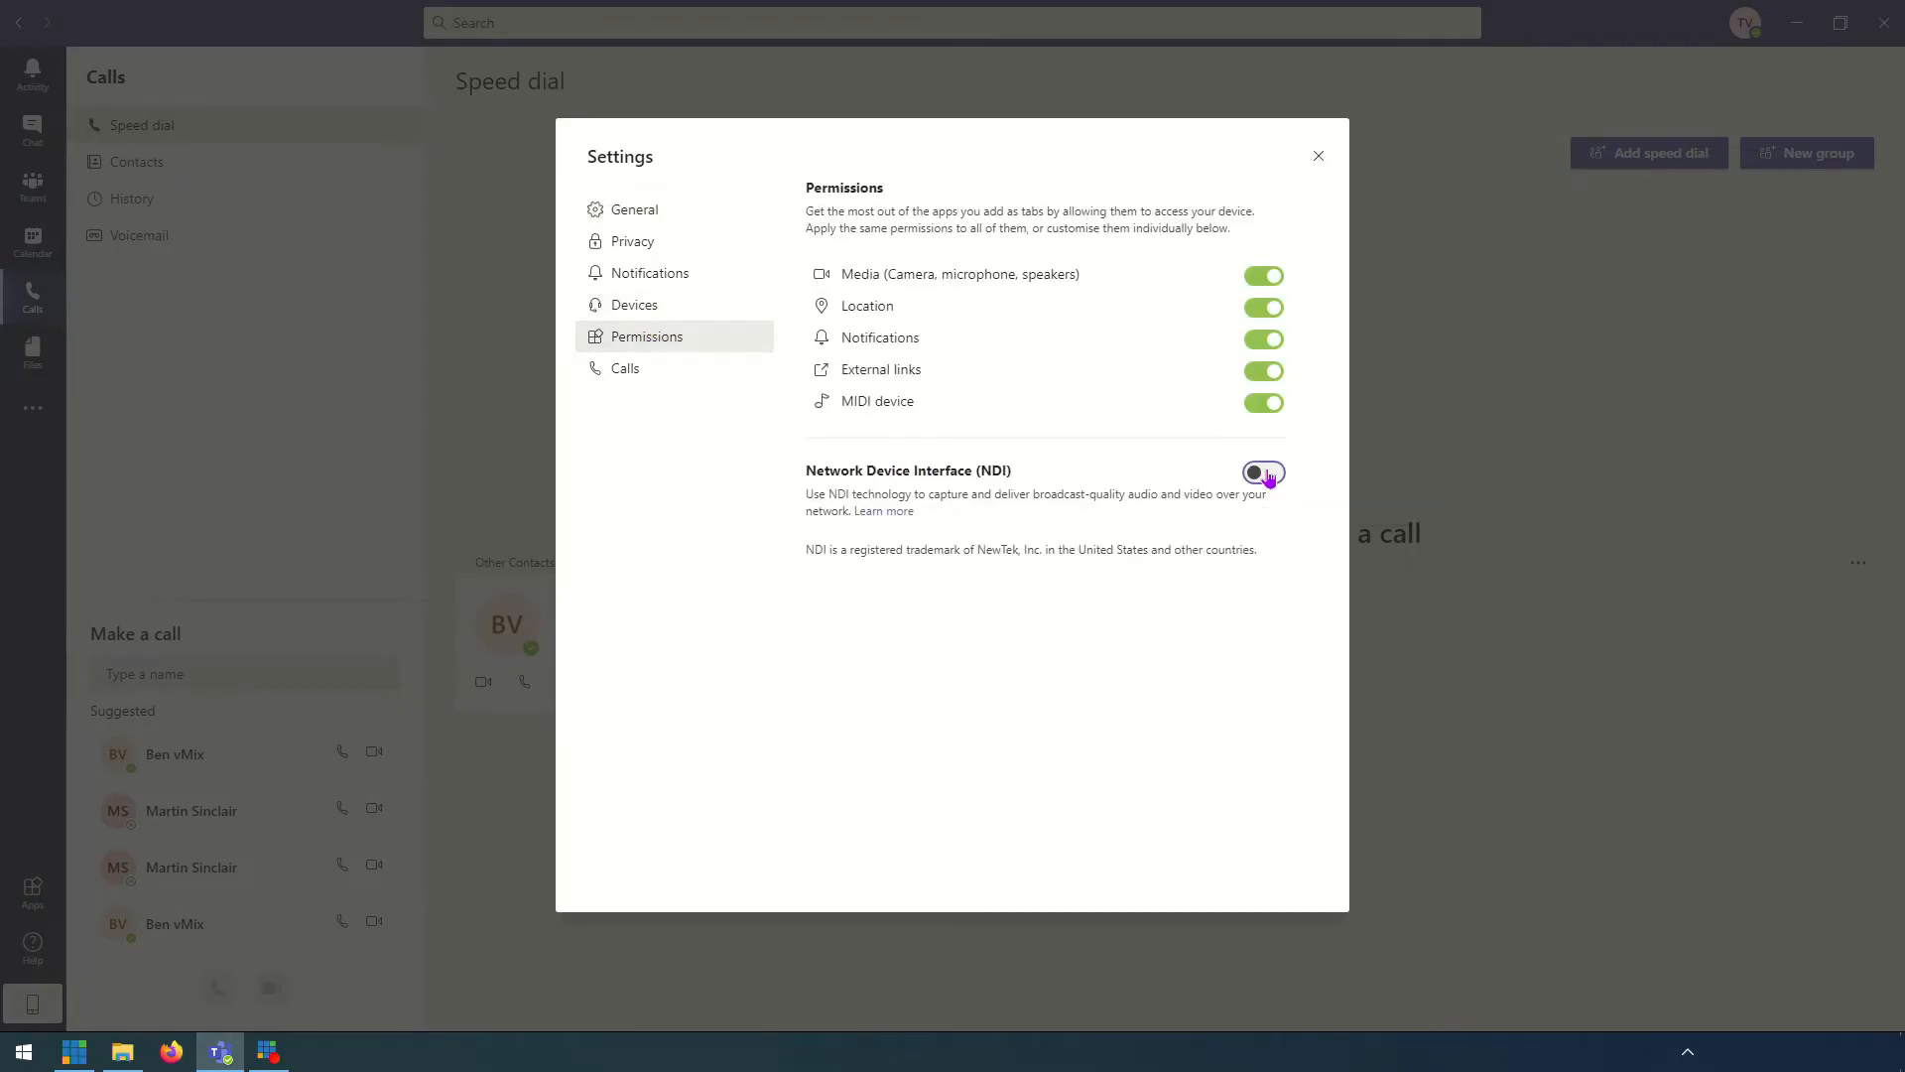
click(1263, 472)
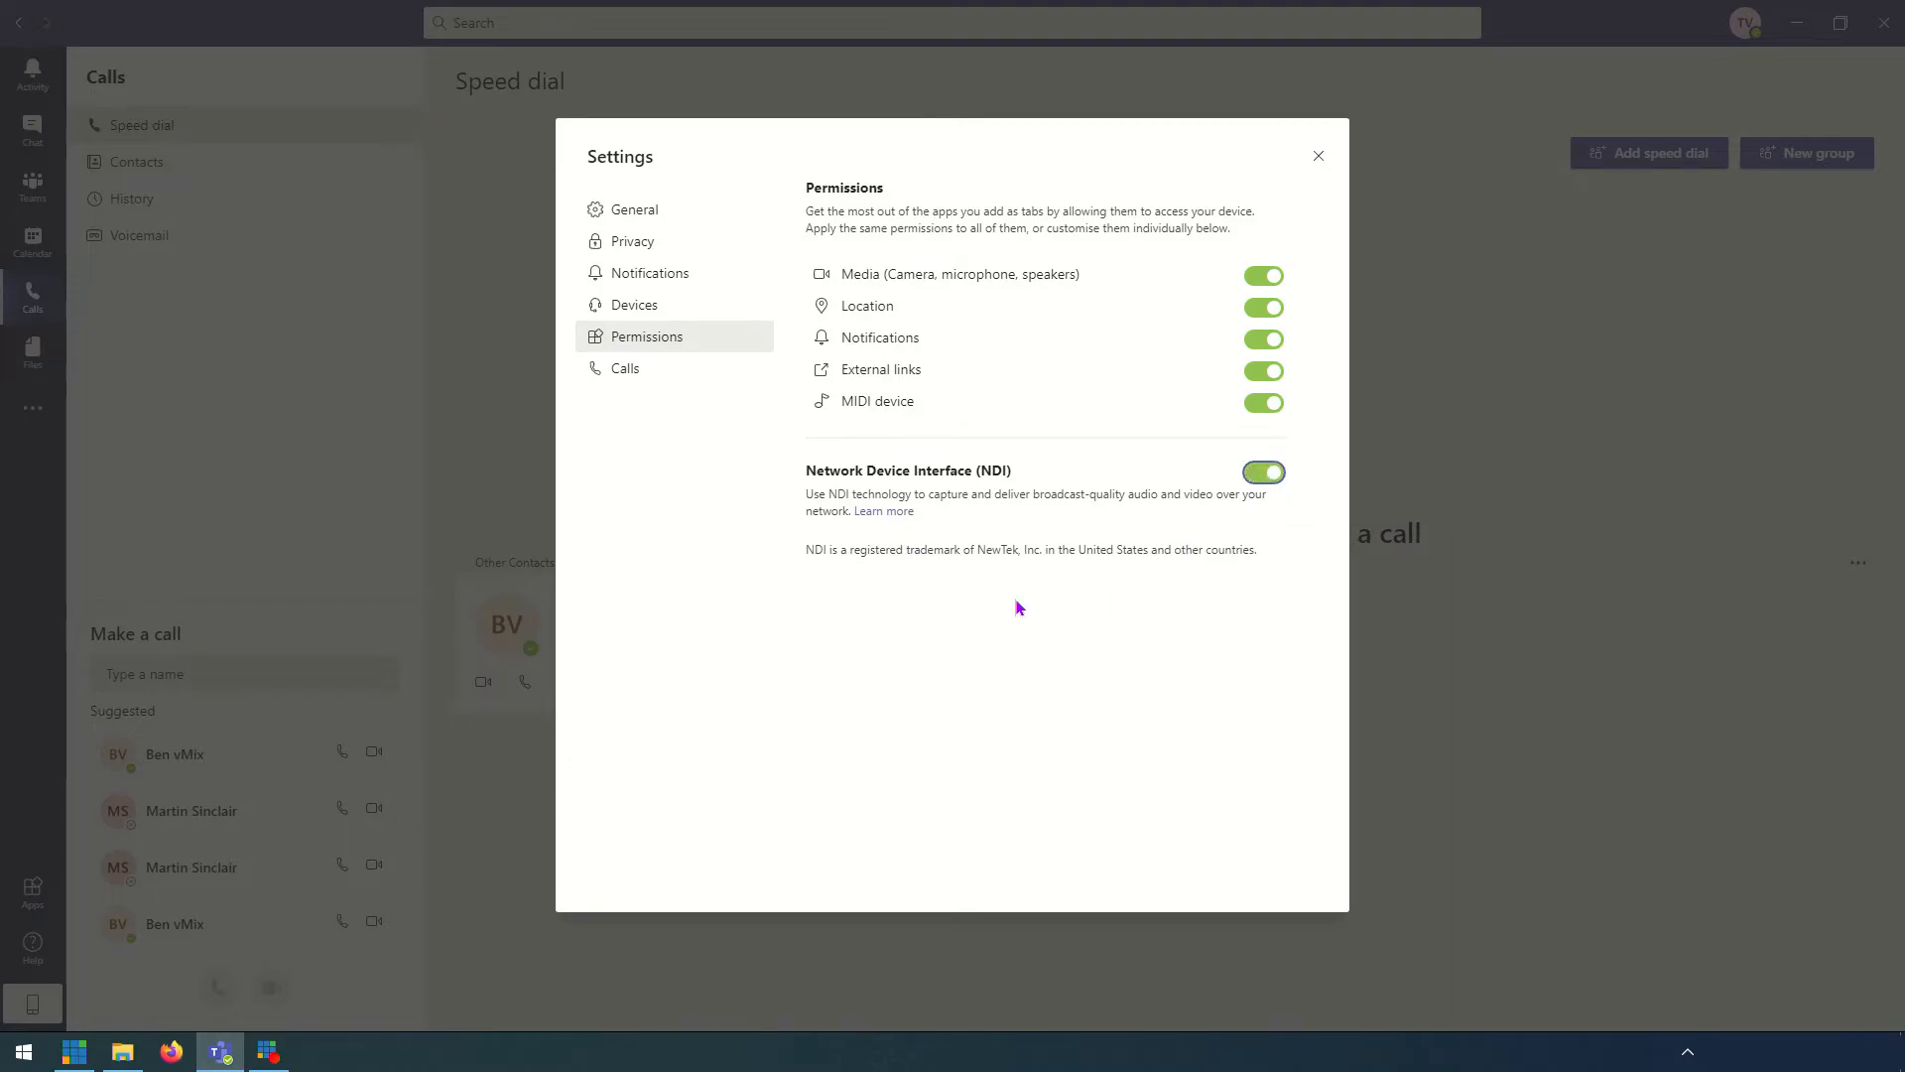
mouse_move(646, 320)
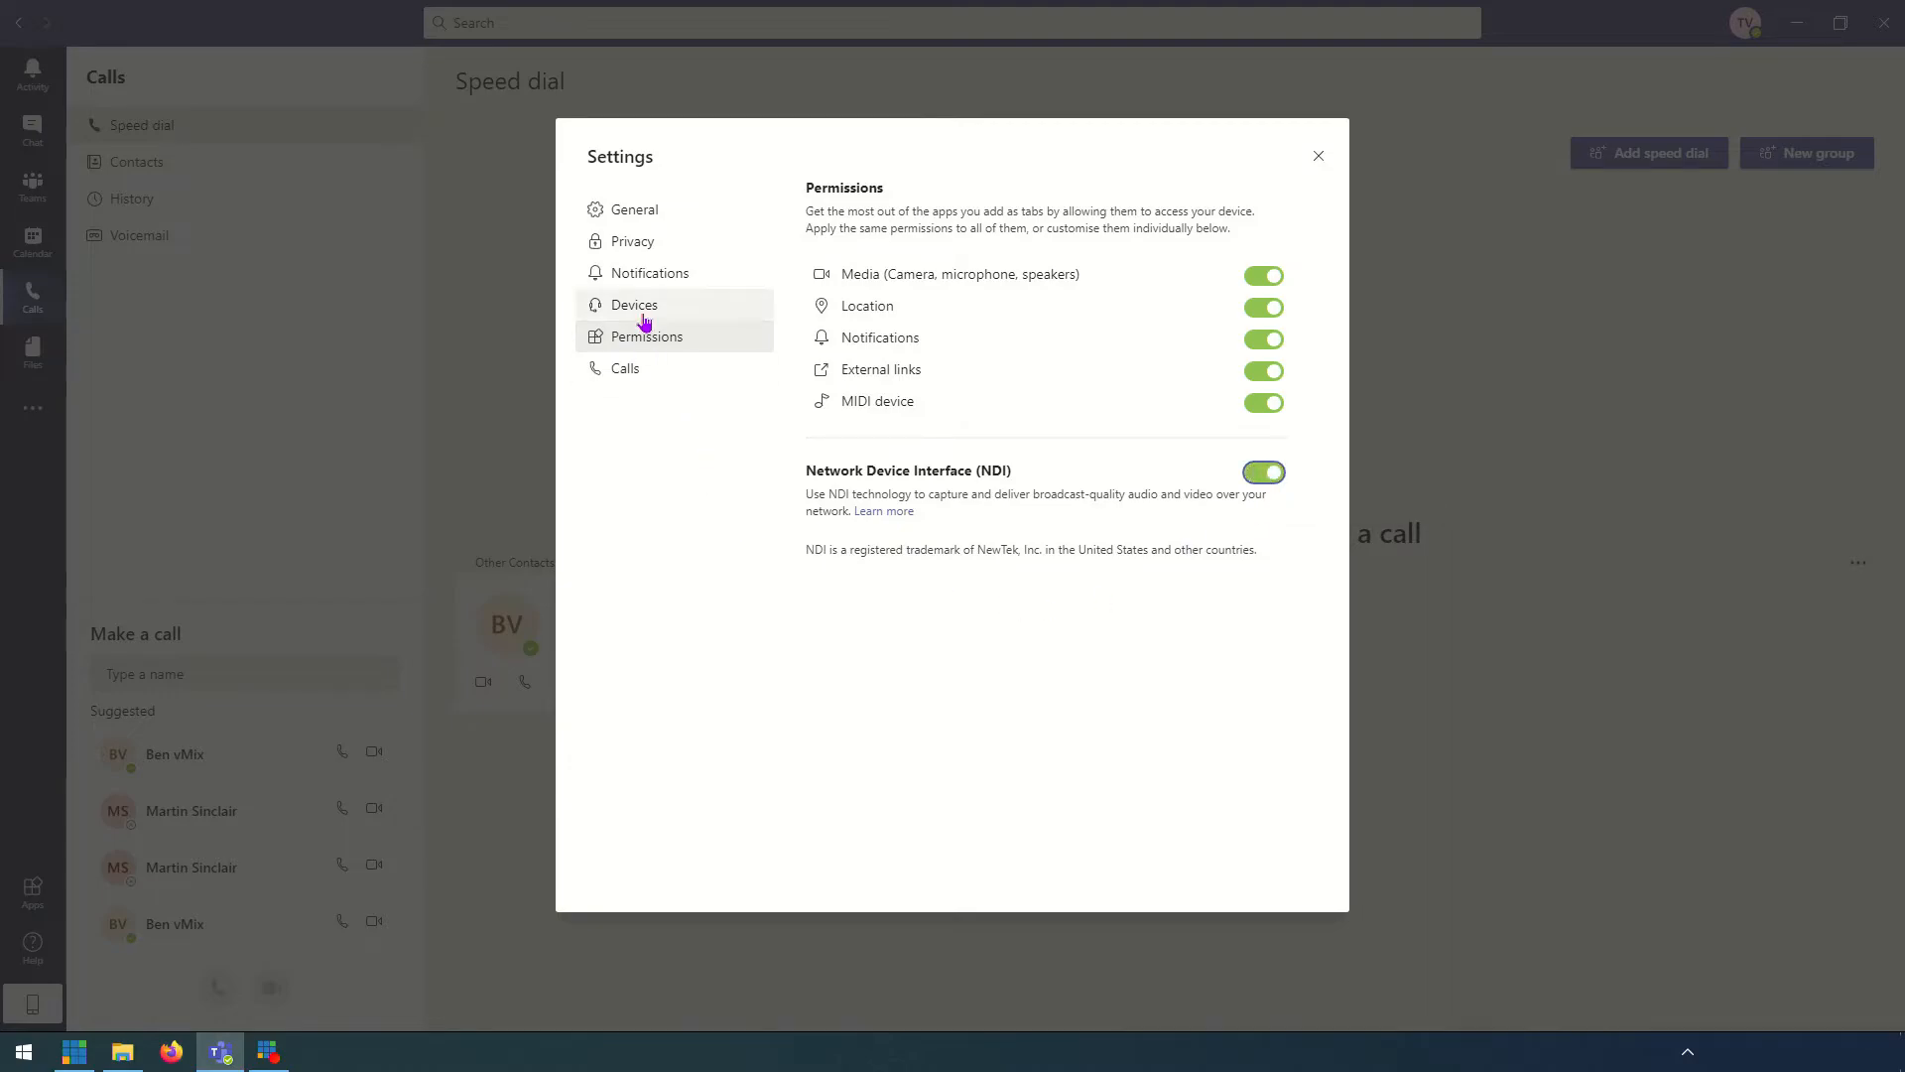
In Devices, keep the headphones as speaker and NewTek NDI Audio as microphone
click(635, 305)
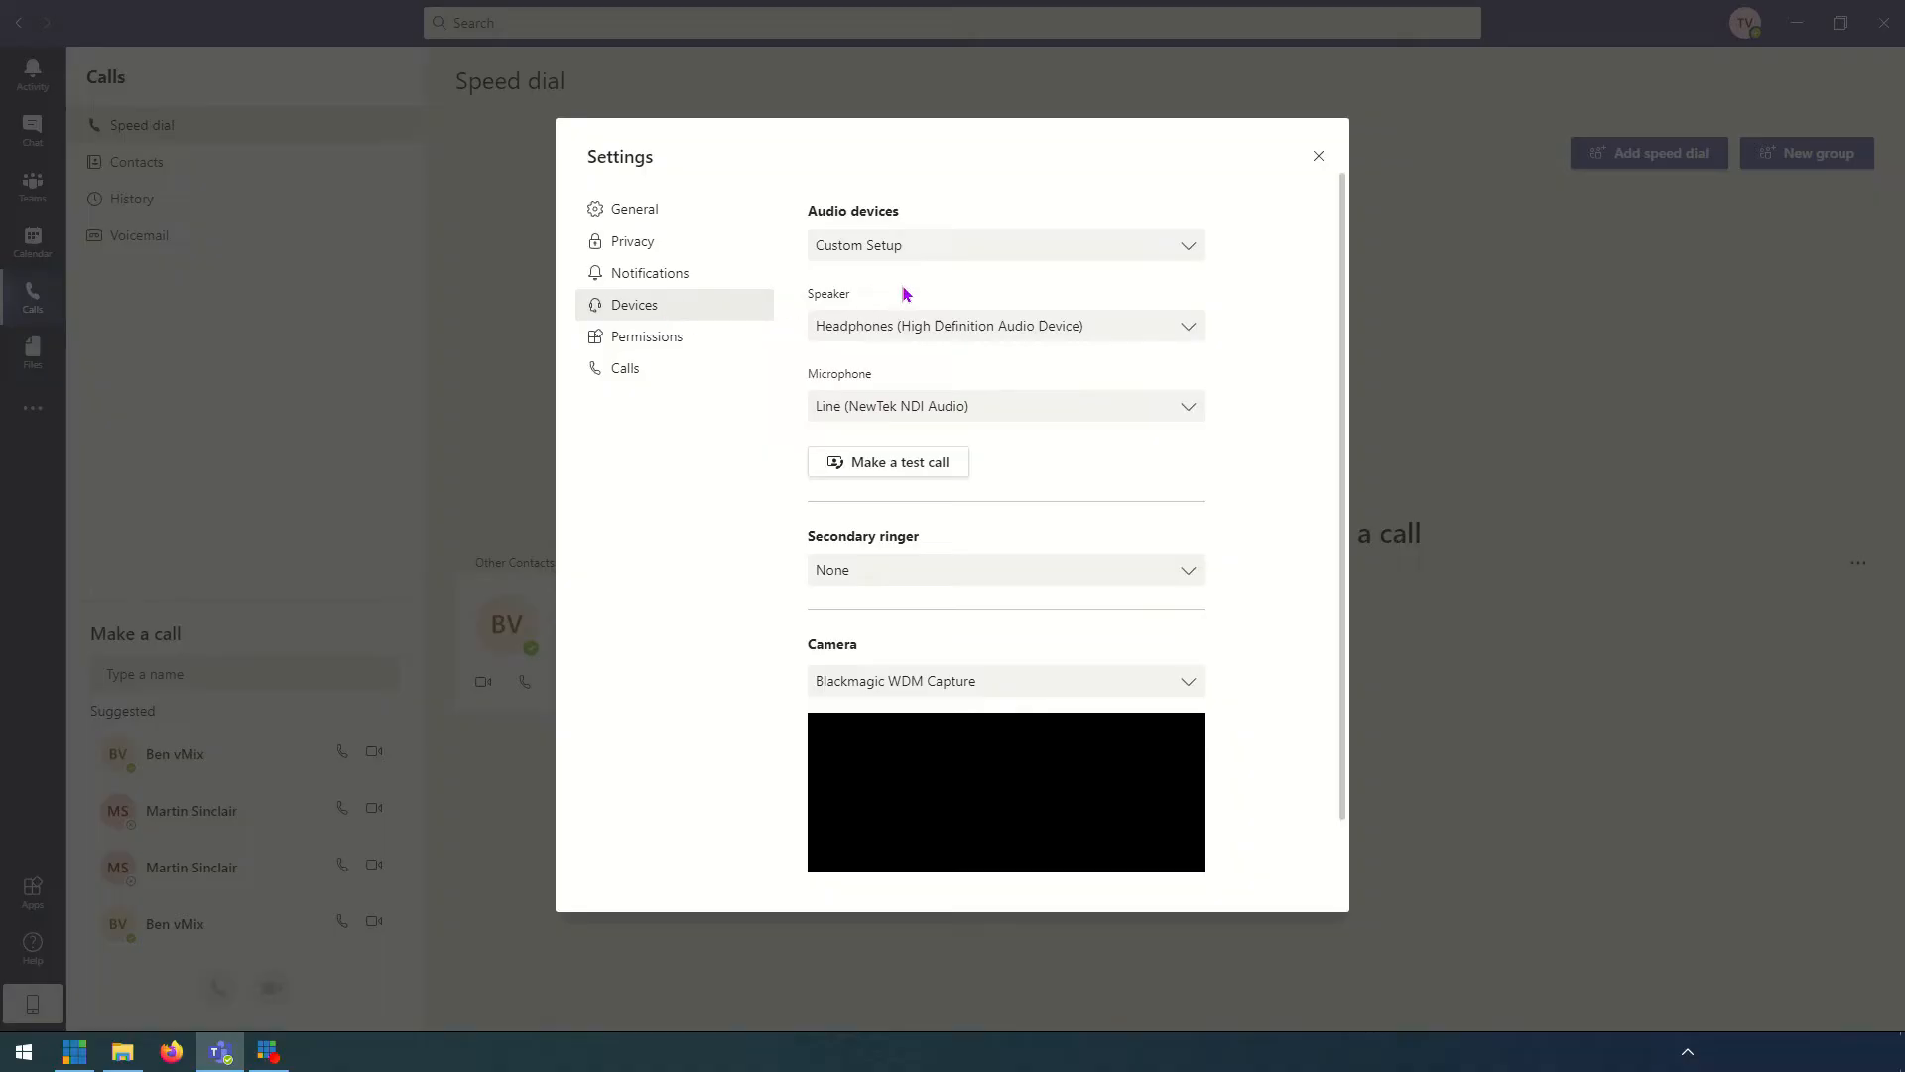
mouse_move(926, 304)
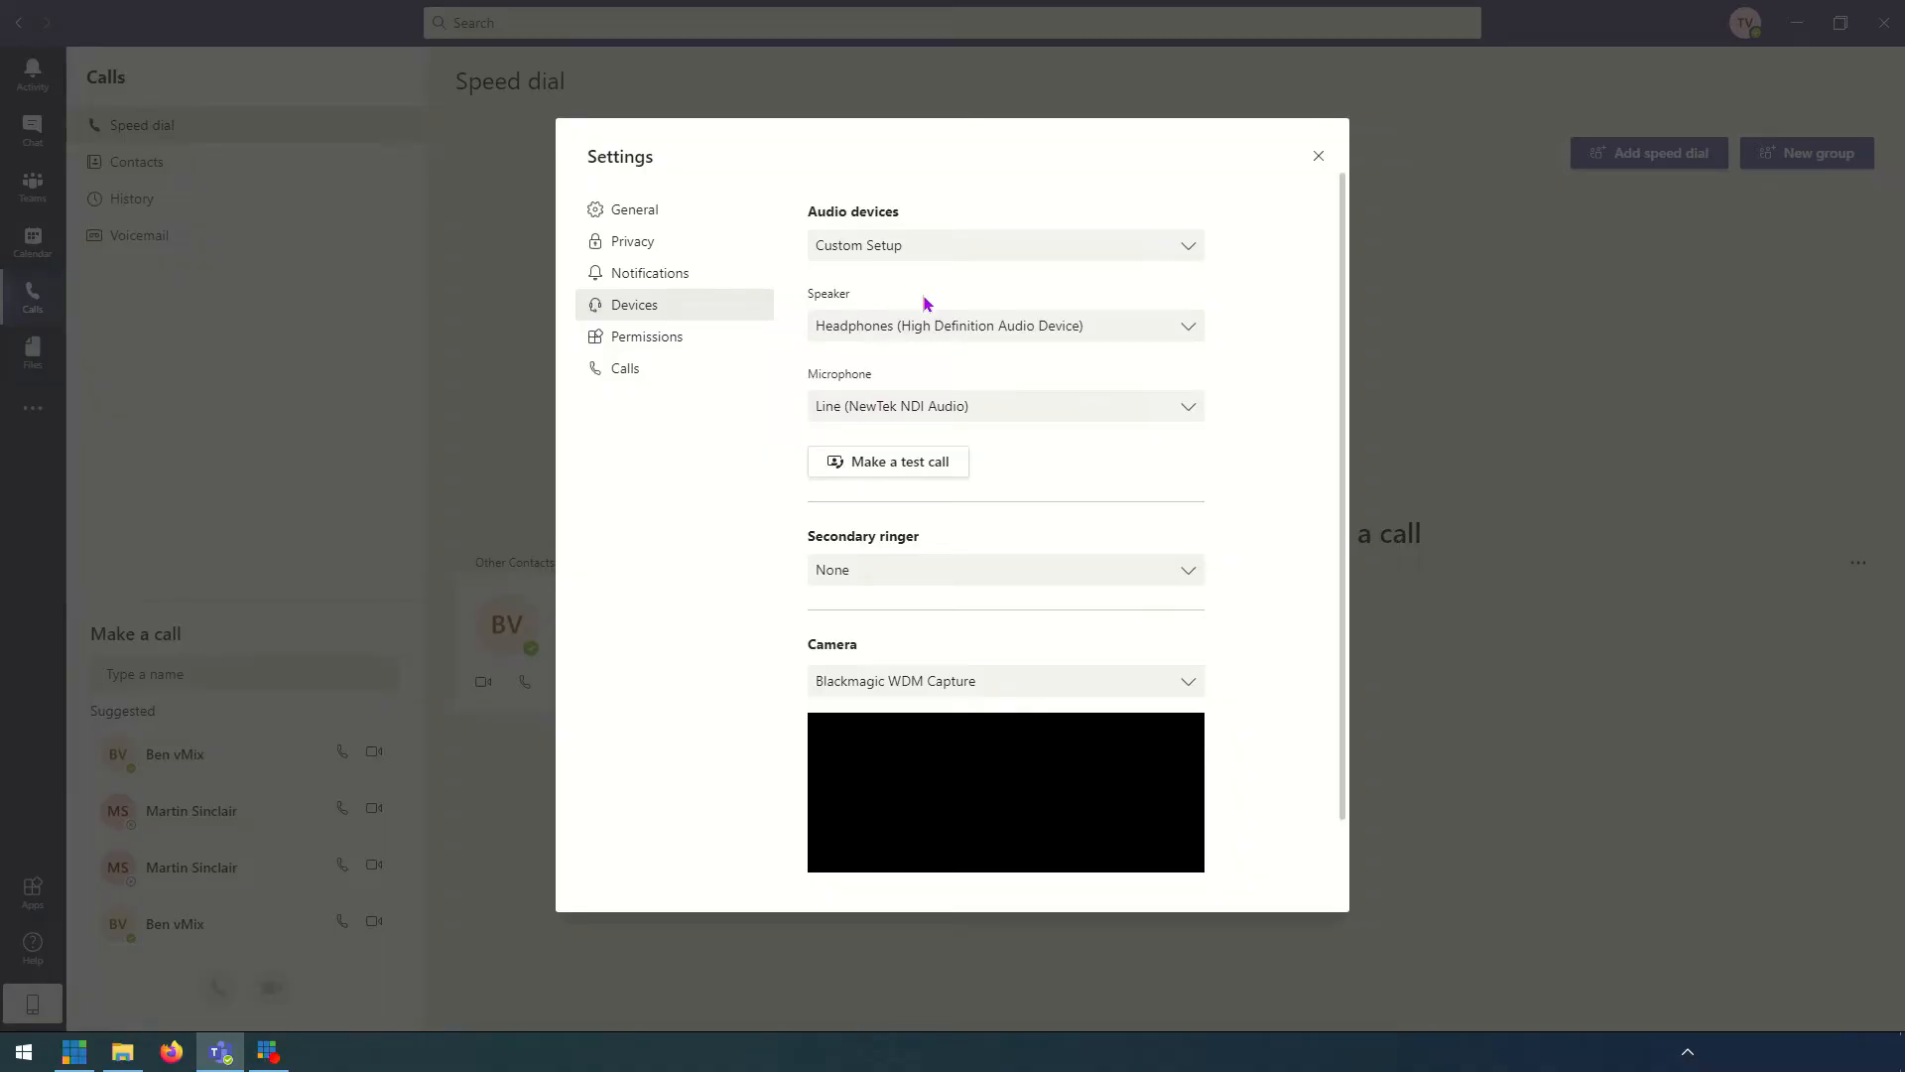
click(1005, 325)
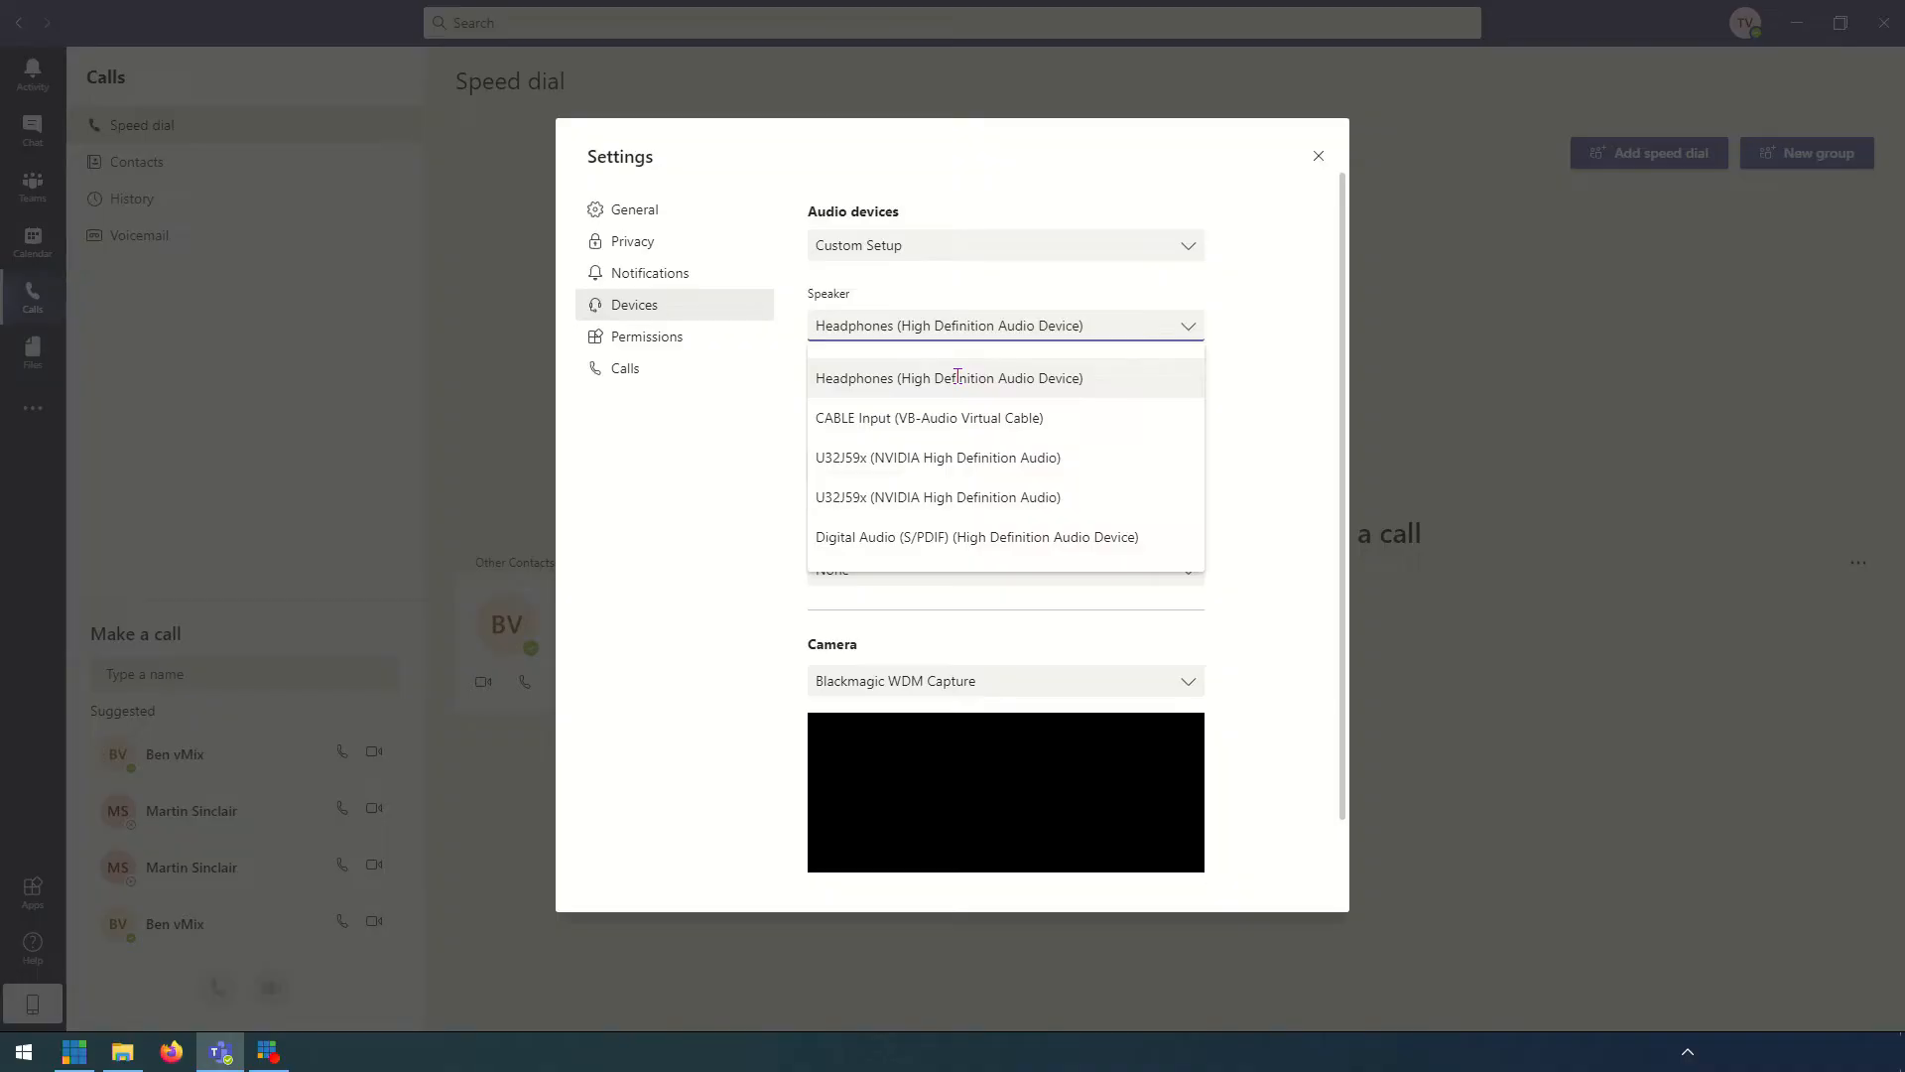
click(951, 378)
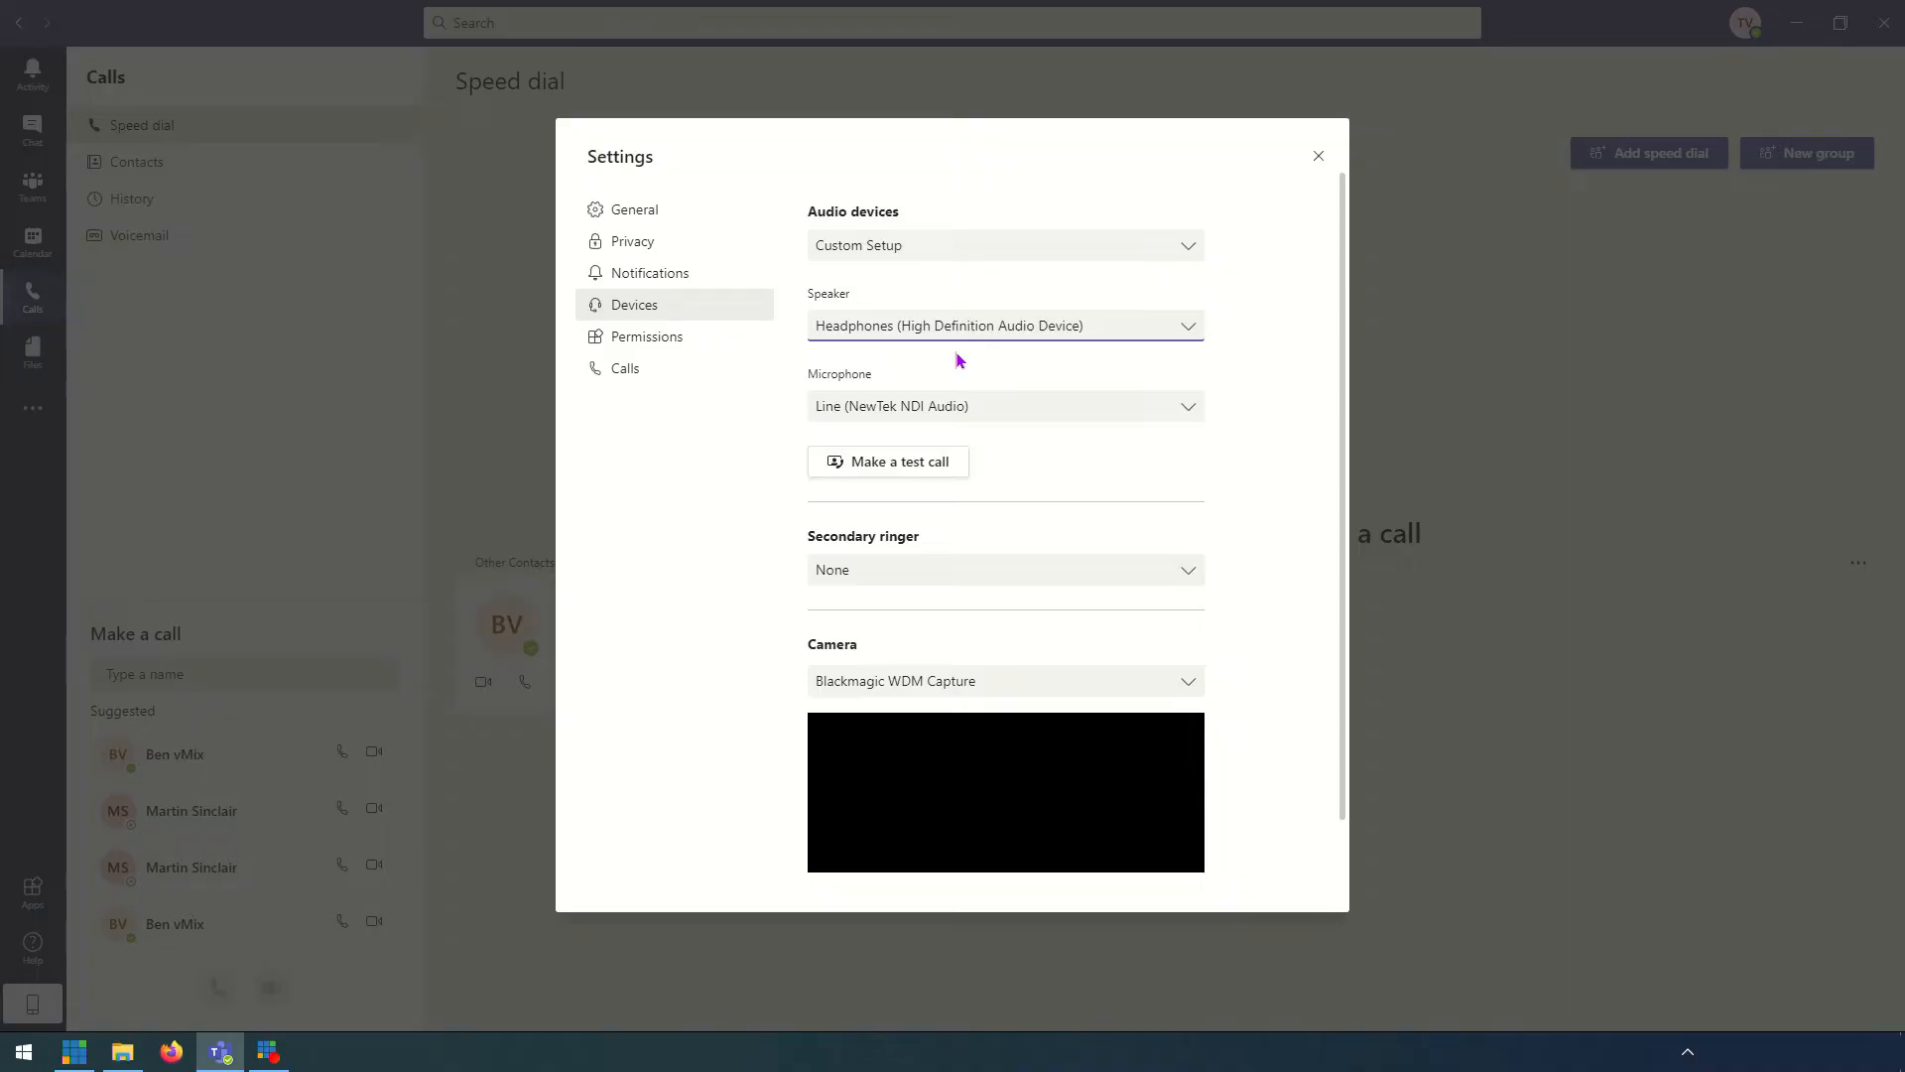
mouse_move(988, 321)
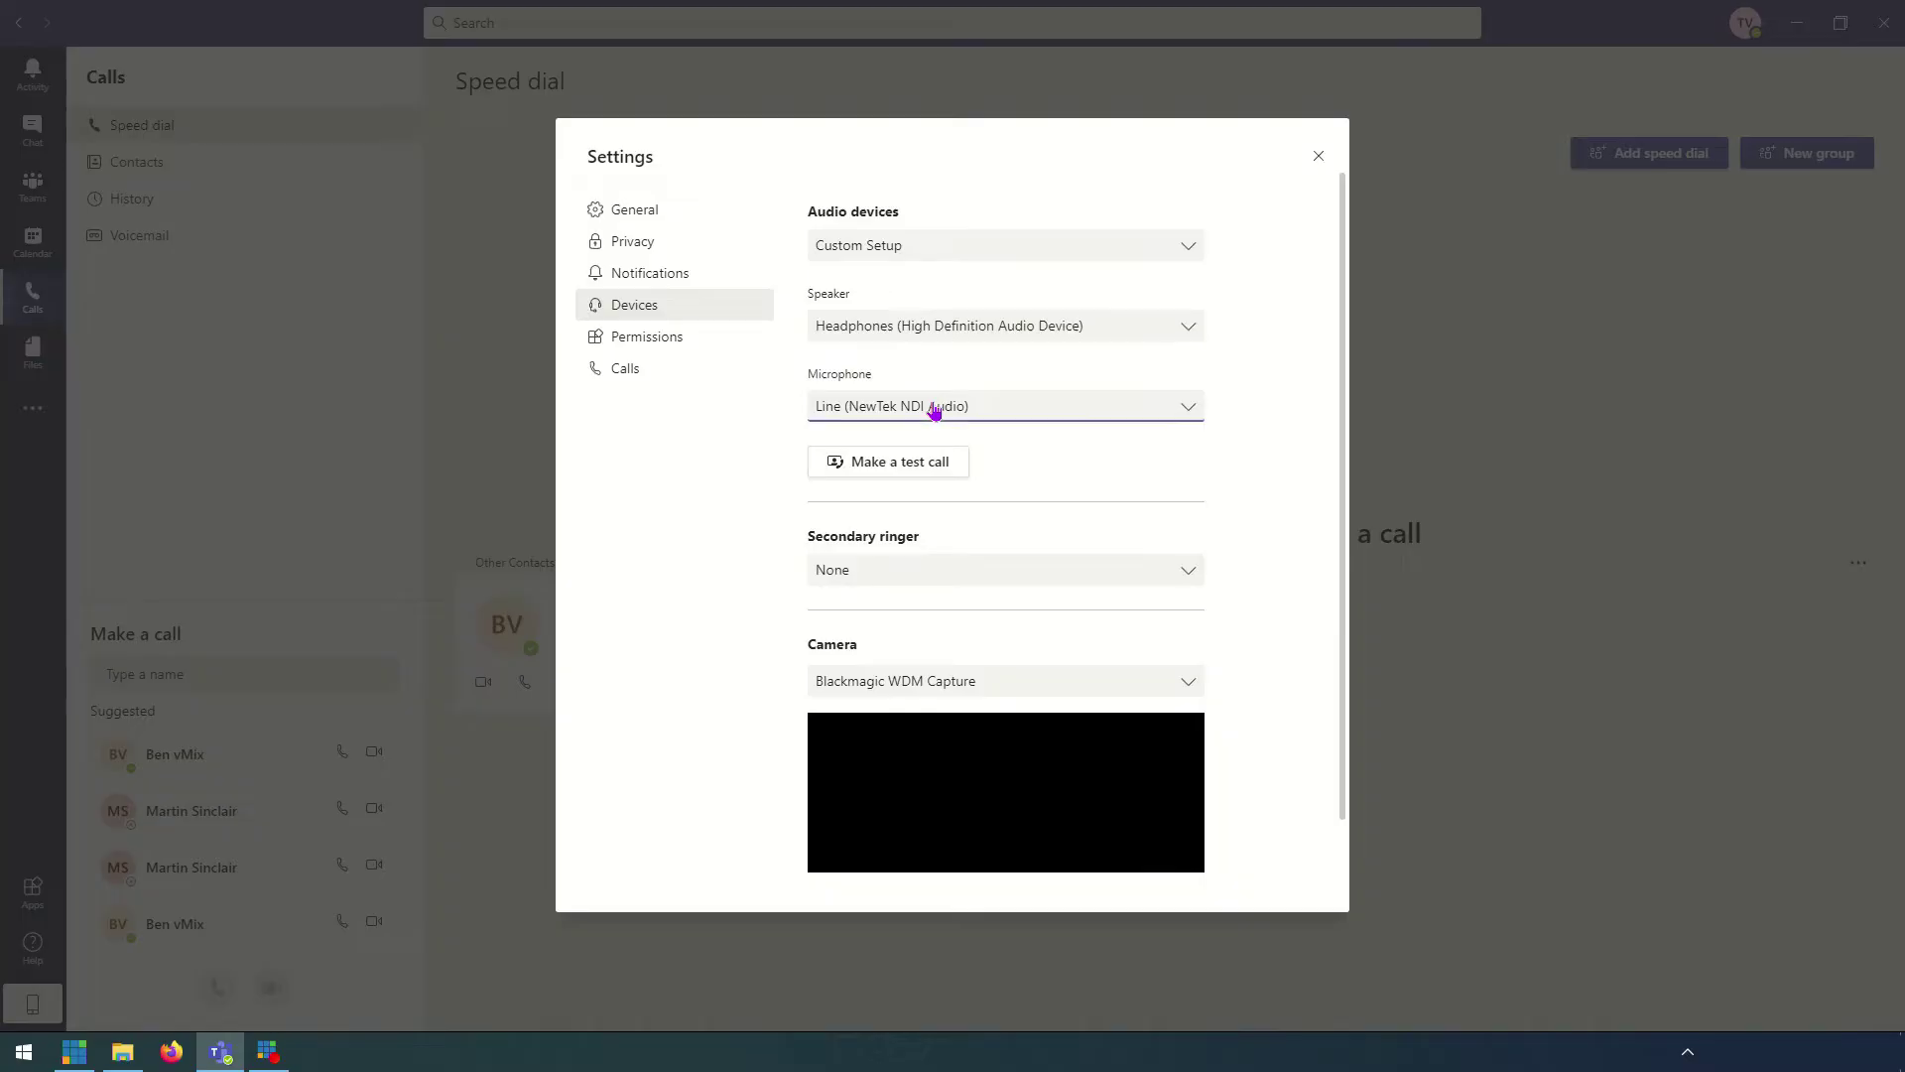
click(1005, 405)
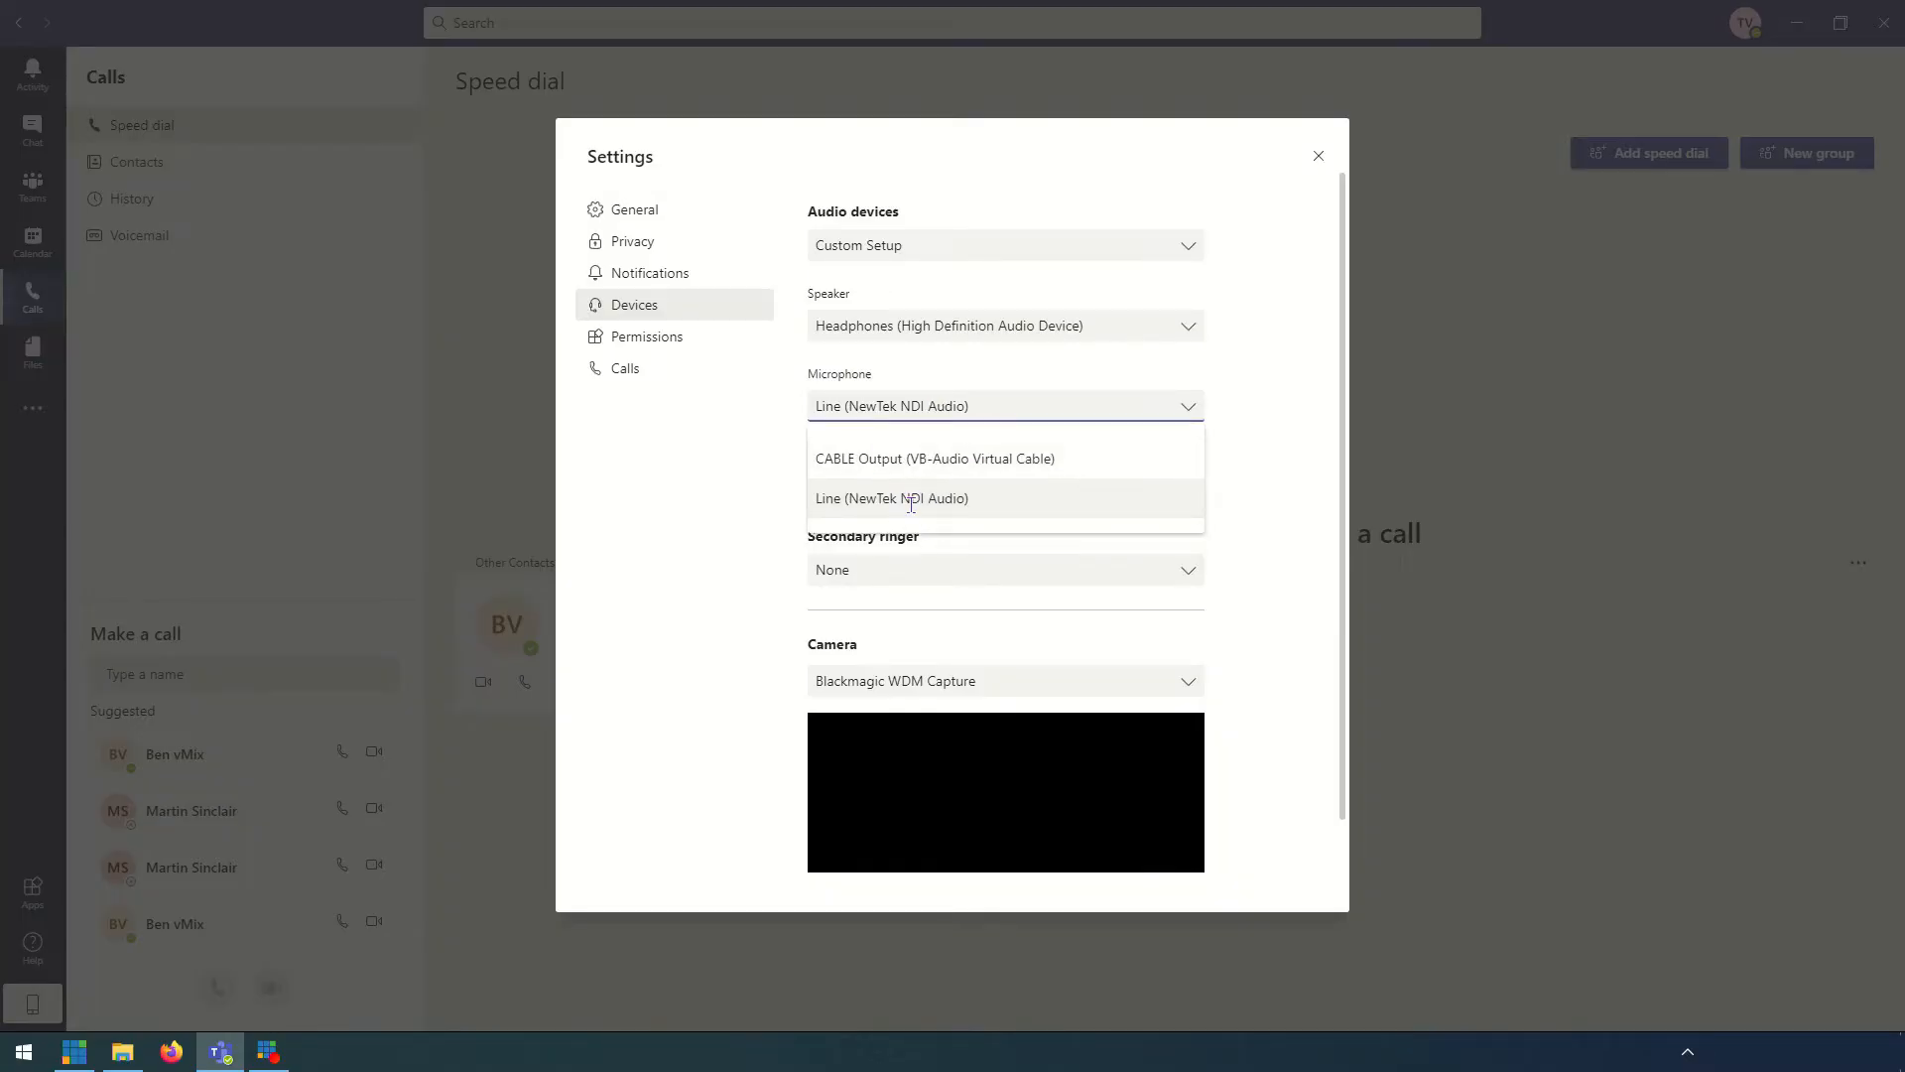
click(892, 498)
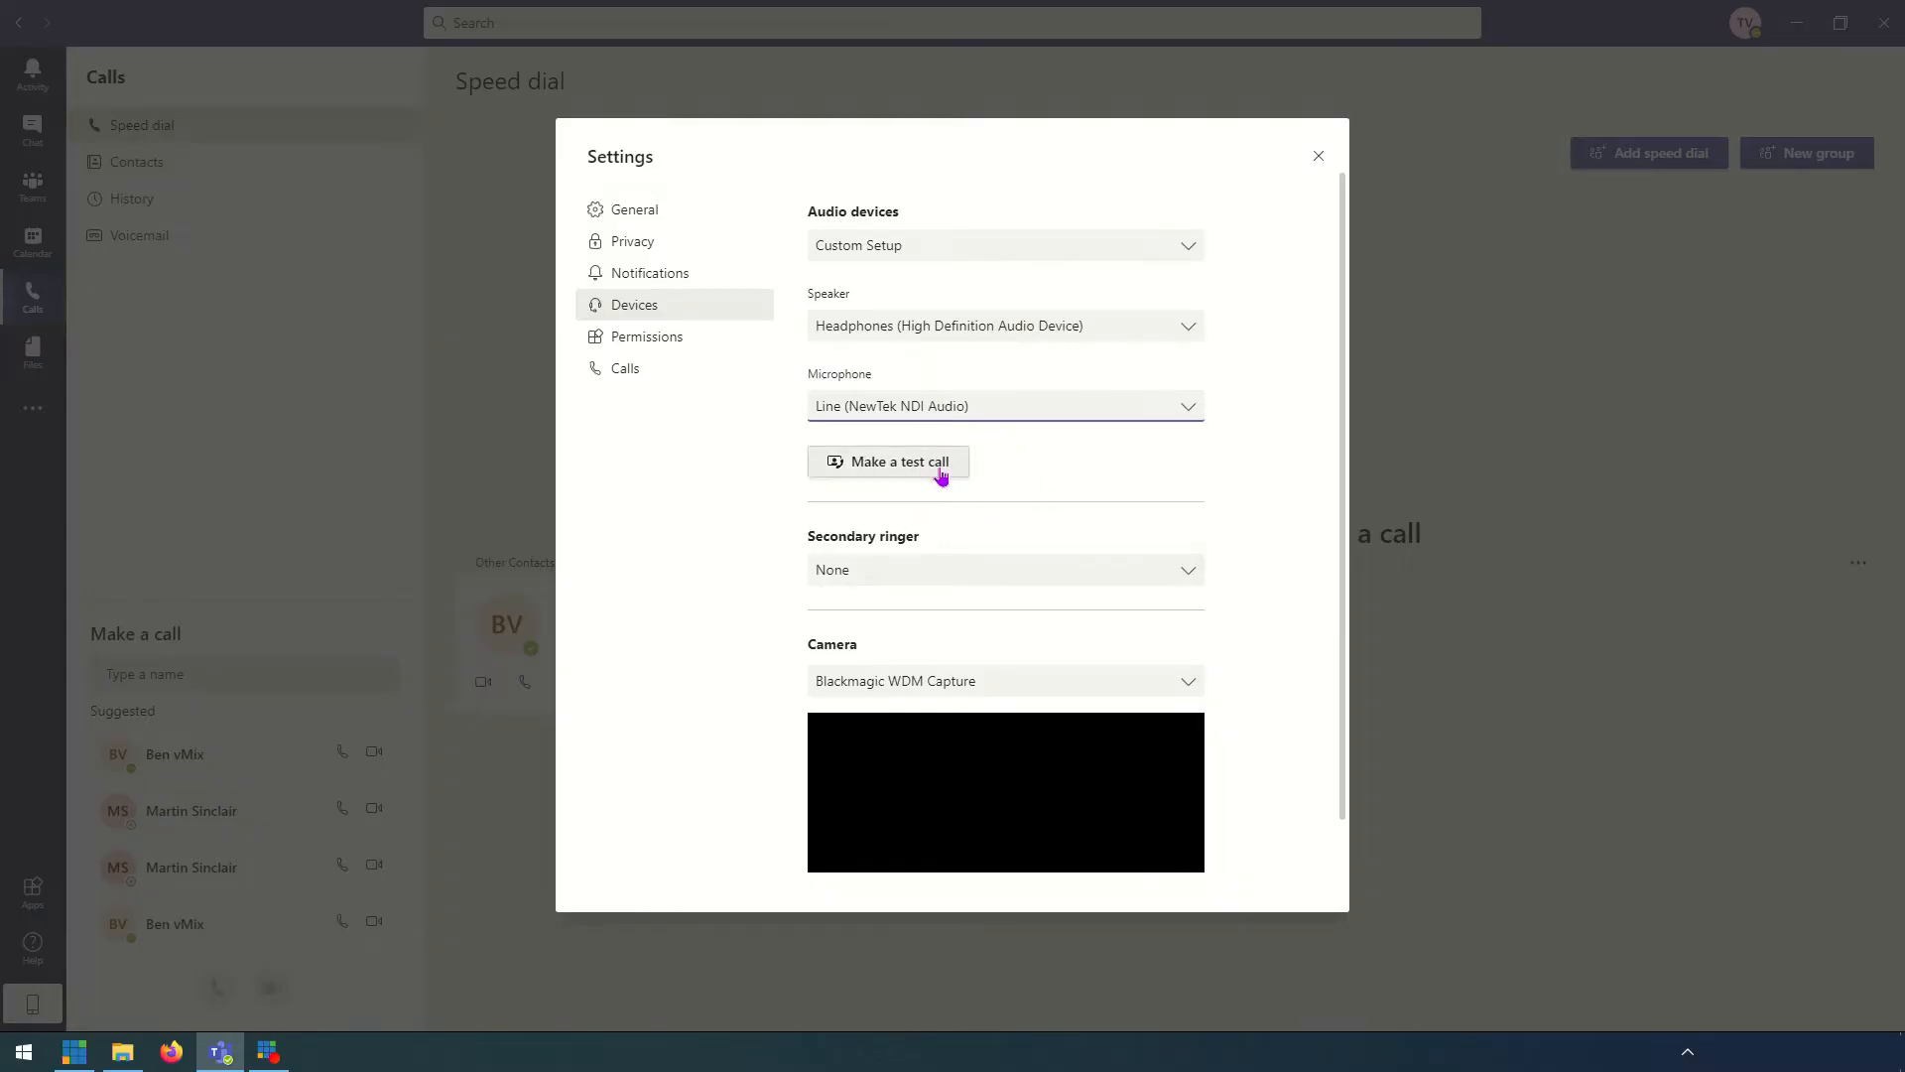
Choose NewTek NDI Video as the Teams camera
click(1005, 681)
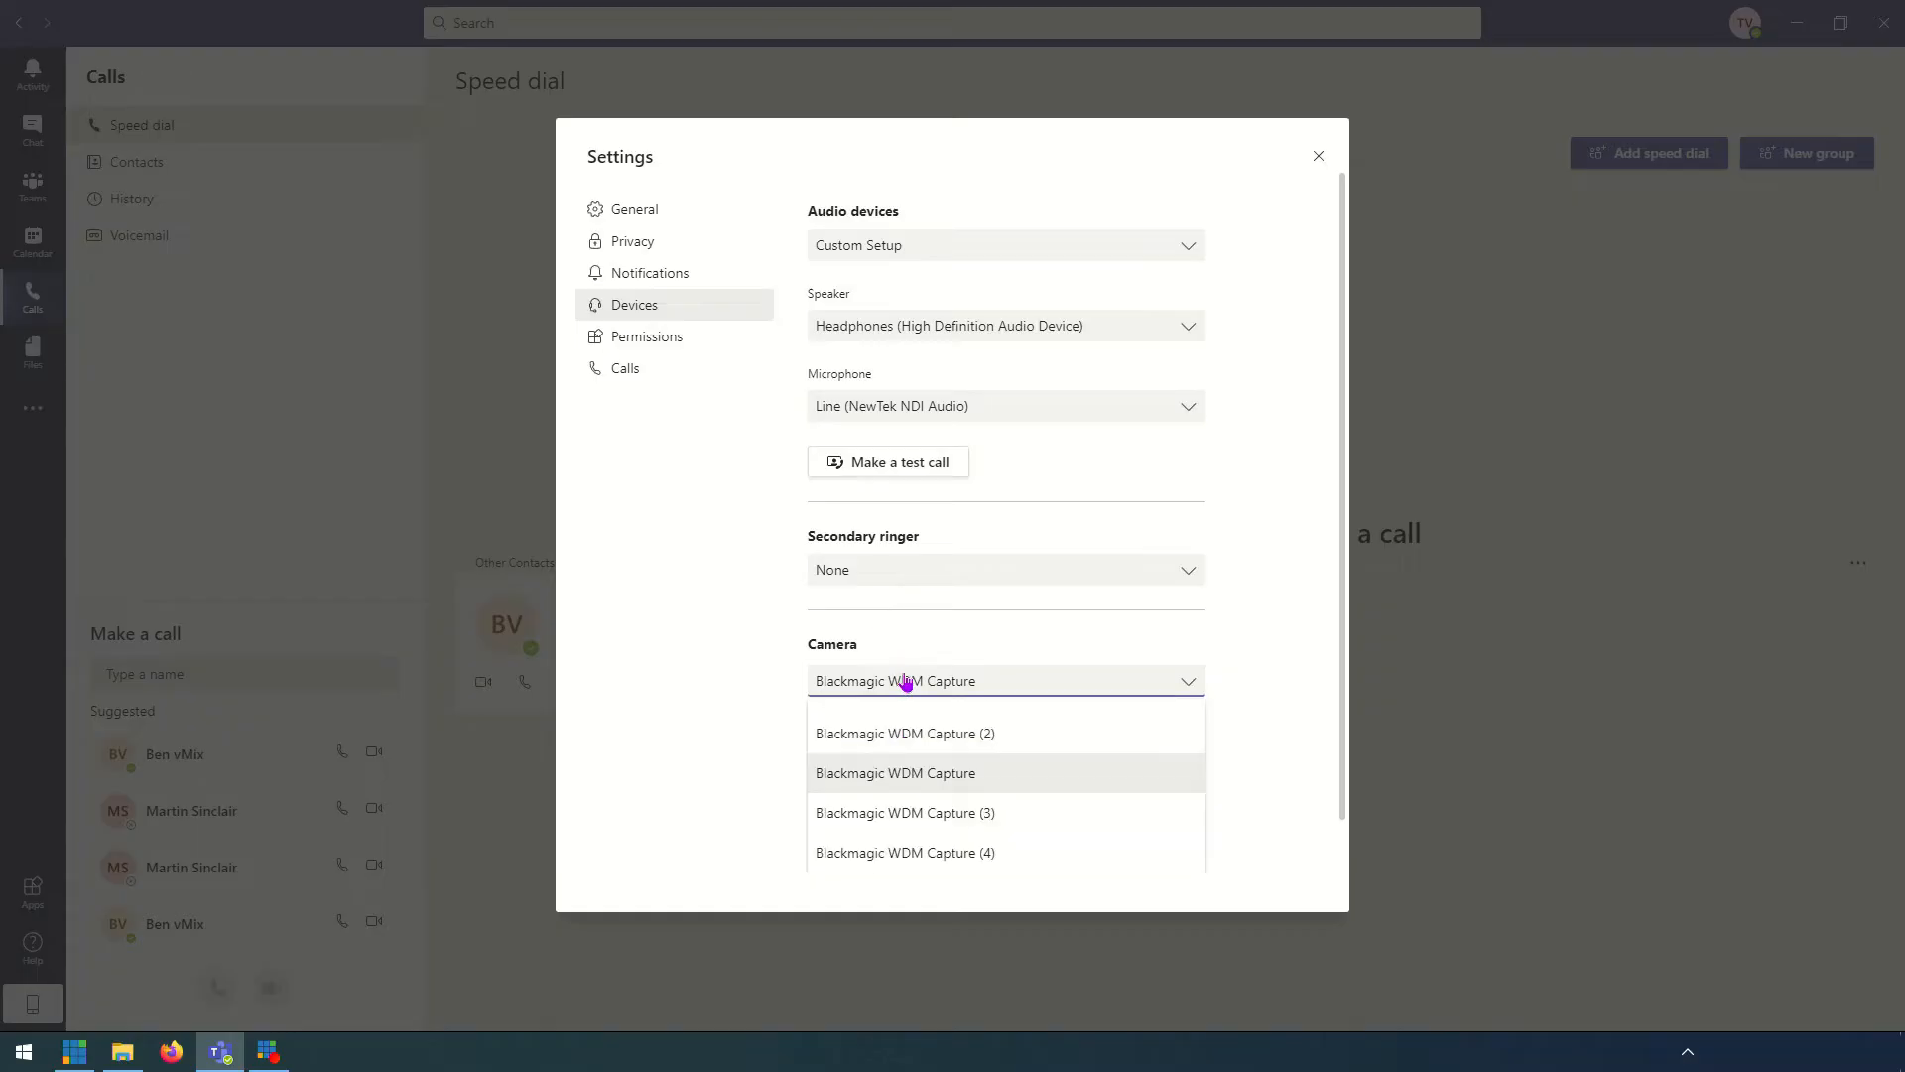
scroll(down, 3)
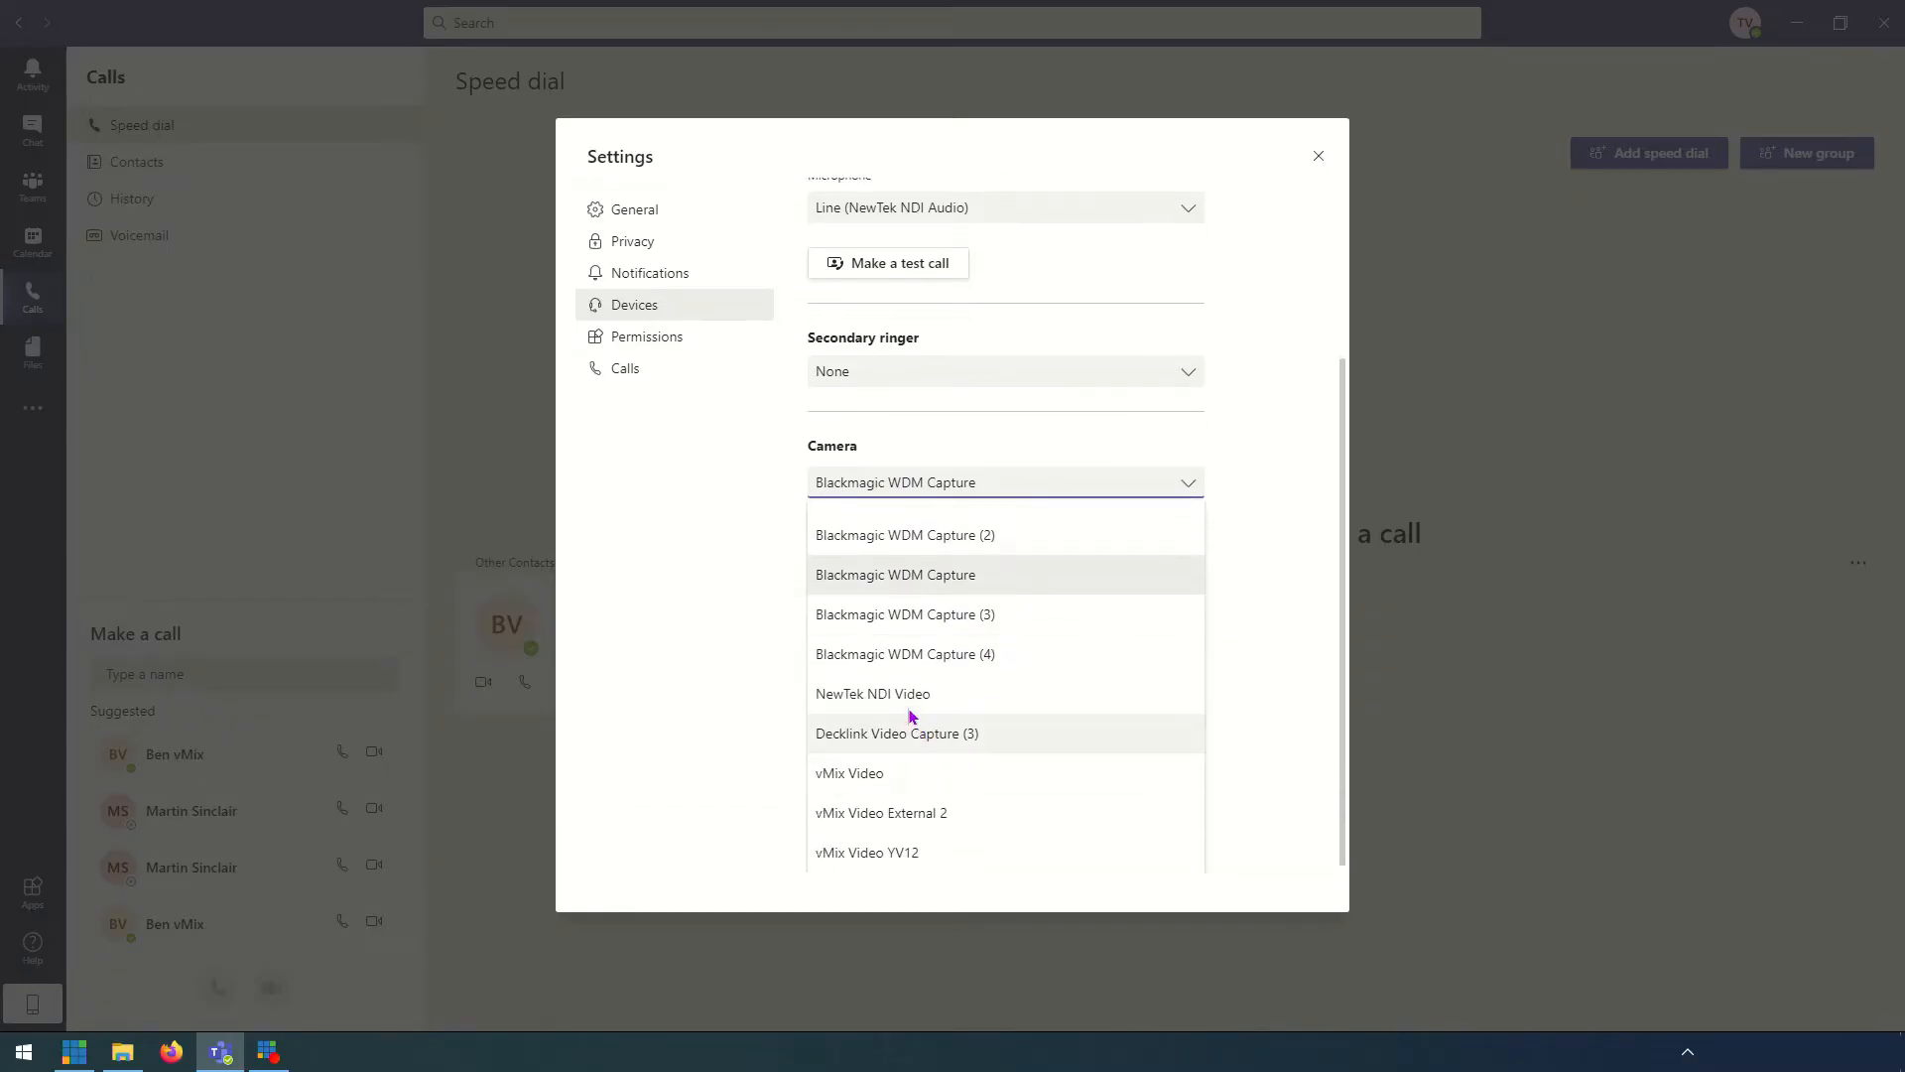
click(872, 694)
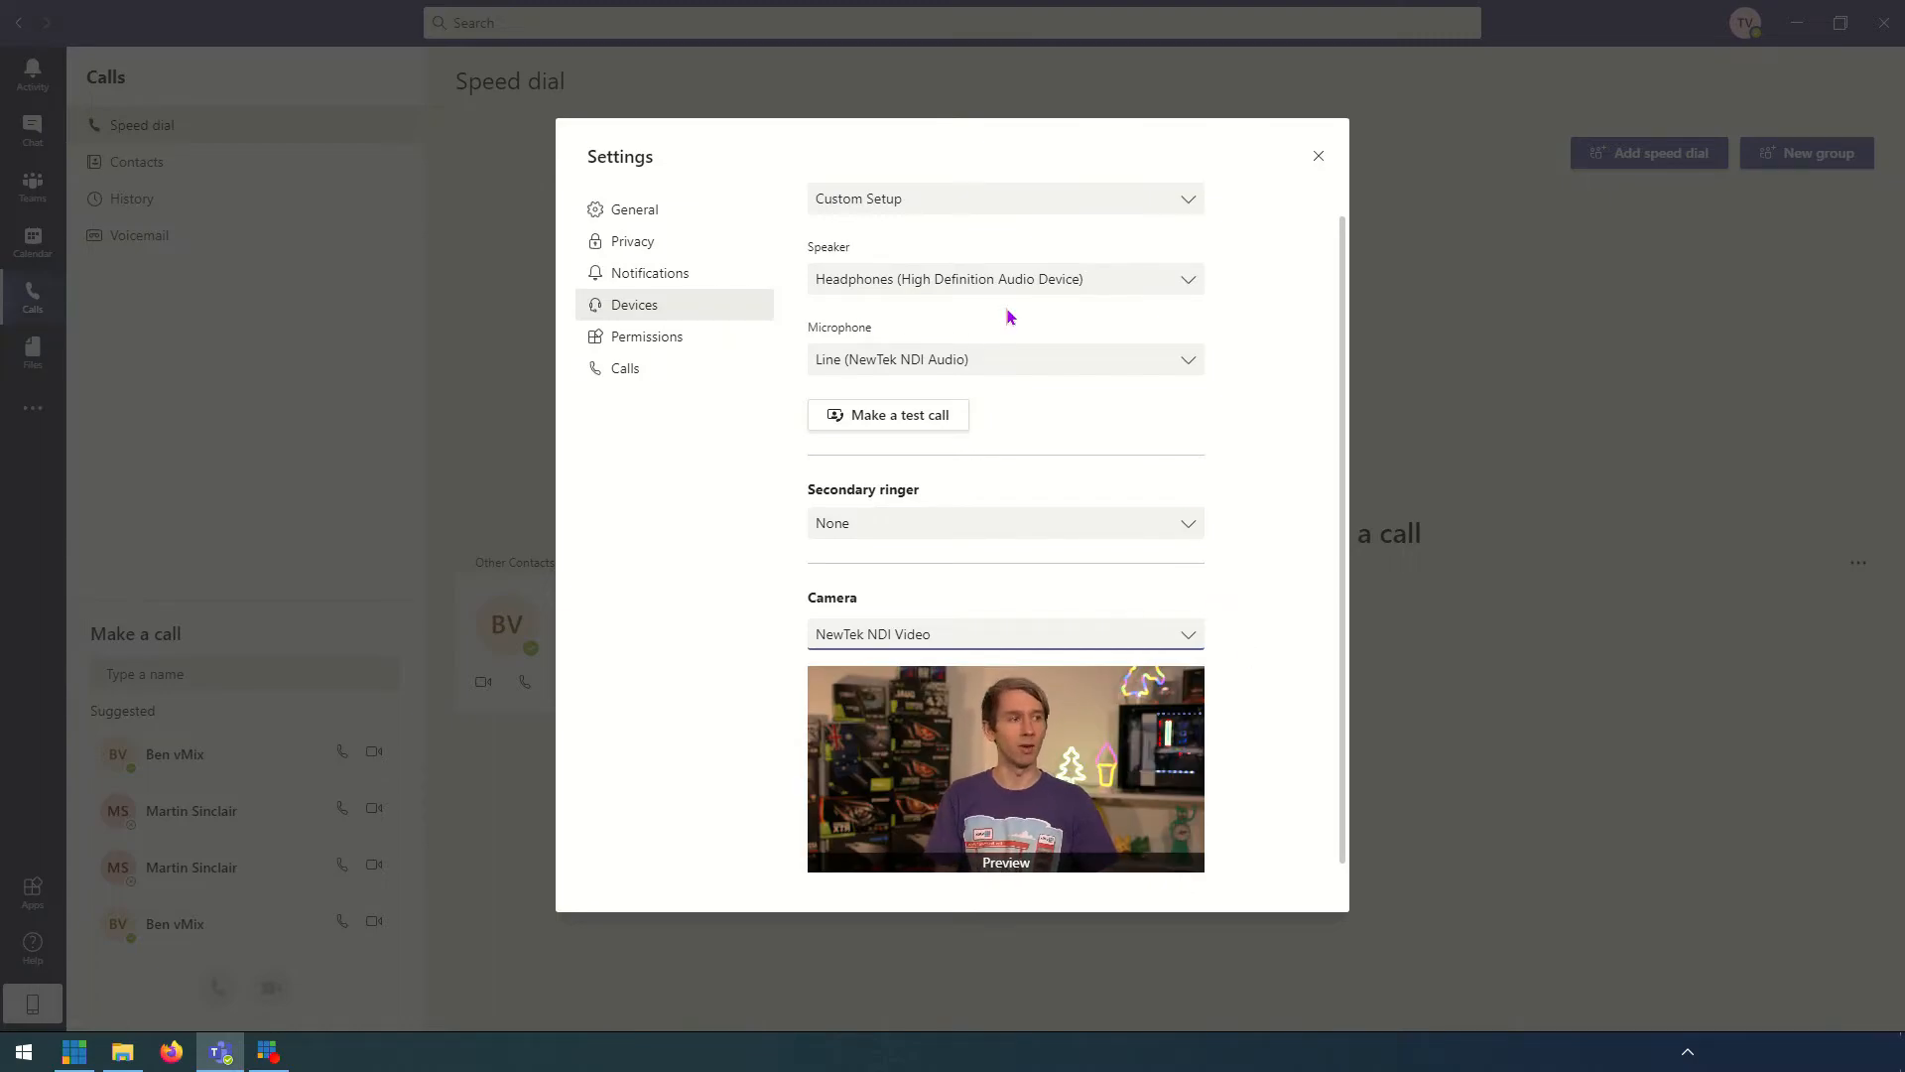
mouse_move(1318, 389)
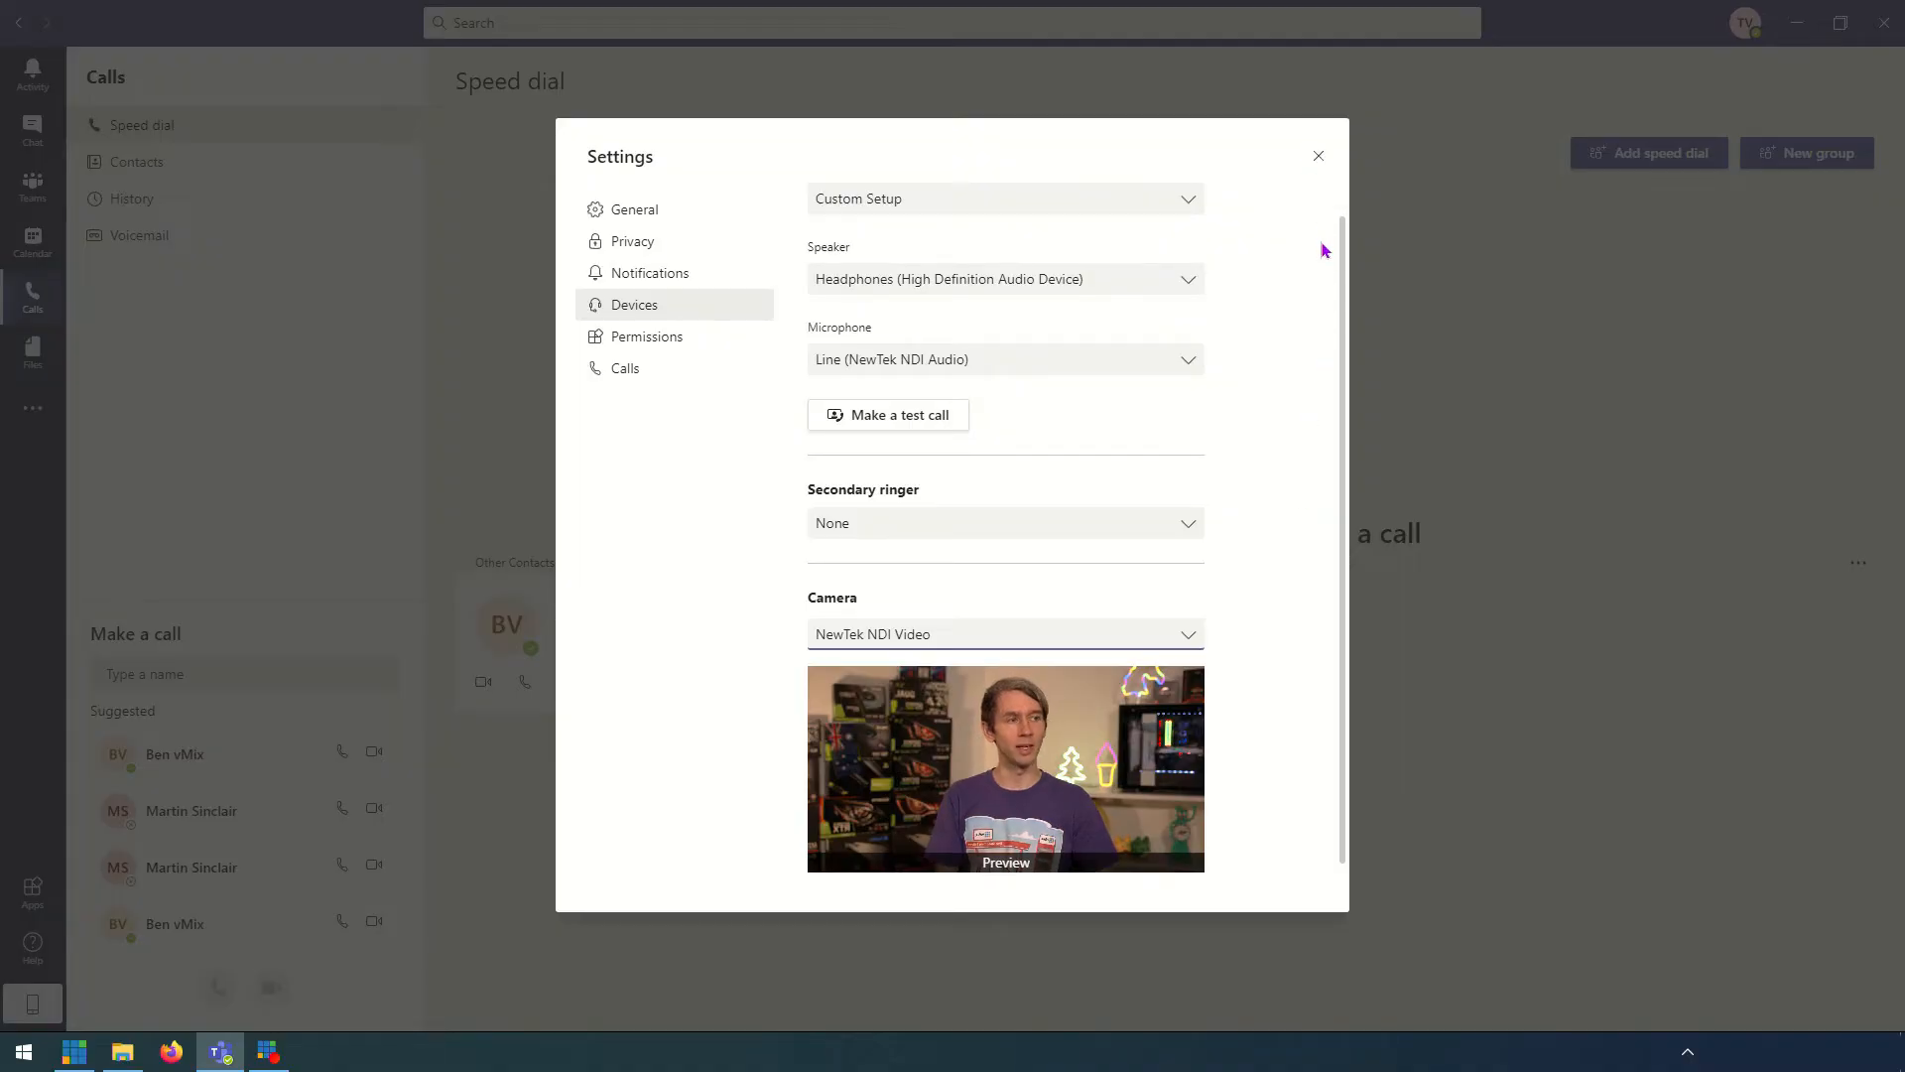
mouse_move(1215, 440)
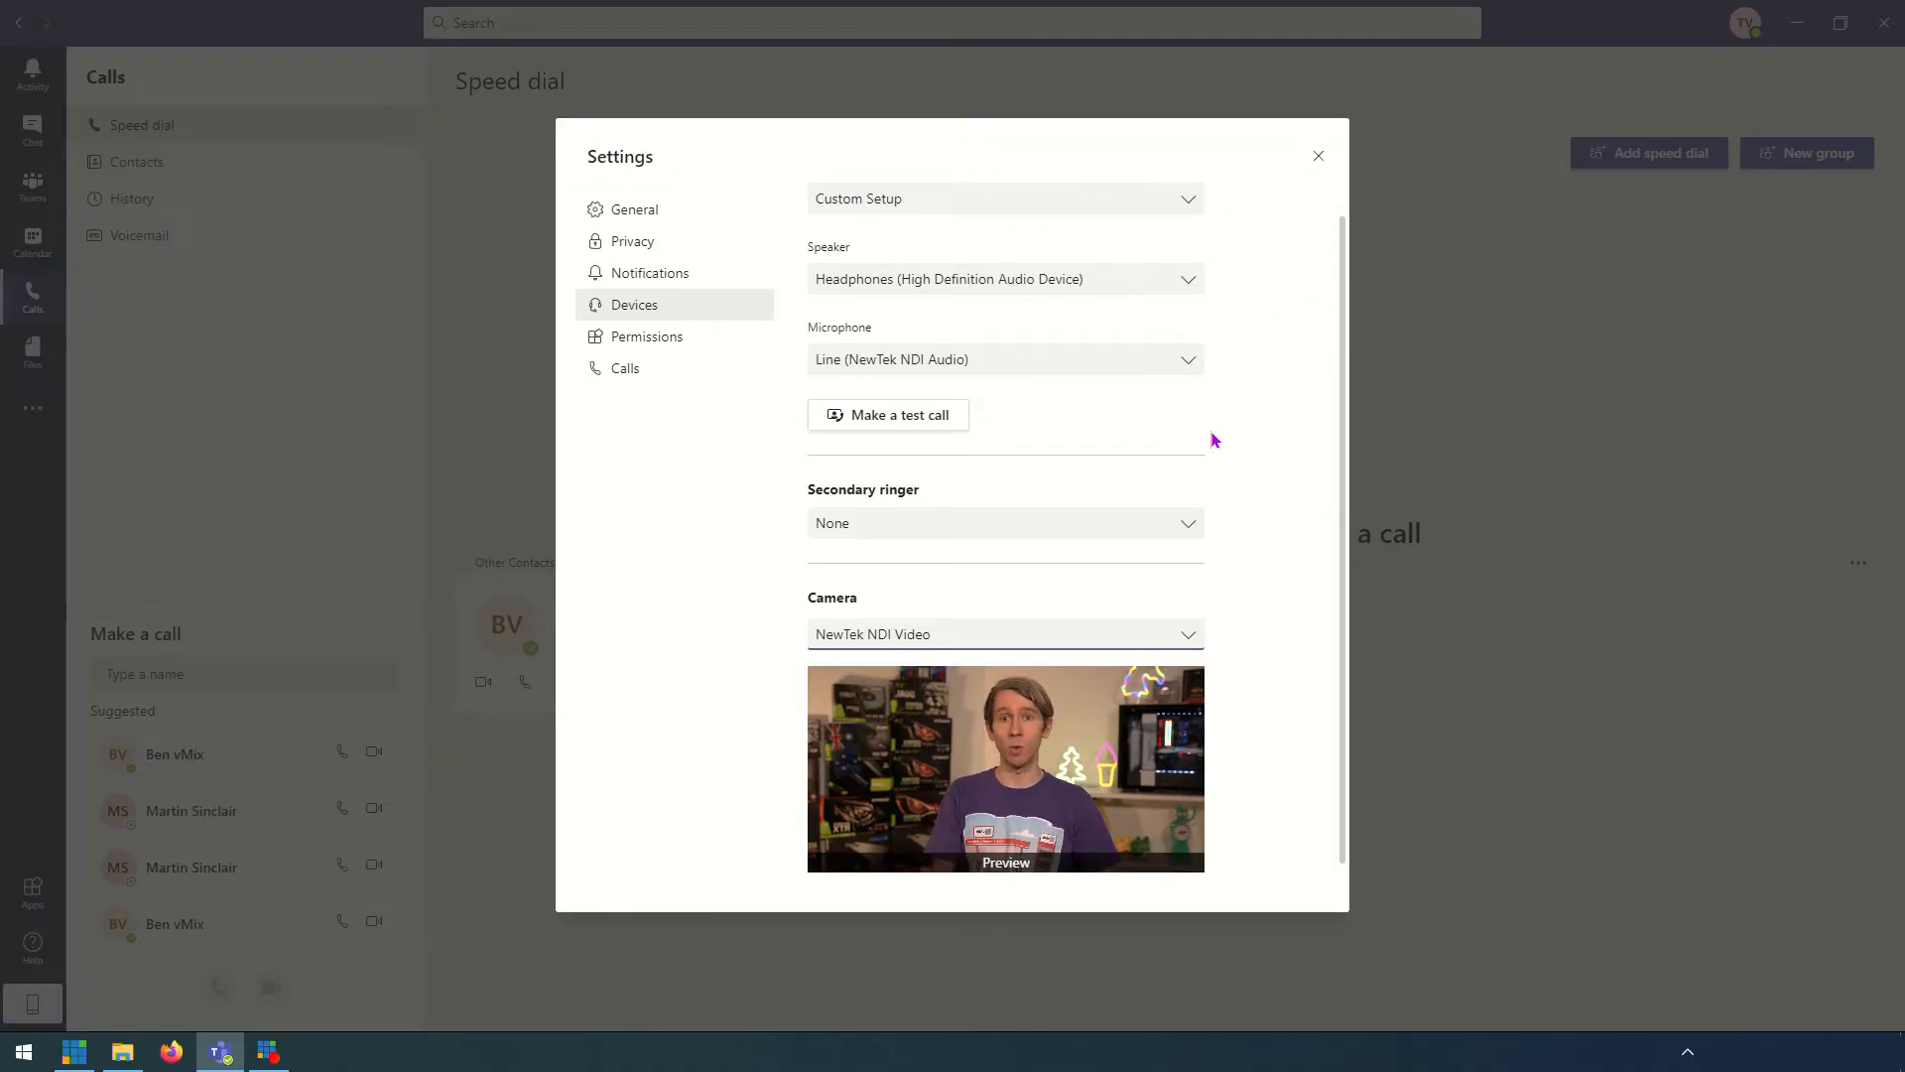
mouse_move(1225, 448)
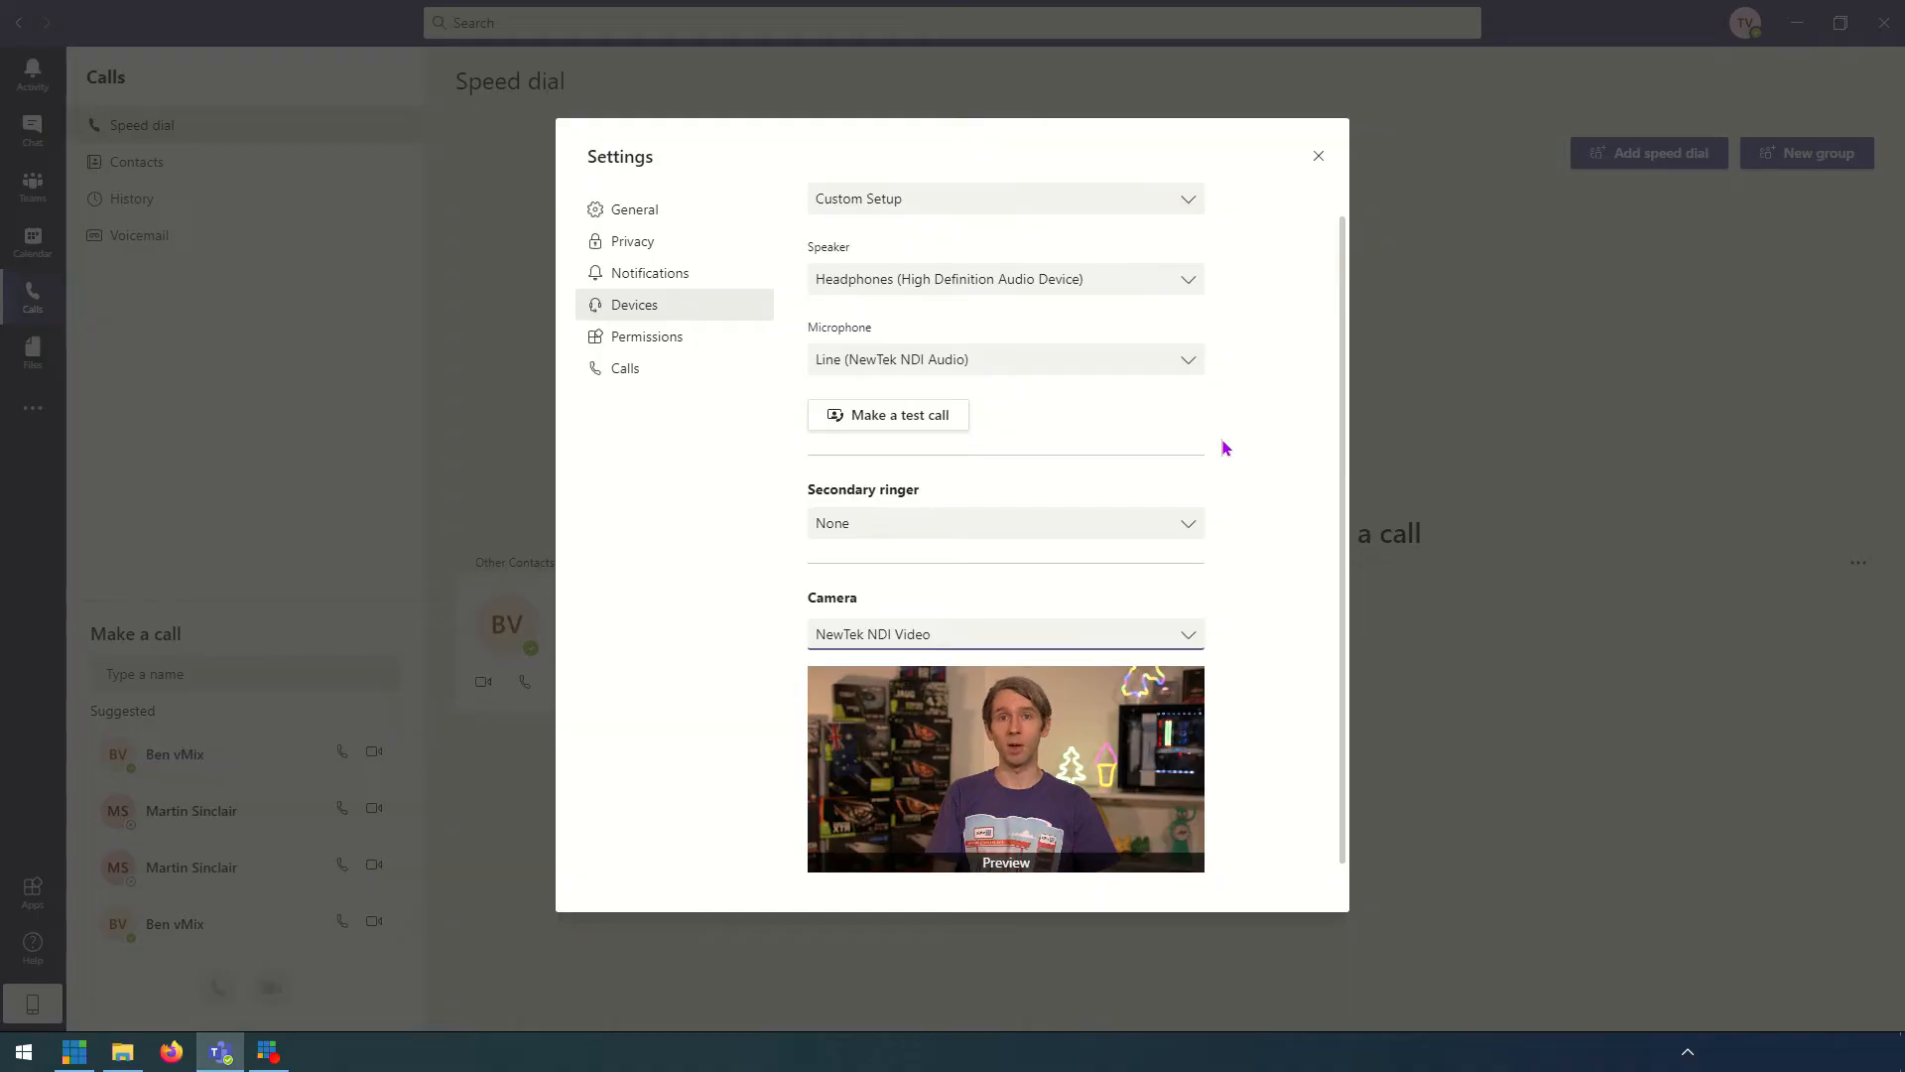
mouse_move(1234, 458)
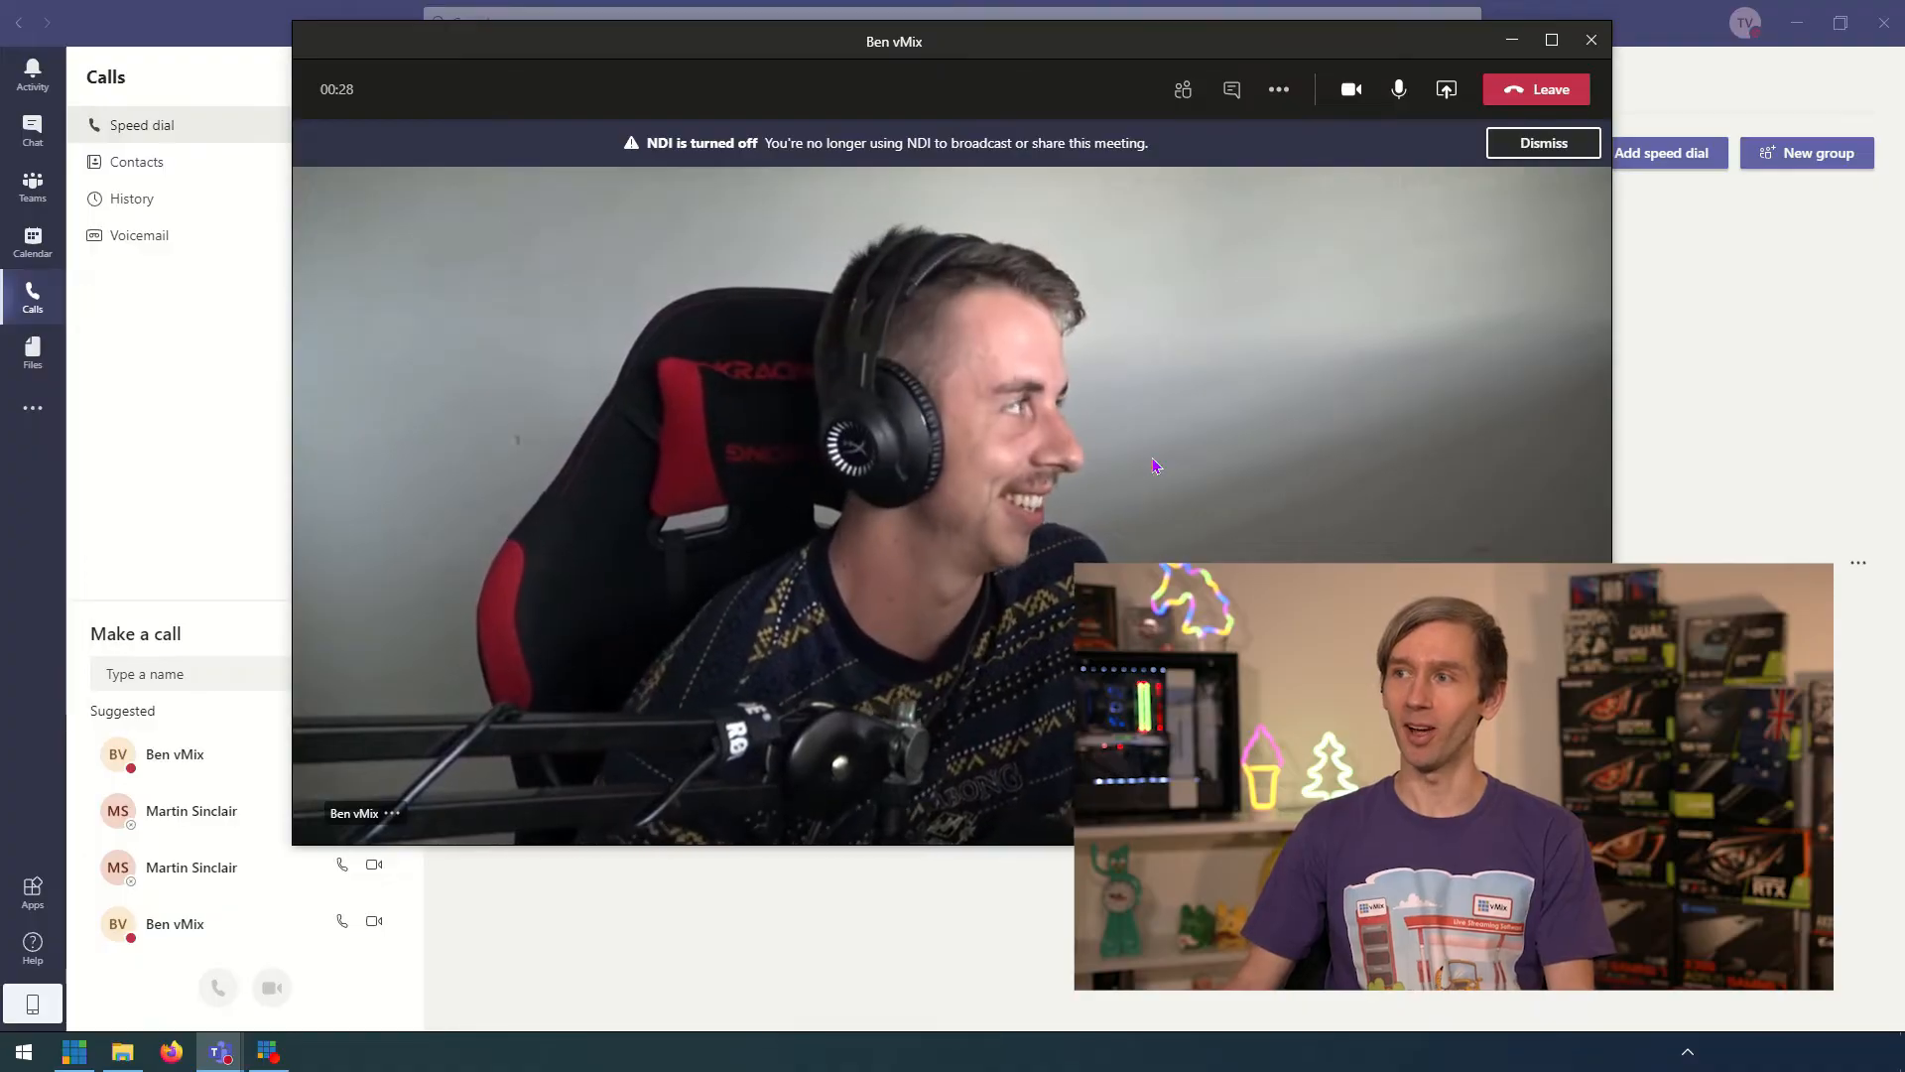
mouse_move(1433, 274)
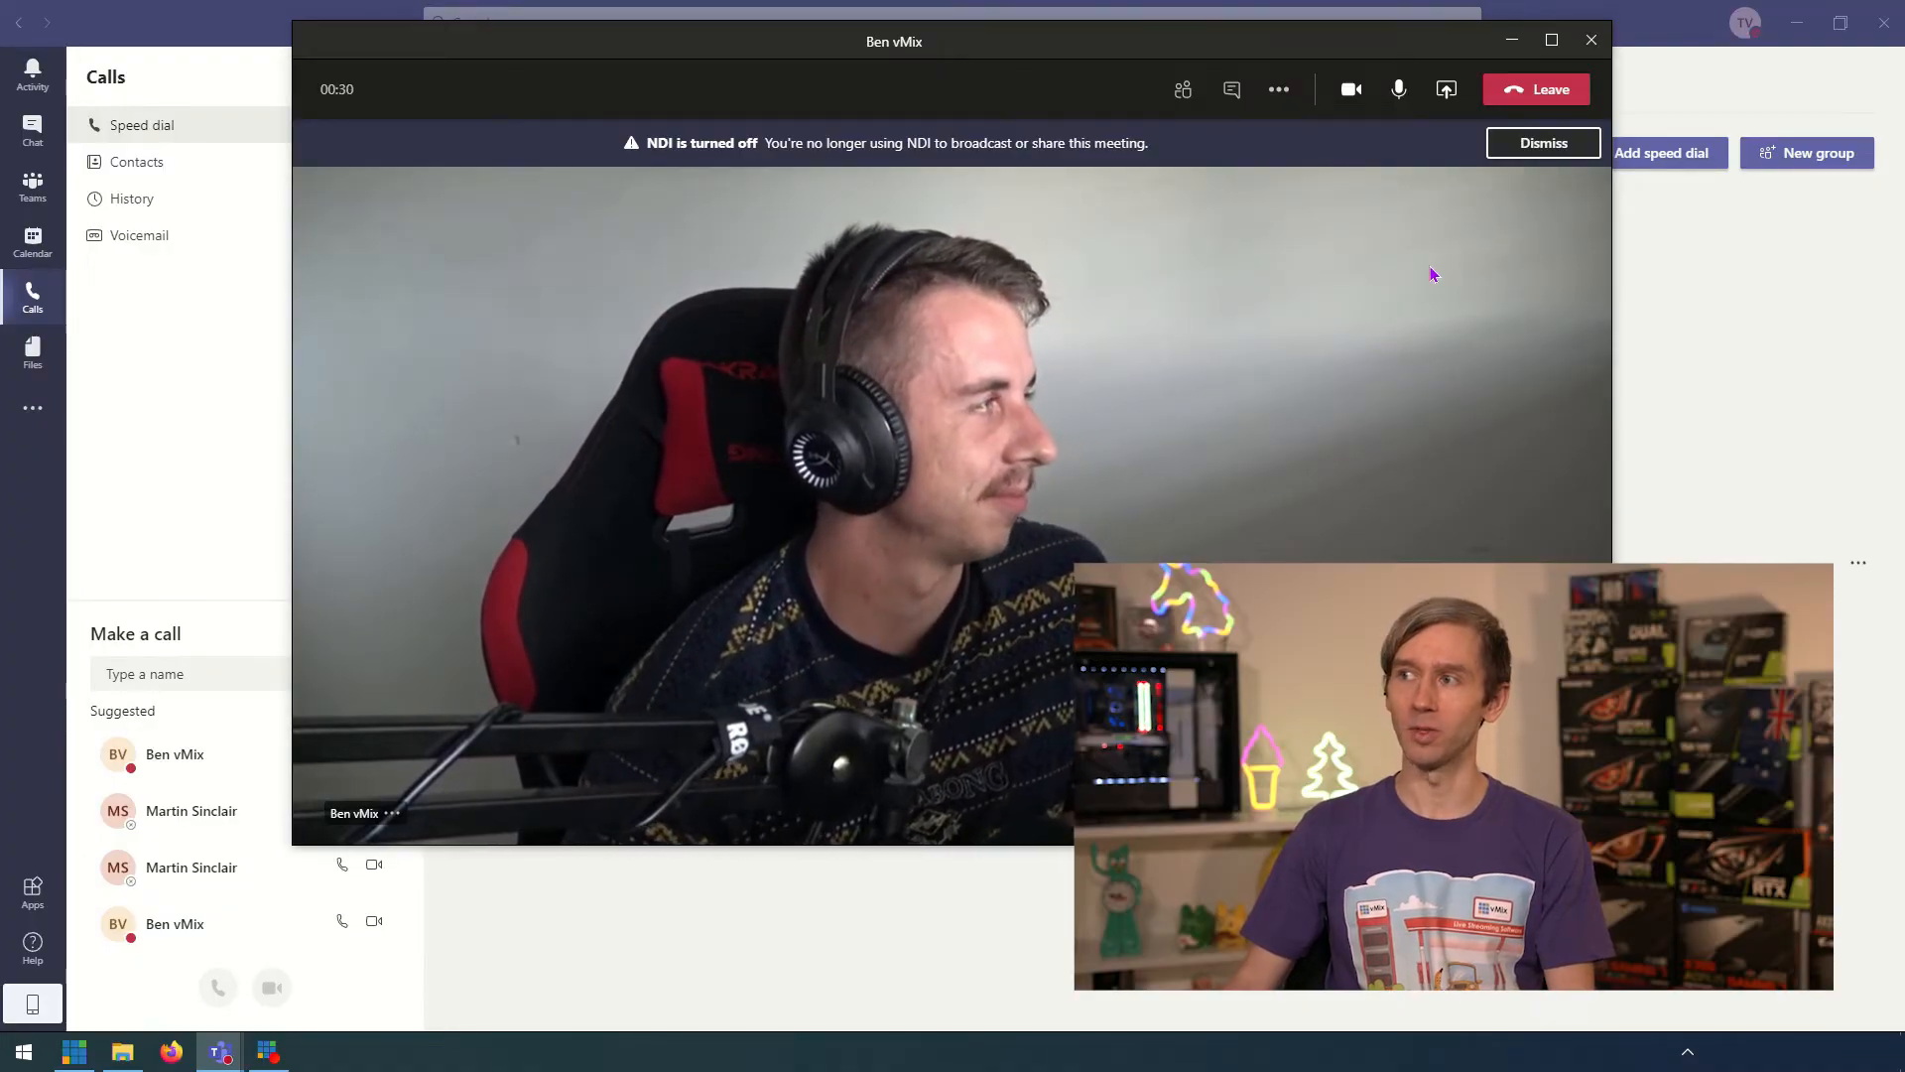
Show the More actions options for the live call with Ben vMix
click(1279, 89)
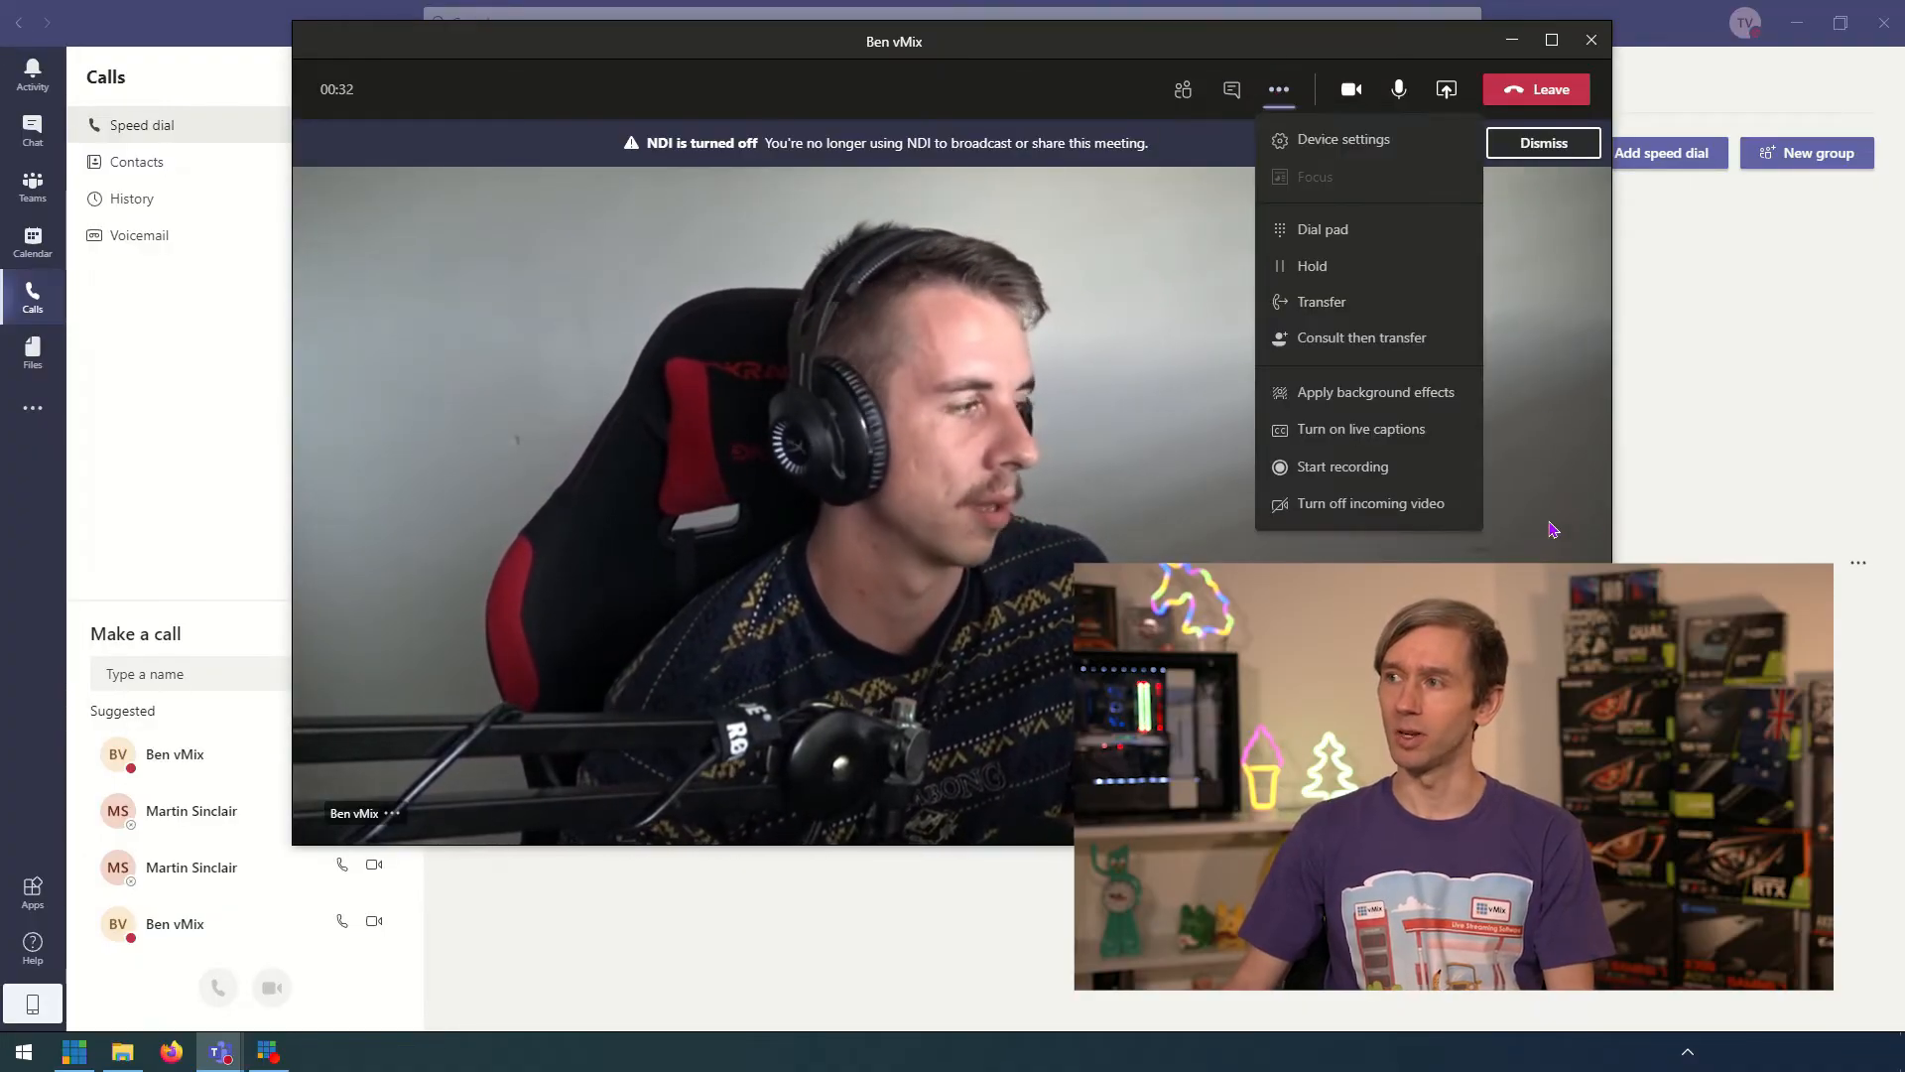
Raise the call's speaker volume in device settings and switch over to vMix
click(1342, 139)
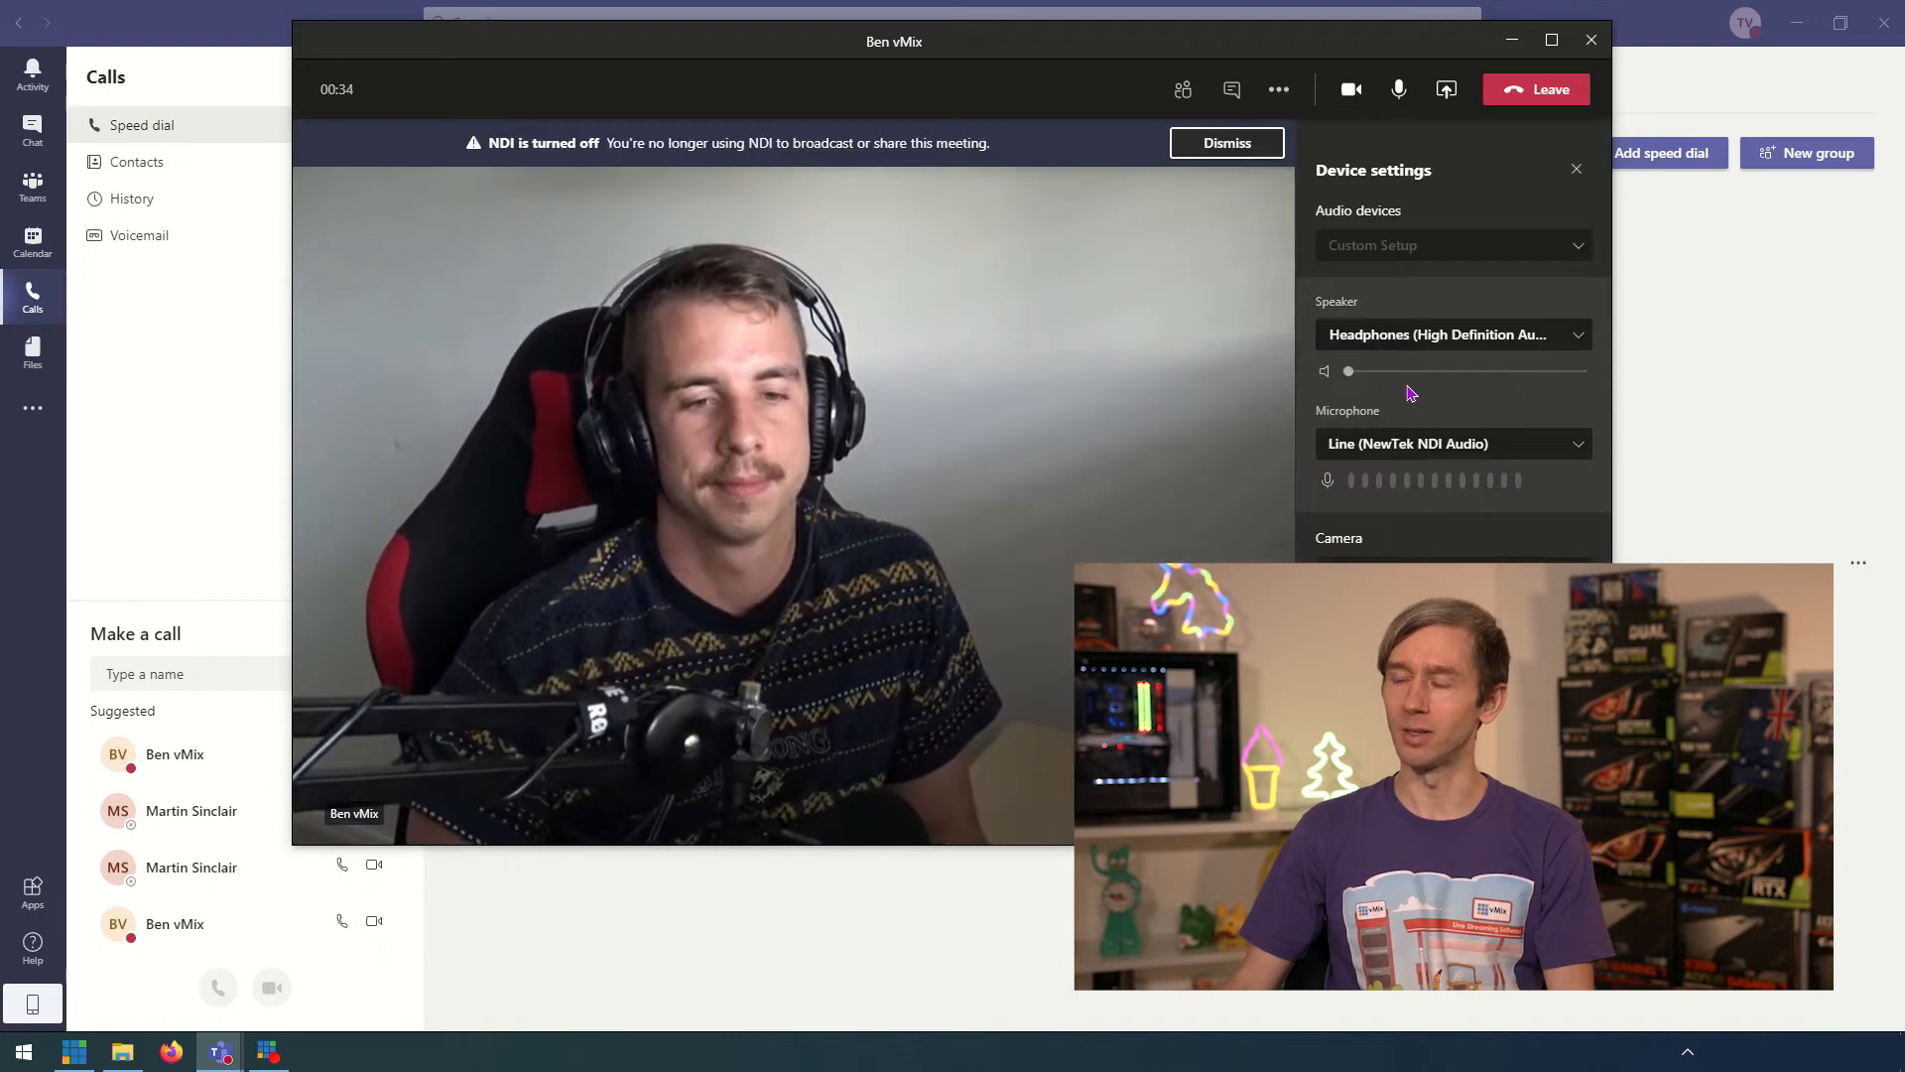
drag(1348, 370, 1427, 370)
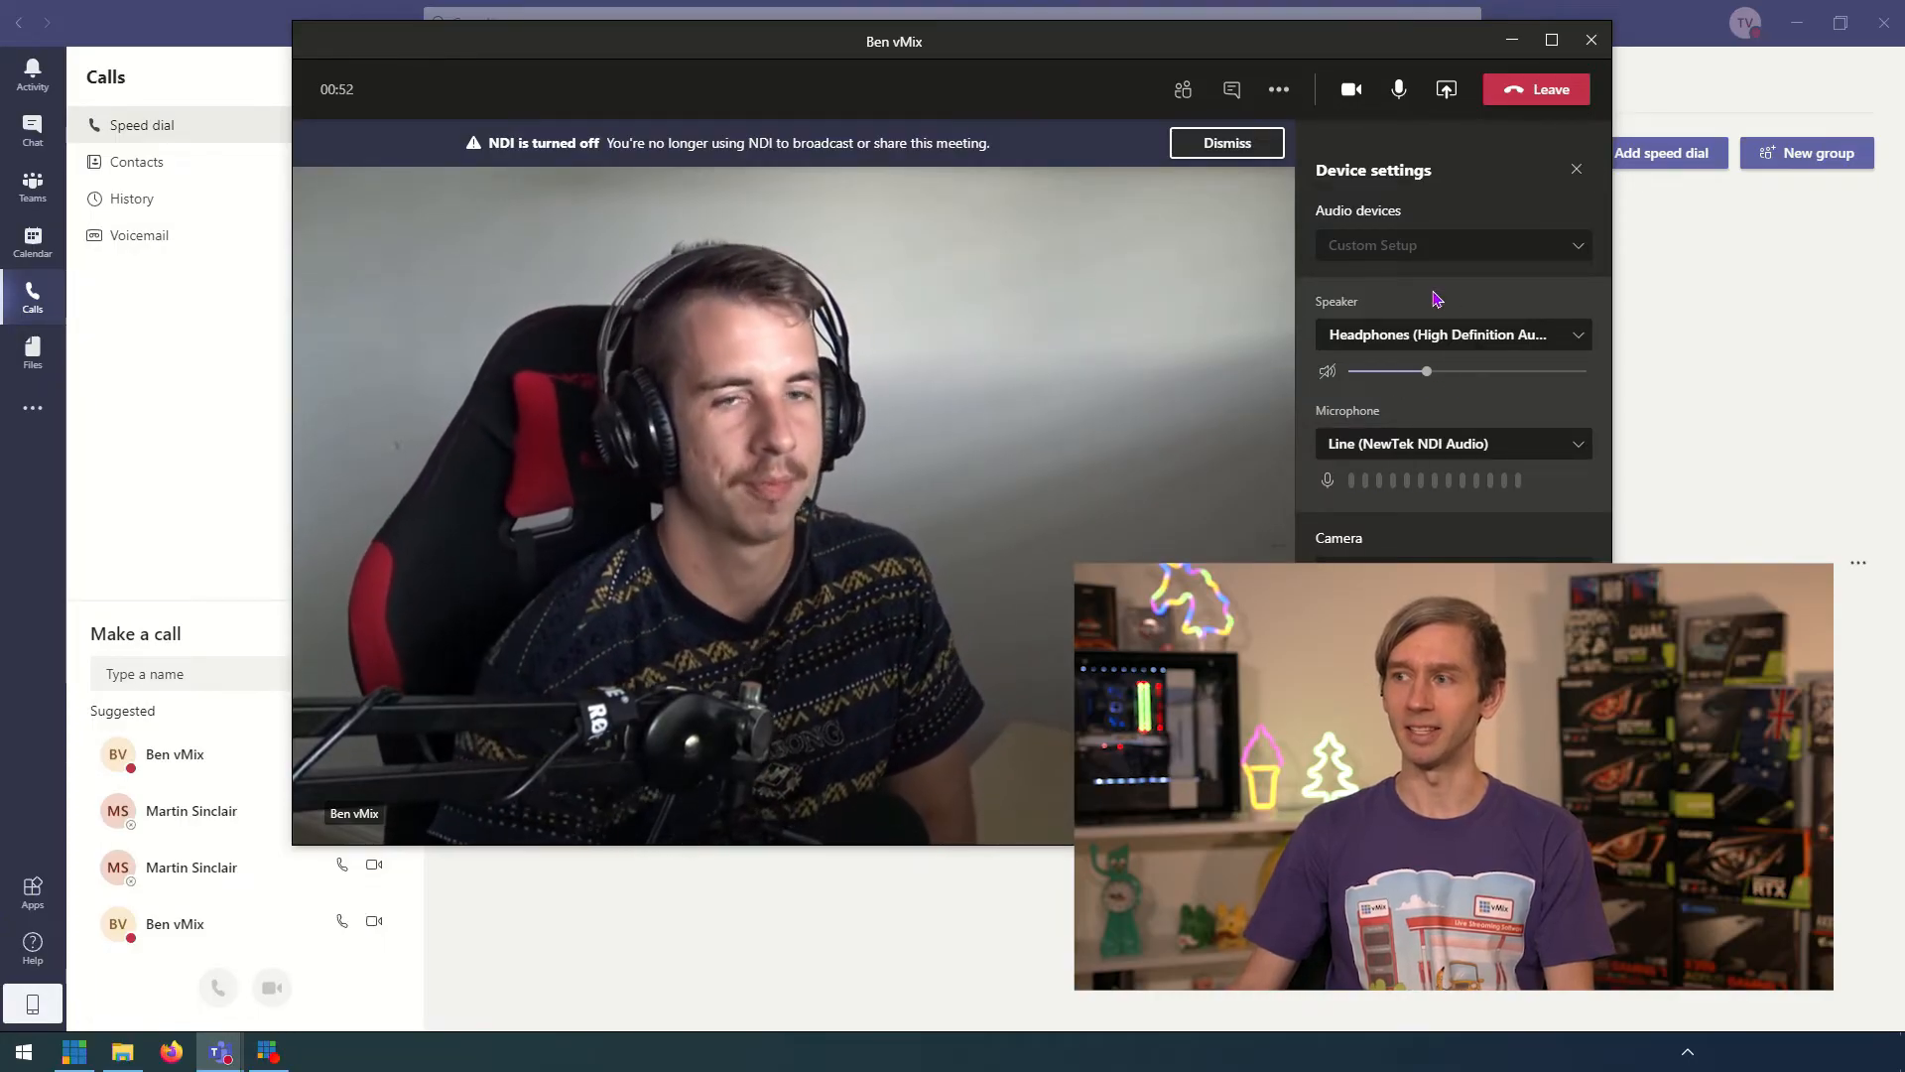
click(219, 1050)
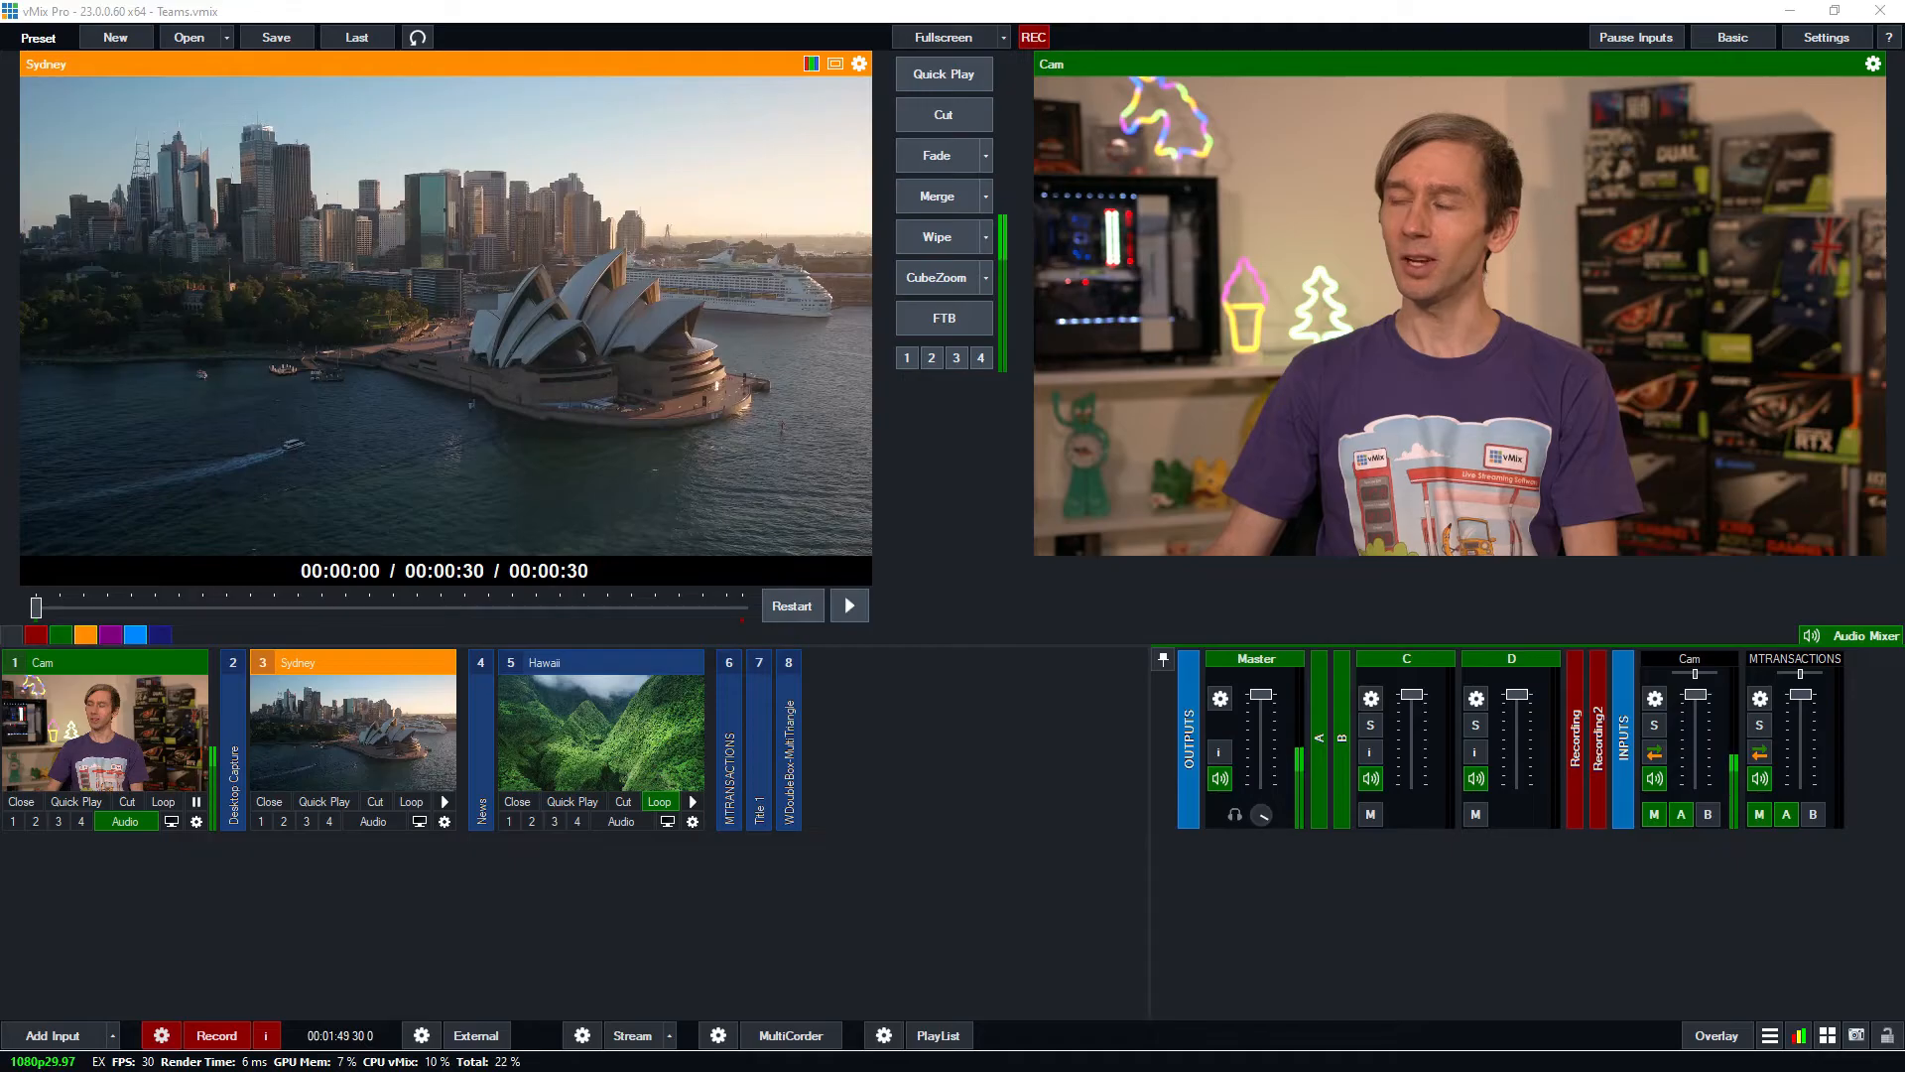
mouse_move(1051, 874)
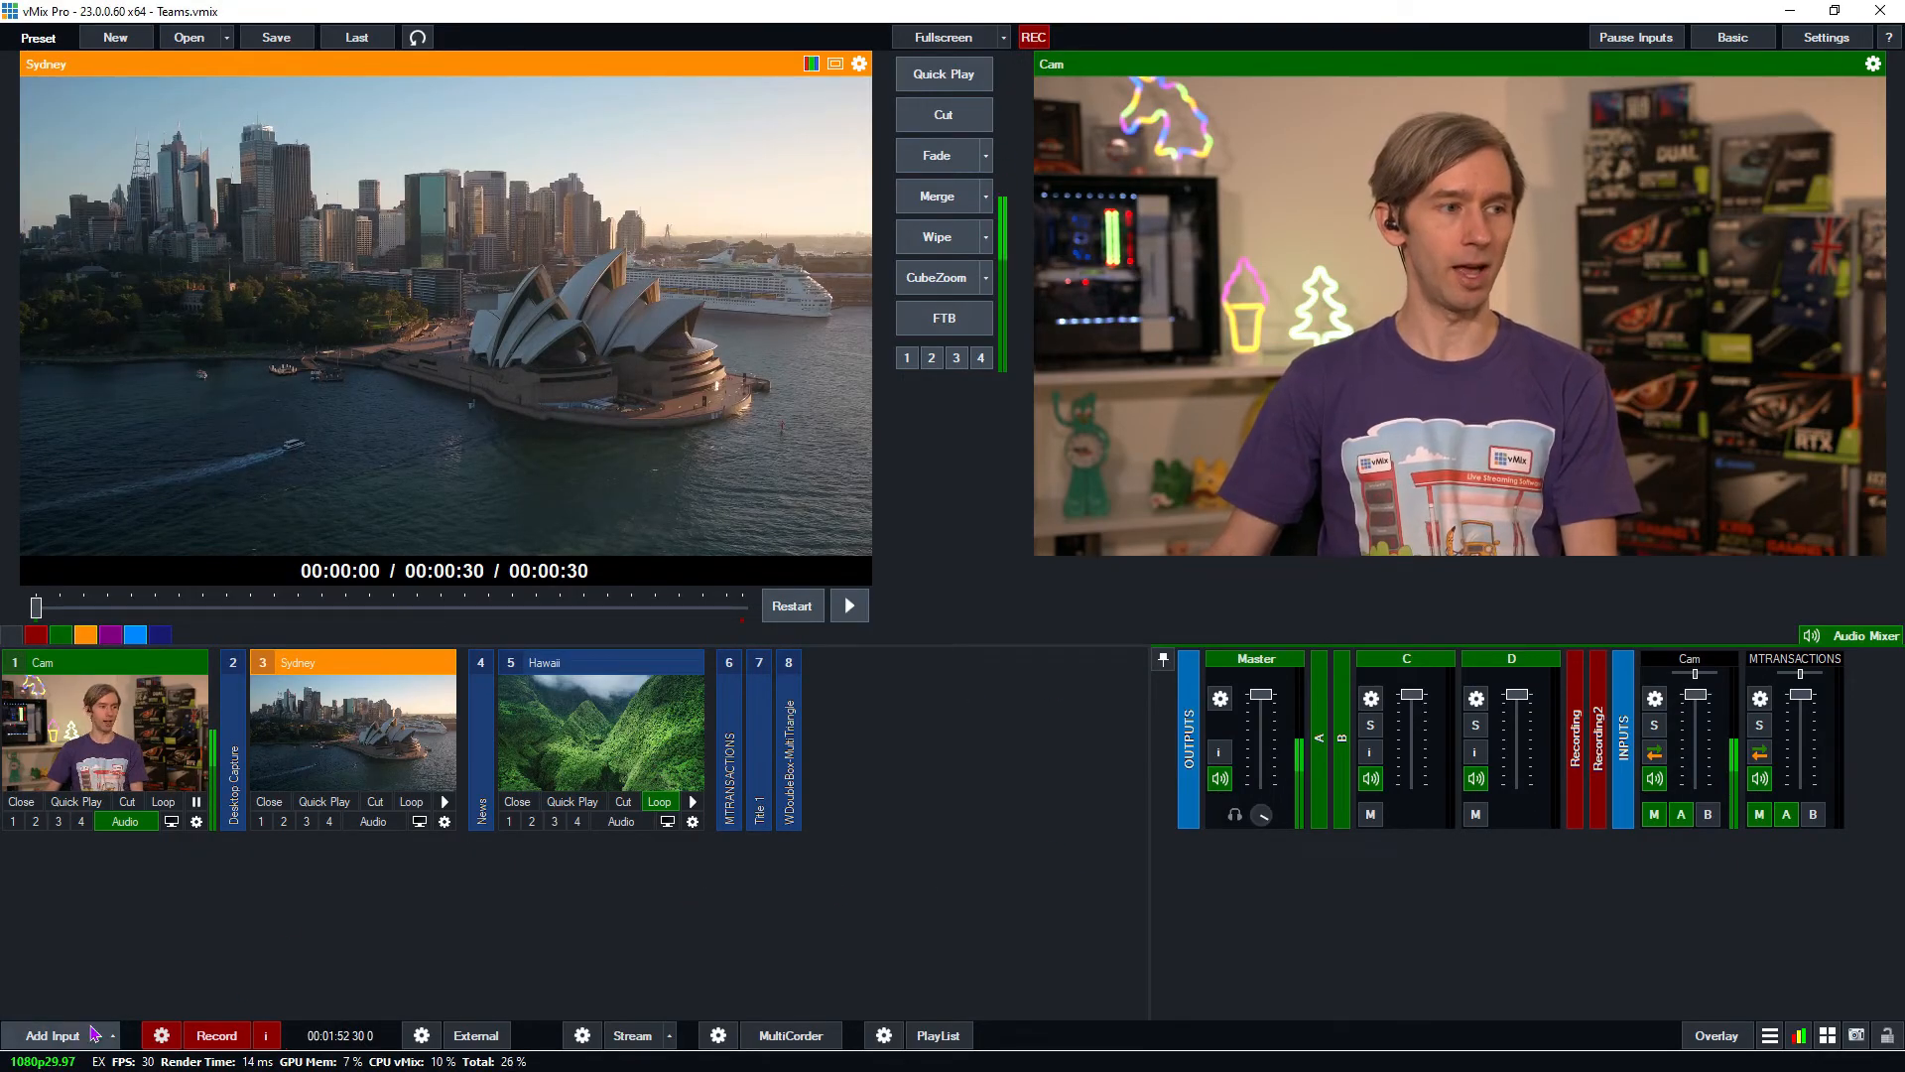
Add the NDI source 'MS Teams - Ben vMix' as new input 9
click(52, 1035)
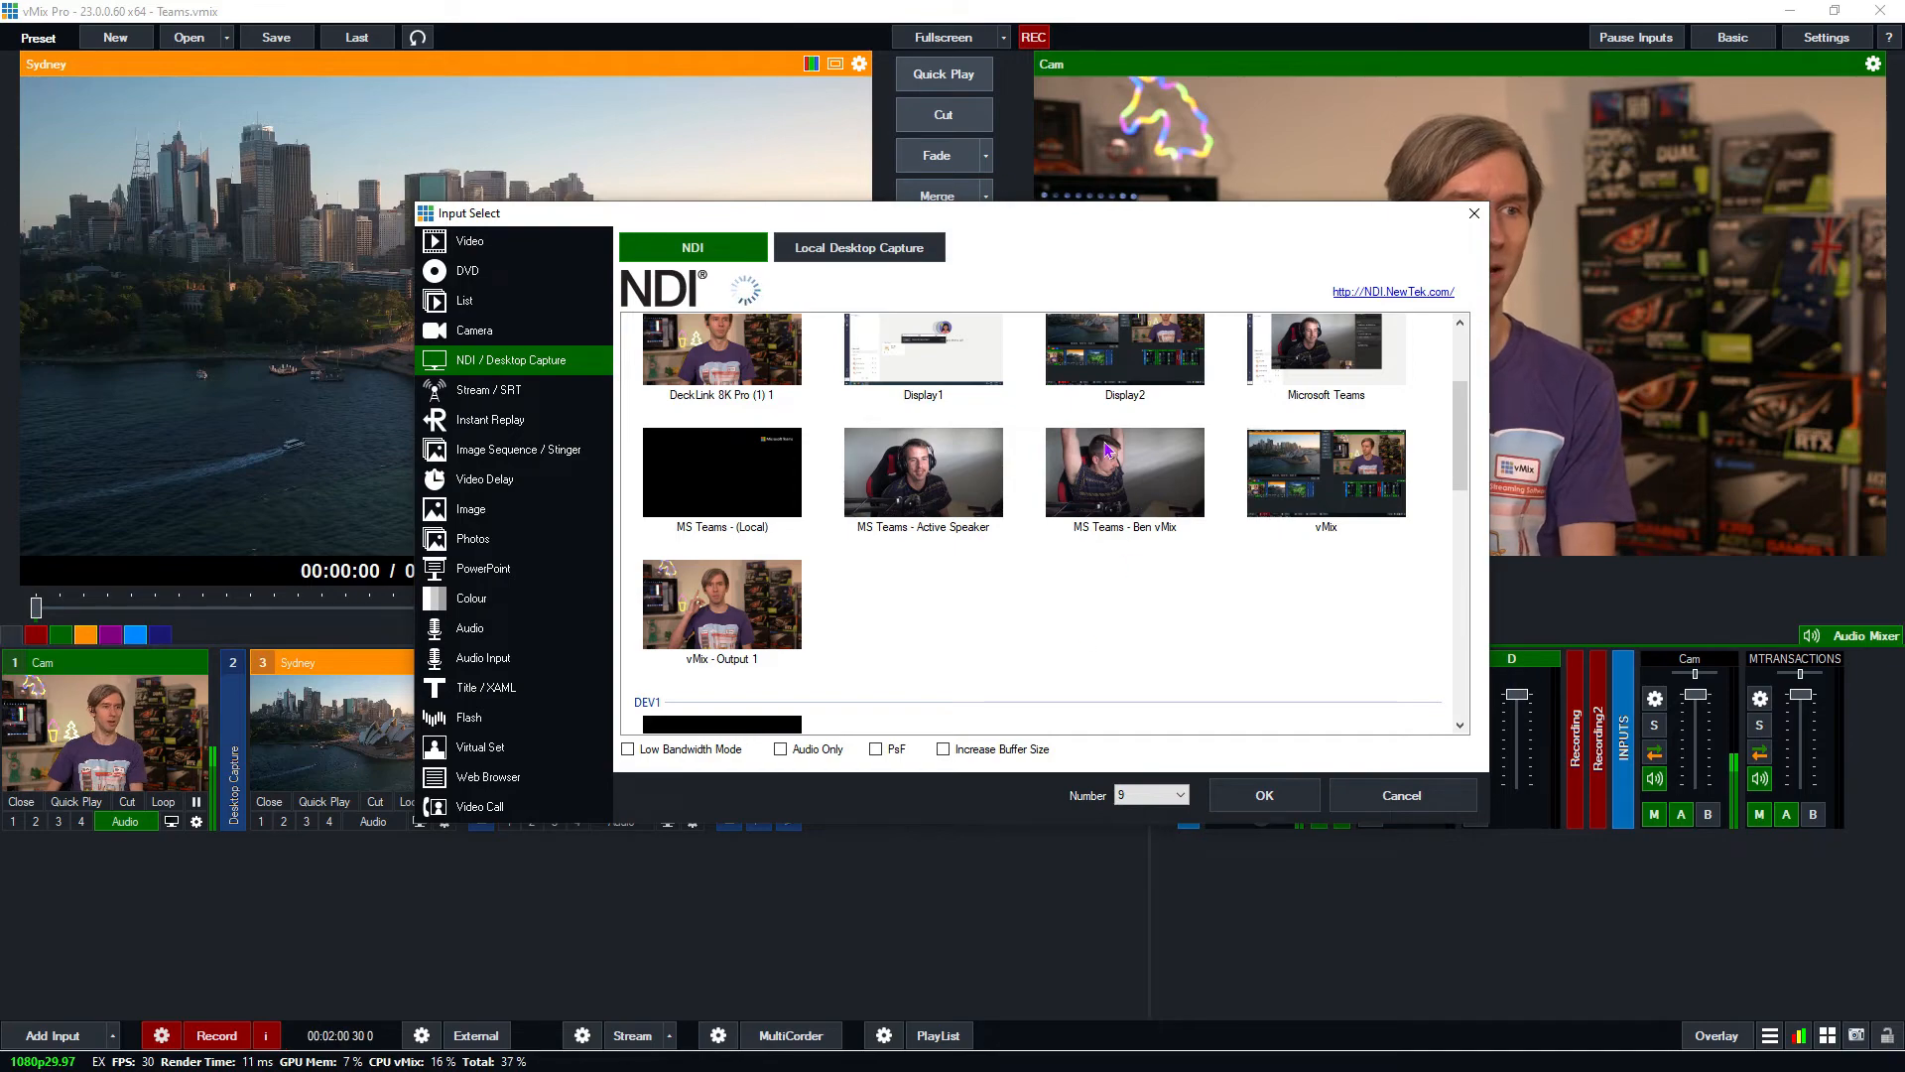
click(1124, 472)
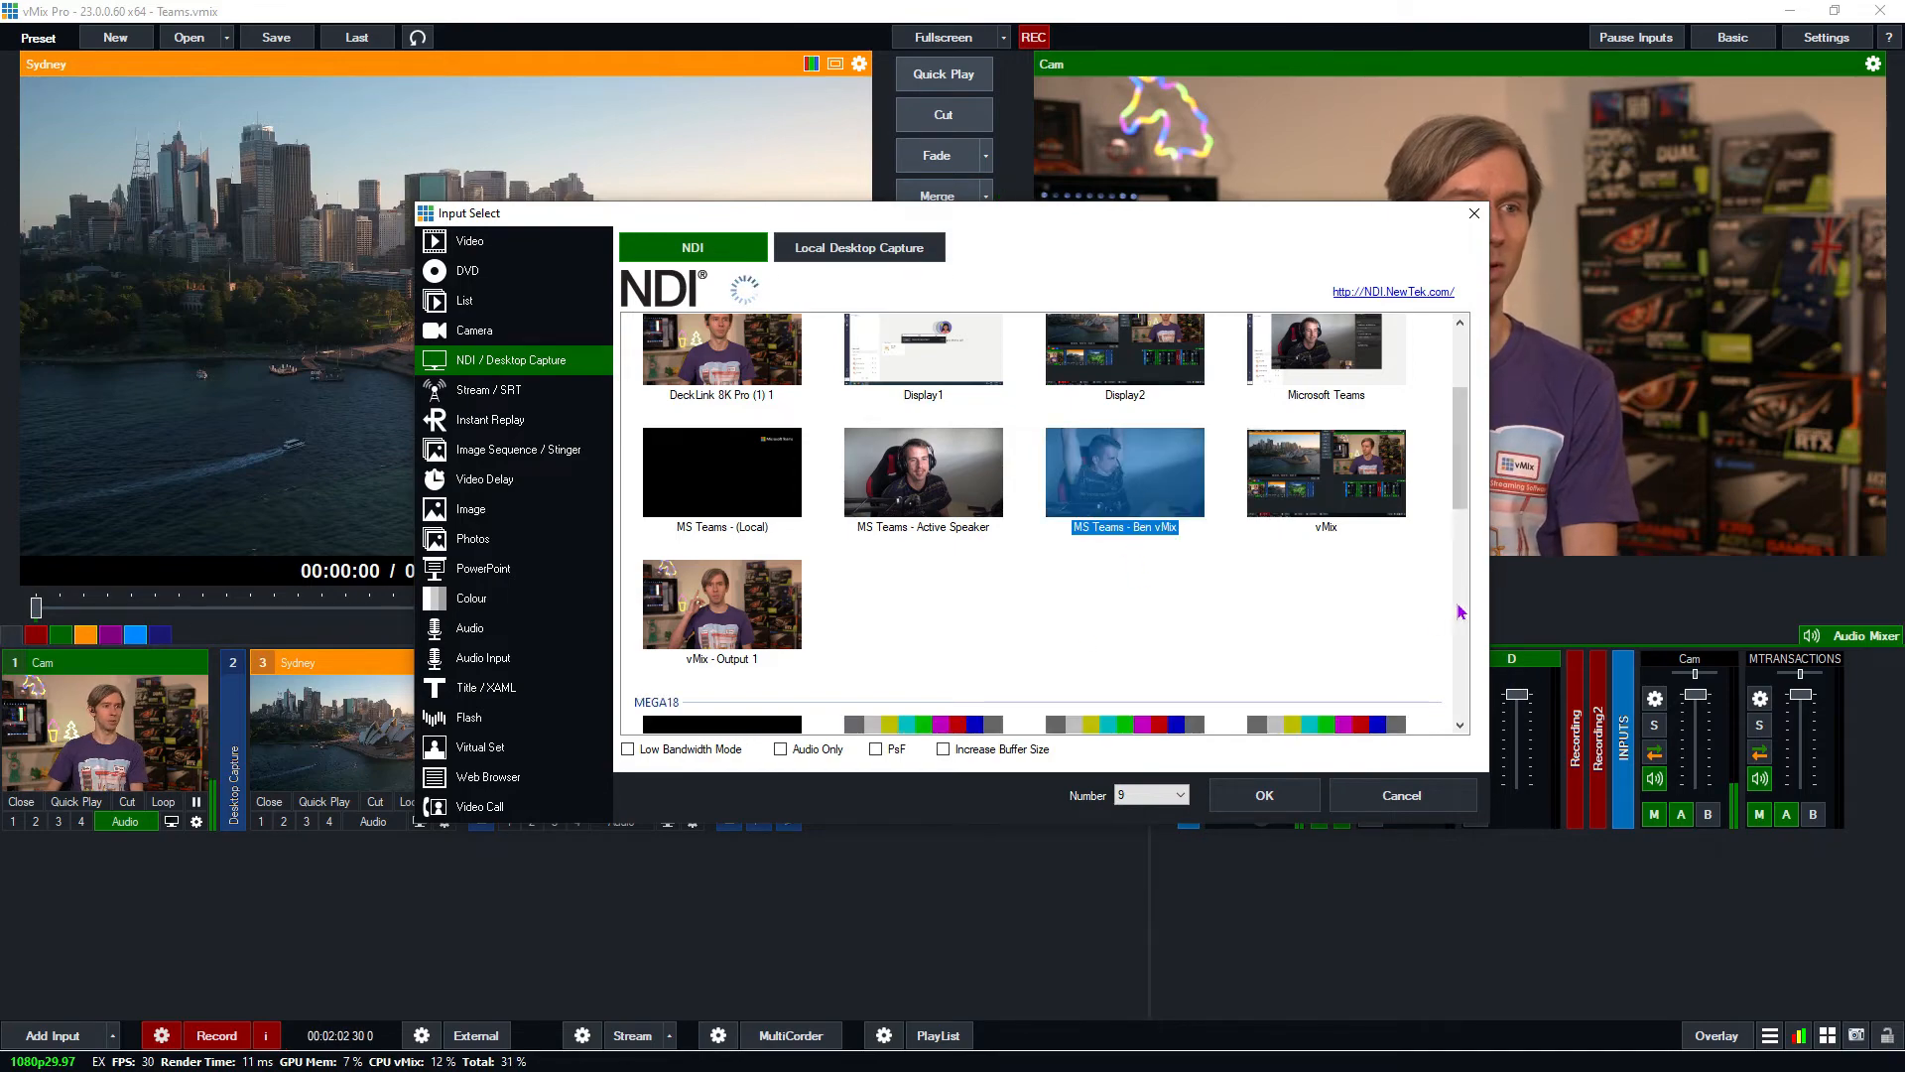
click(1264, 795)
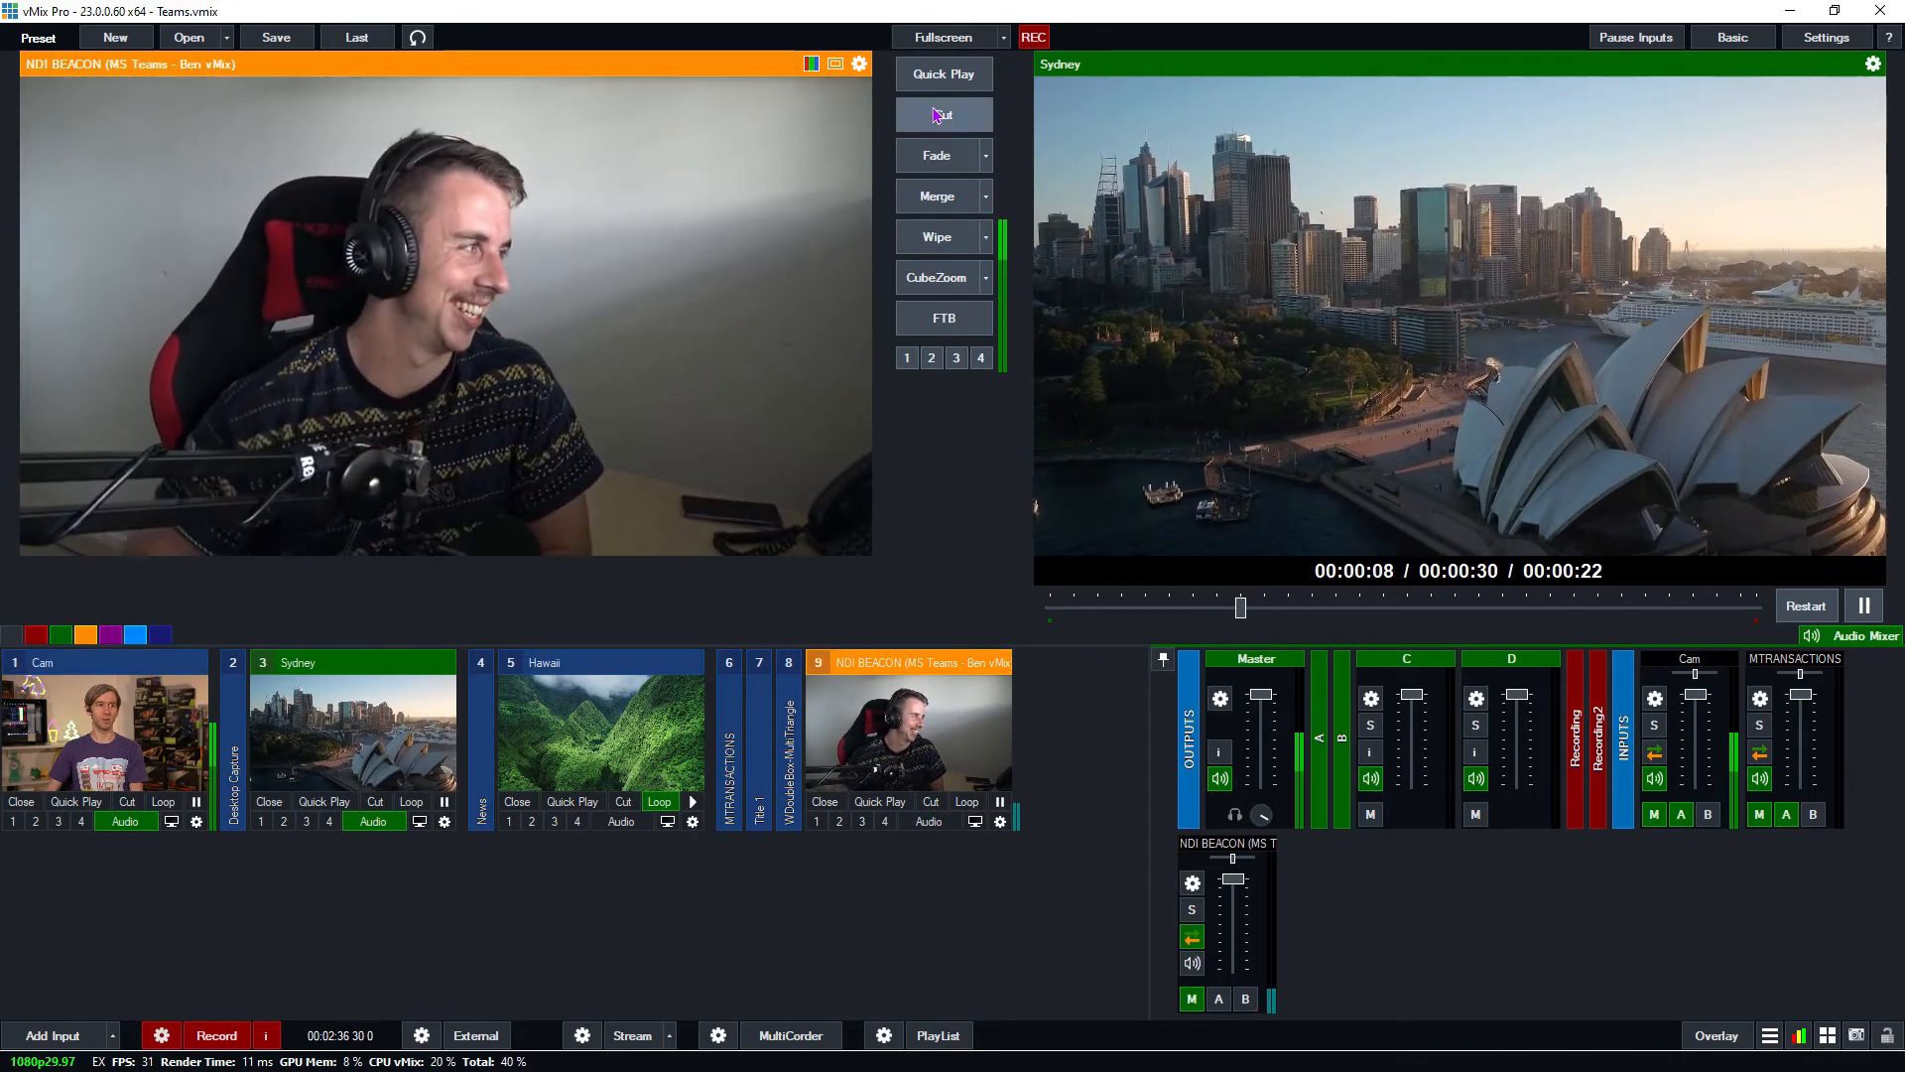
Cut Ben's Teams feed live onto the output
click(943, 114)
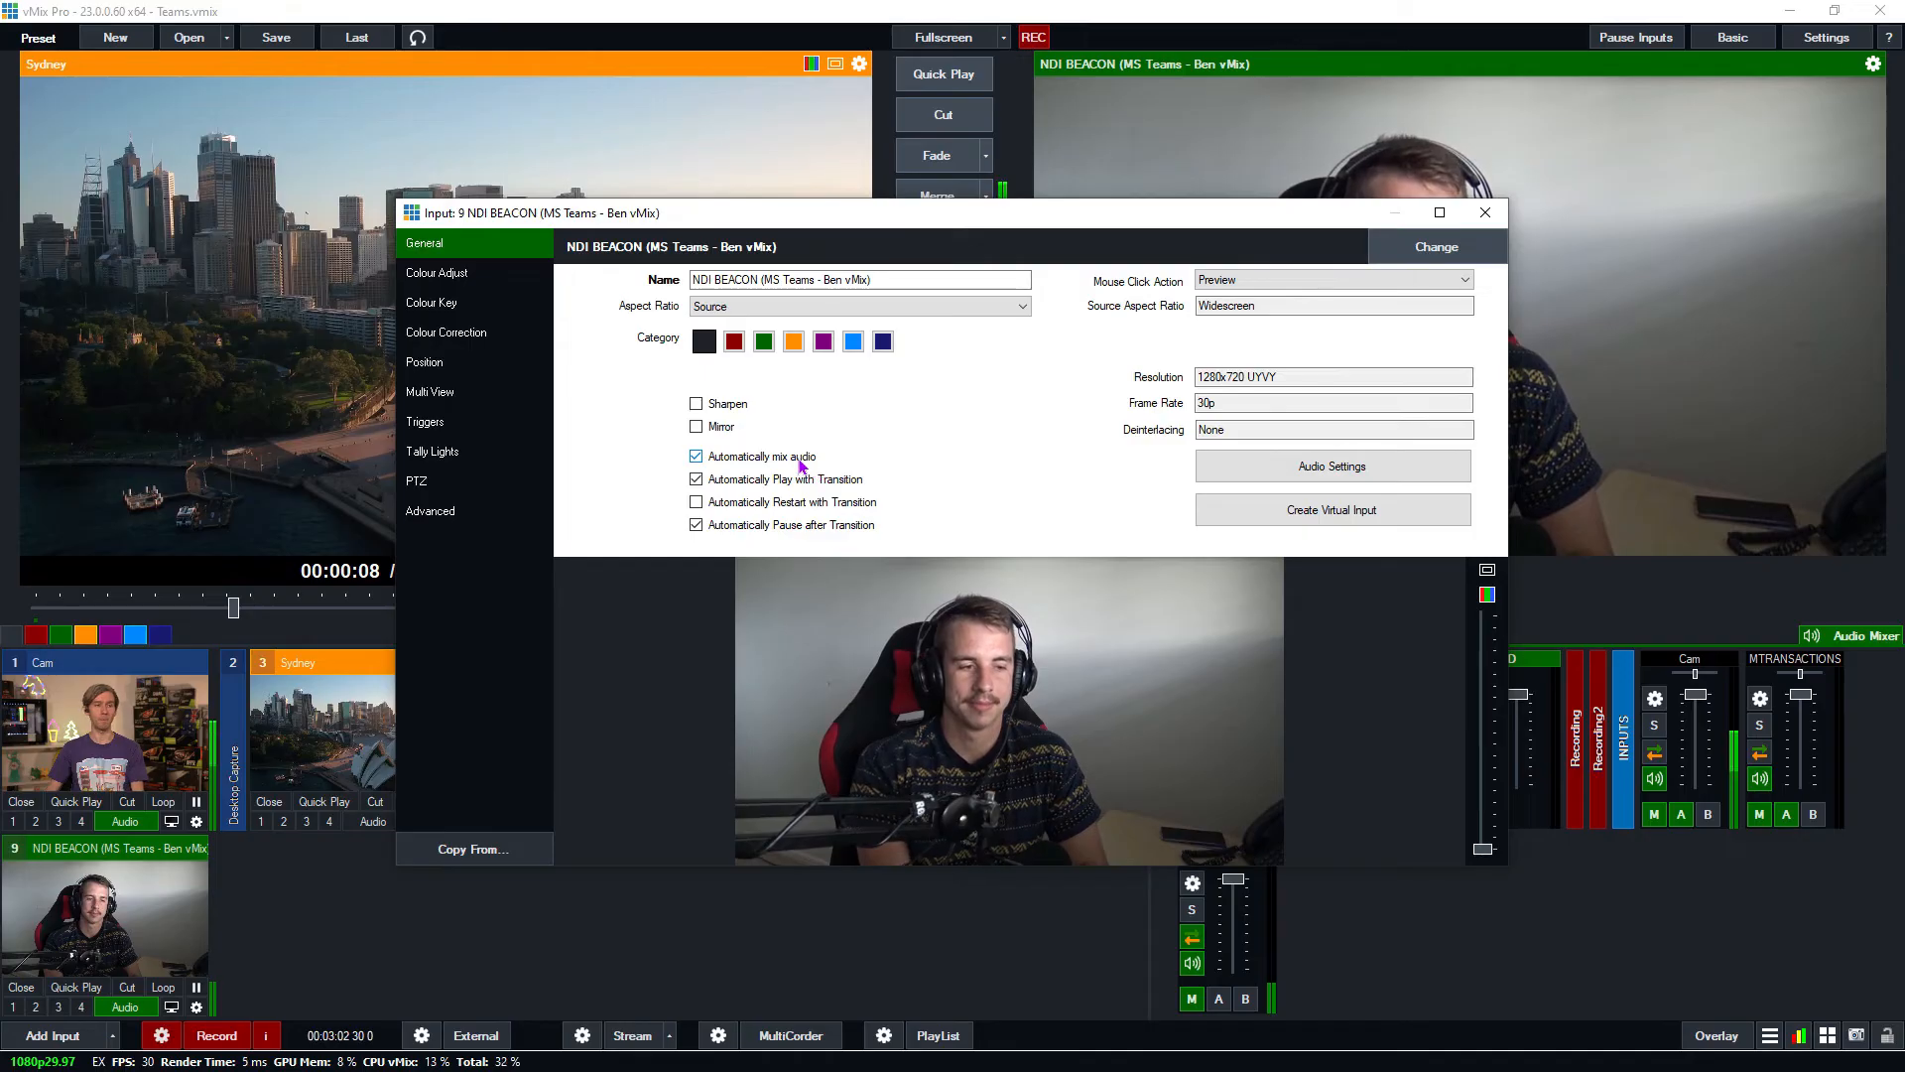
Disable Automatically mix audio on Ben's input, then cut Sydney back onto the output
click(696, 455)
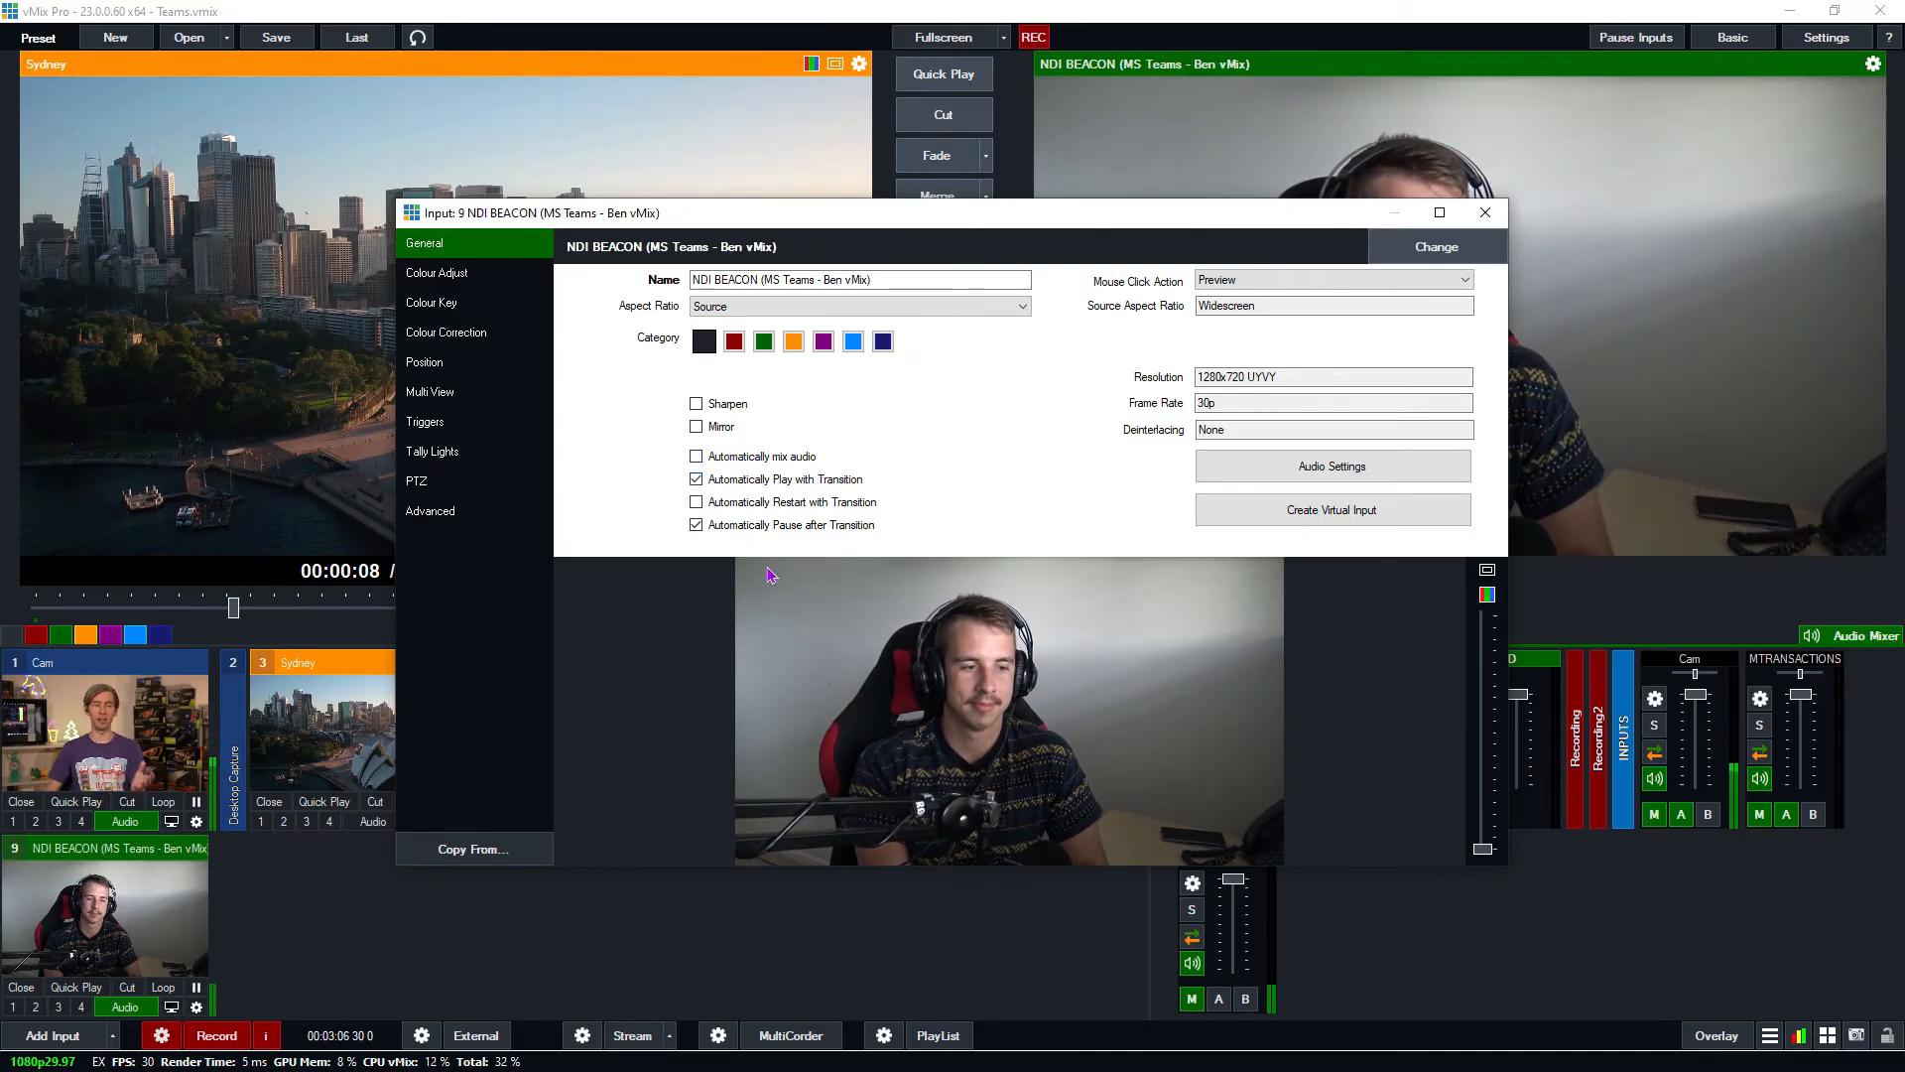
mouse_move(817, 596)
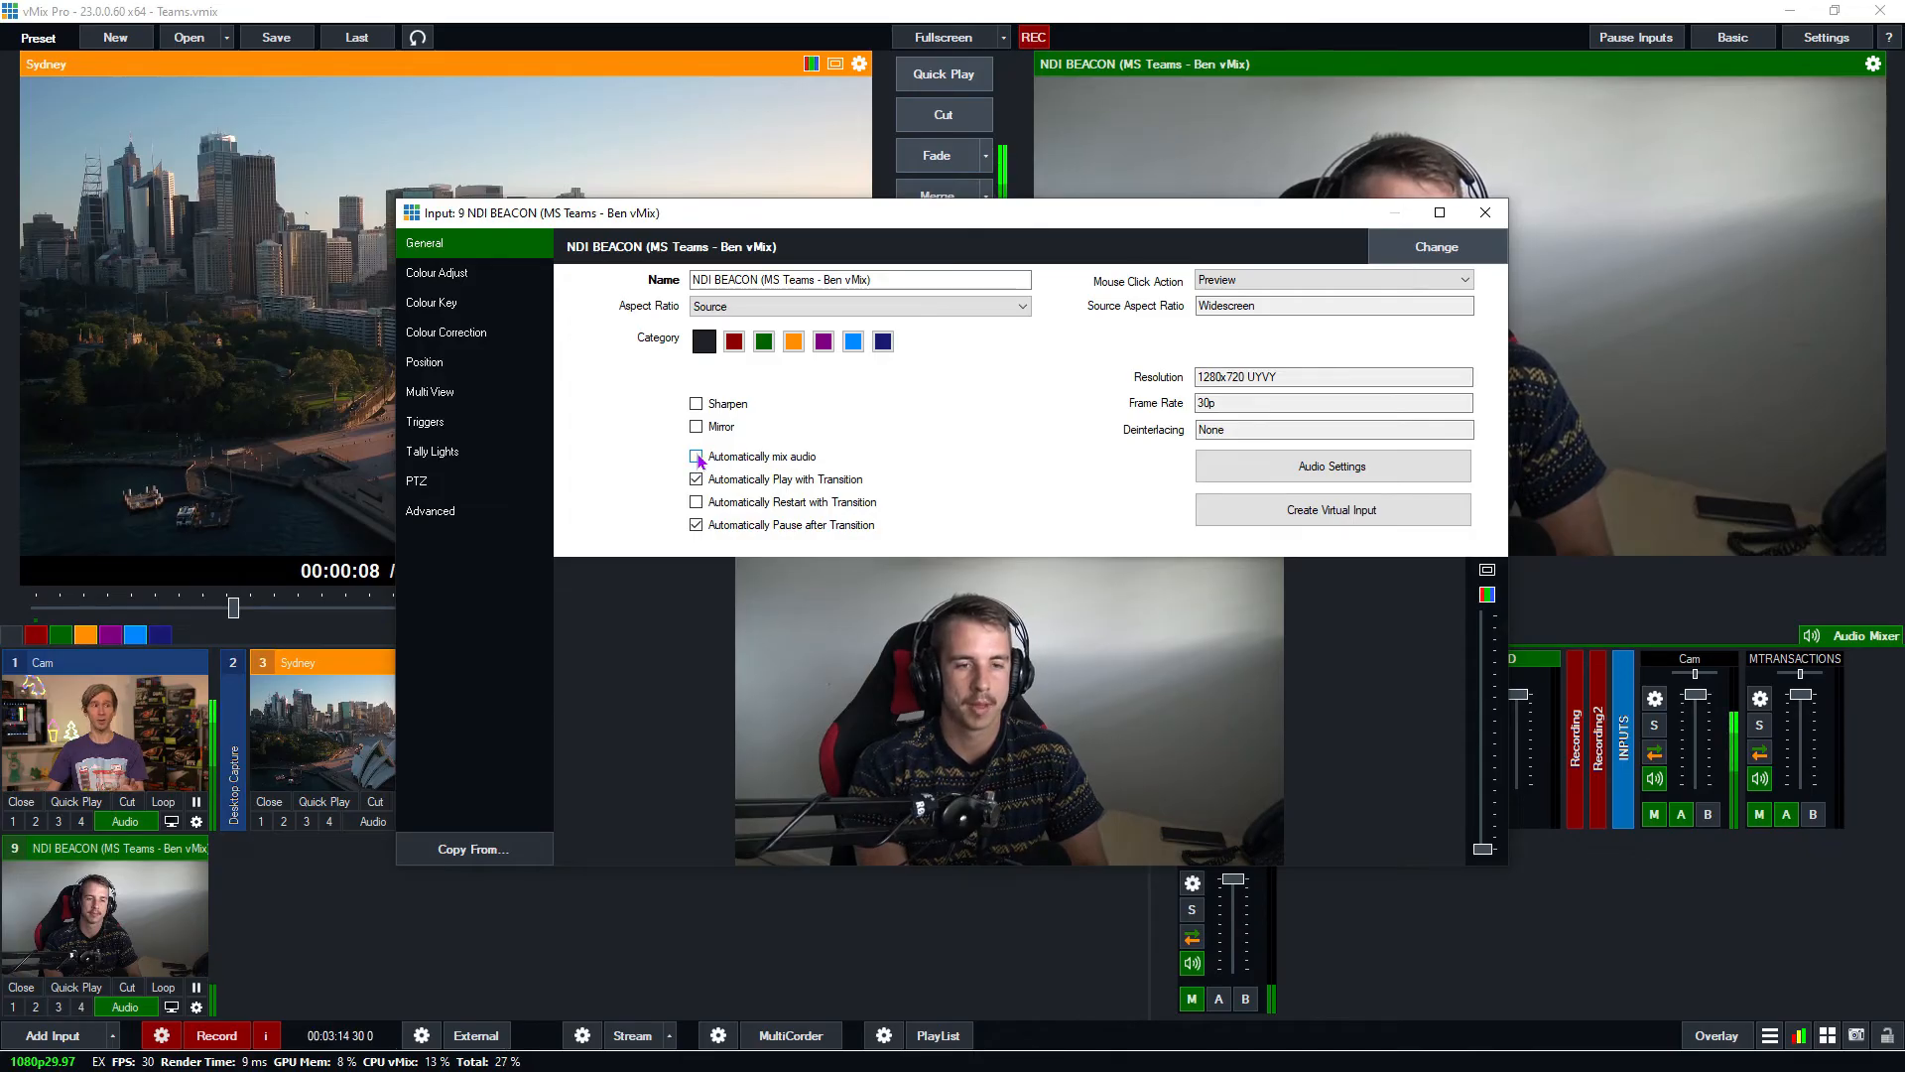
click(696, 457)
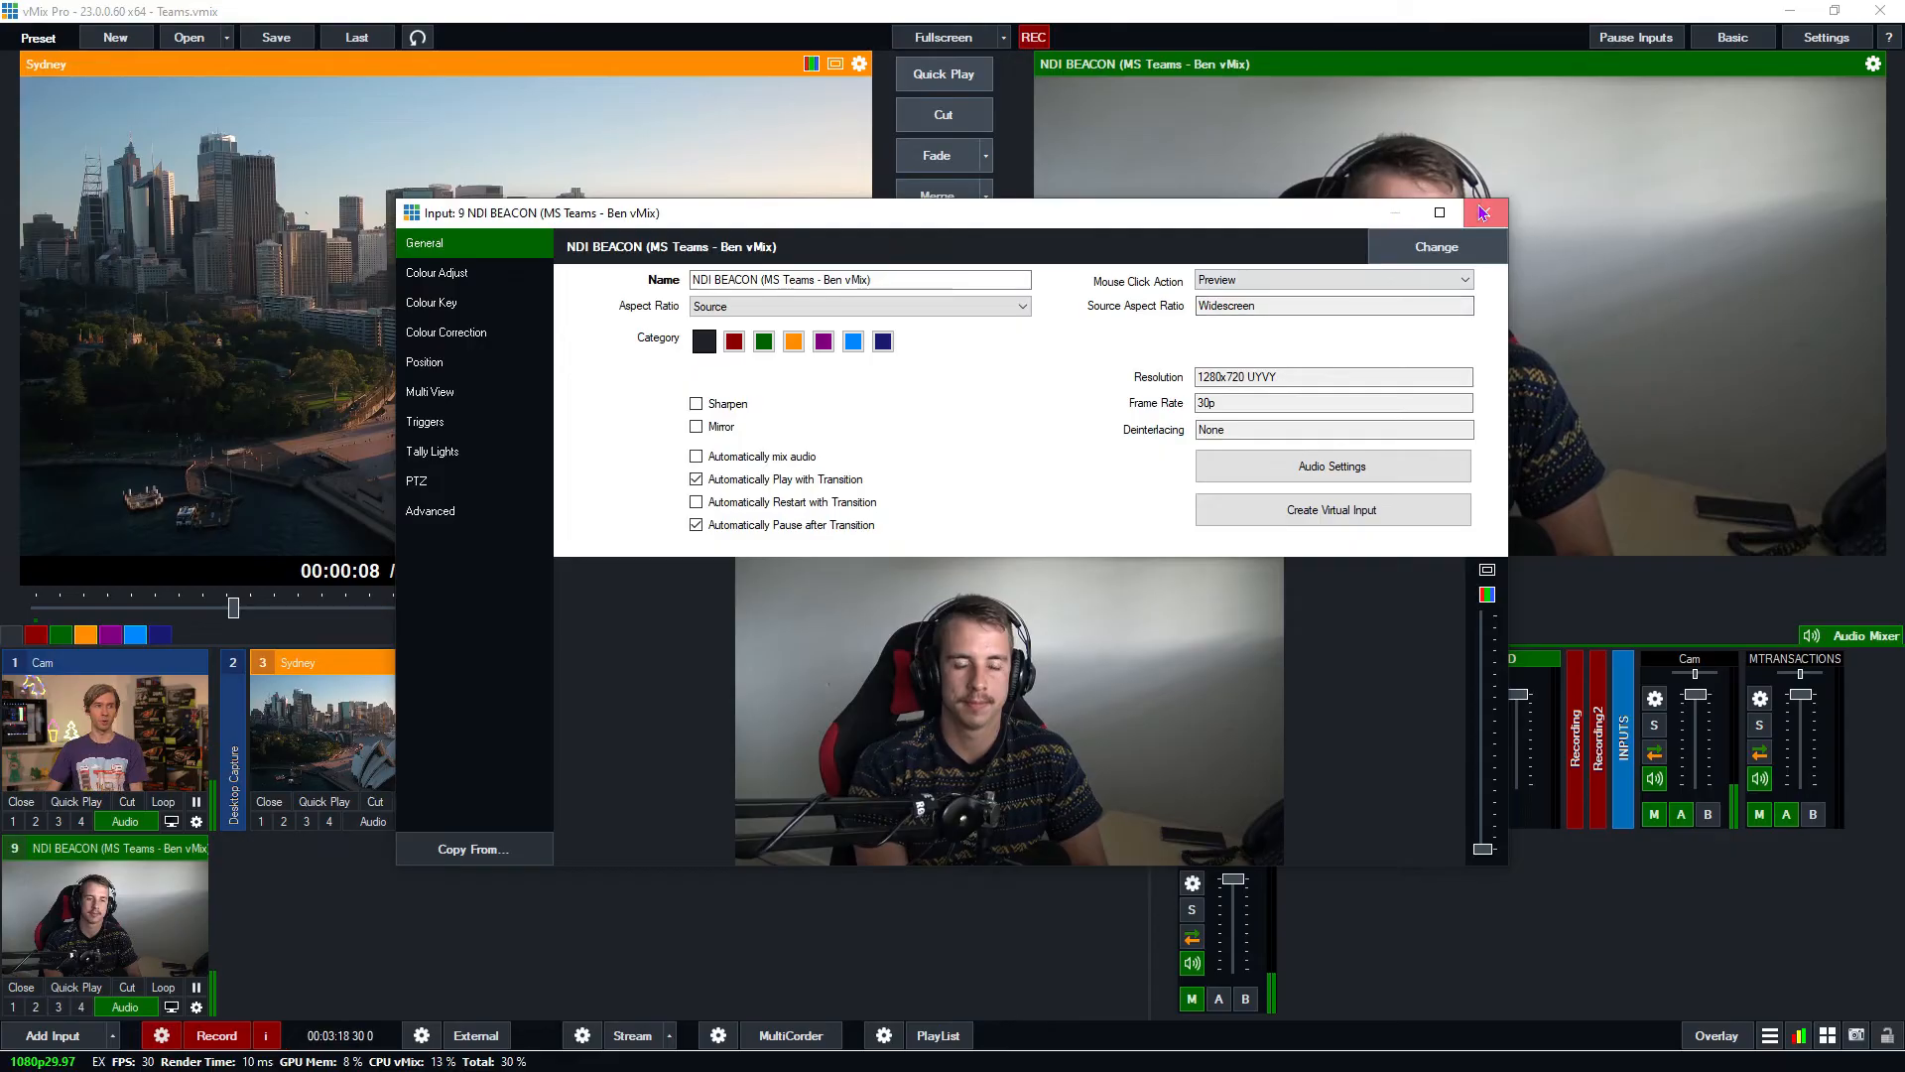
click(1484, 213)
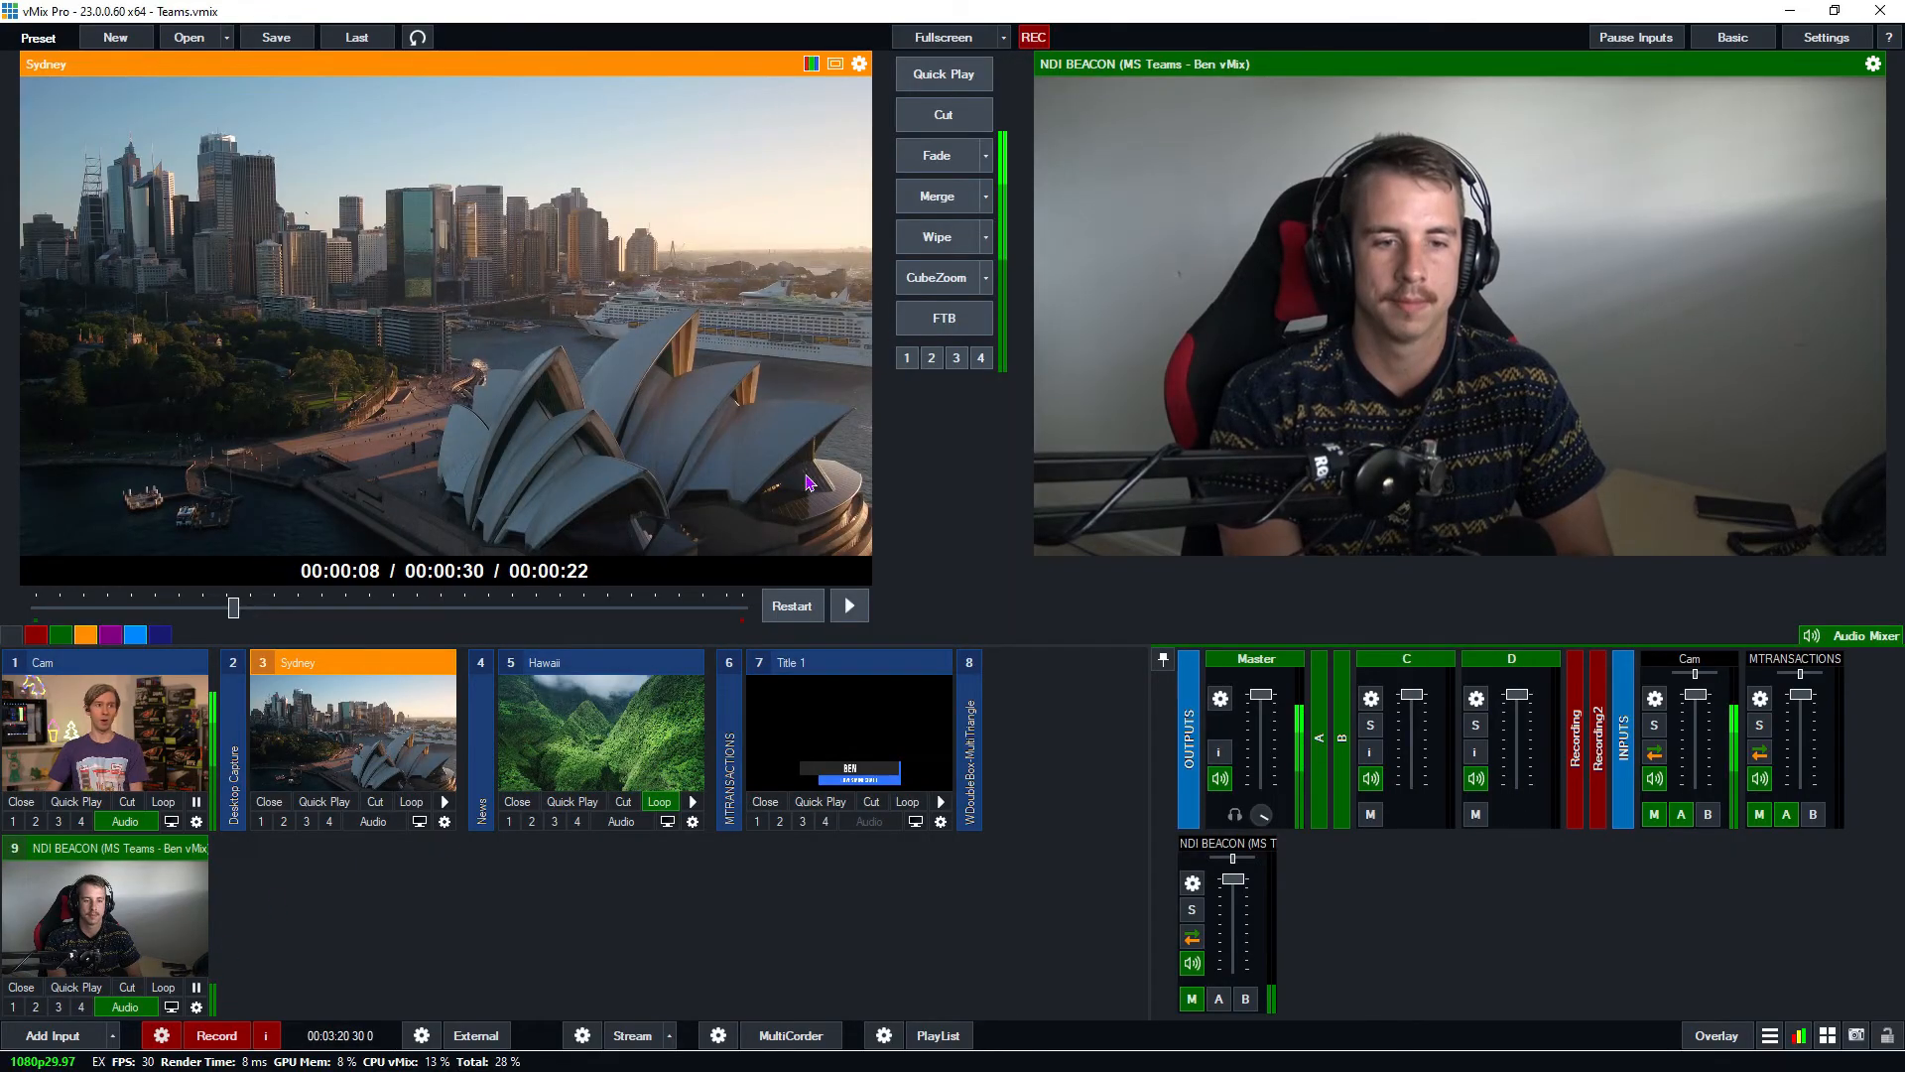
click(943, 114)
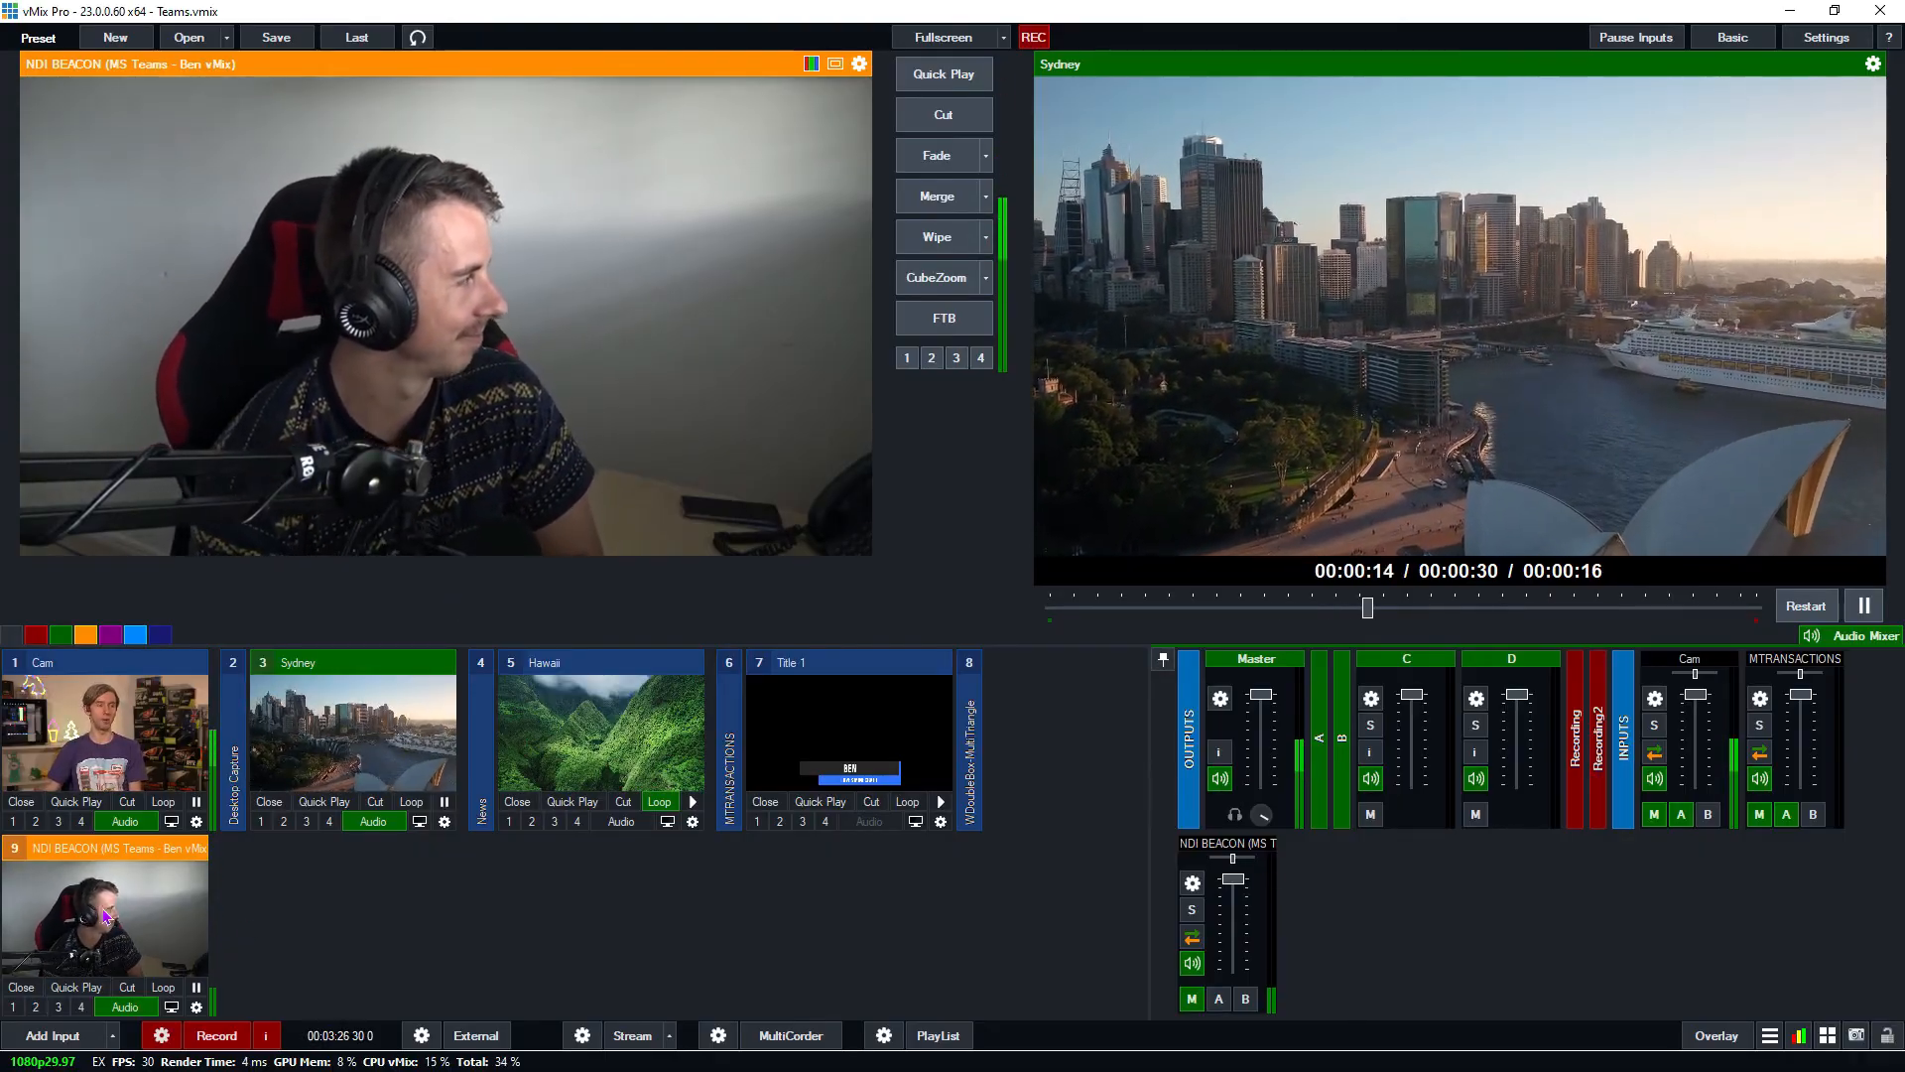
mouse_move(269, 987)
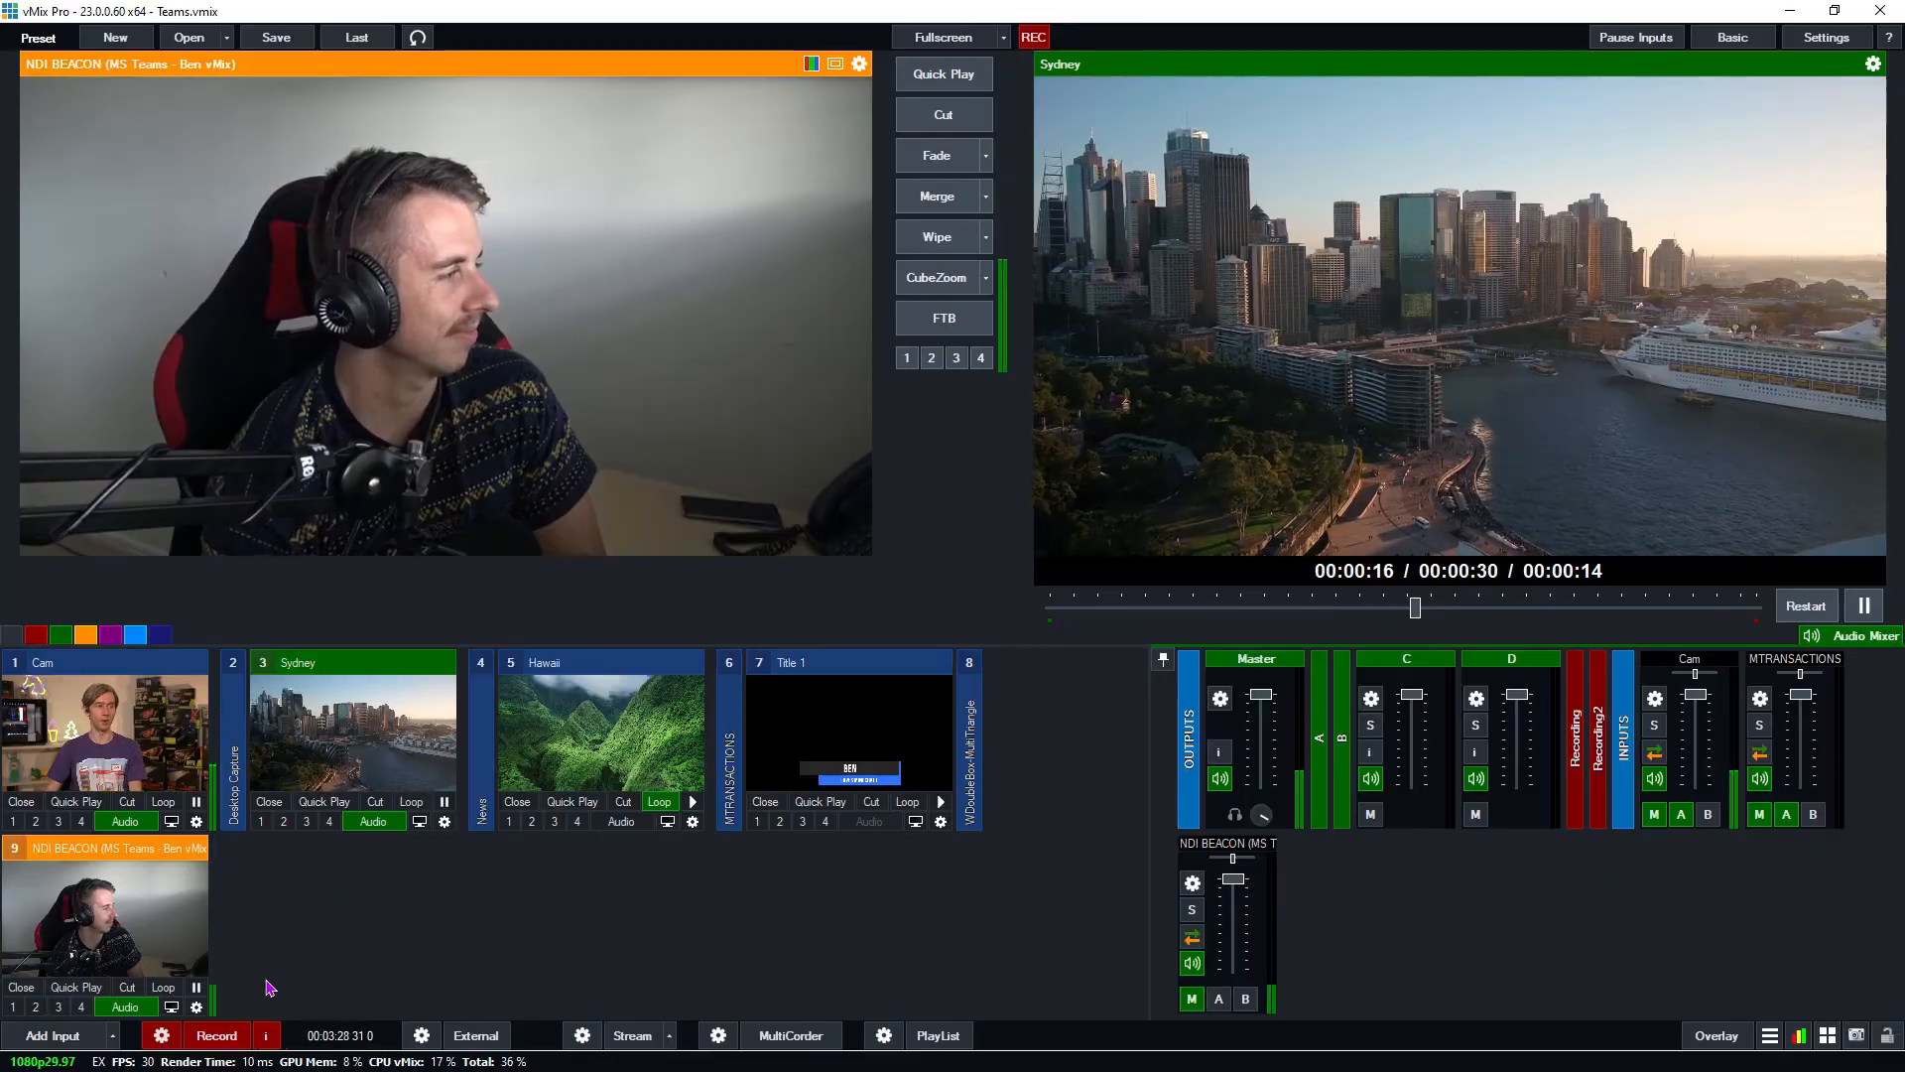
click(51, 1035)
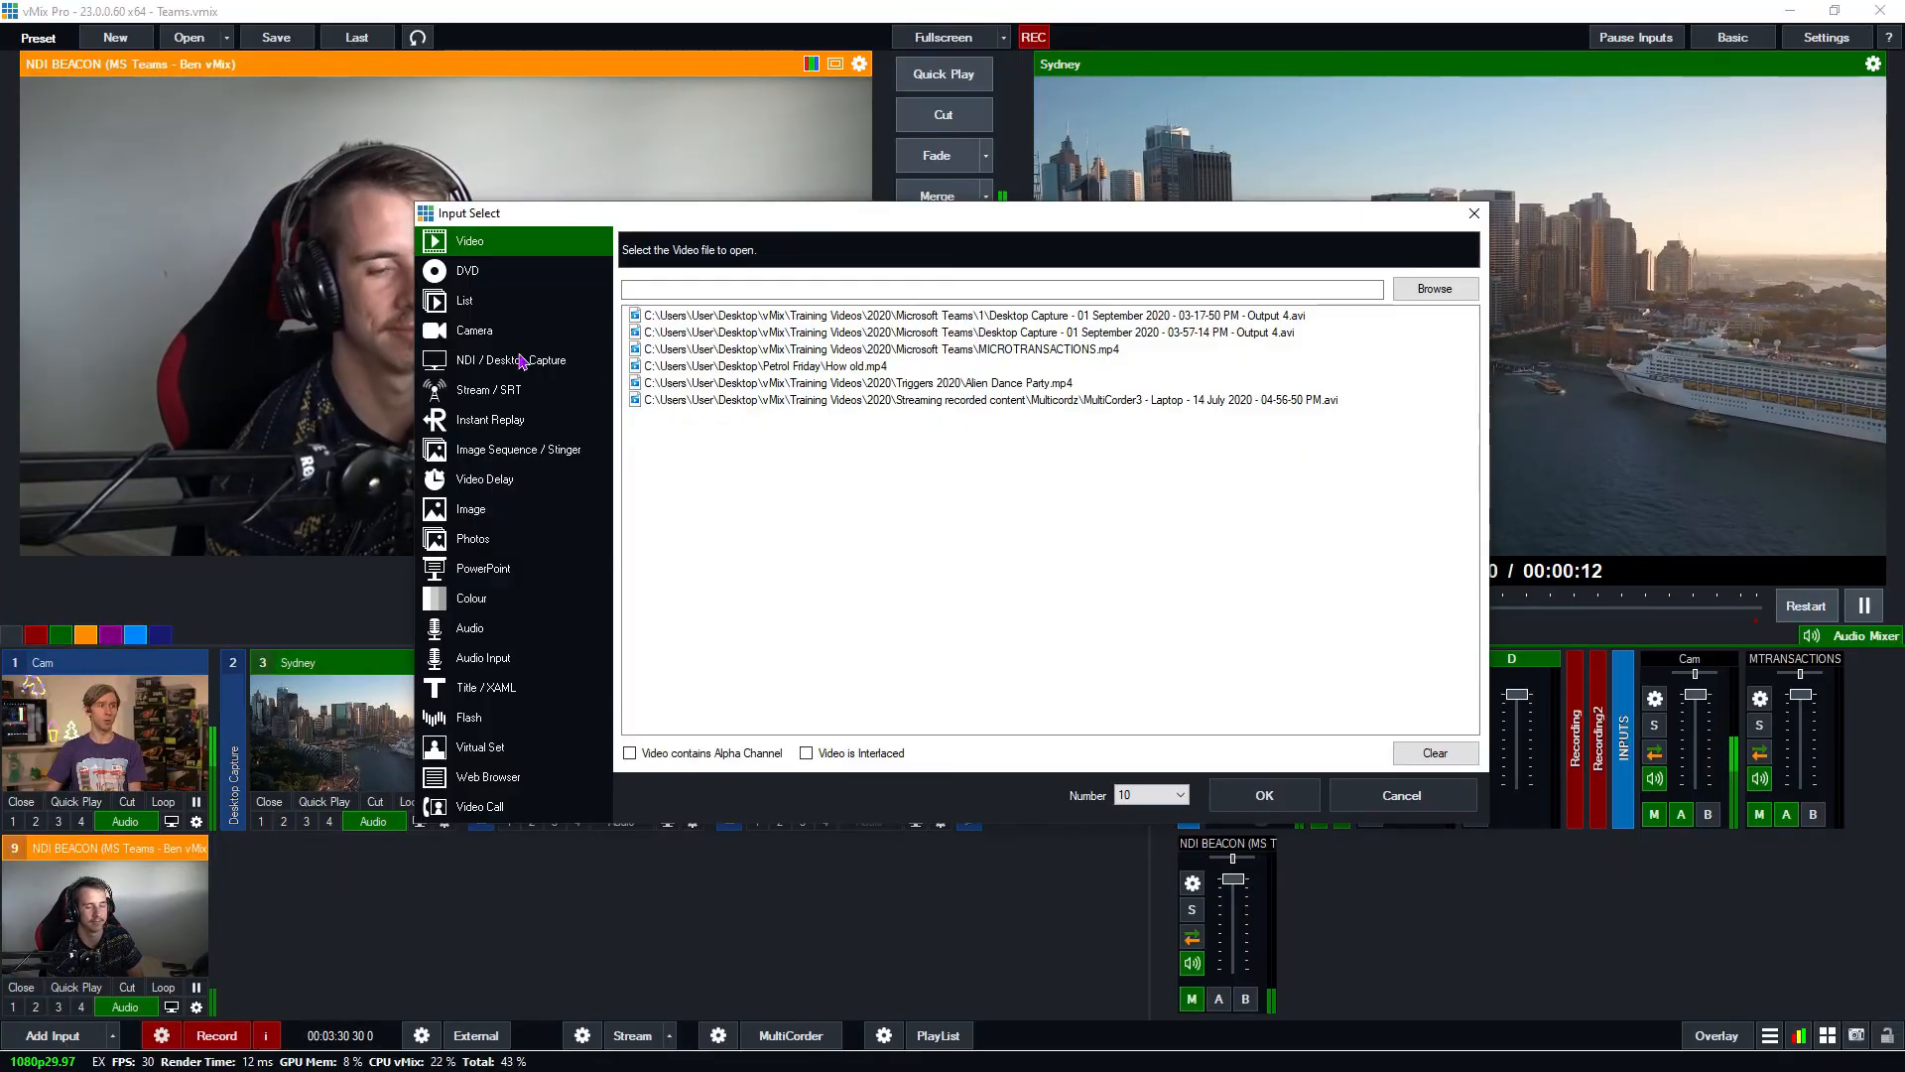
Add NDI source 'MS Teams - Shared screen' as input 10 with automatic audio mixing off
click(510, 360)
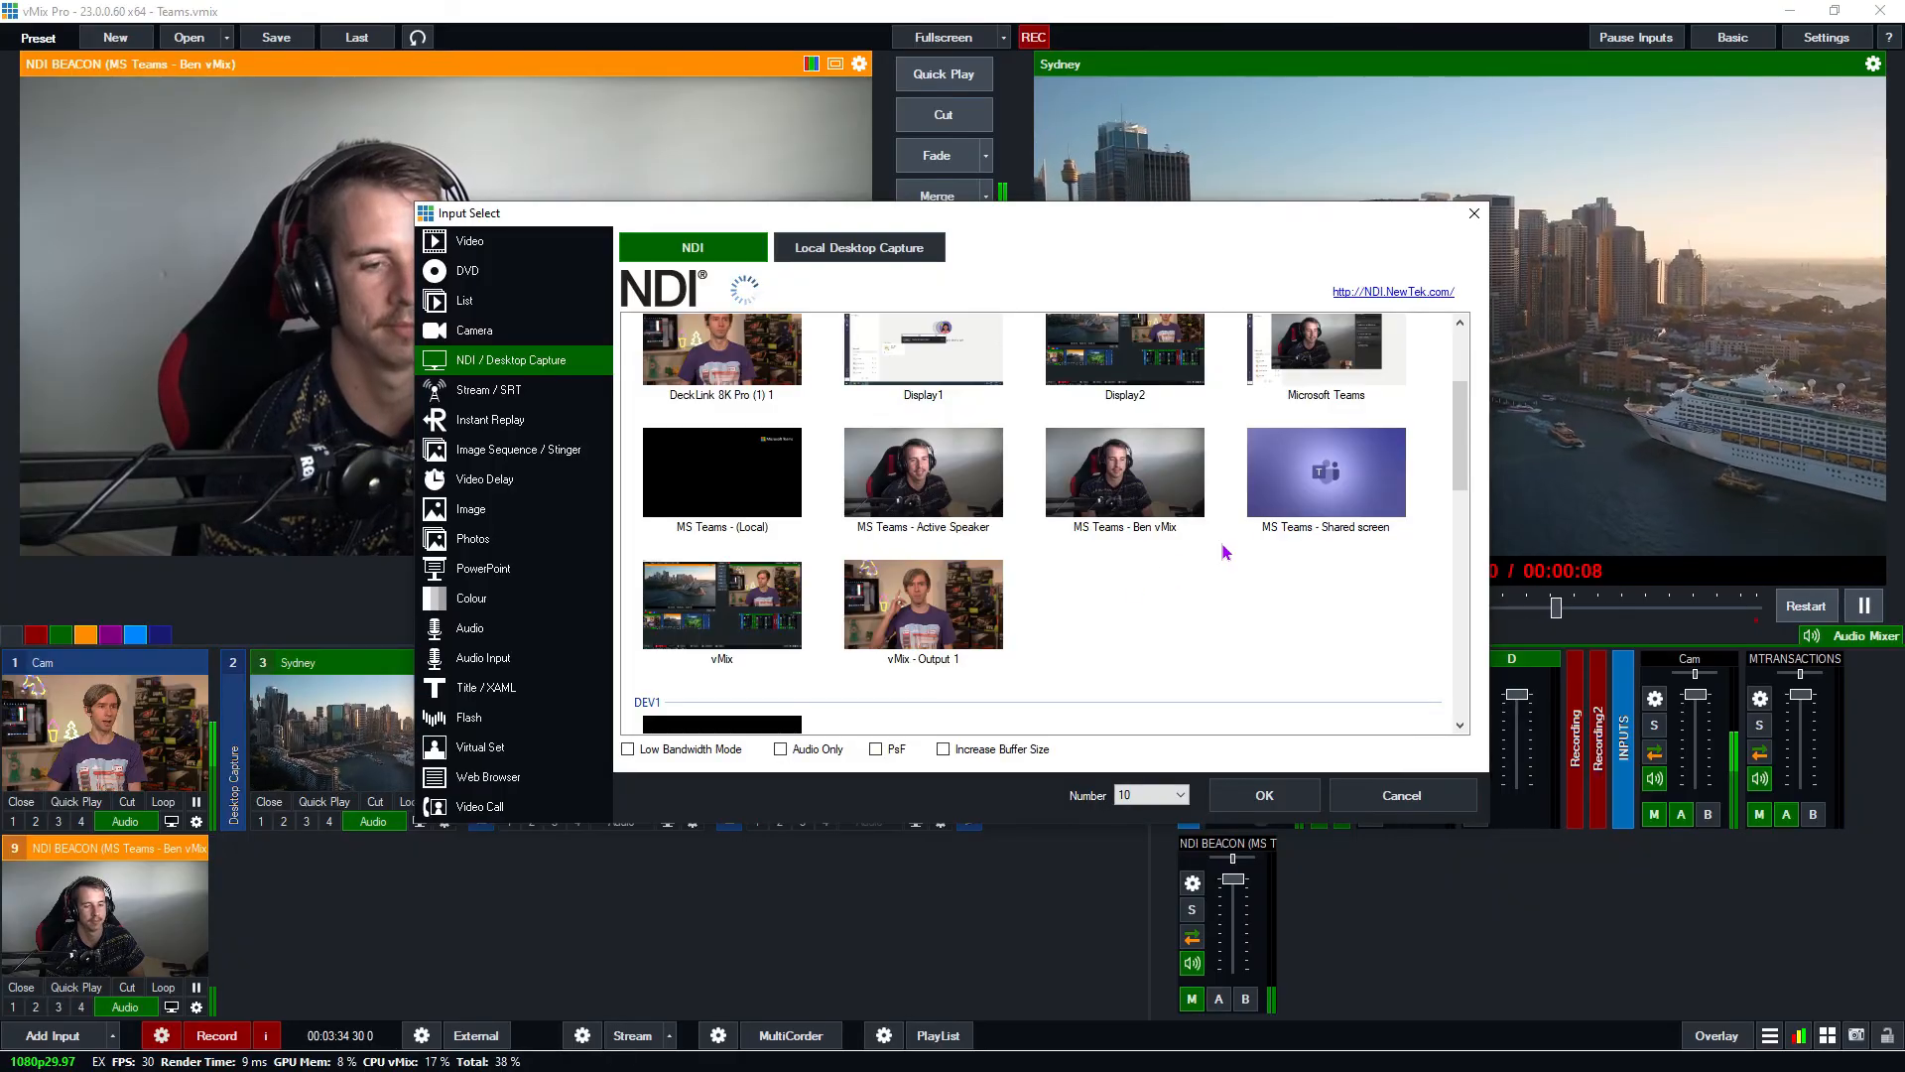
click(1264, 795)
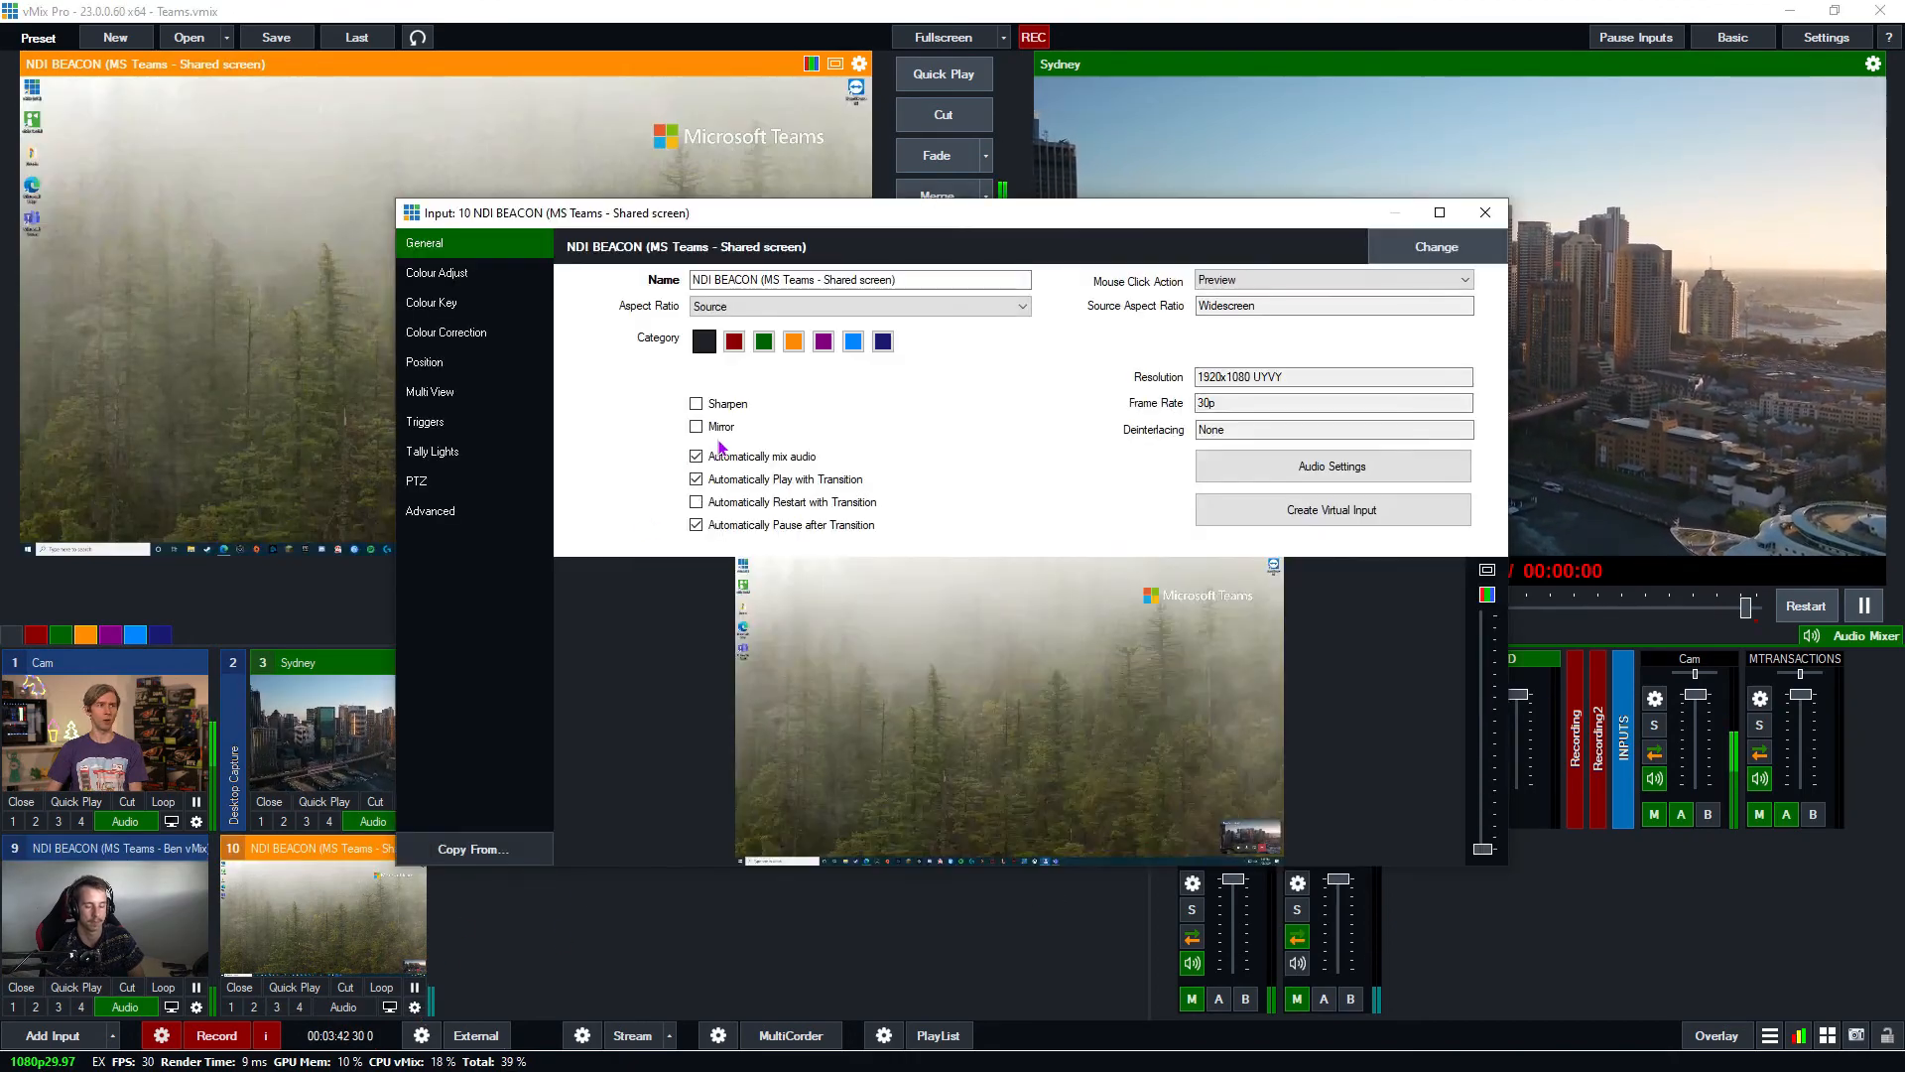
click(697, 455)
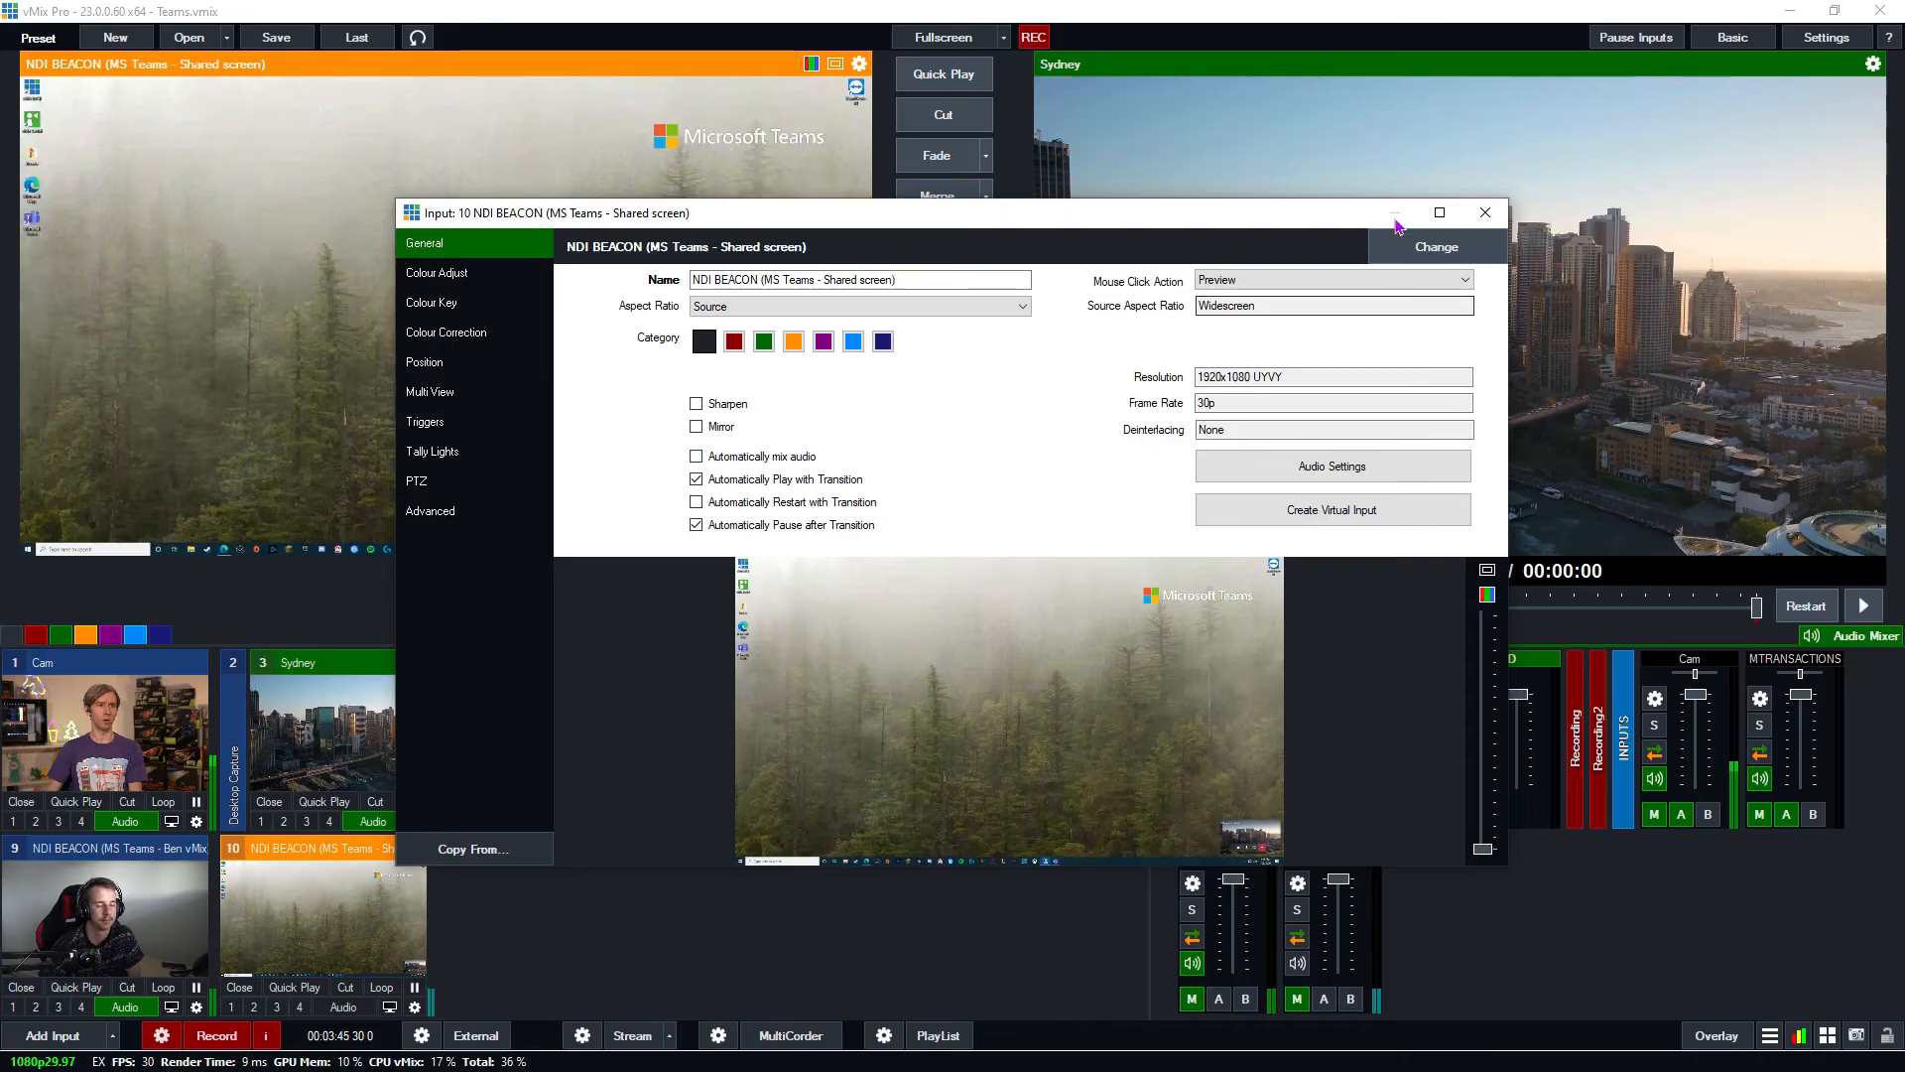
click(1486, 212)
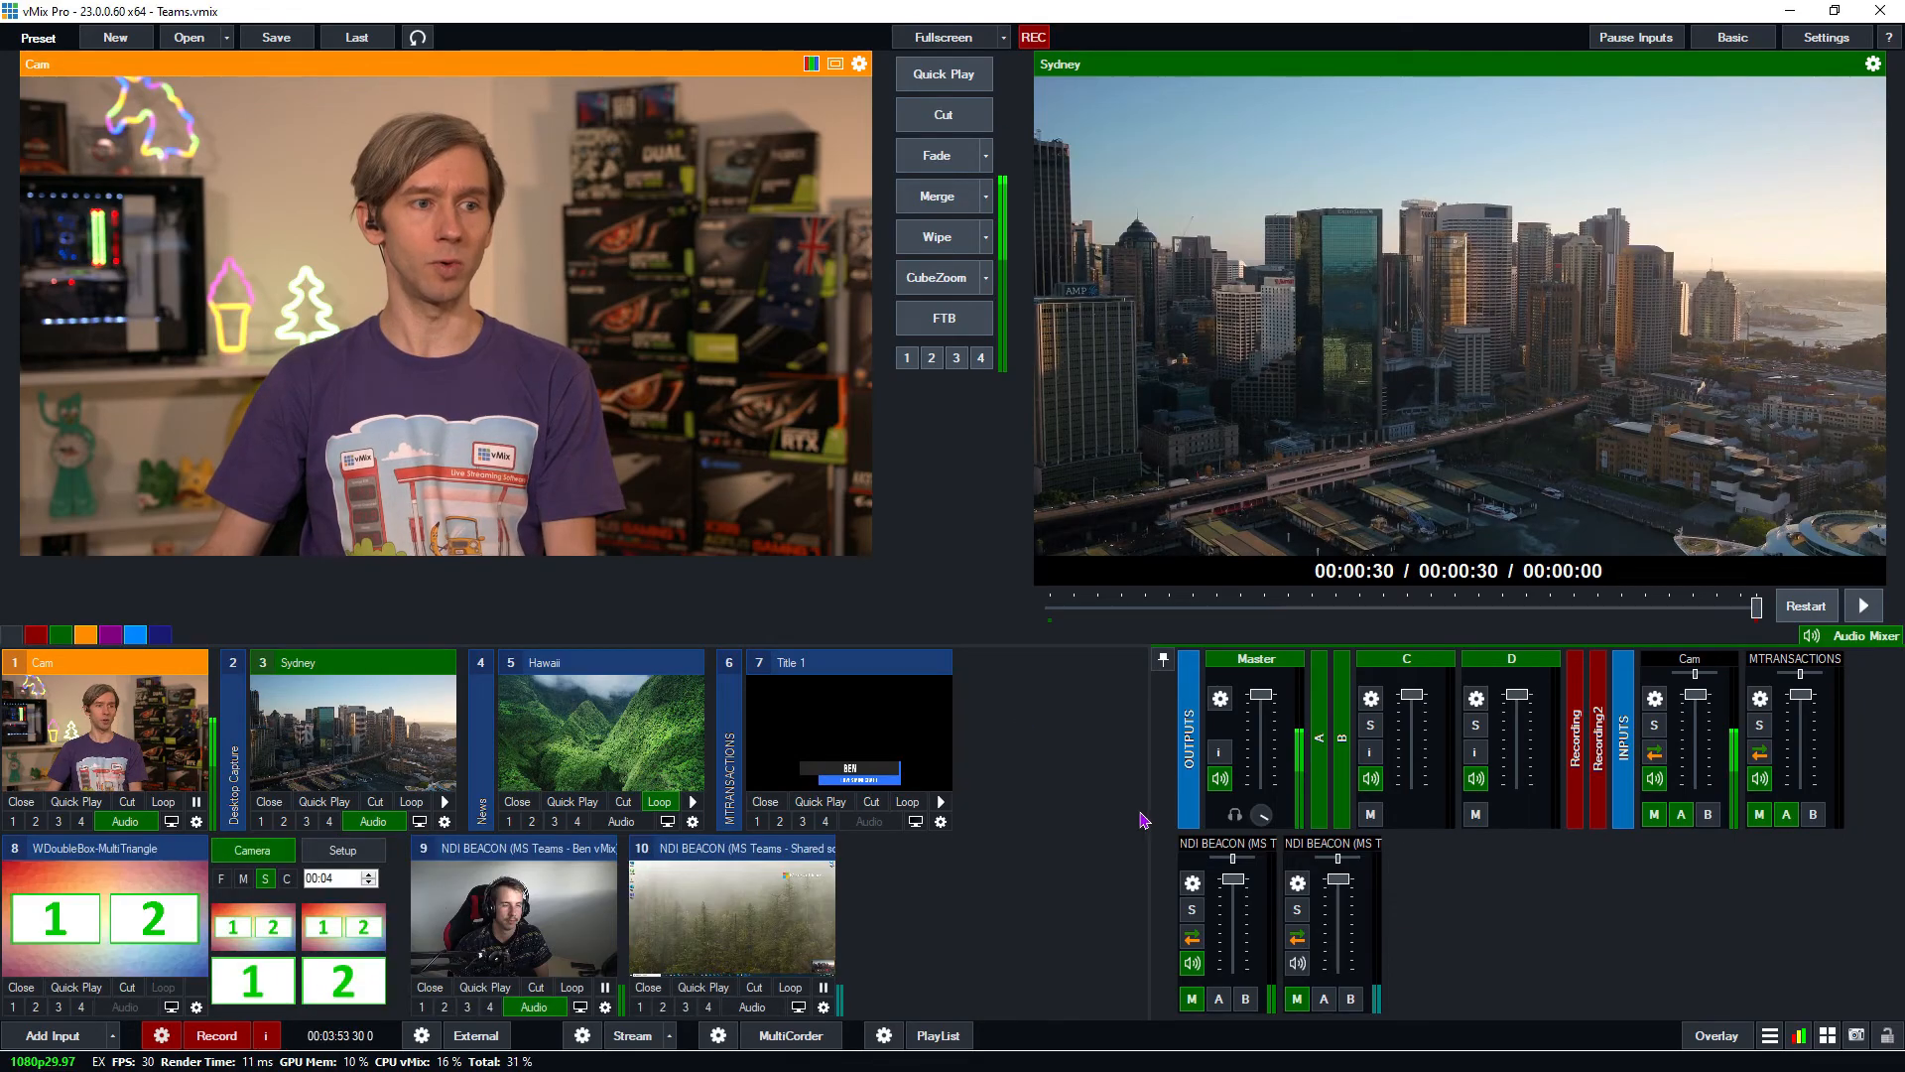
Set WDoubleBox Layer Box1 to input 9 (Ben) and Box2 to input 10 (shared screen)
click(344, 850)
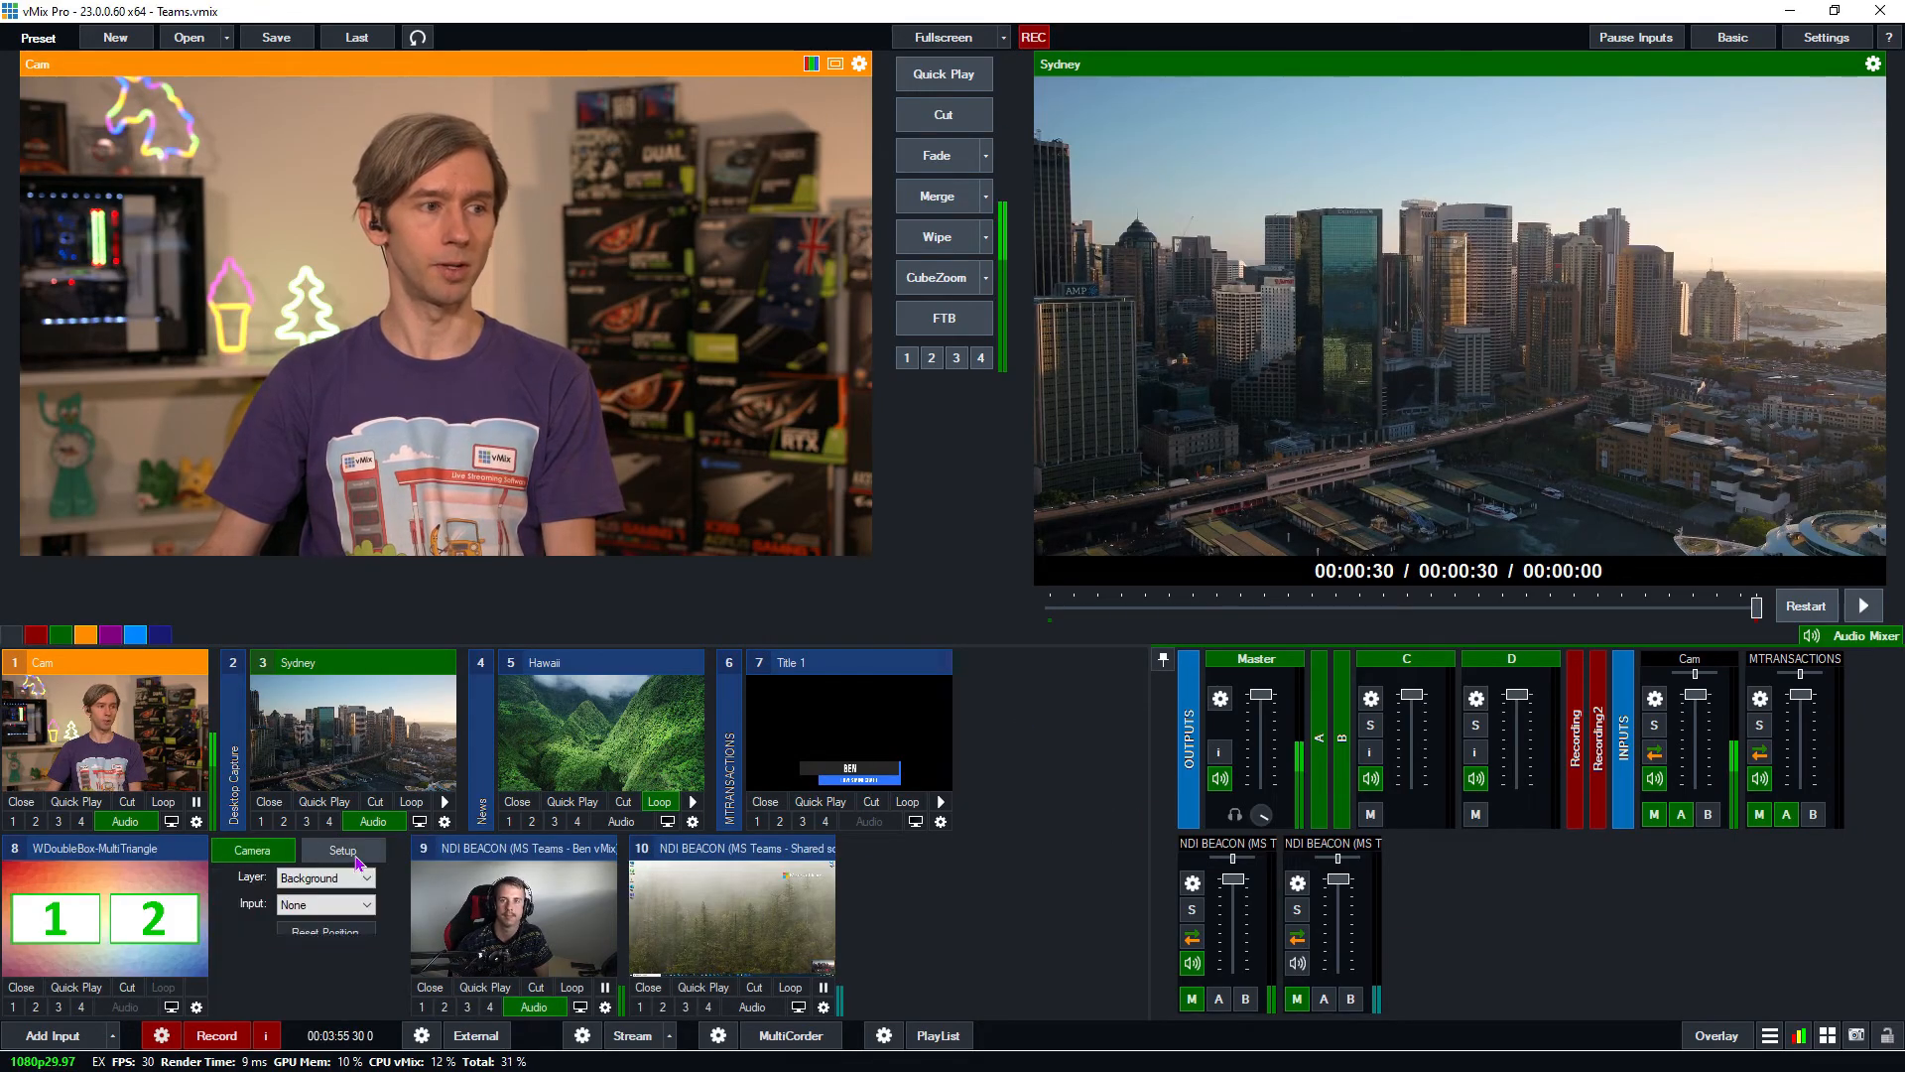
click(325, 878)
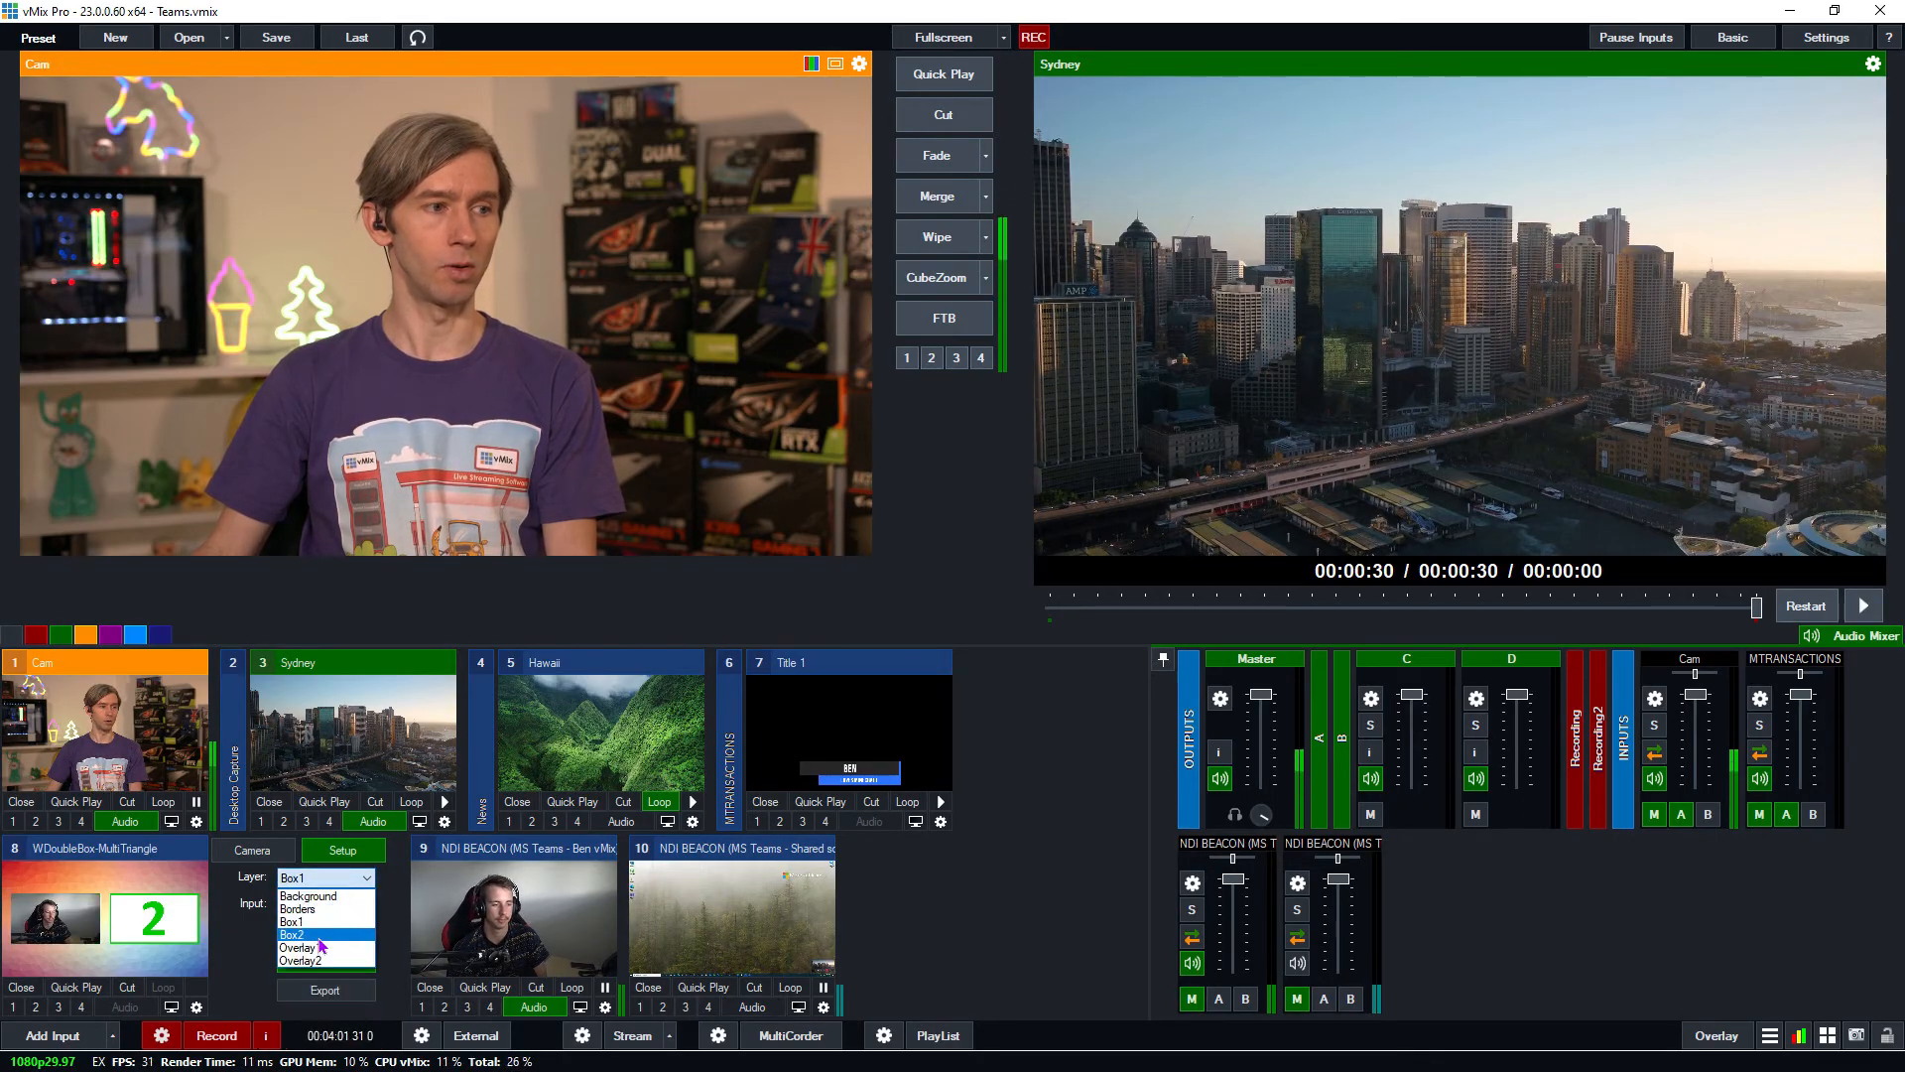
click(292, 935)
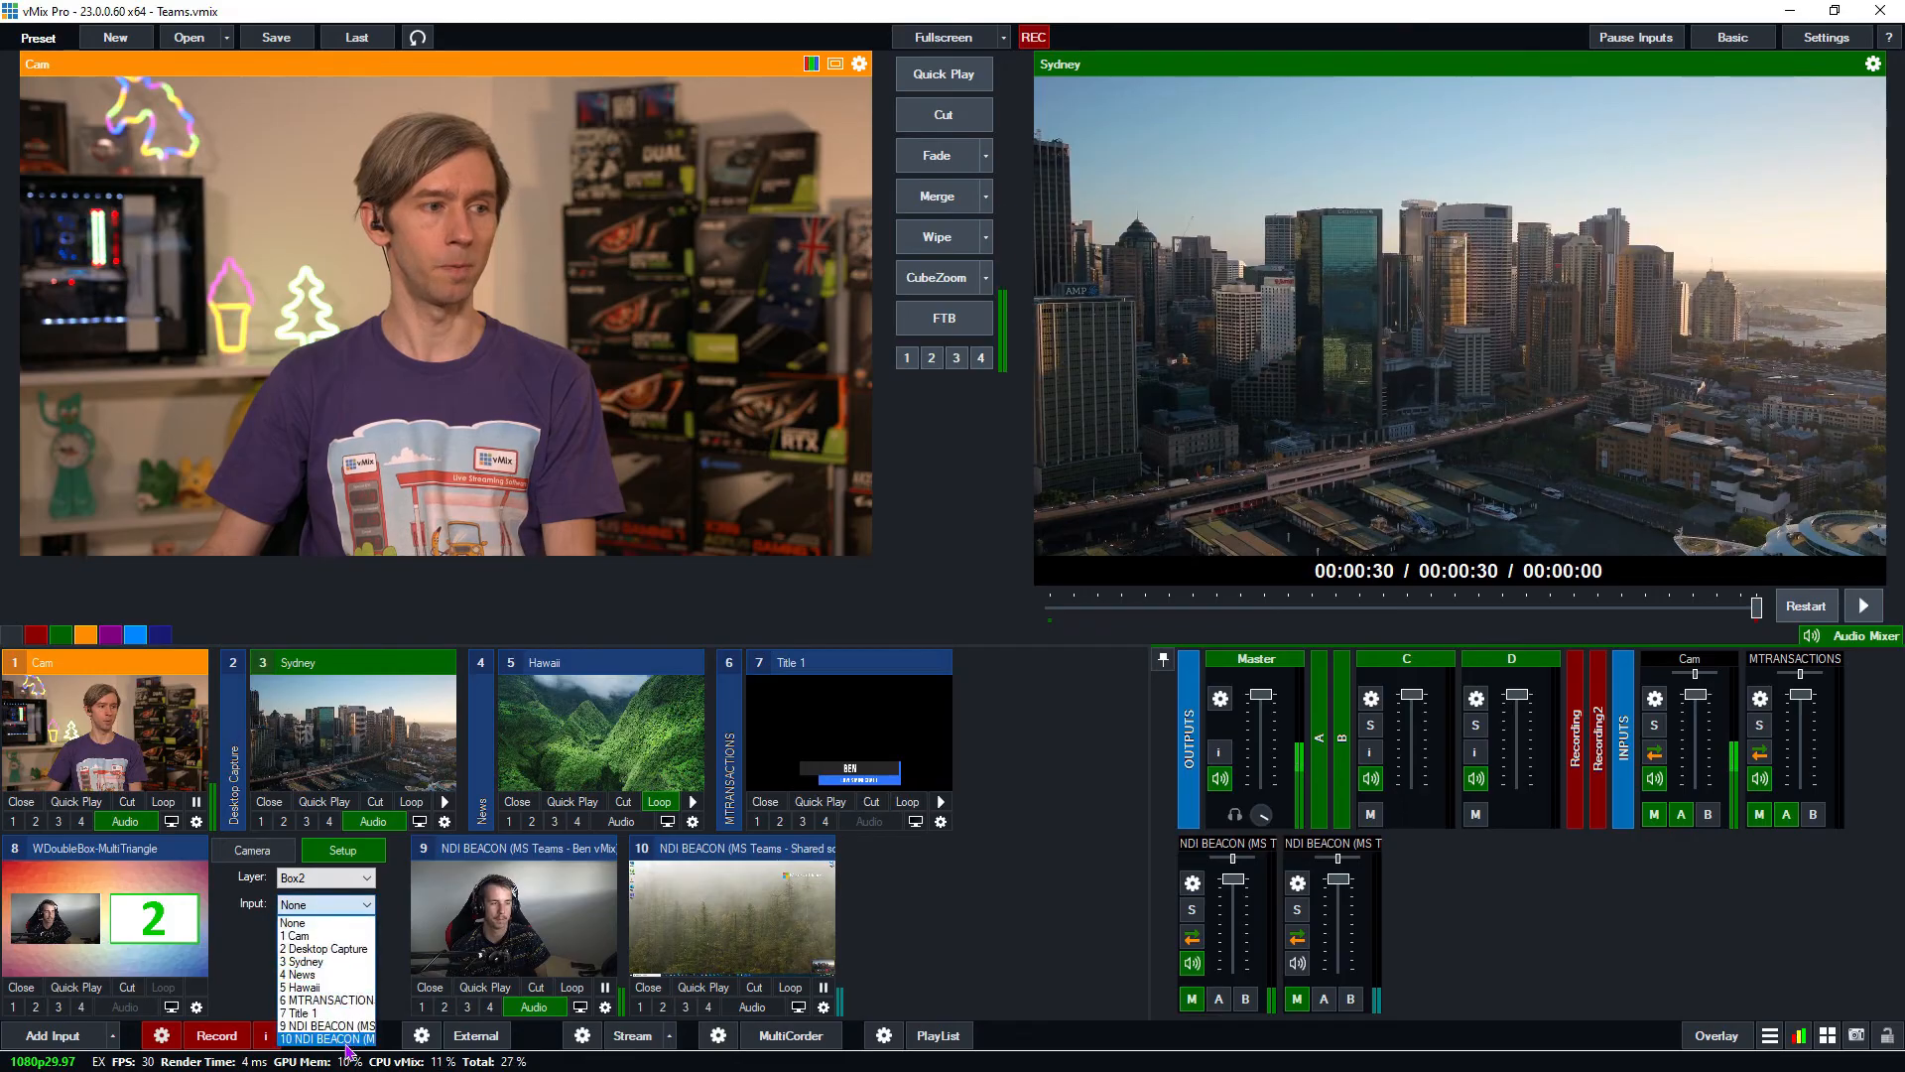
click(336, 1037)
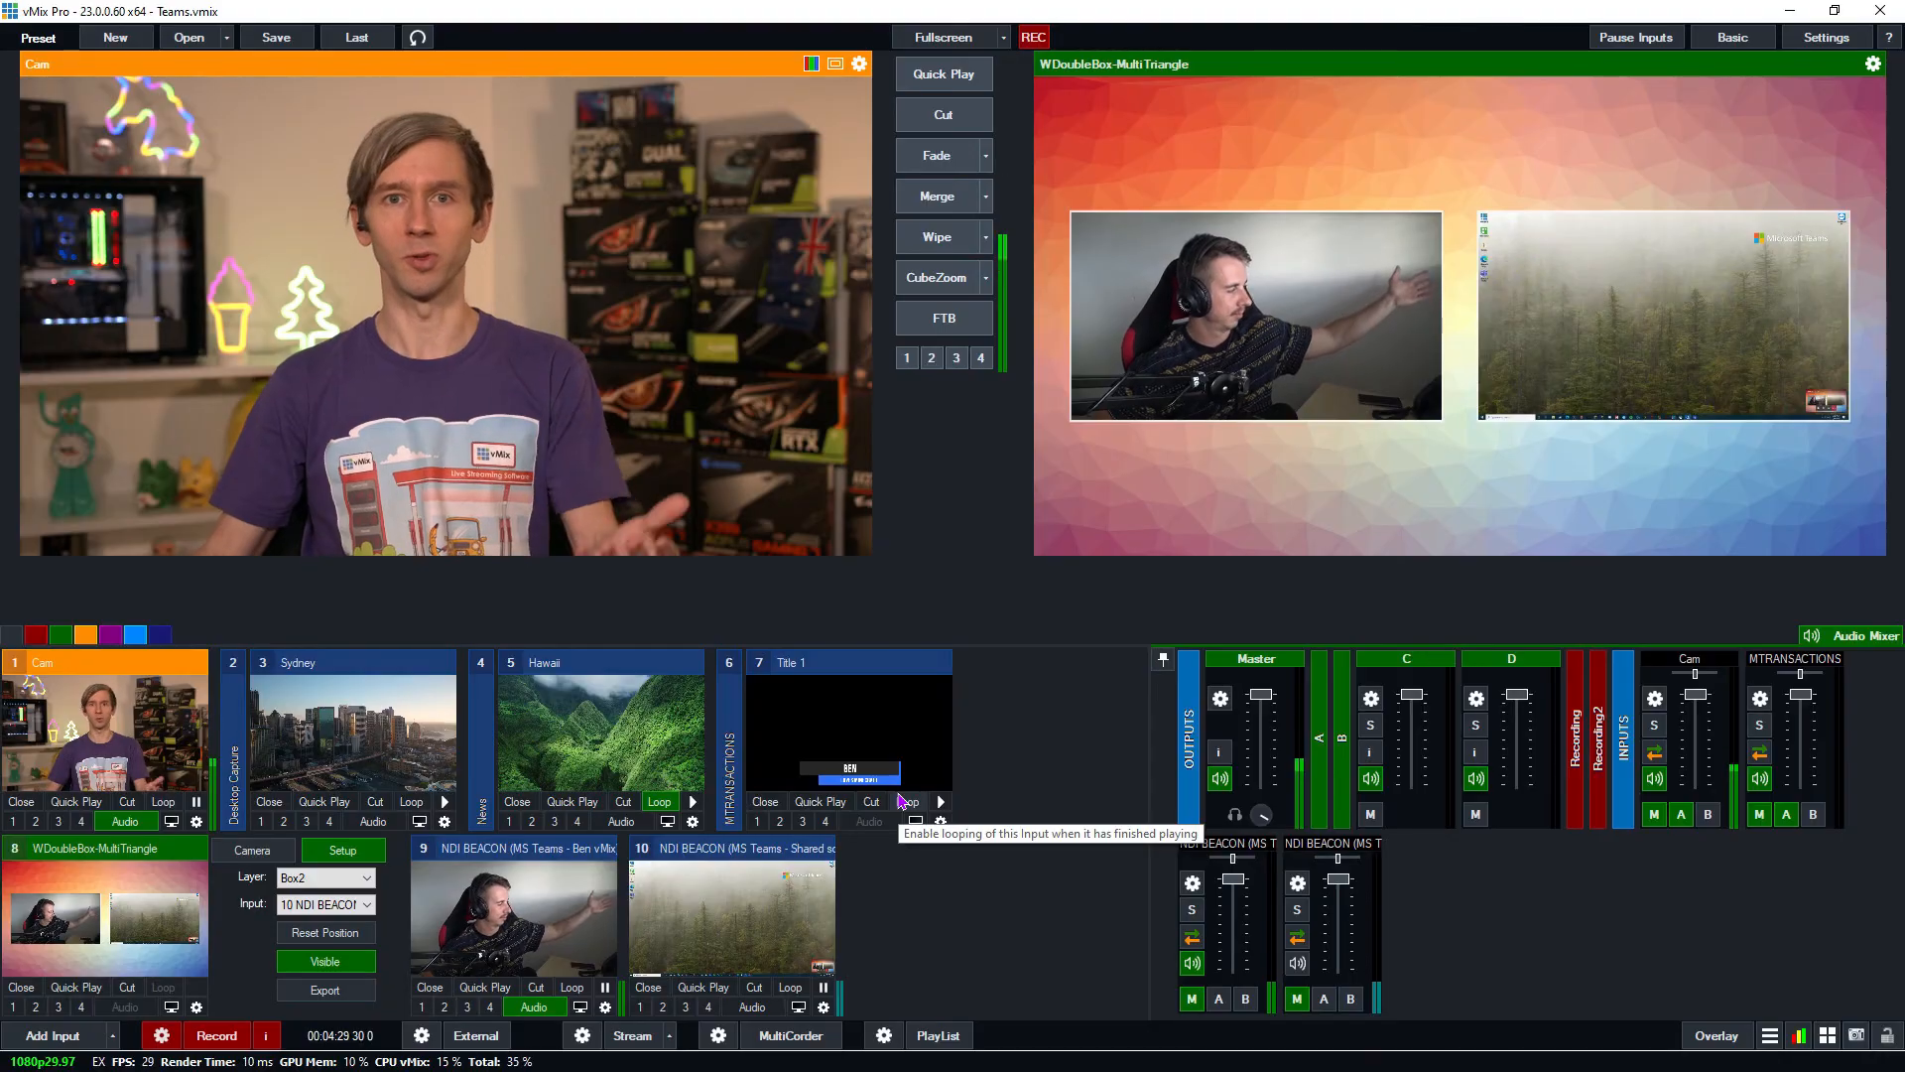
mouse_move(1035, 774)
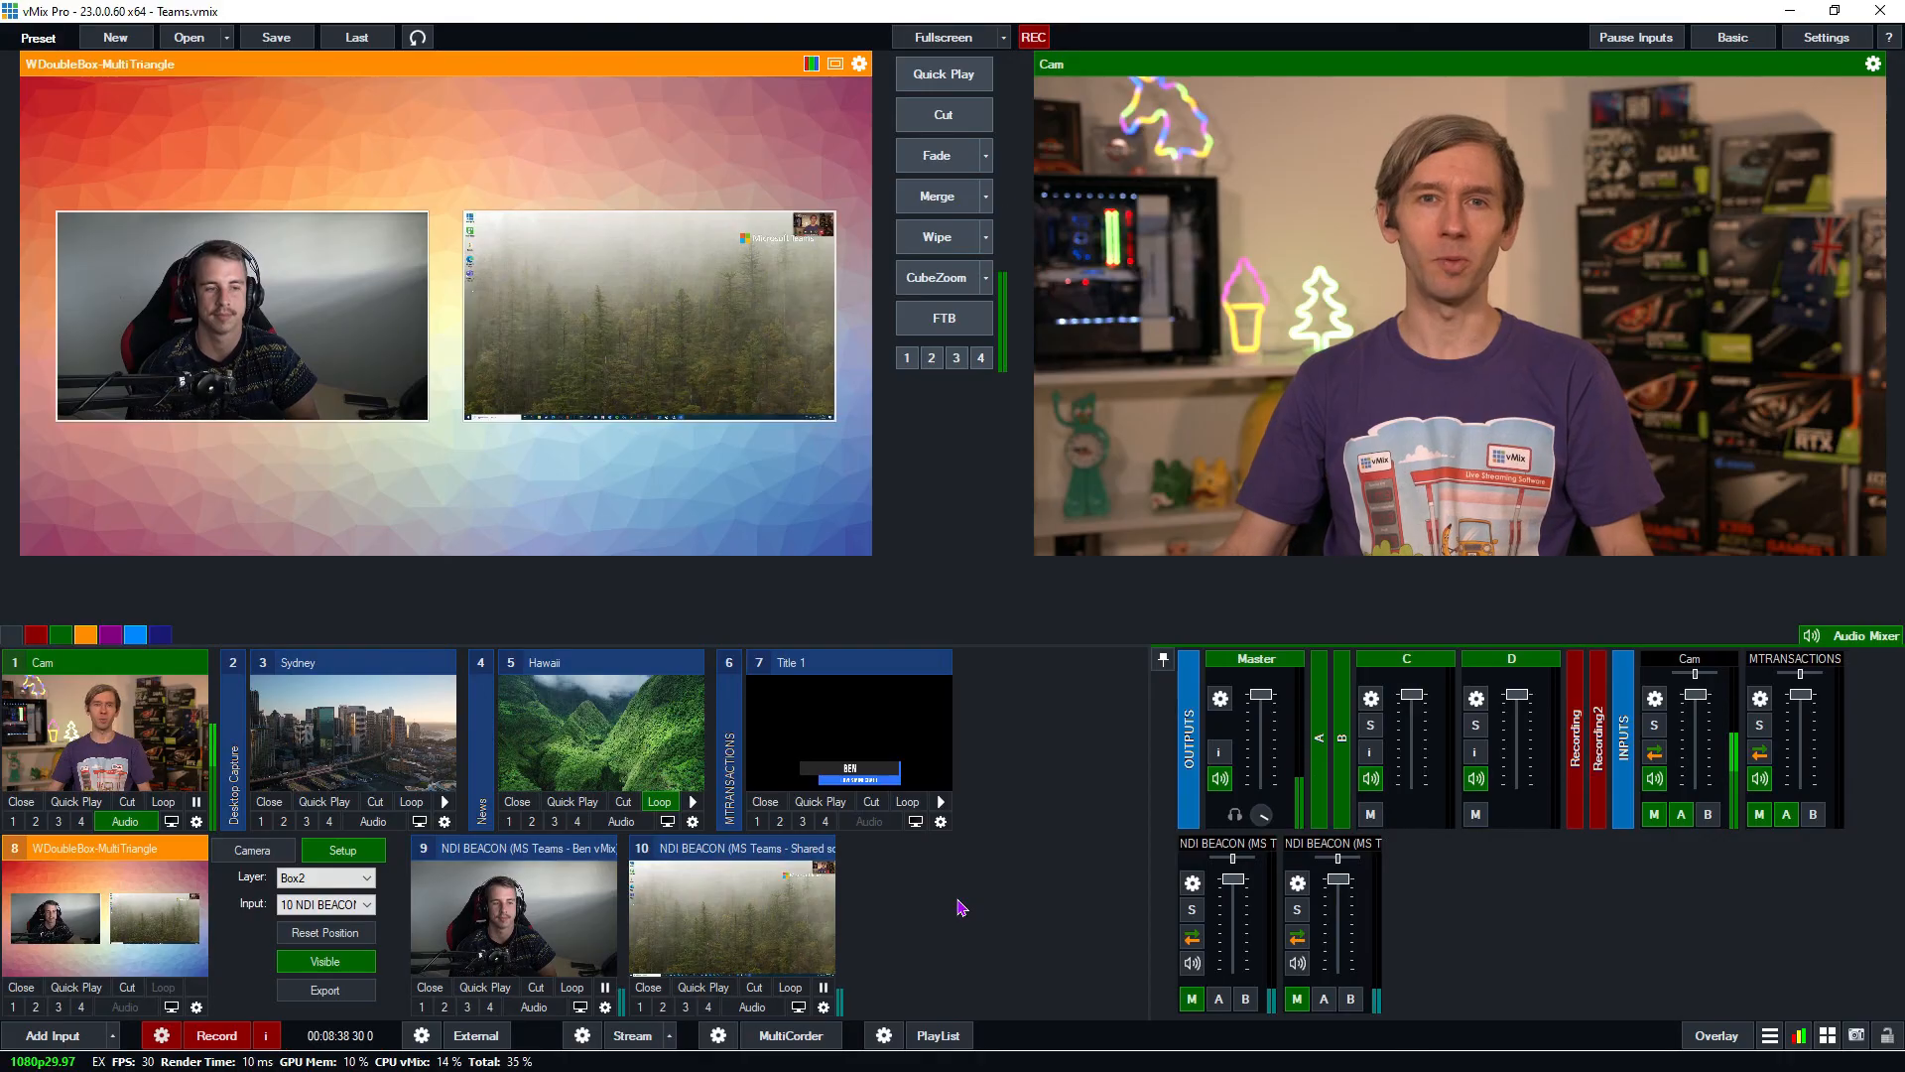
mouse_move(1010, 895)
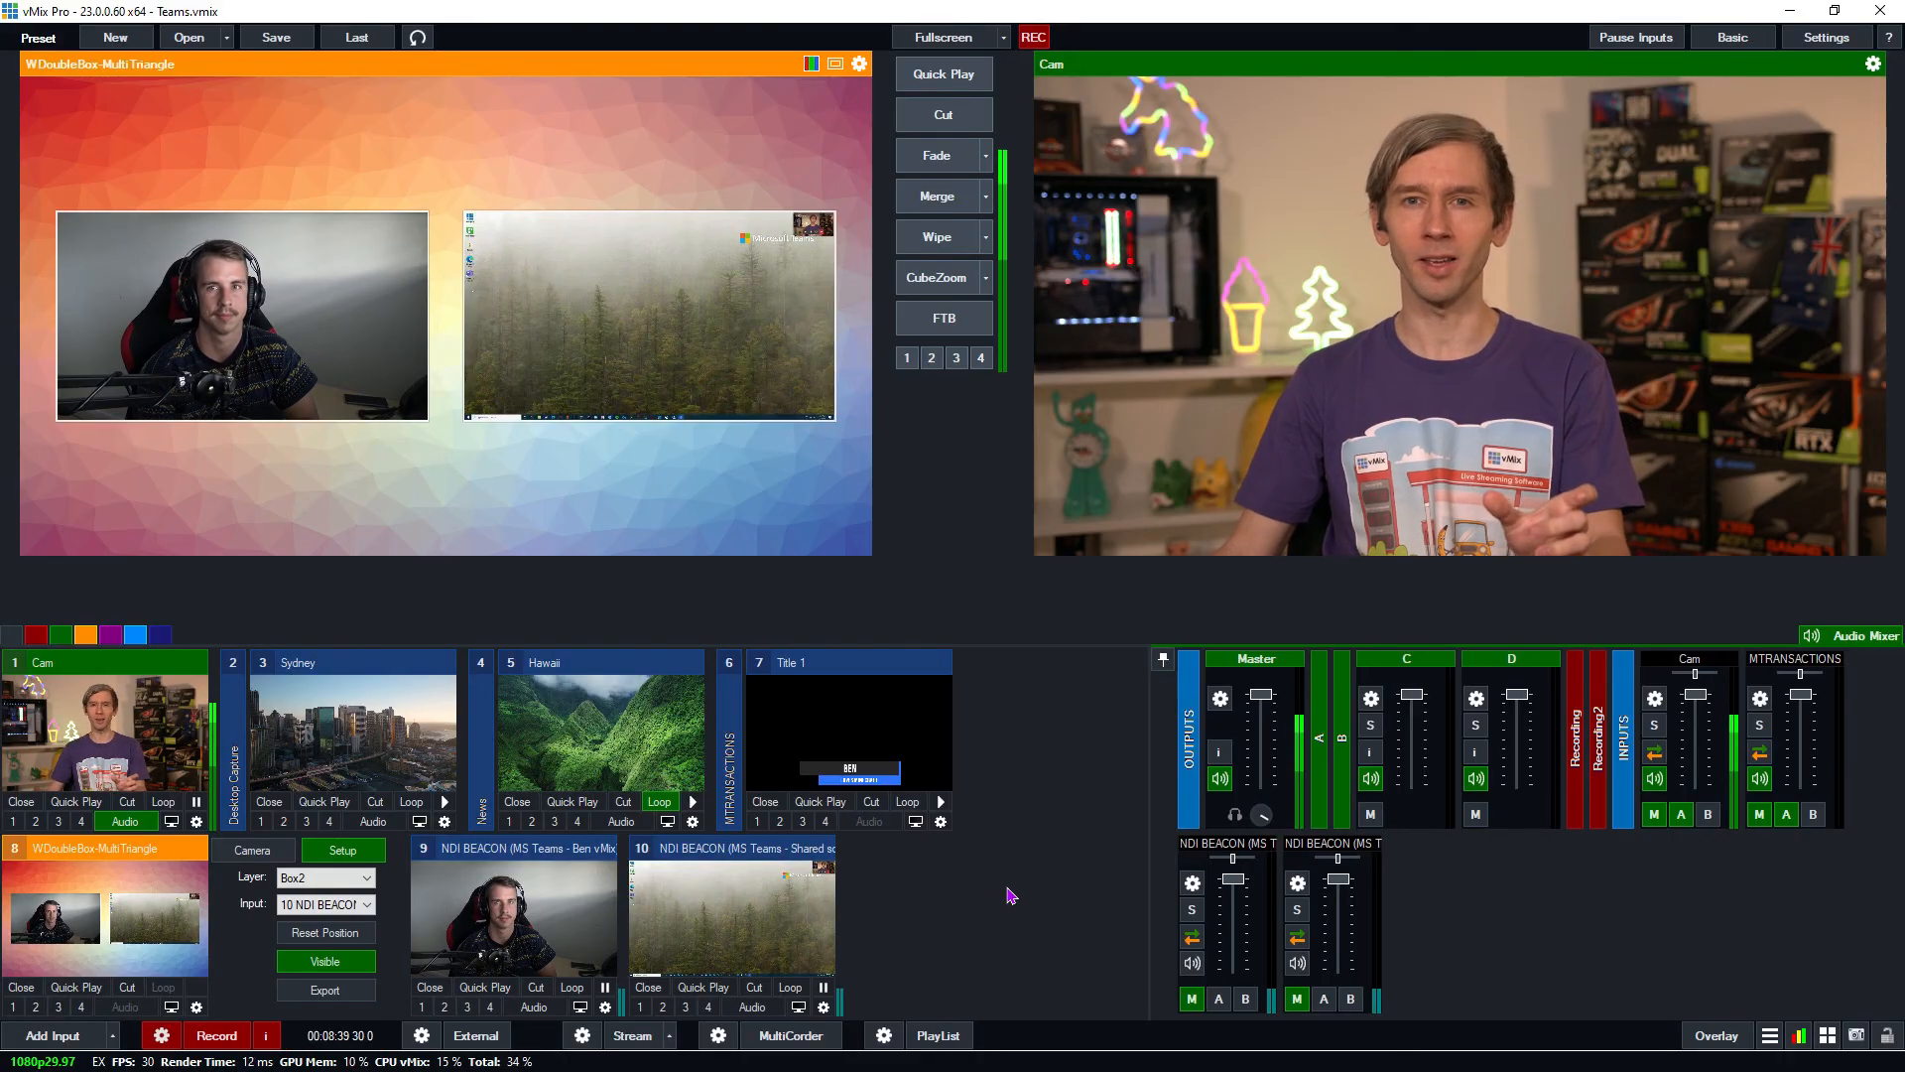